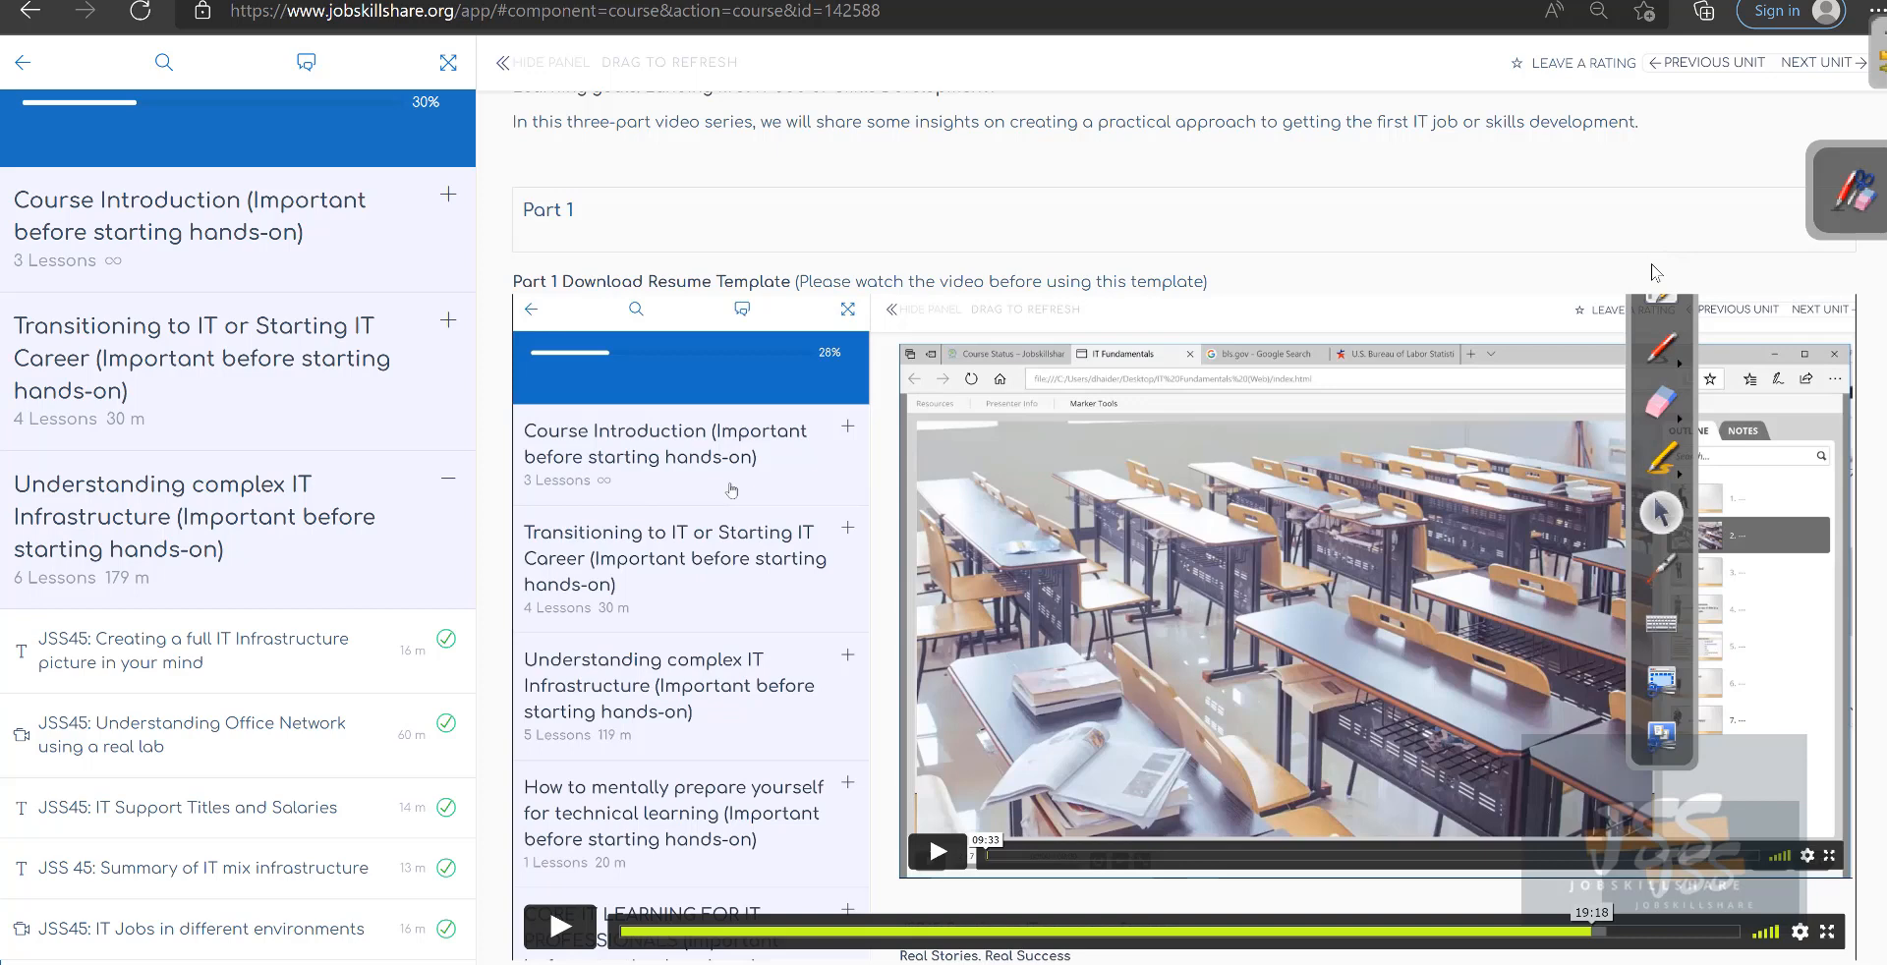
mouse_move(763, 213)
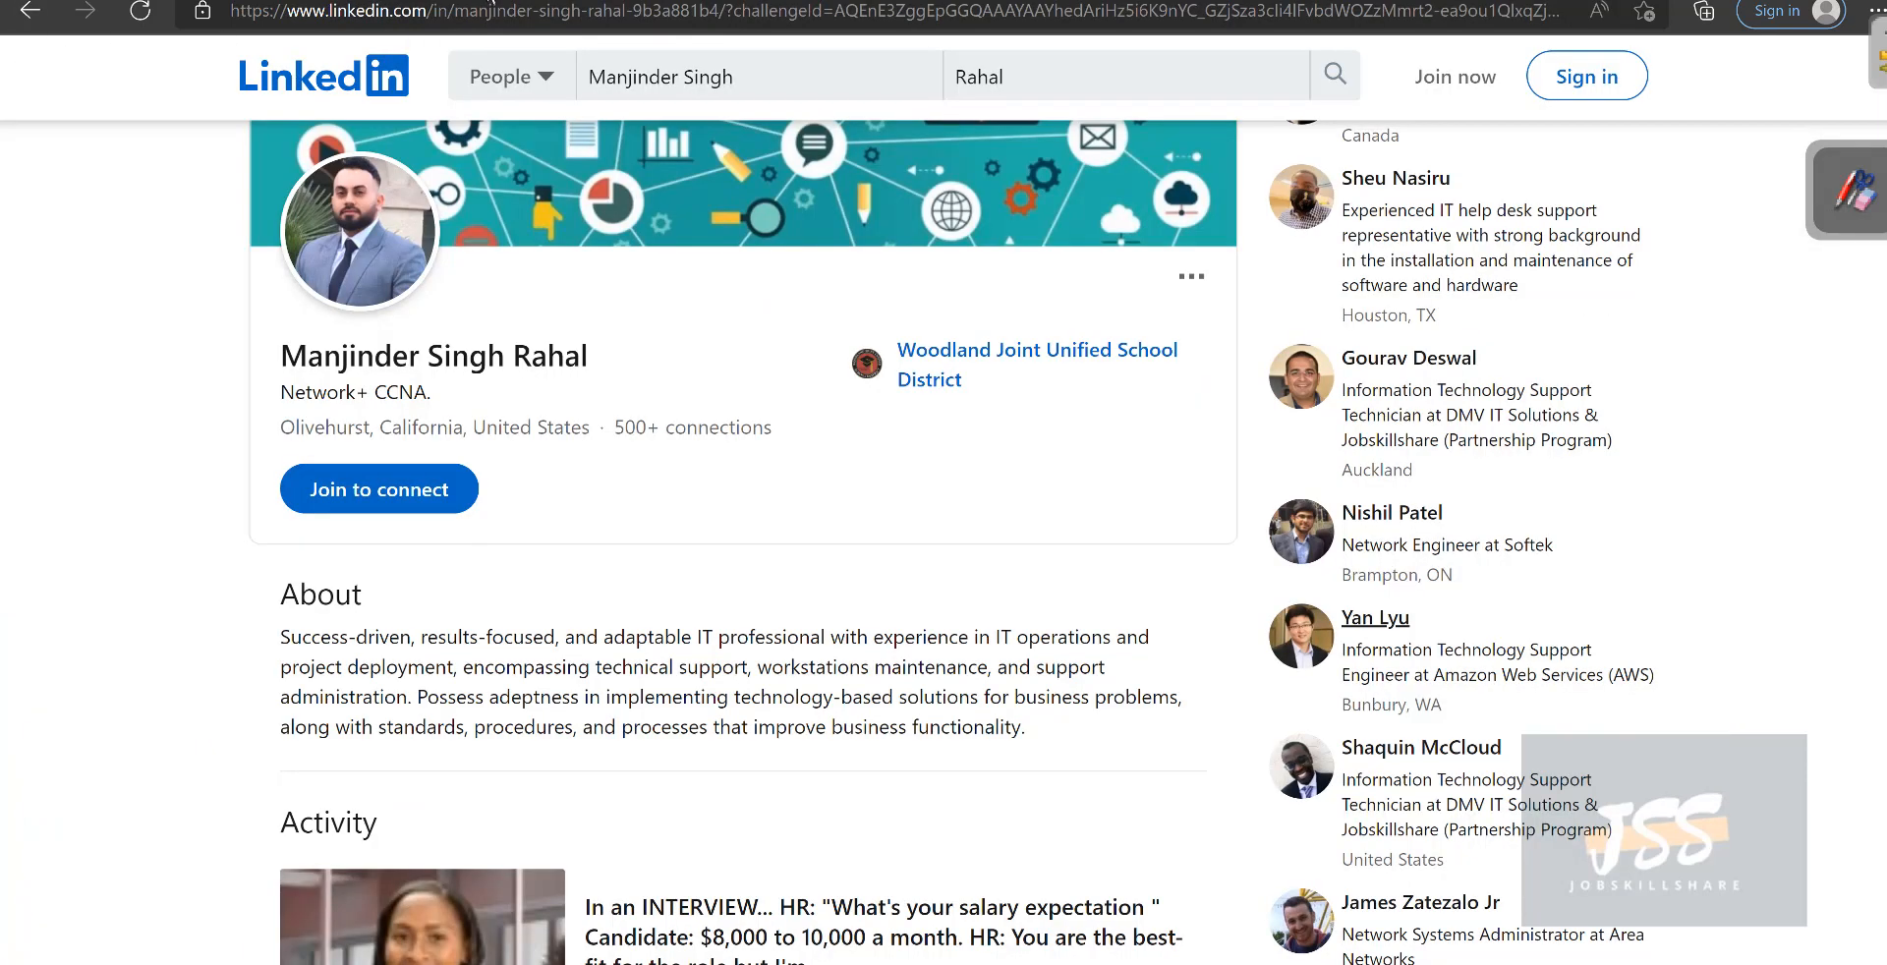
Scroll down the member's LinkedIn profile through the About and Activity sections.
scroll(down, 3)
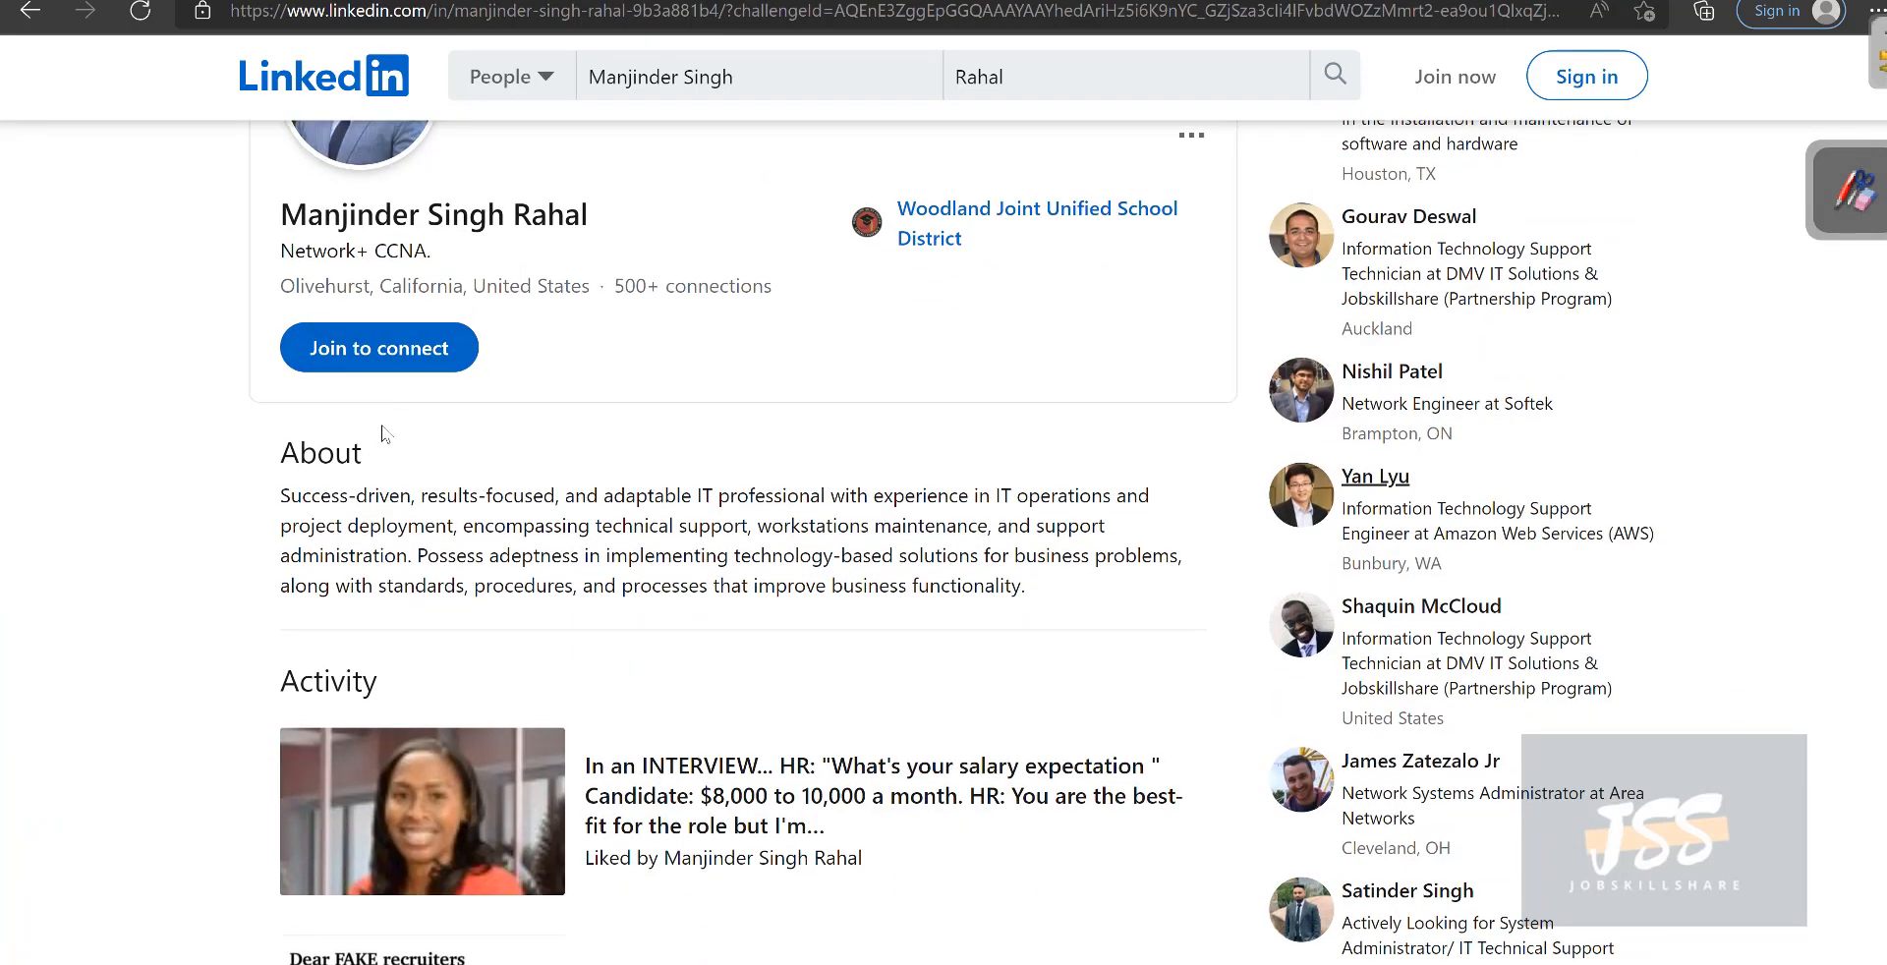
scroll(down, 3)
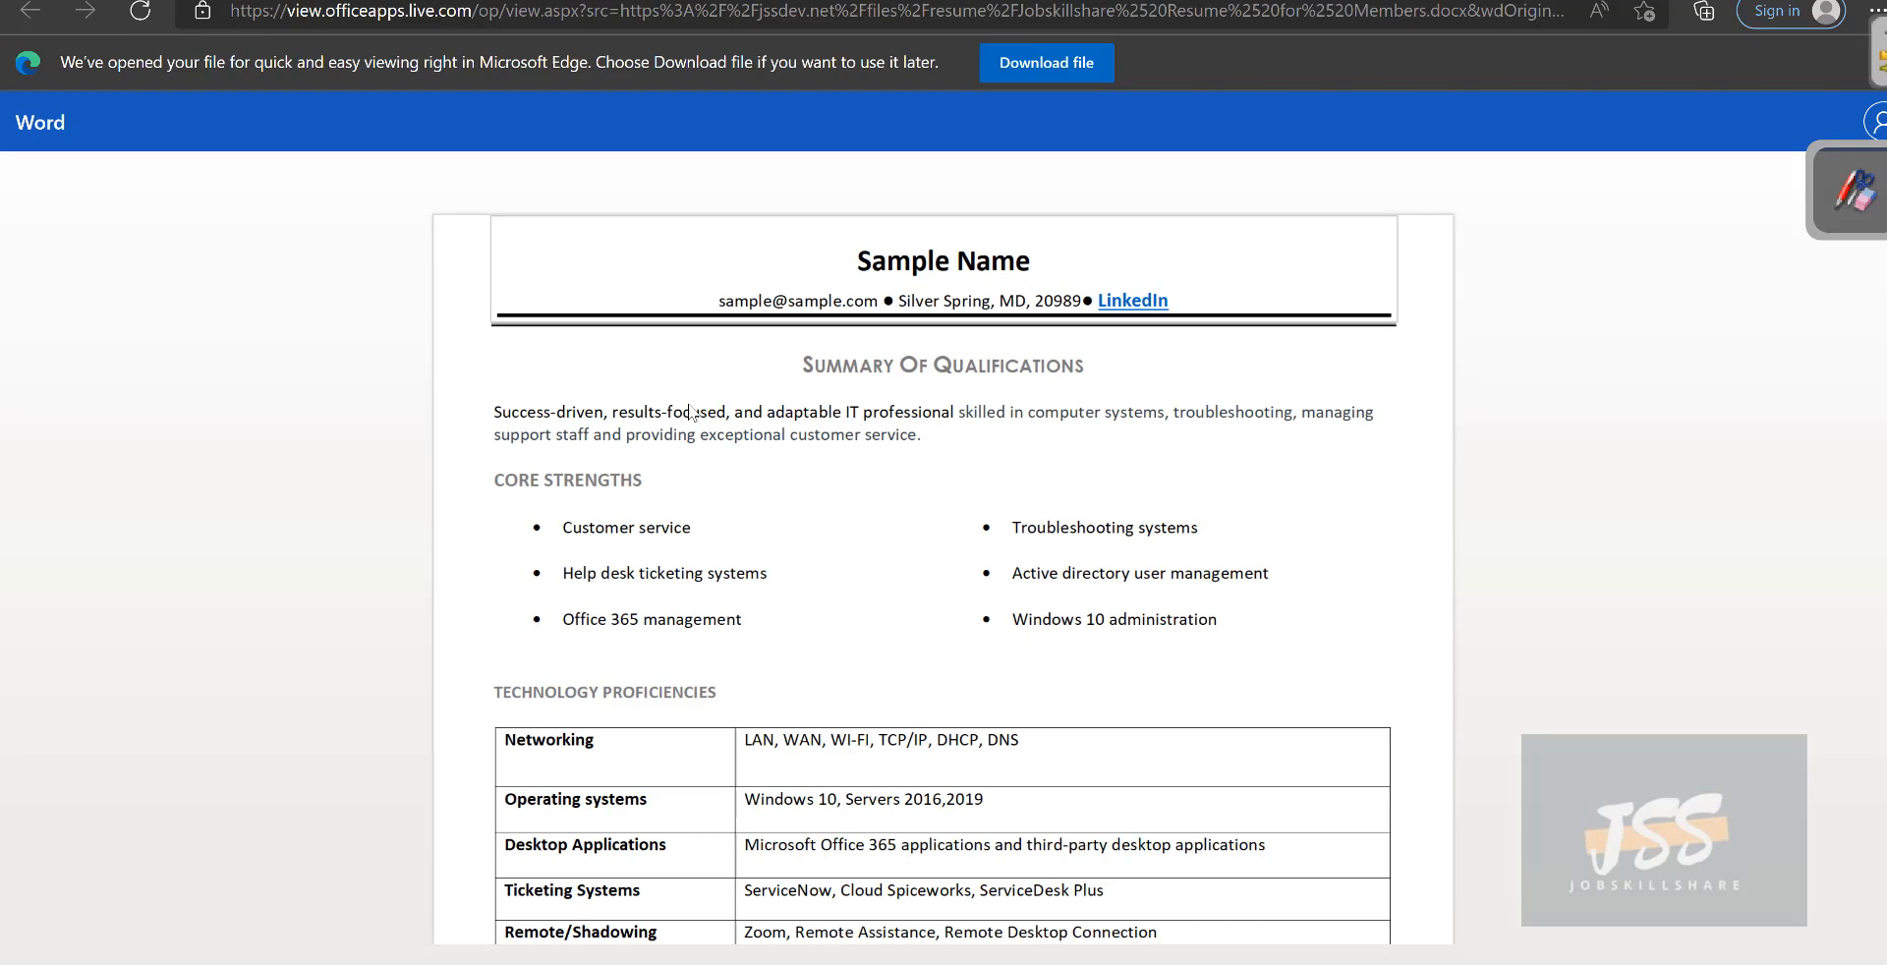
Scroll to Technical Experience in the resume and highlight the Jobskillshare Platform experience bullets.
scroll(down, 3)
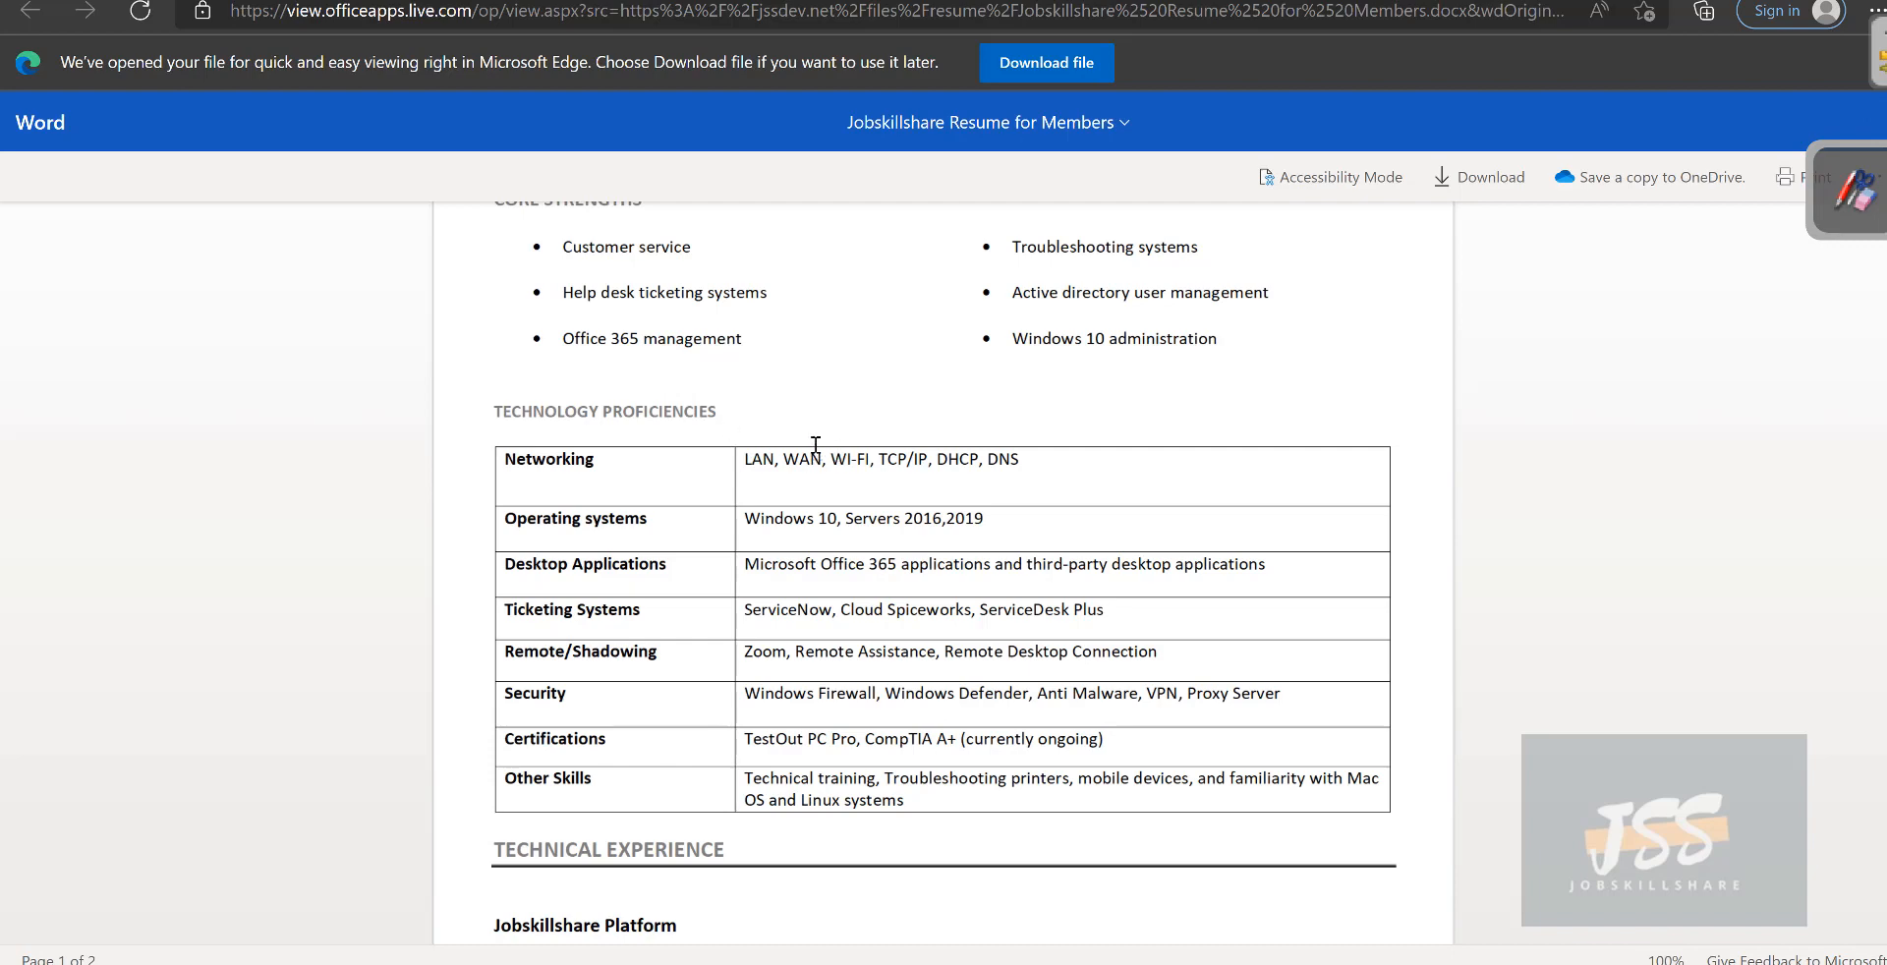
scroll(down, 3)
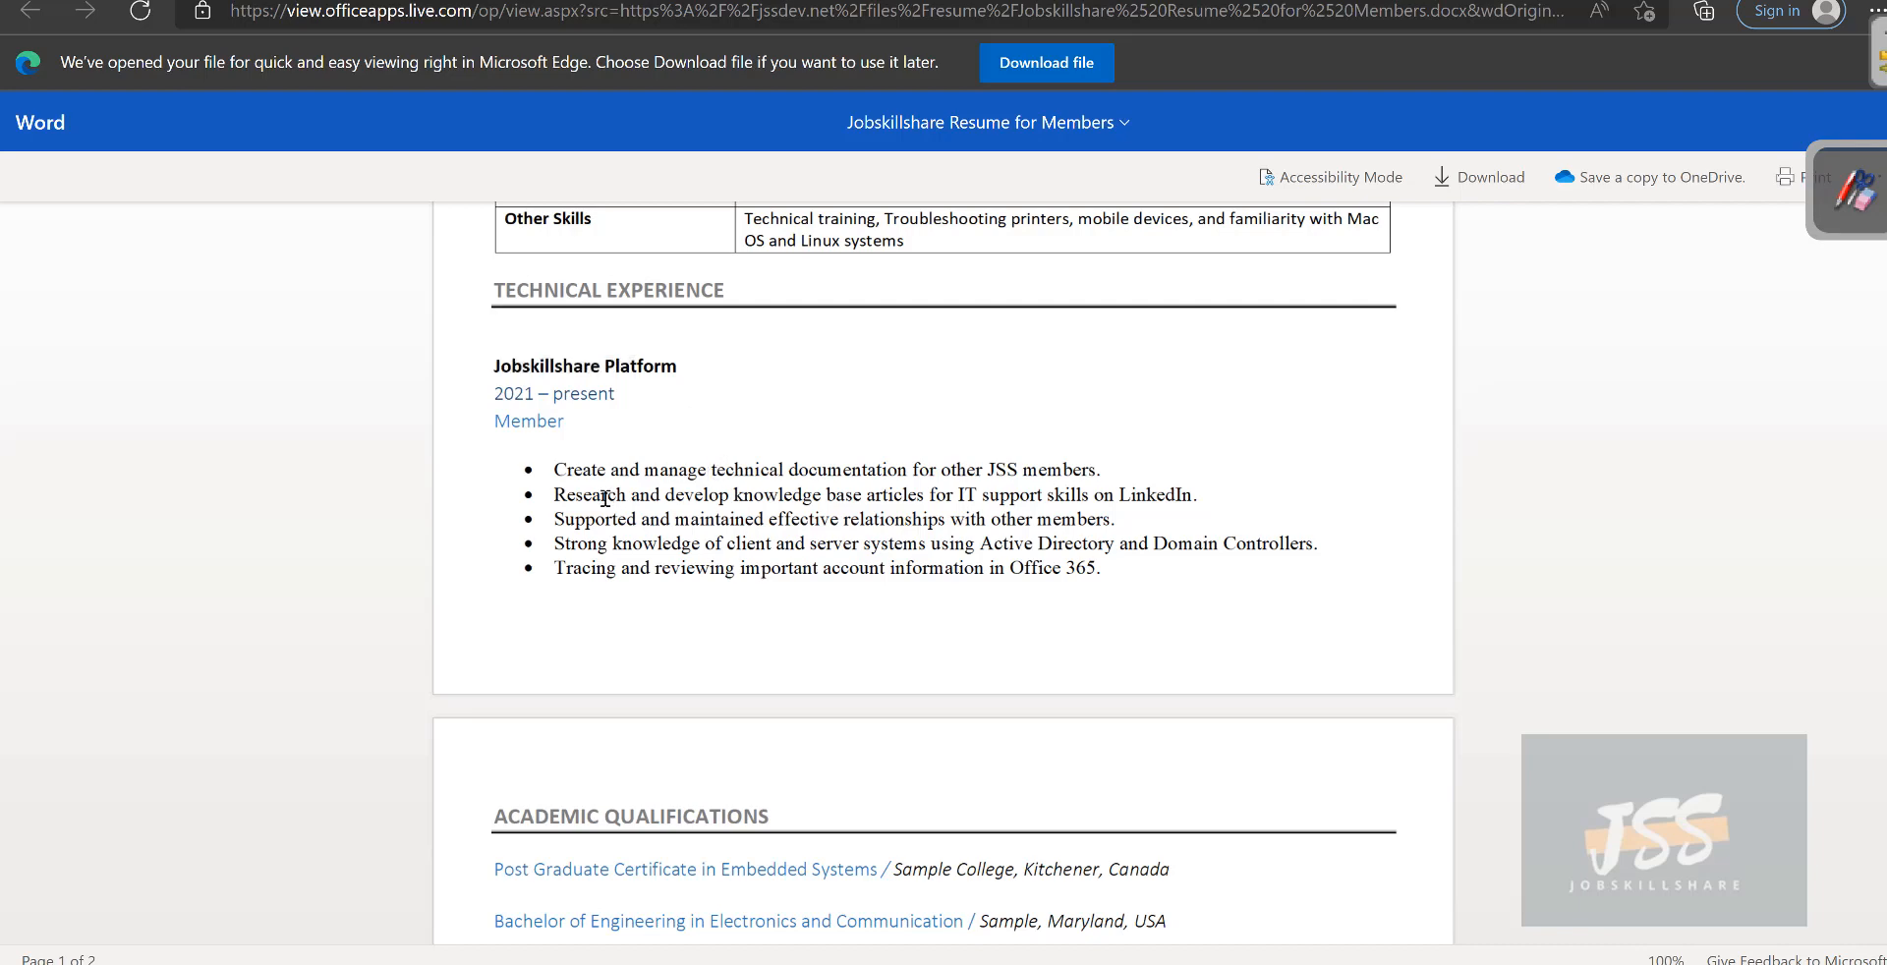
drag(552, 469, 1191, 495)
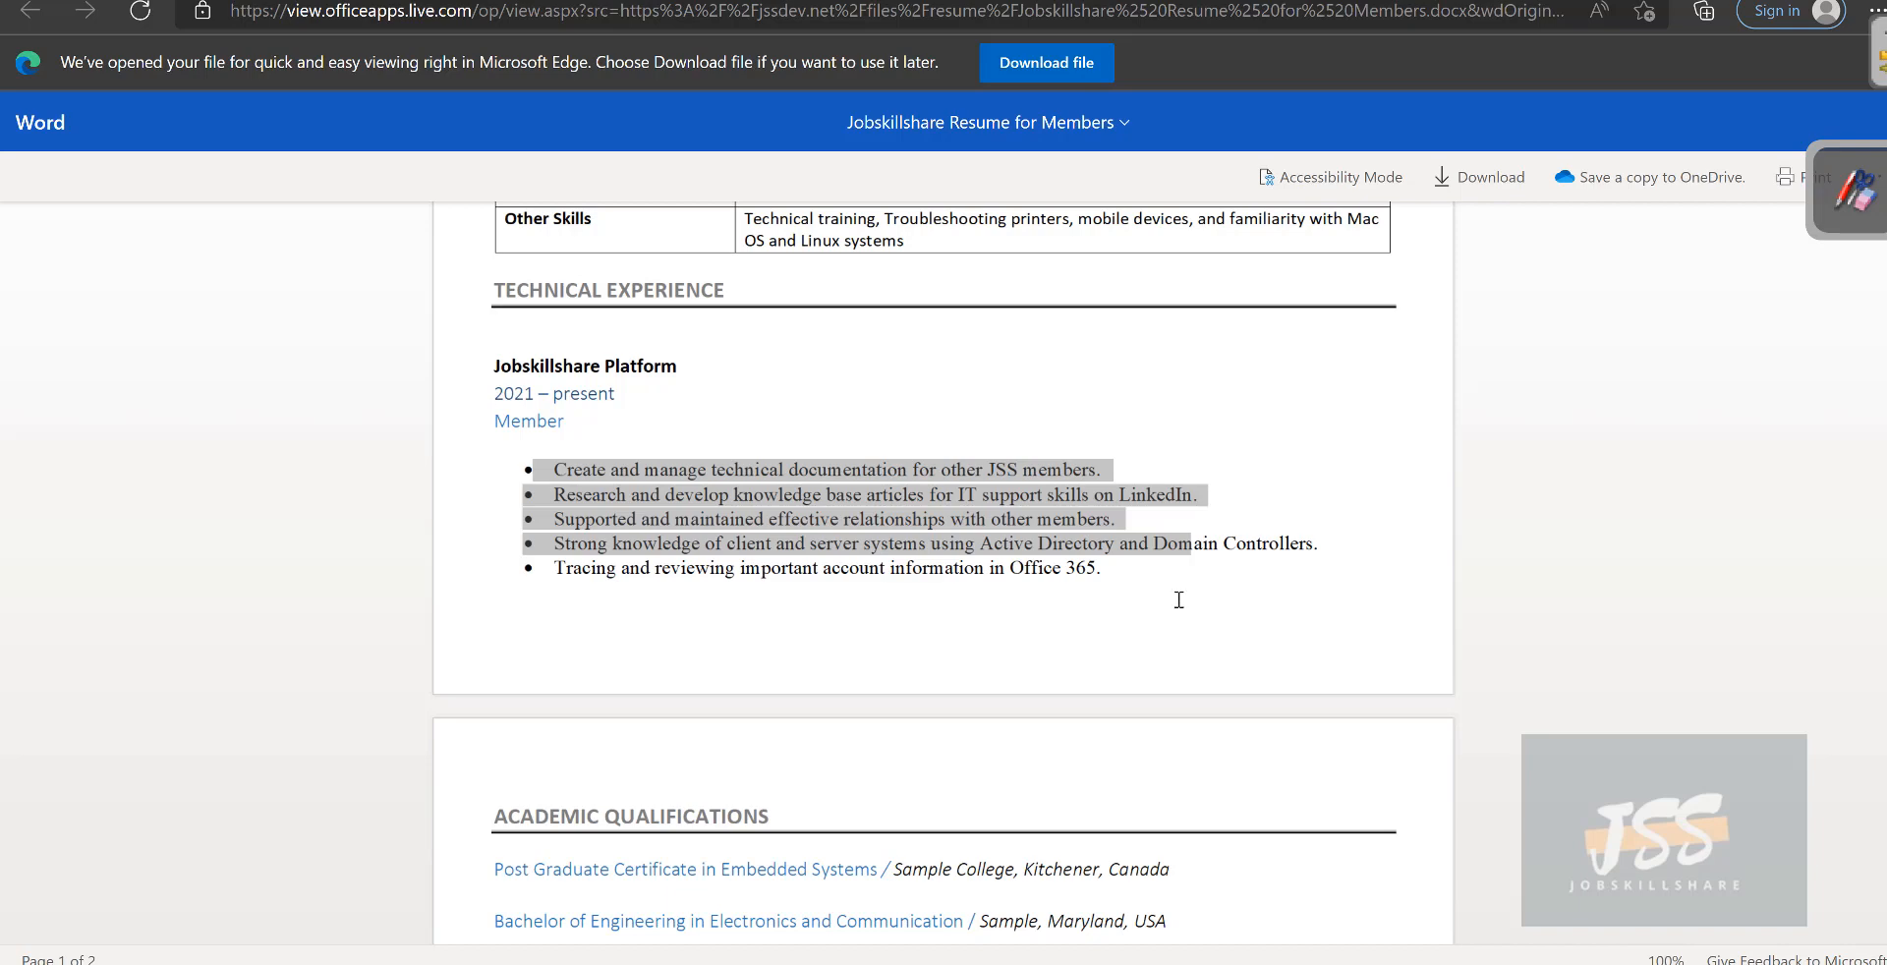
click(1115, 566)
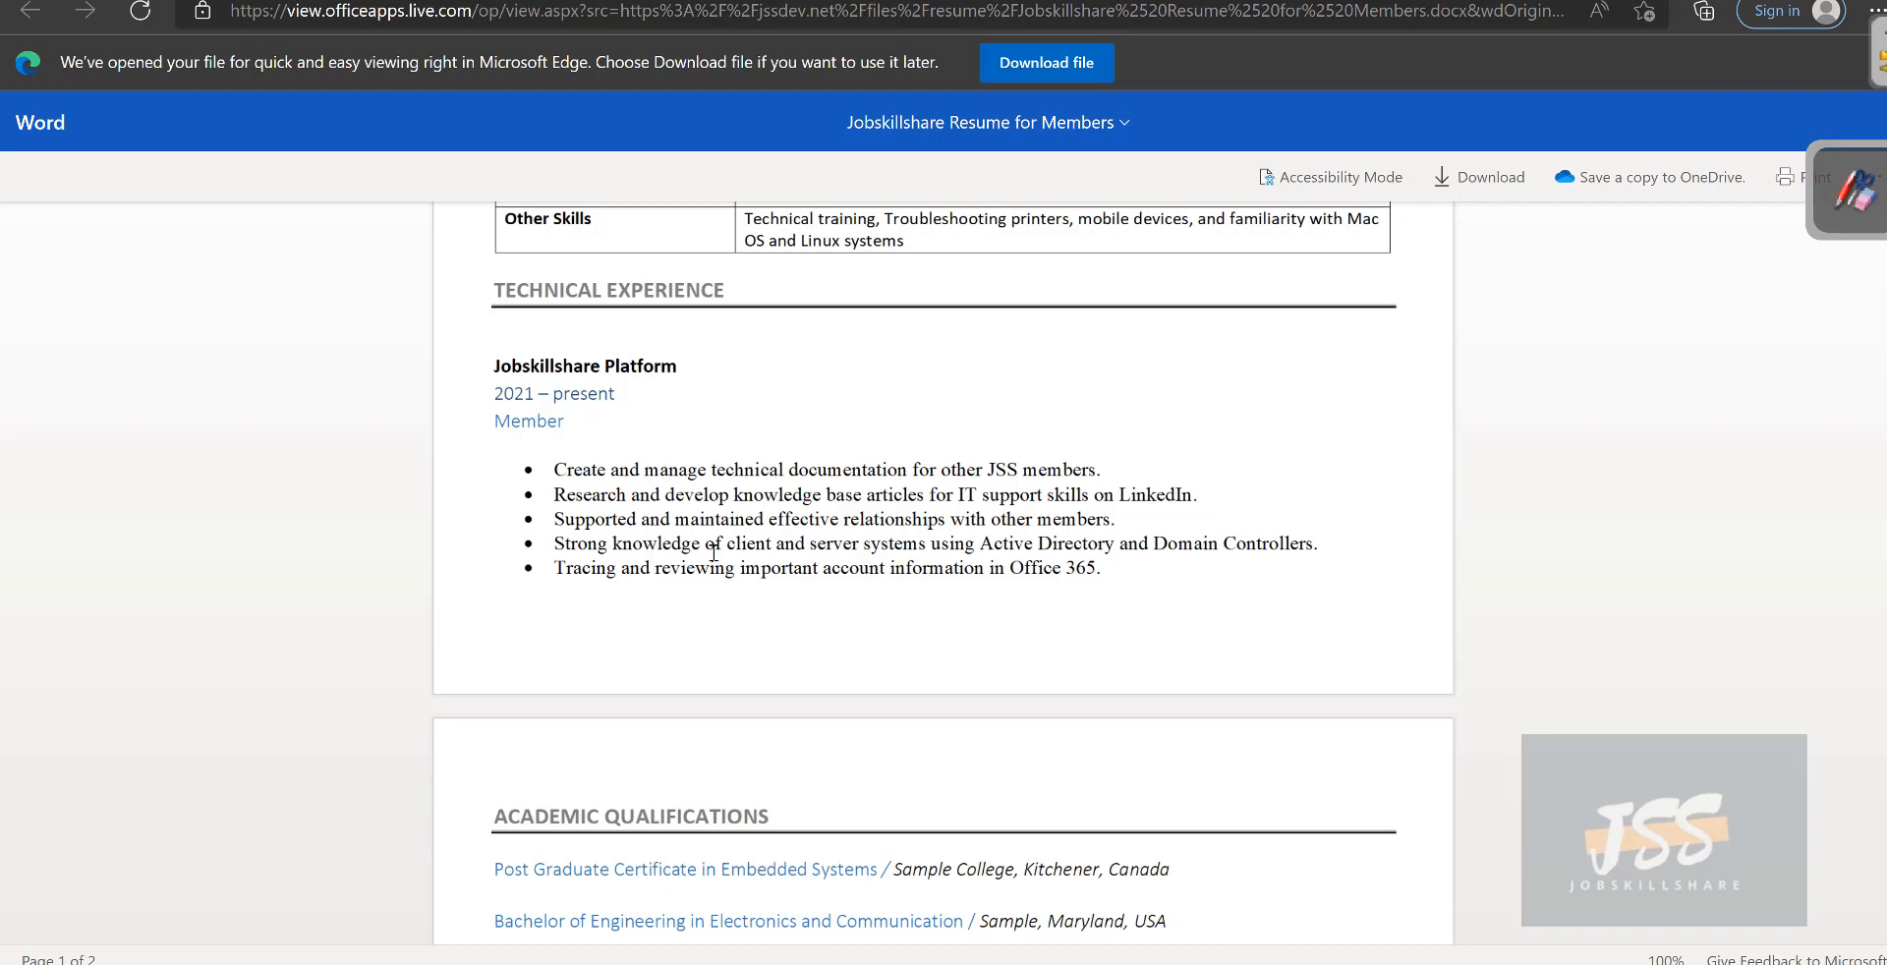
mouse_move(551, 475)
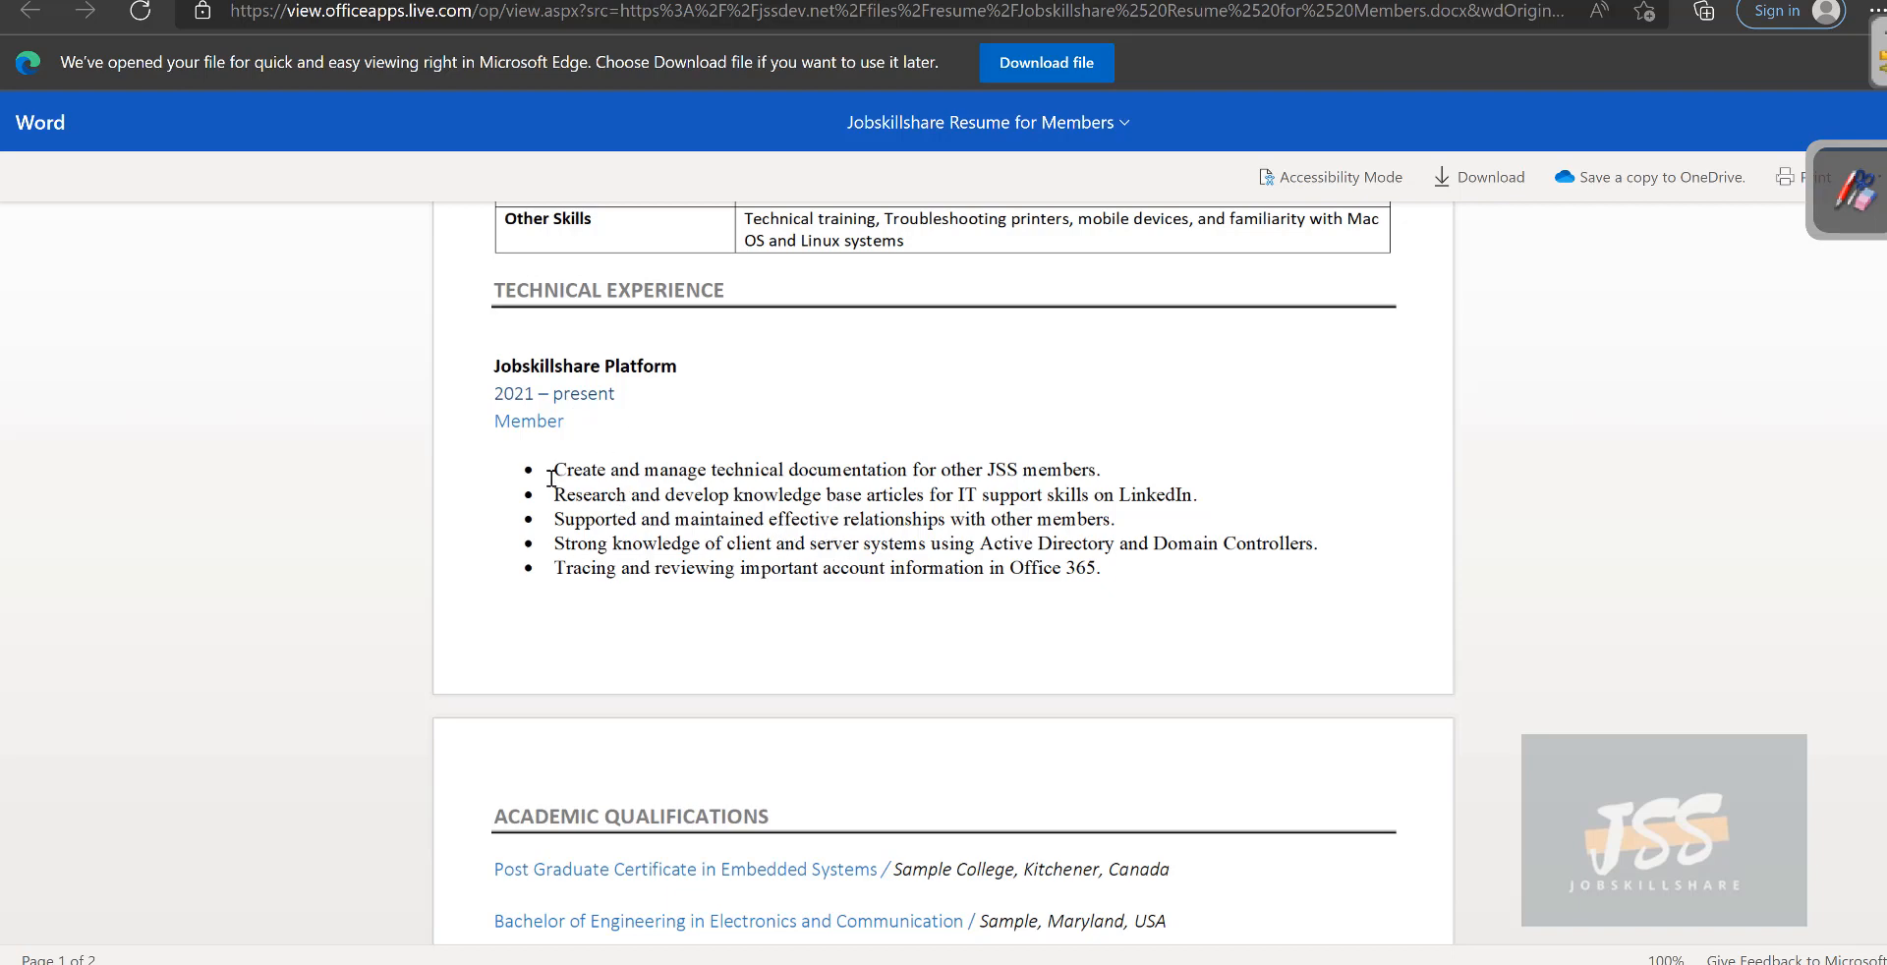
drag(549, 469, 1132, 495)
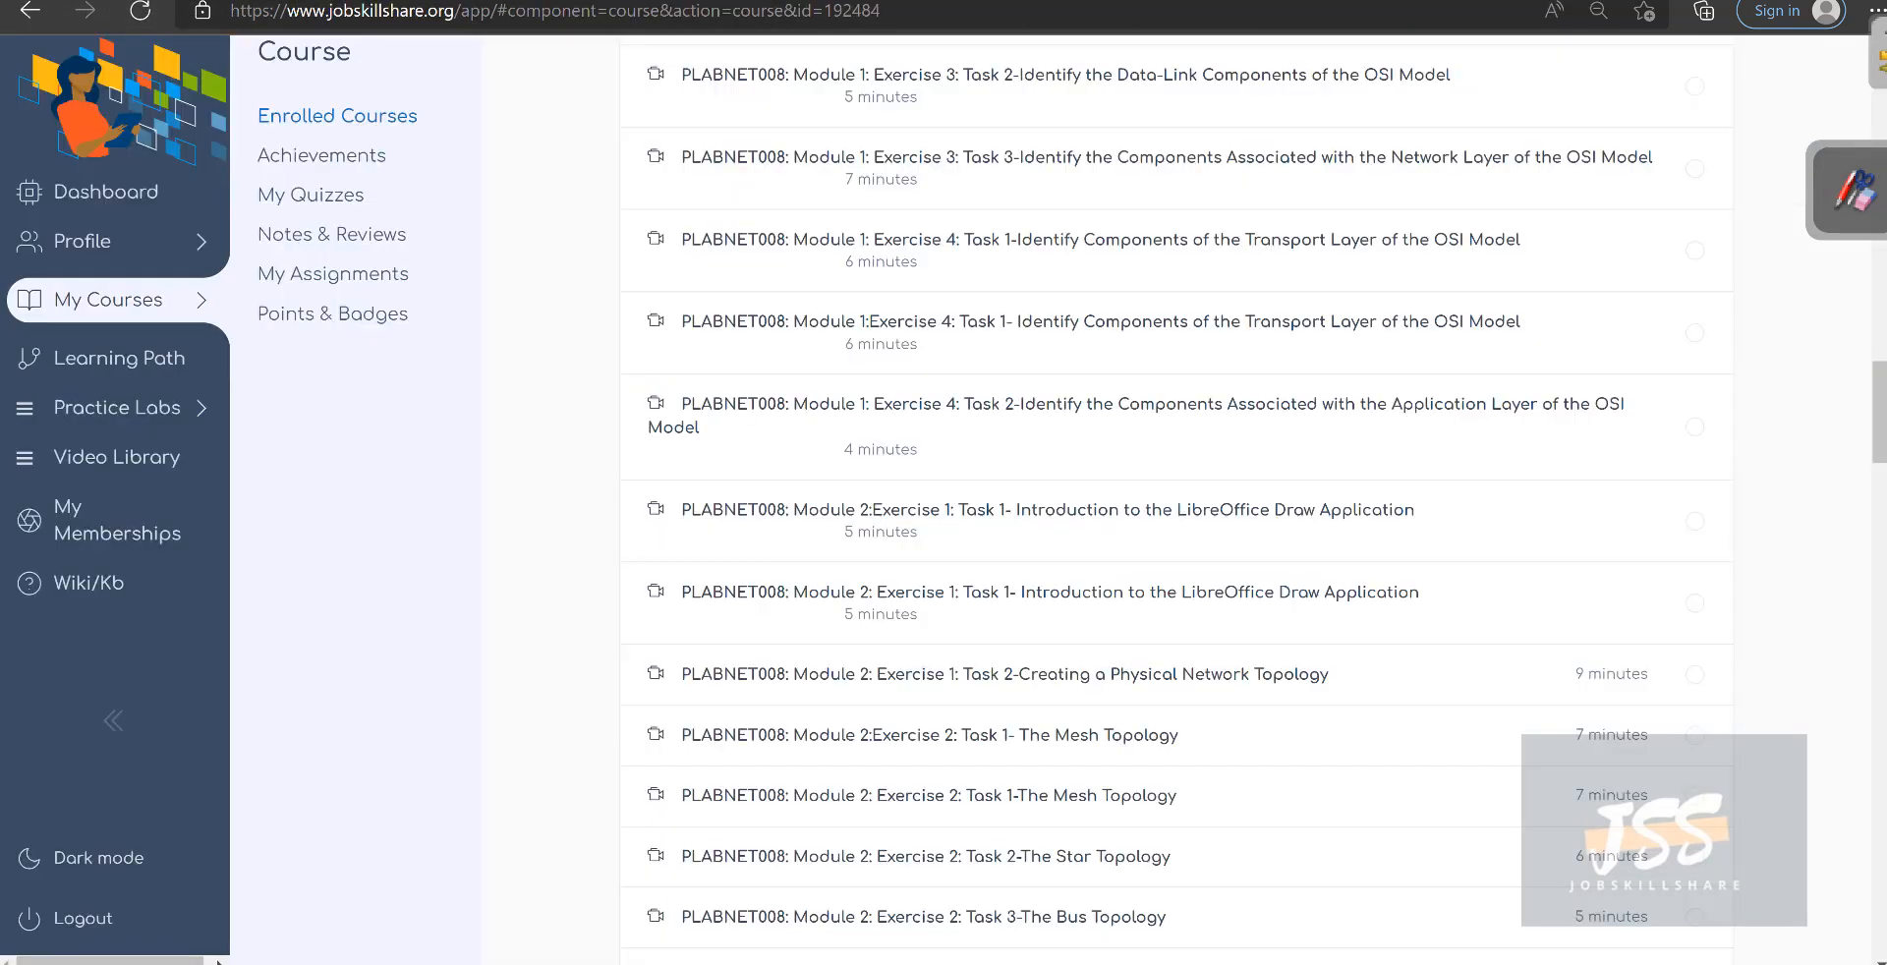
Launch the CompTIA Network+ N10-008 practice lab from the PLABNET008 lesson.
click(108, 299)
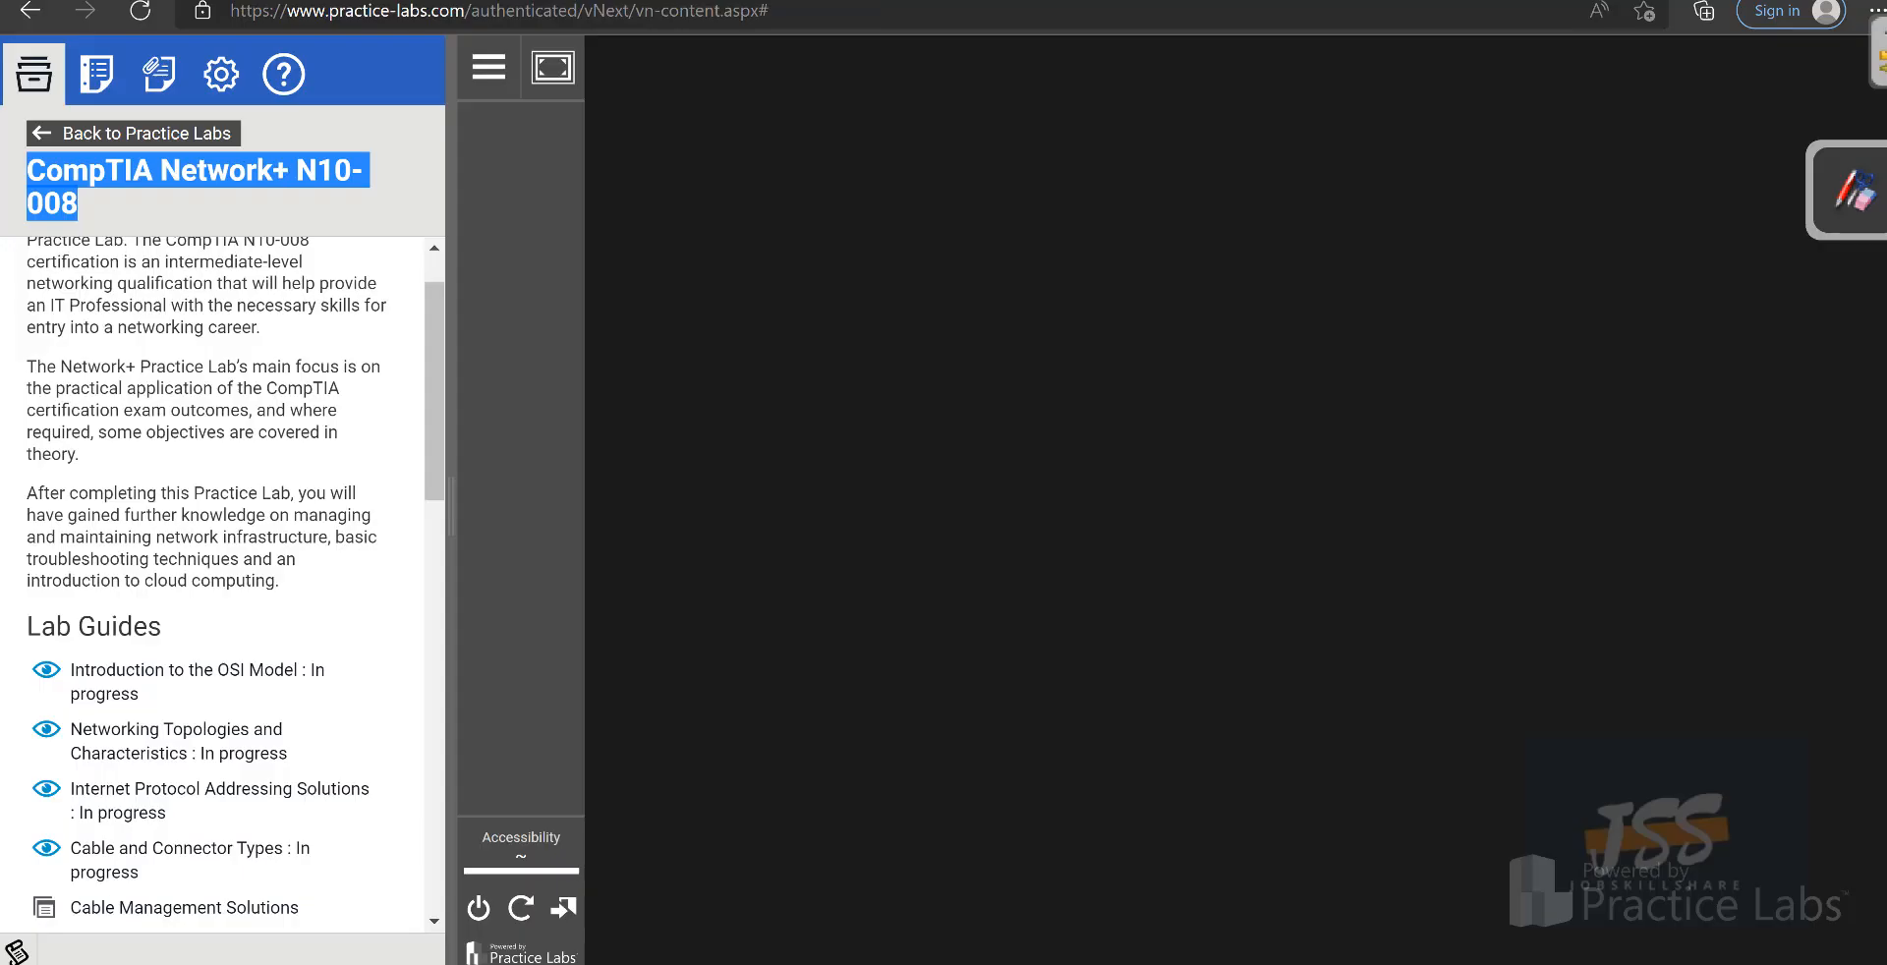
Scroll the Network+ Lab Guides list to see topics through DHCP and remote access.
scroll(down, 3)
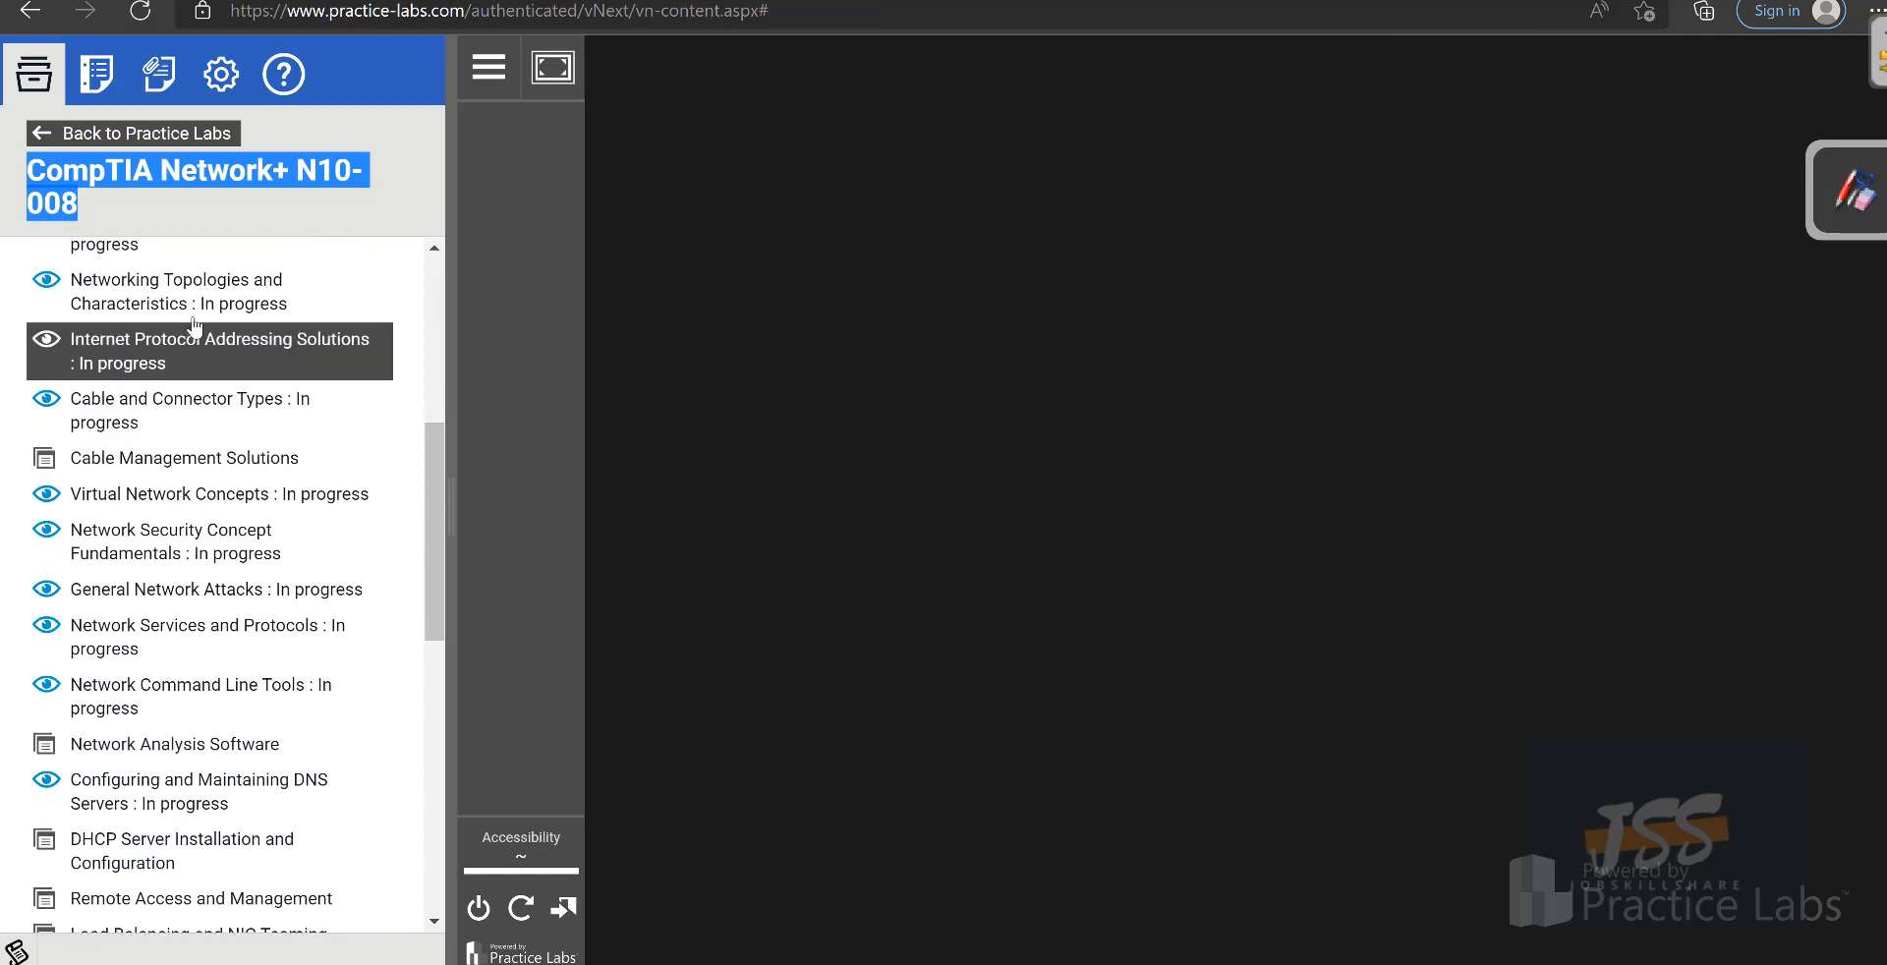
mouse_move(1128, 147)
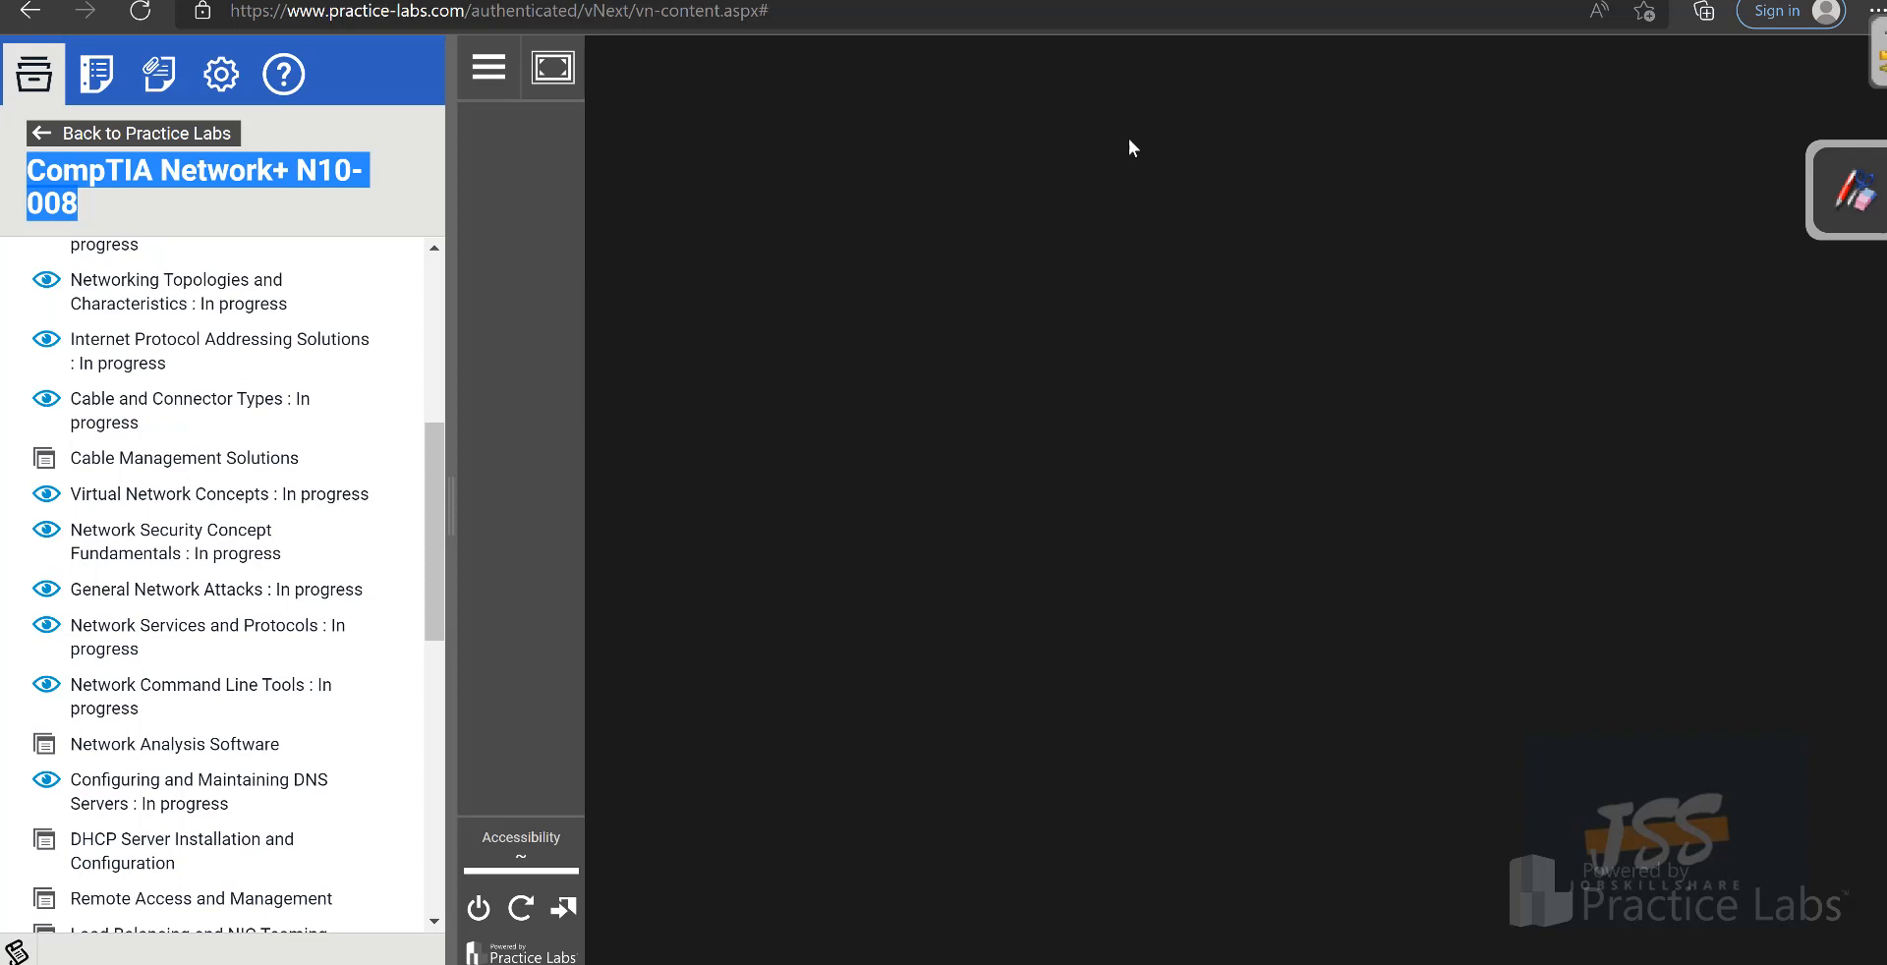
mouse_move(550, 67)
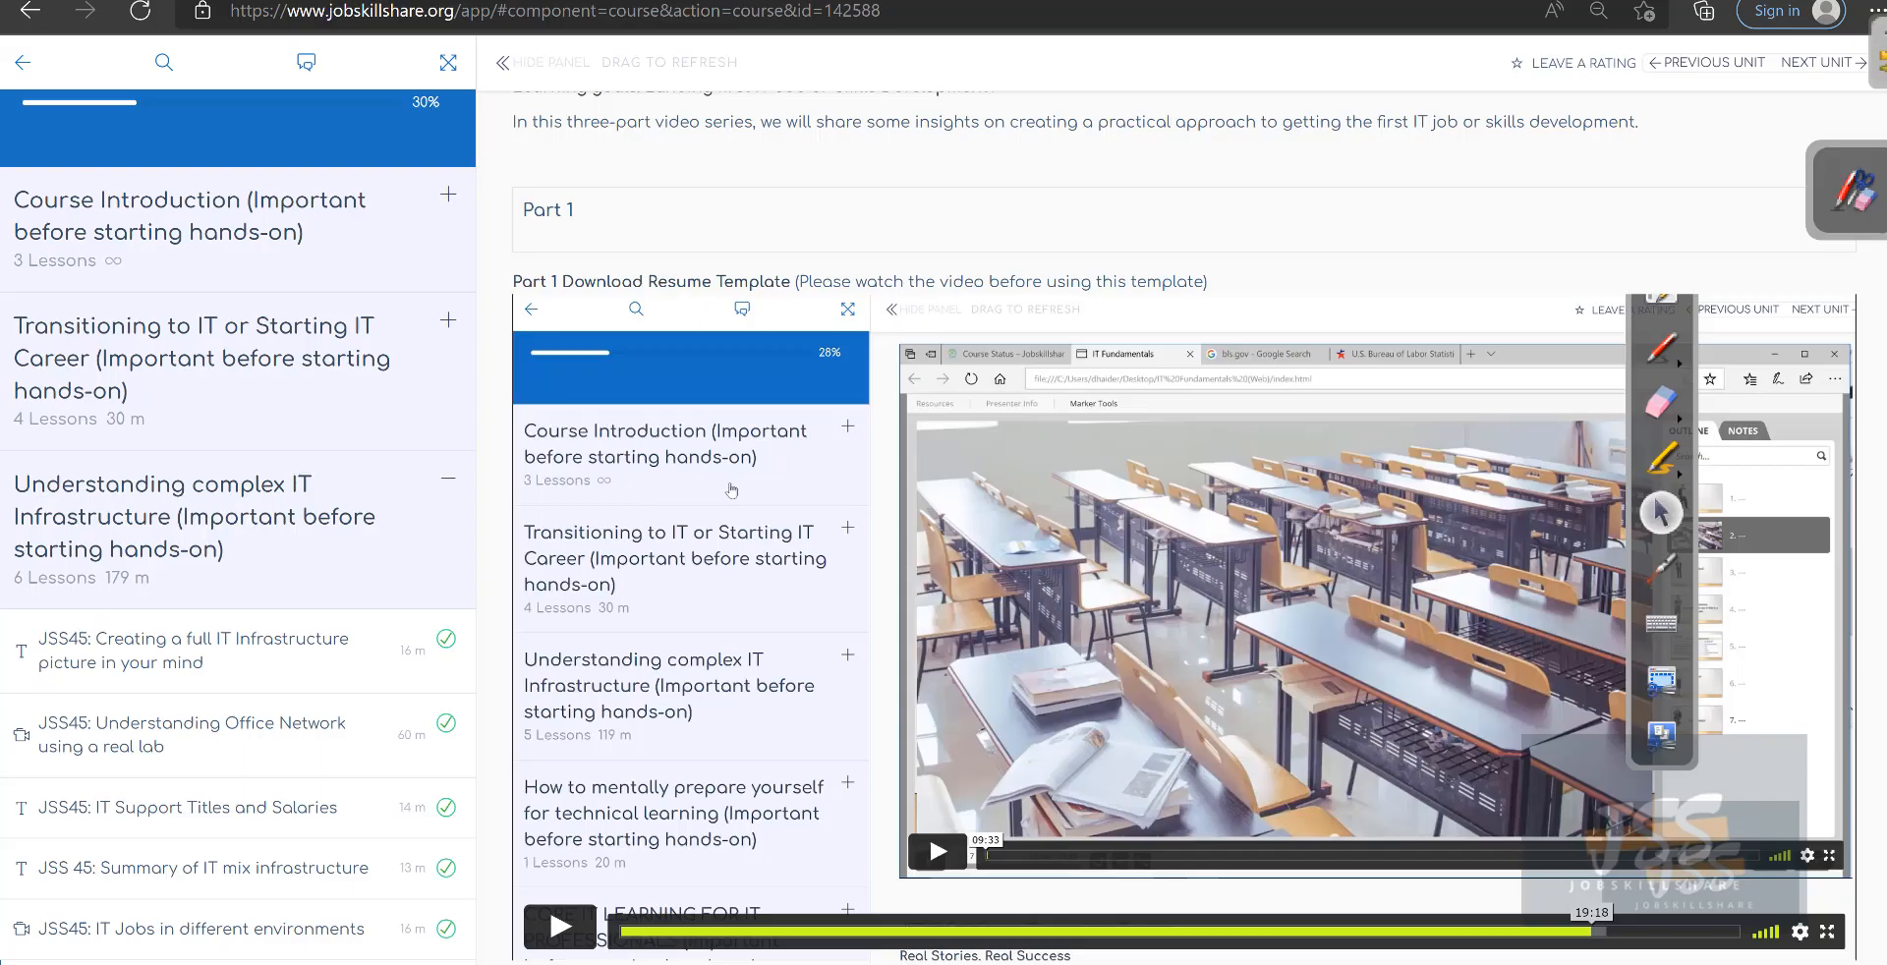
Reopen the resume template and highlight its first two Jobskillshare Platform experience bullets.
click(653, 281)
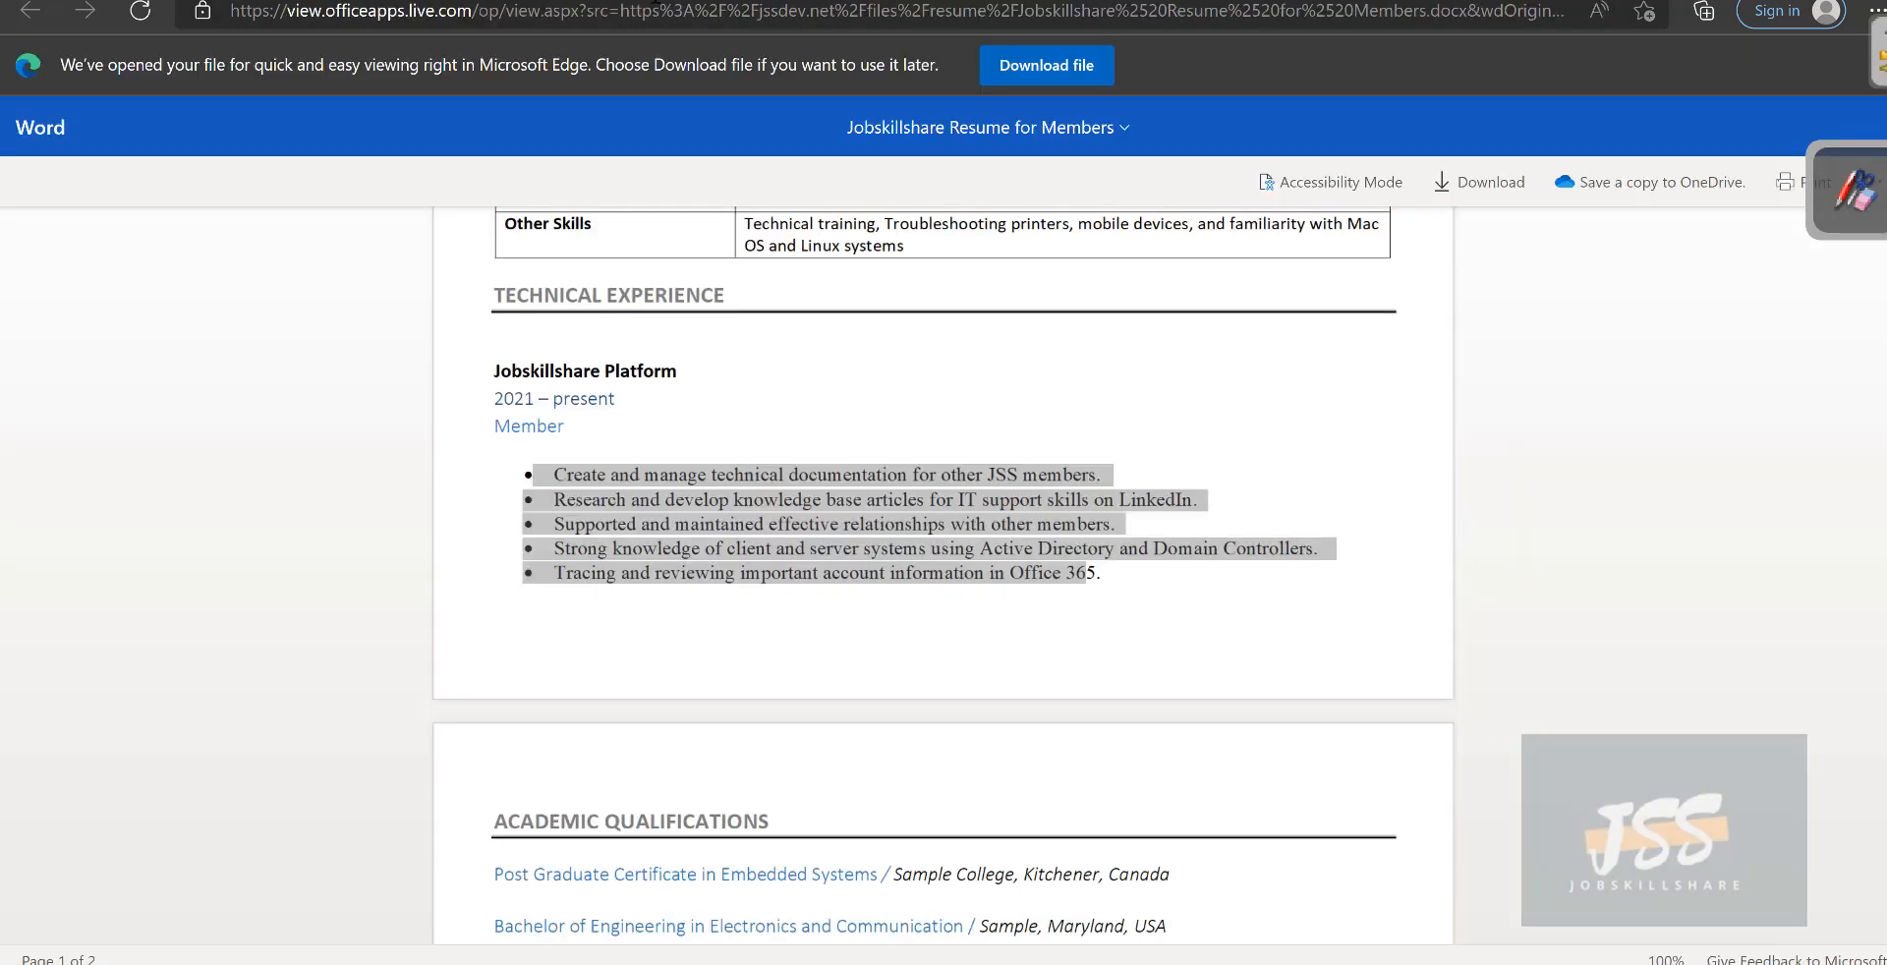
click(788, 534)
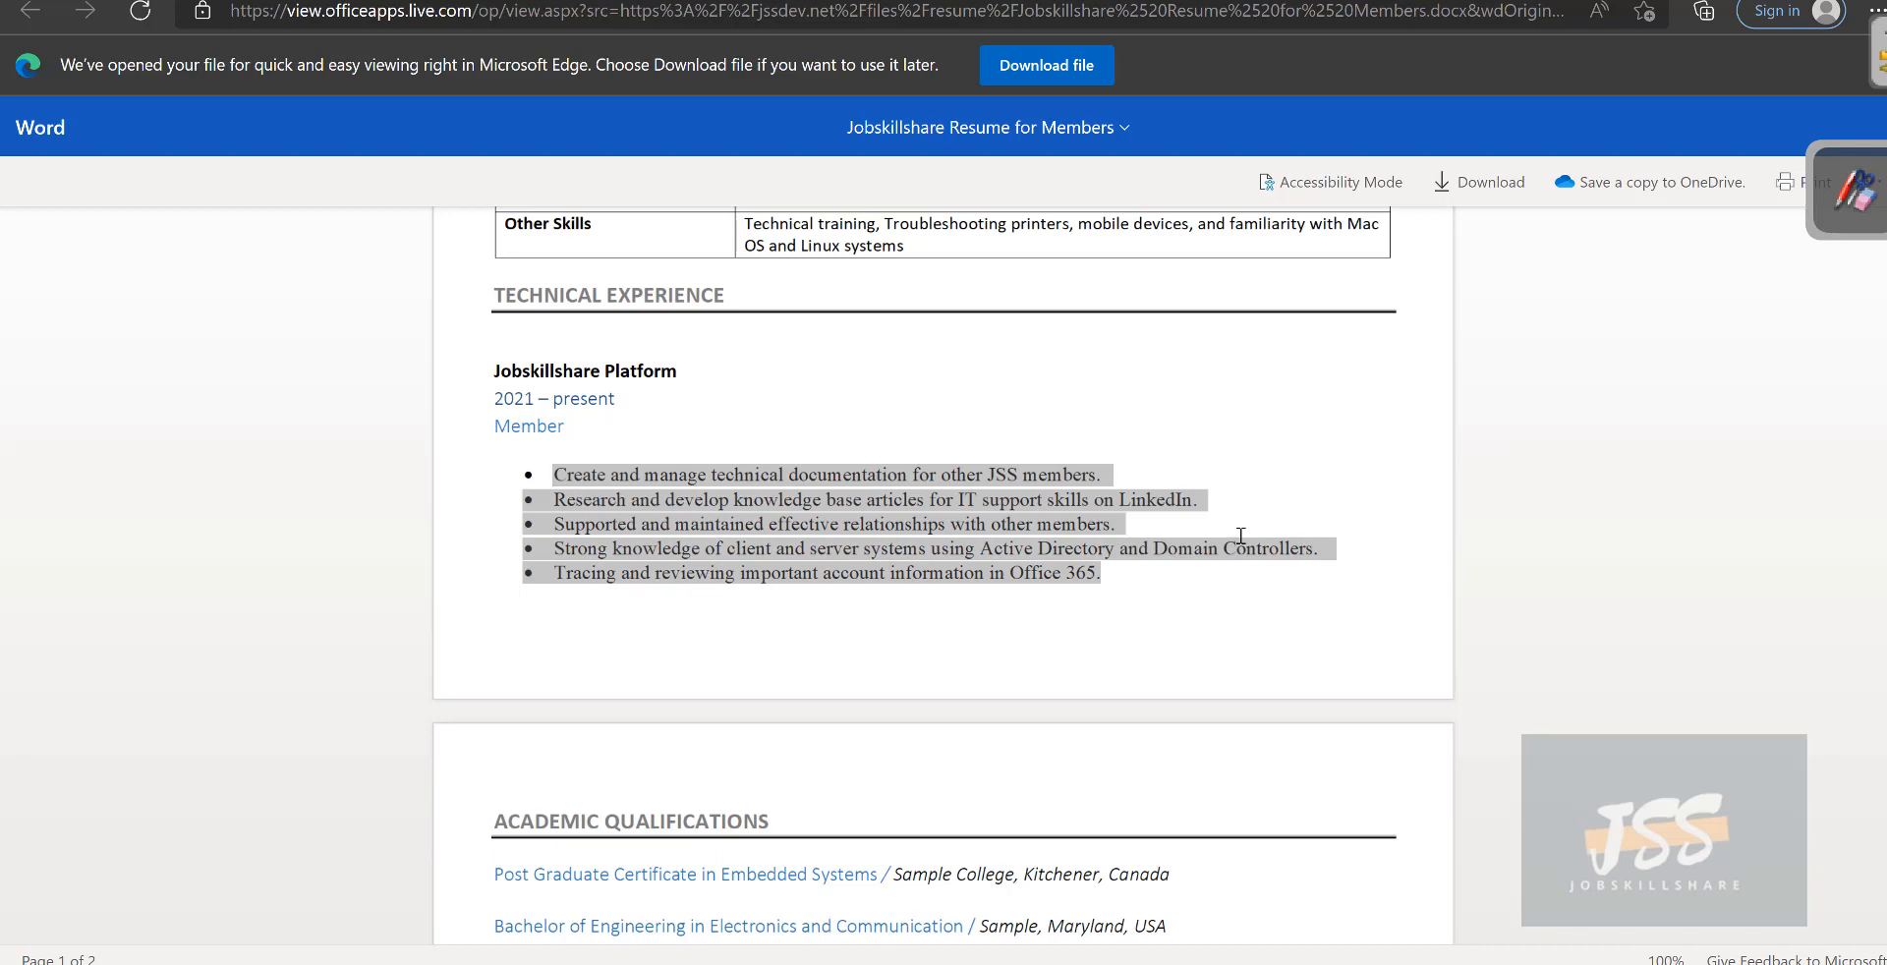
mouse_move(1028, 637)
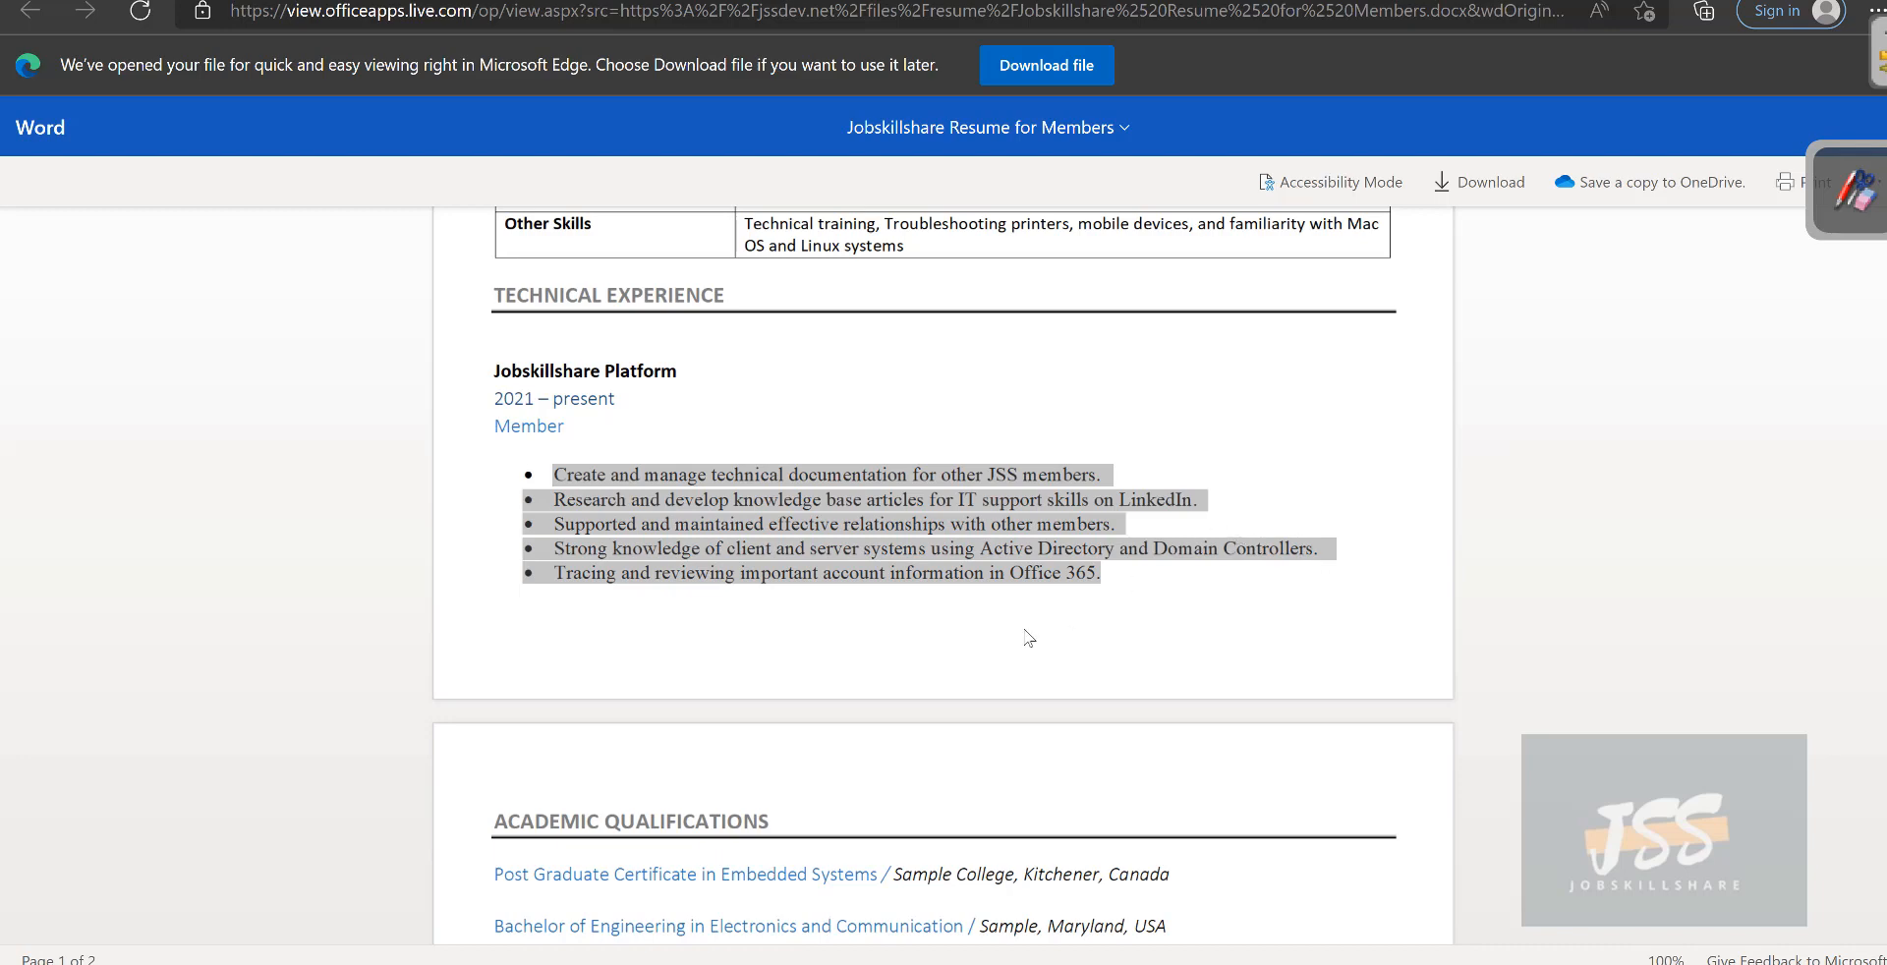
click(826, 474)
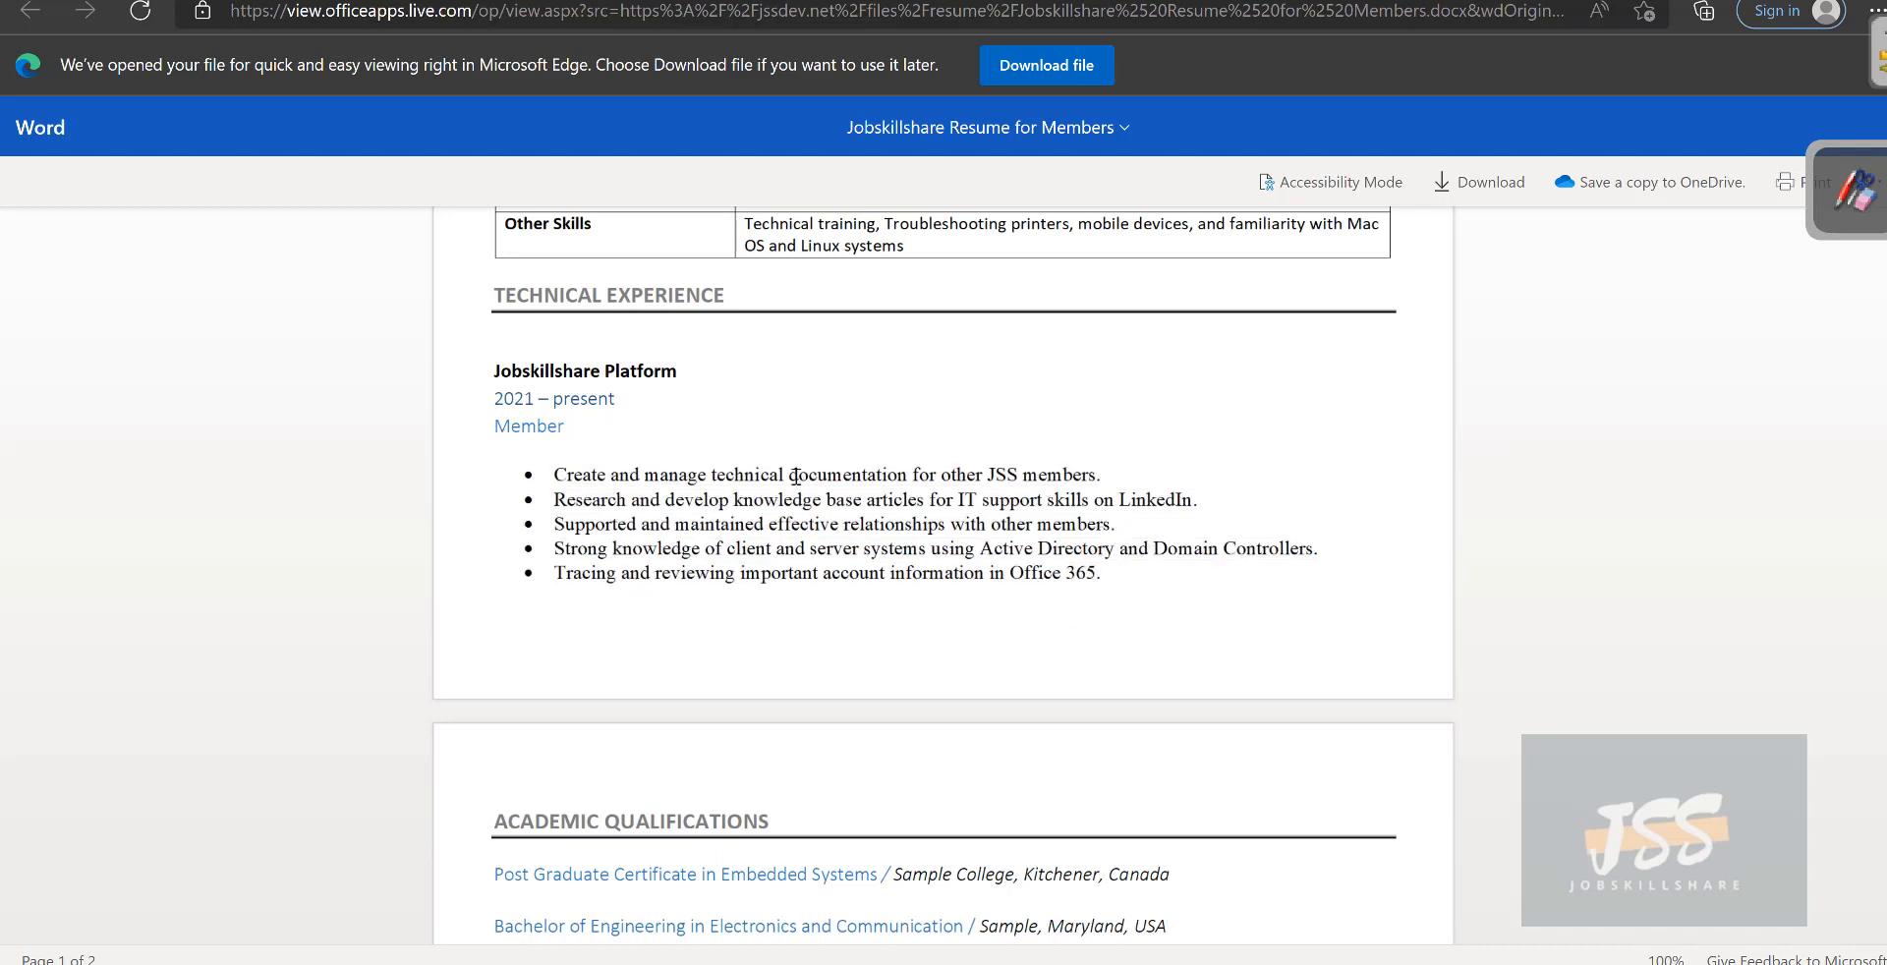
drag(554, 473, 1197, 500)
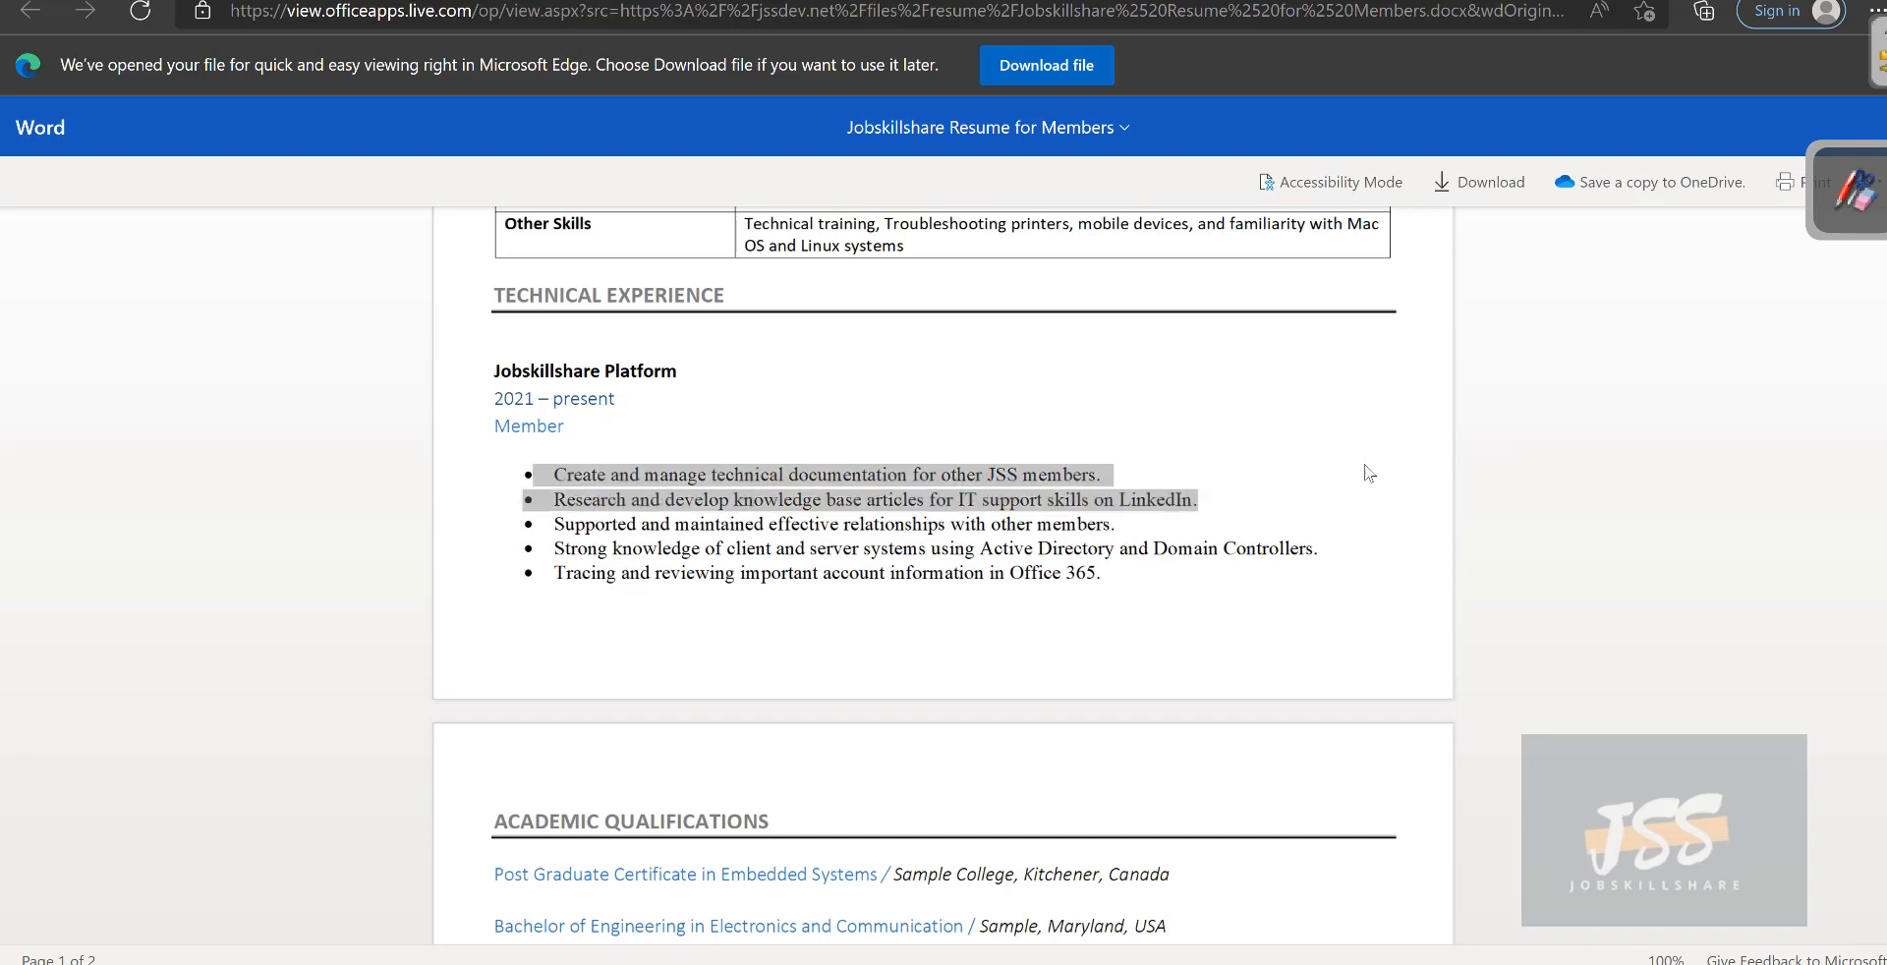
mouse_move(1336, 492)
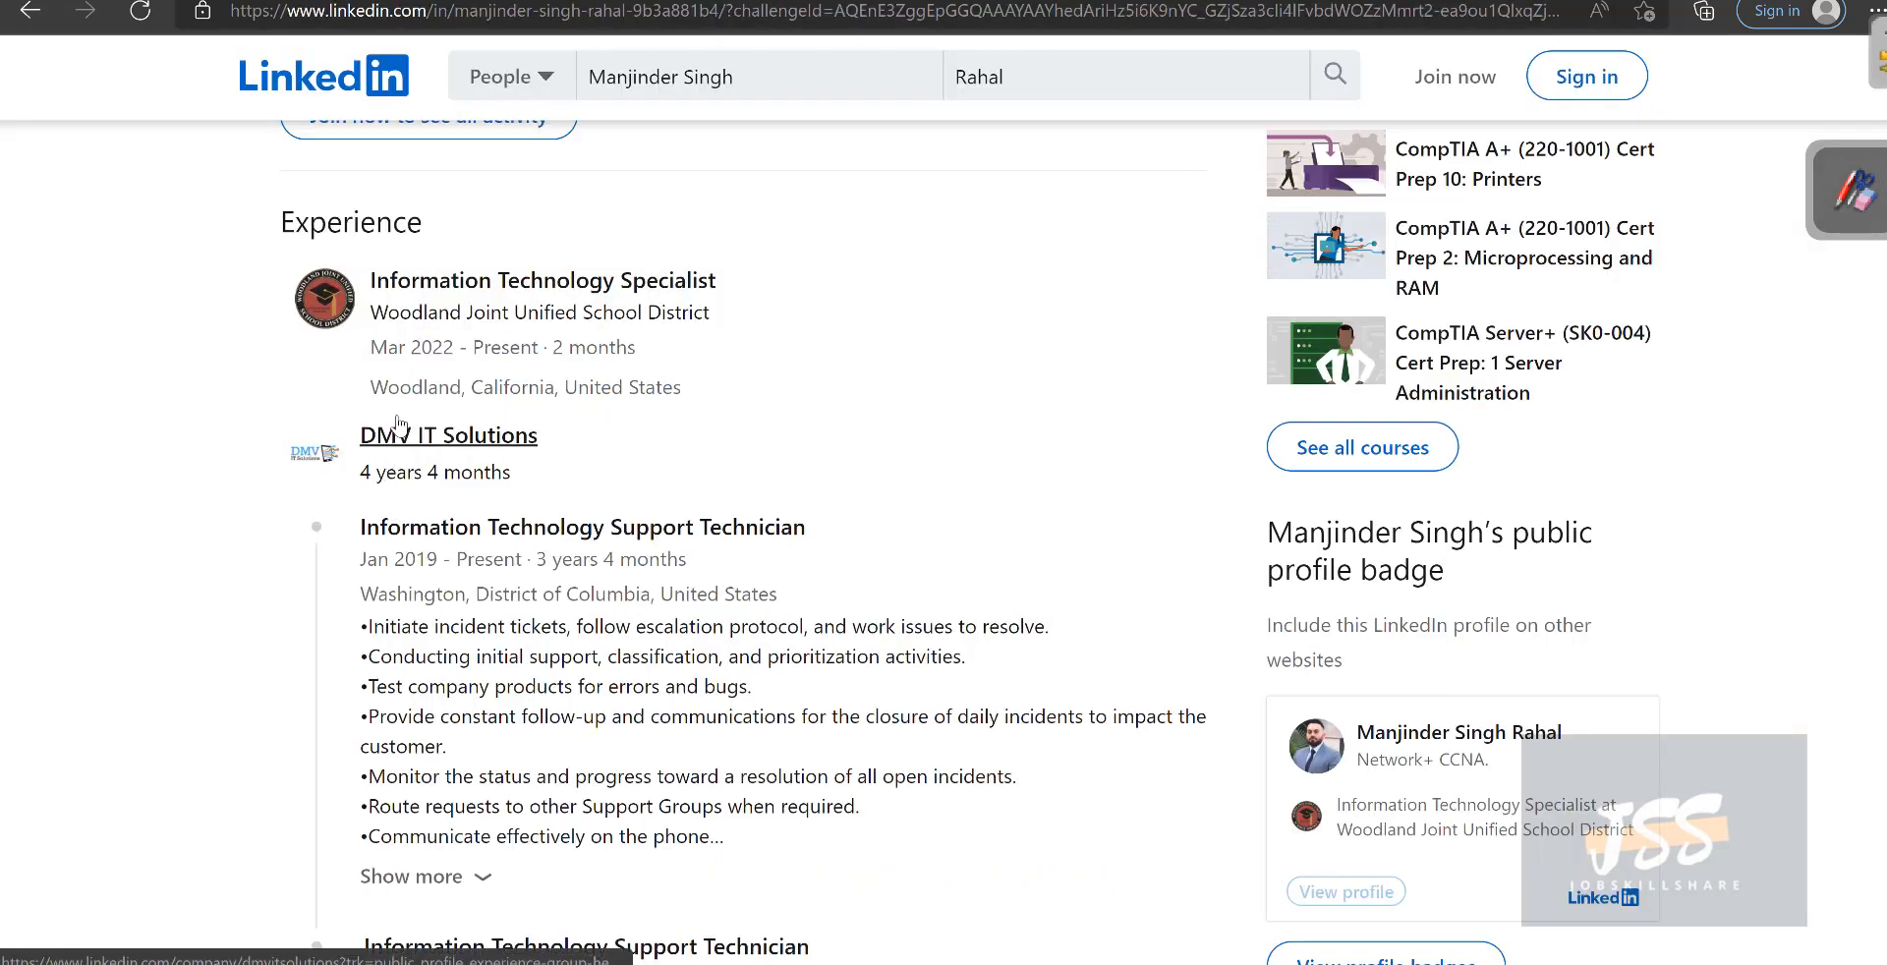
mouse_move(471, 437)
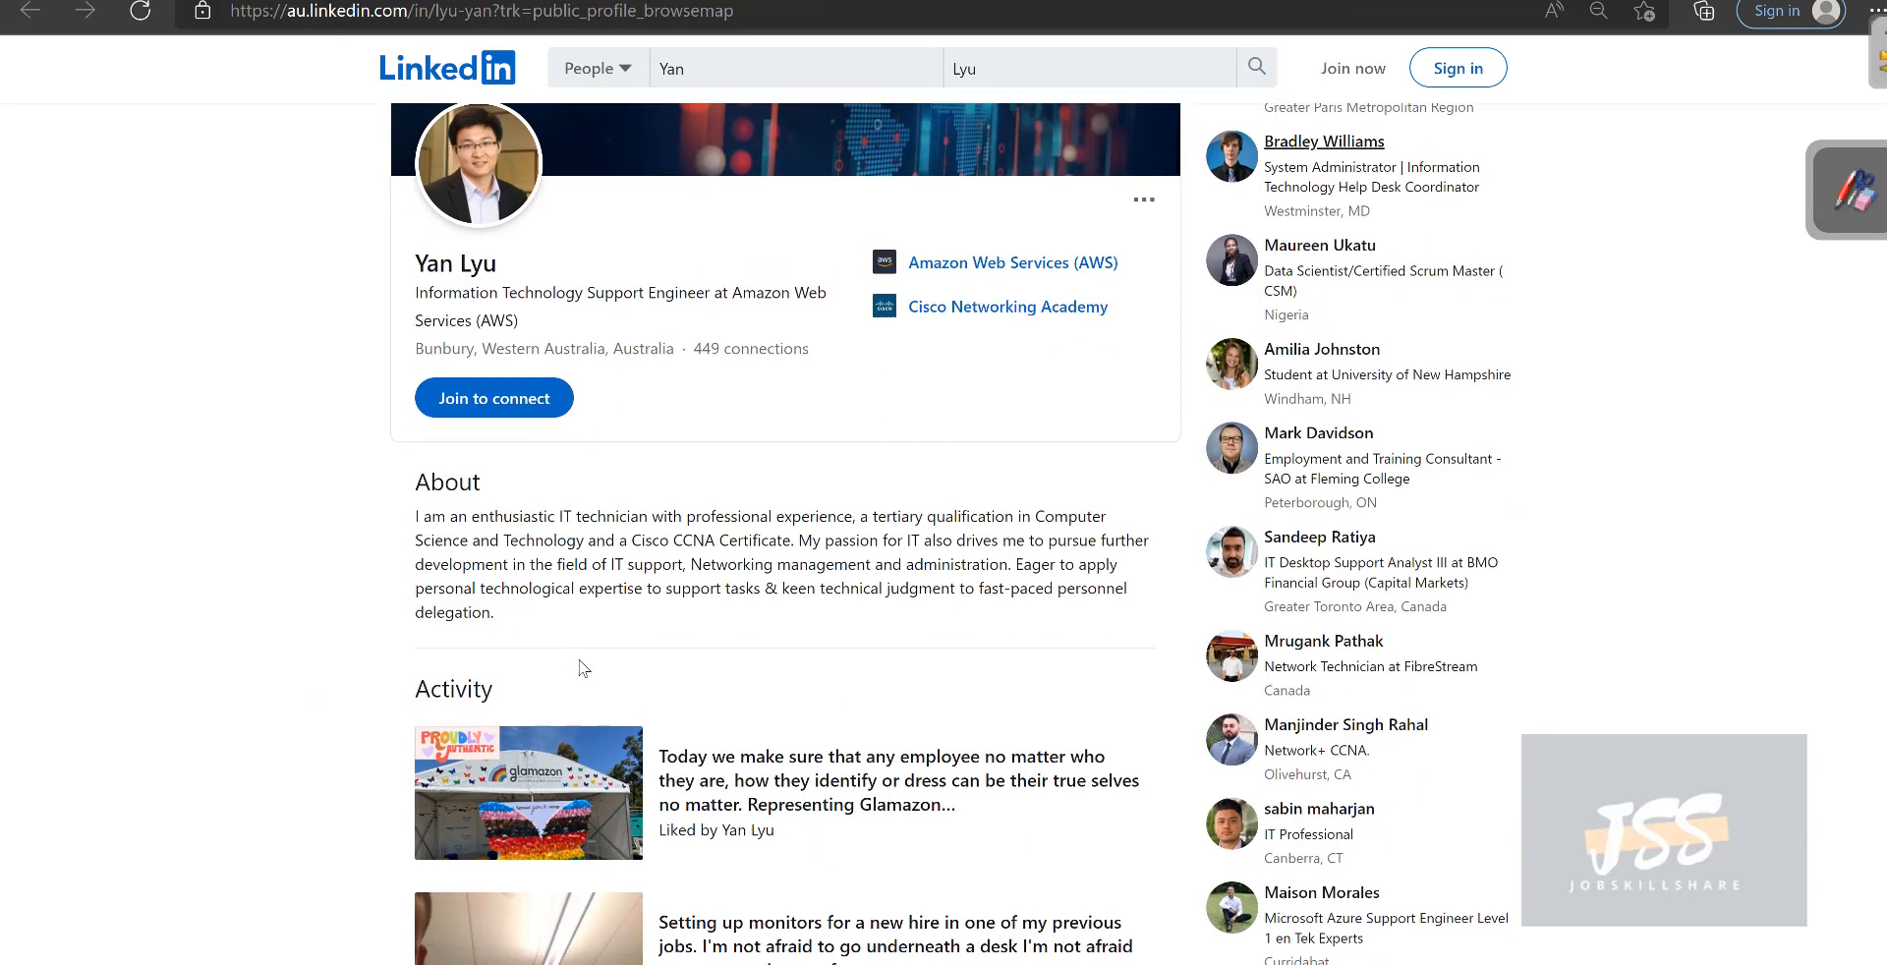
Scroll the other IT member's LinkedIn profile down to the Experience section.
scroll(down, 3)
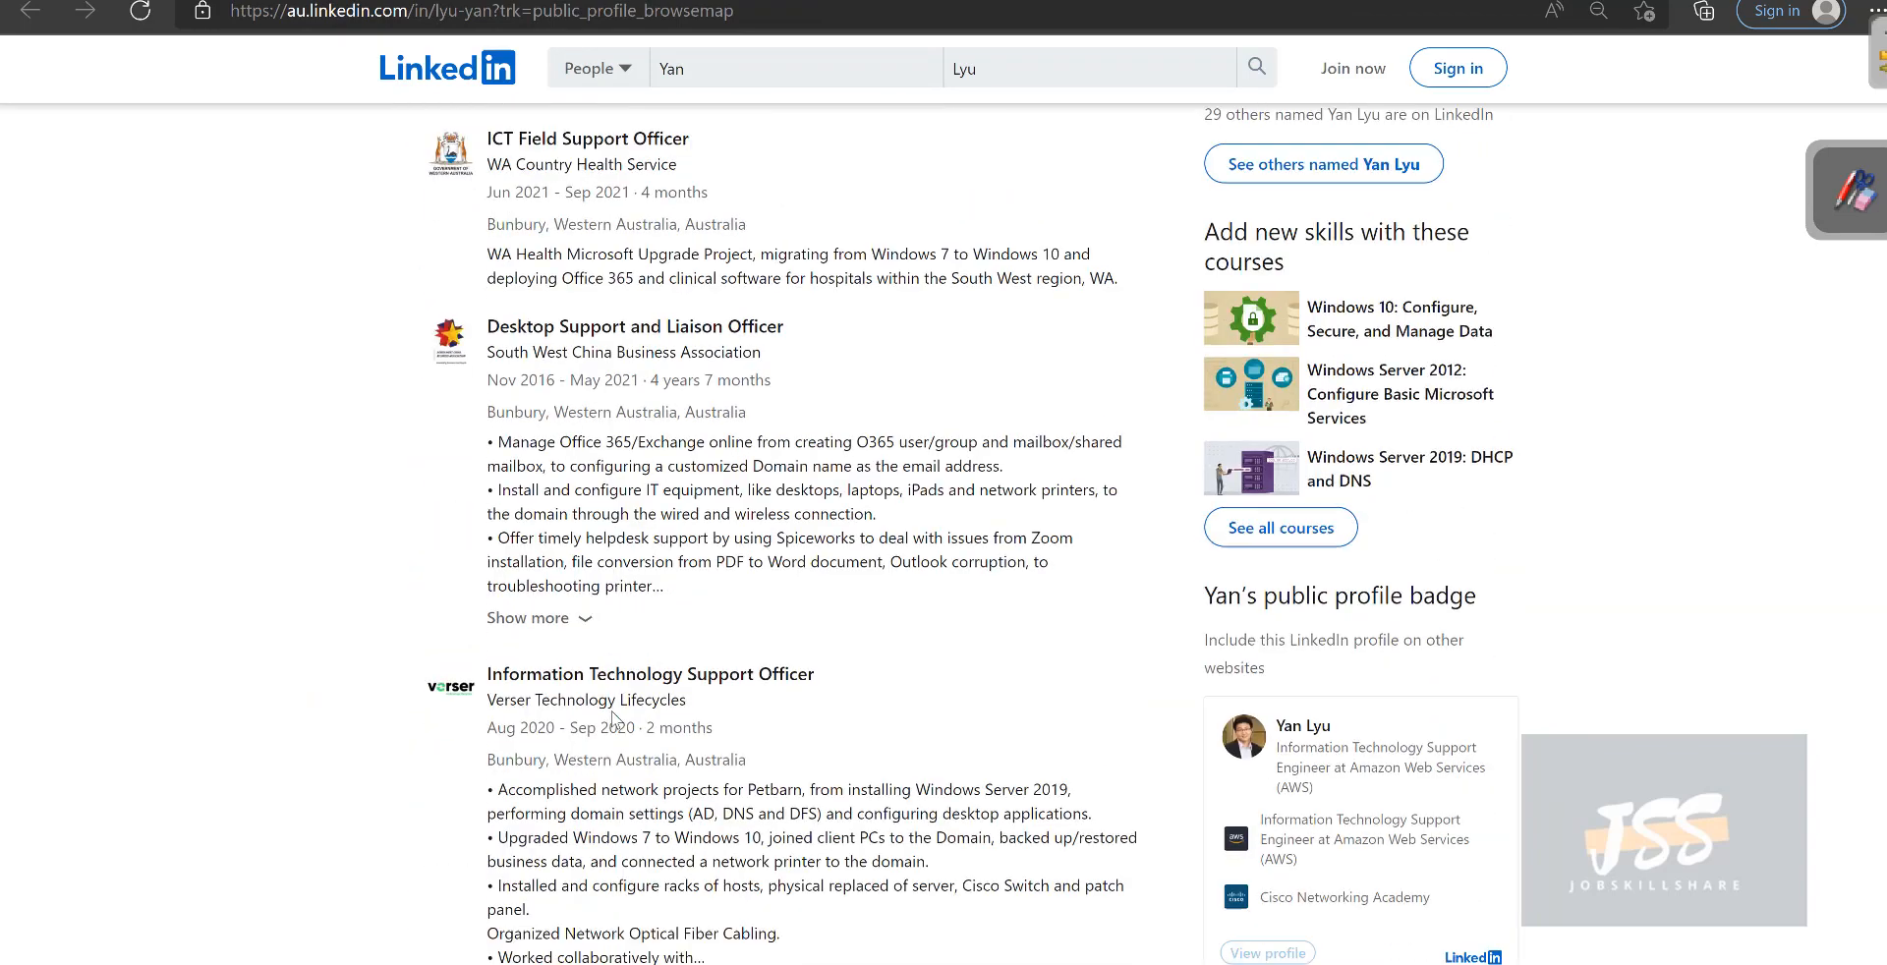
scroll(down, 3)
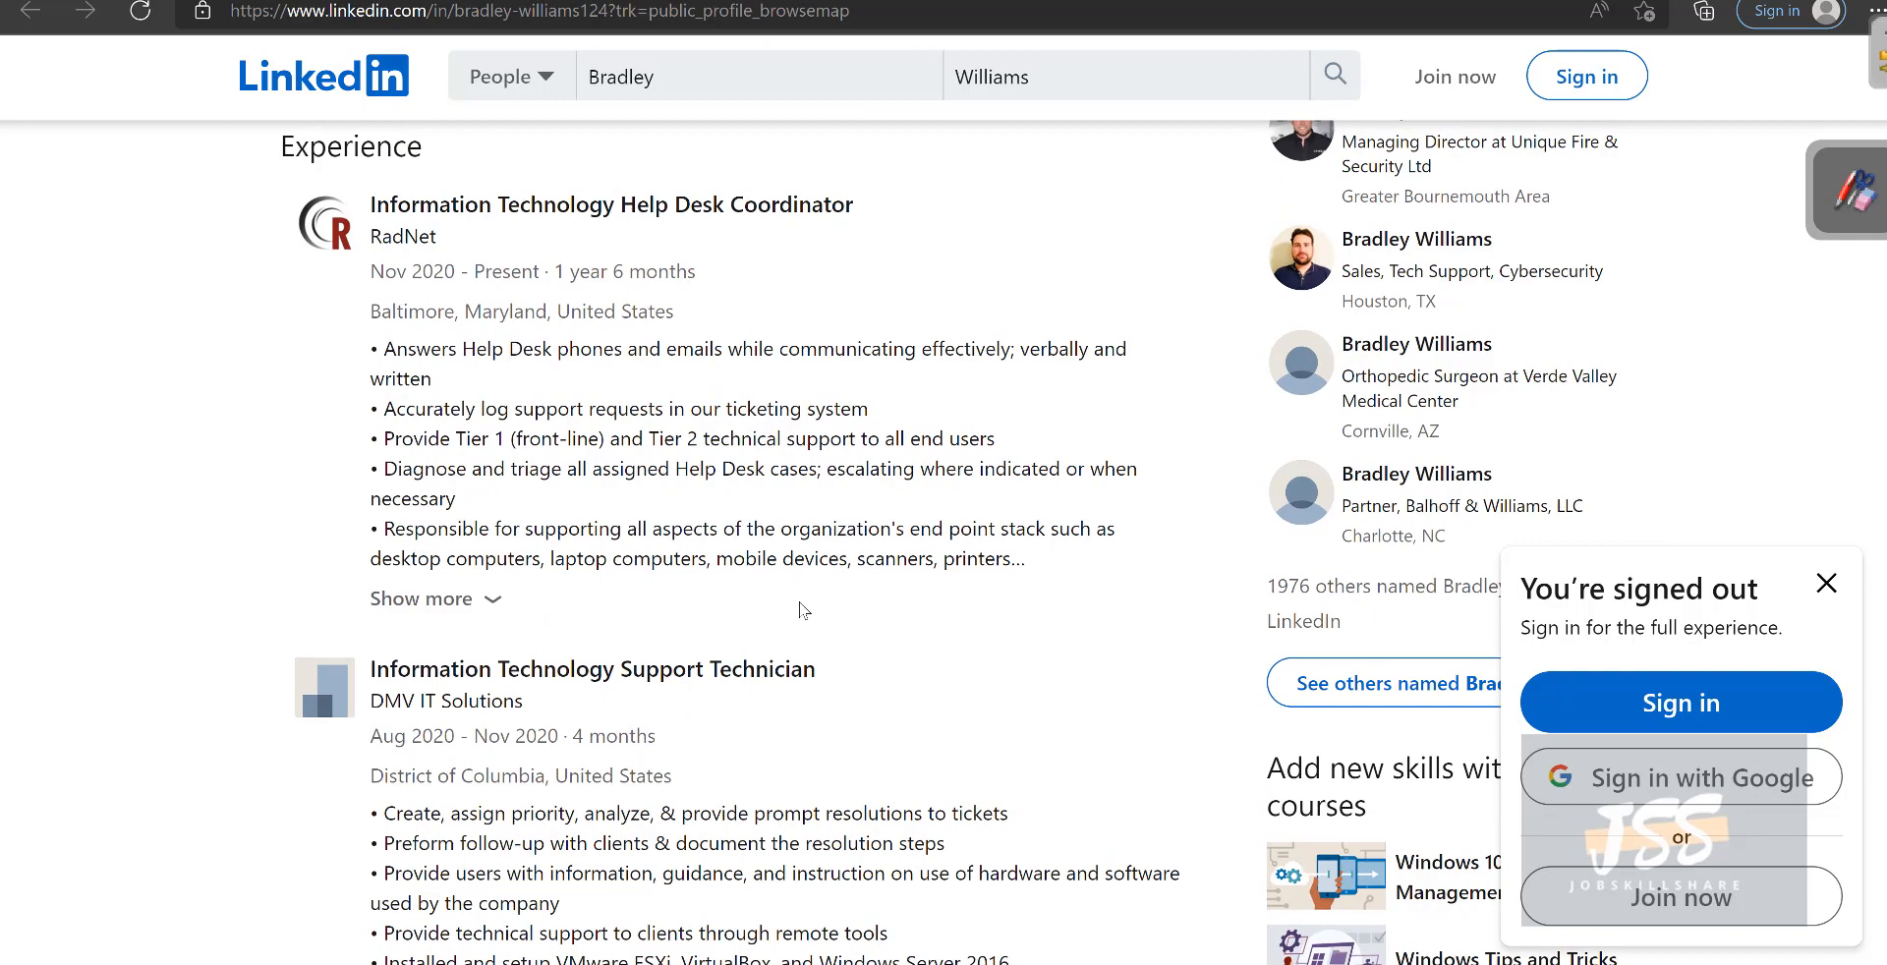
Scroll the Experience section and highlight the DMV IT Solutions employer name.
scroll(down, 3)
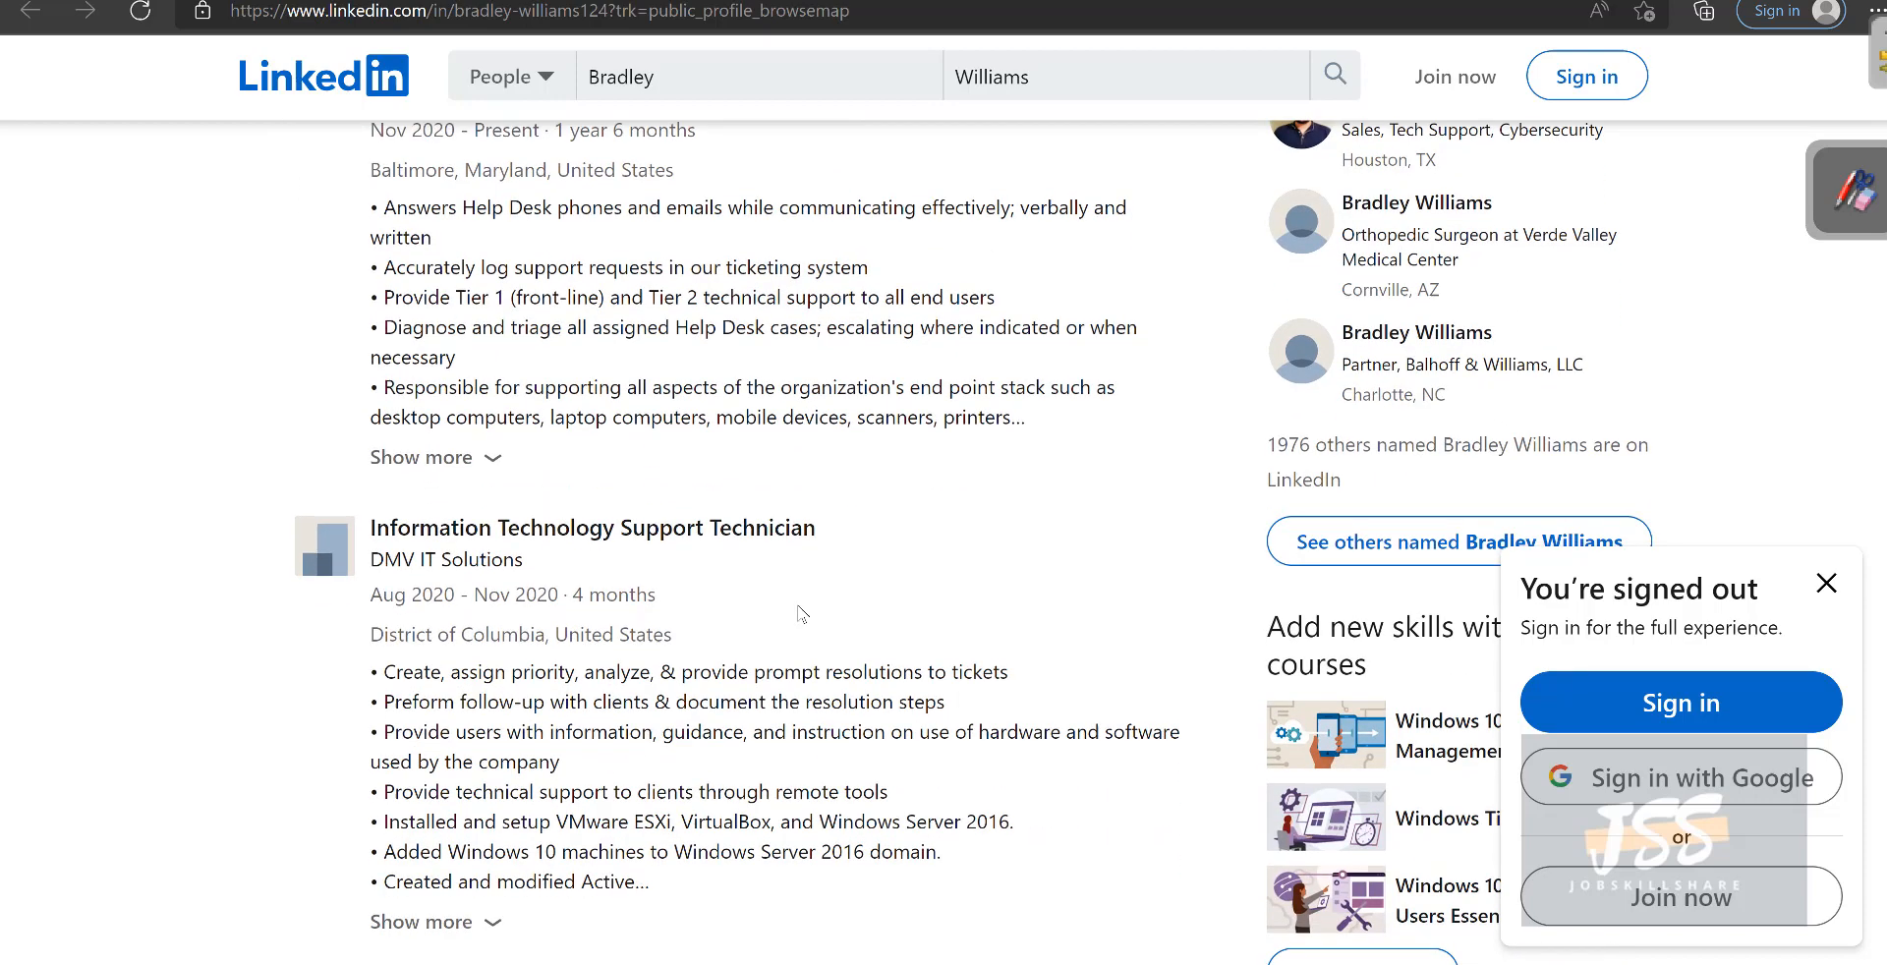
scroll(down, 3)
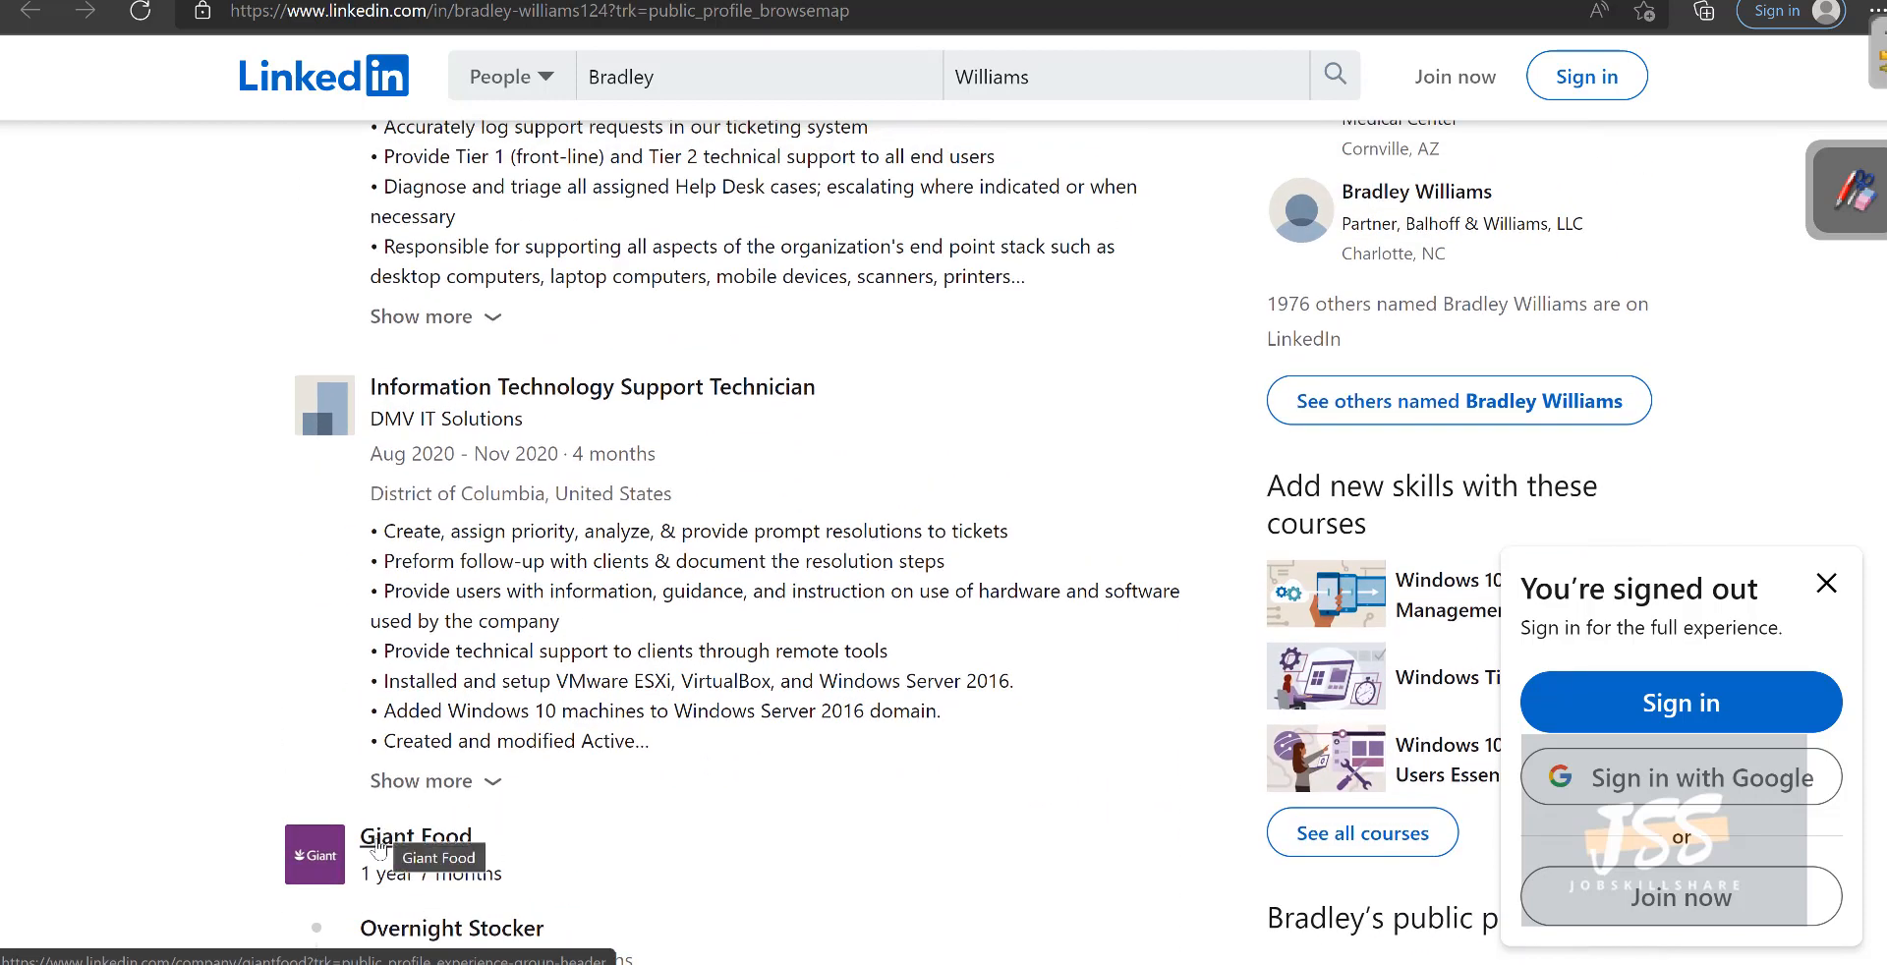
double_click(452, 417)
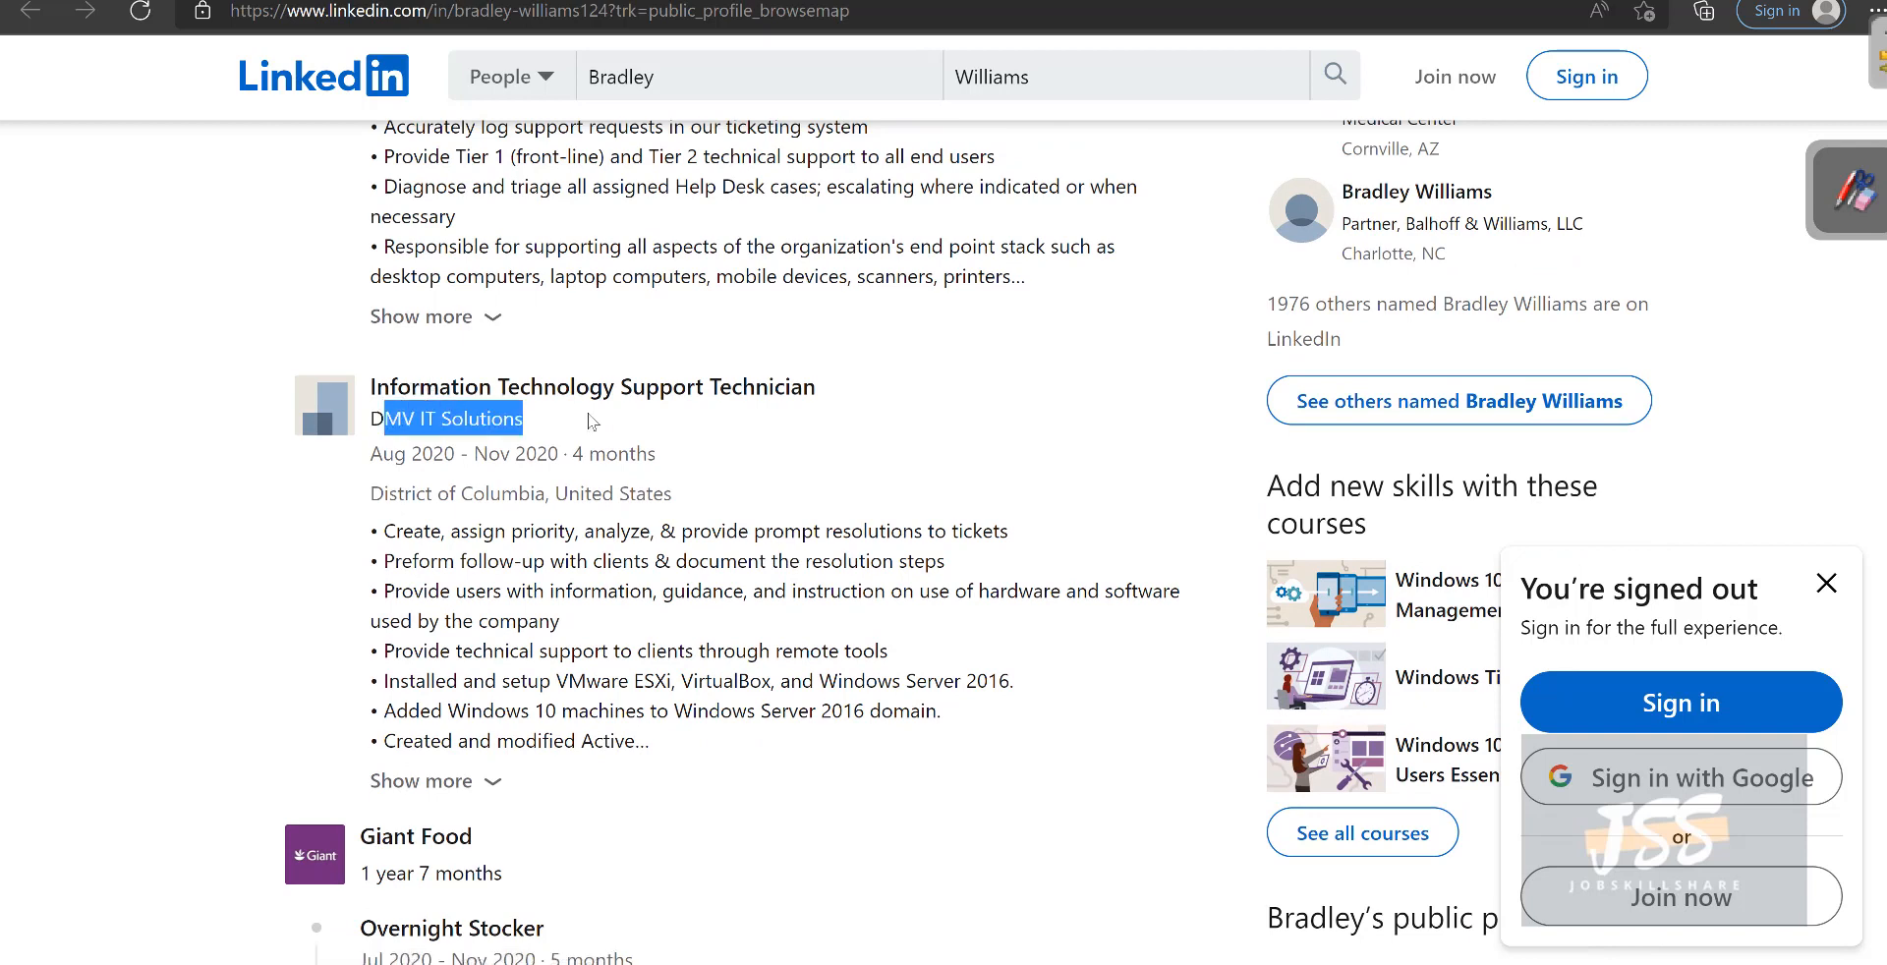
scroll(up, 3)
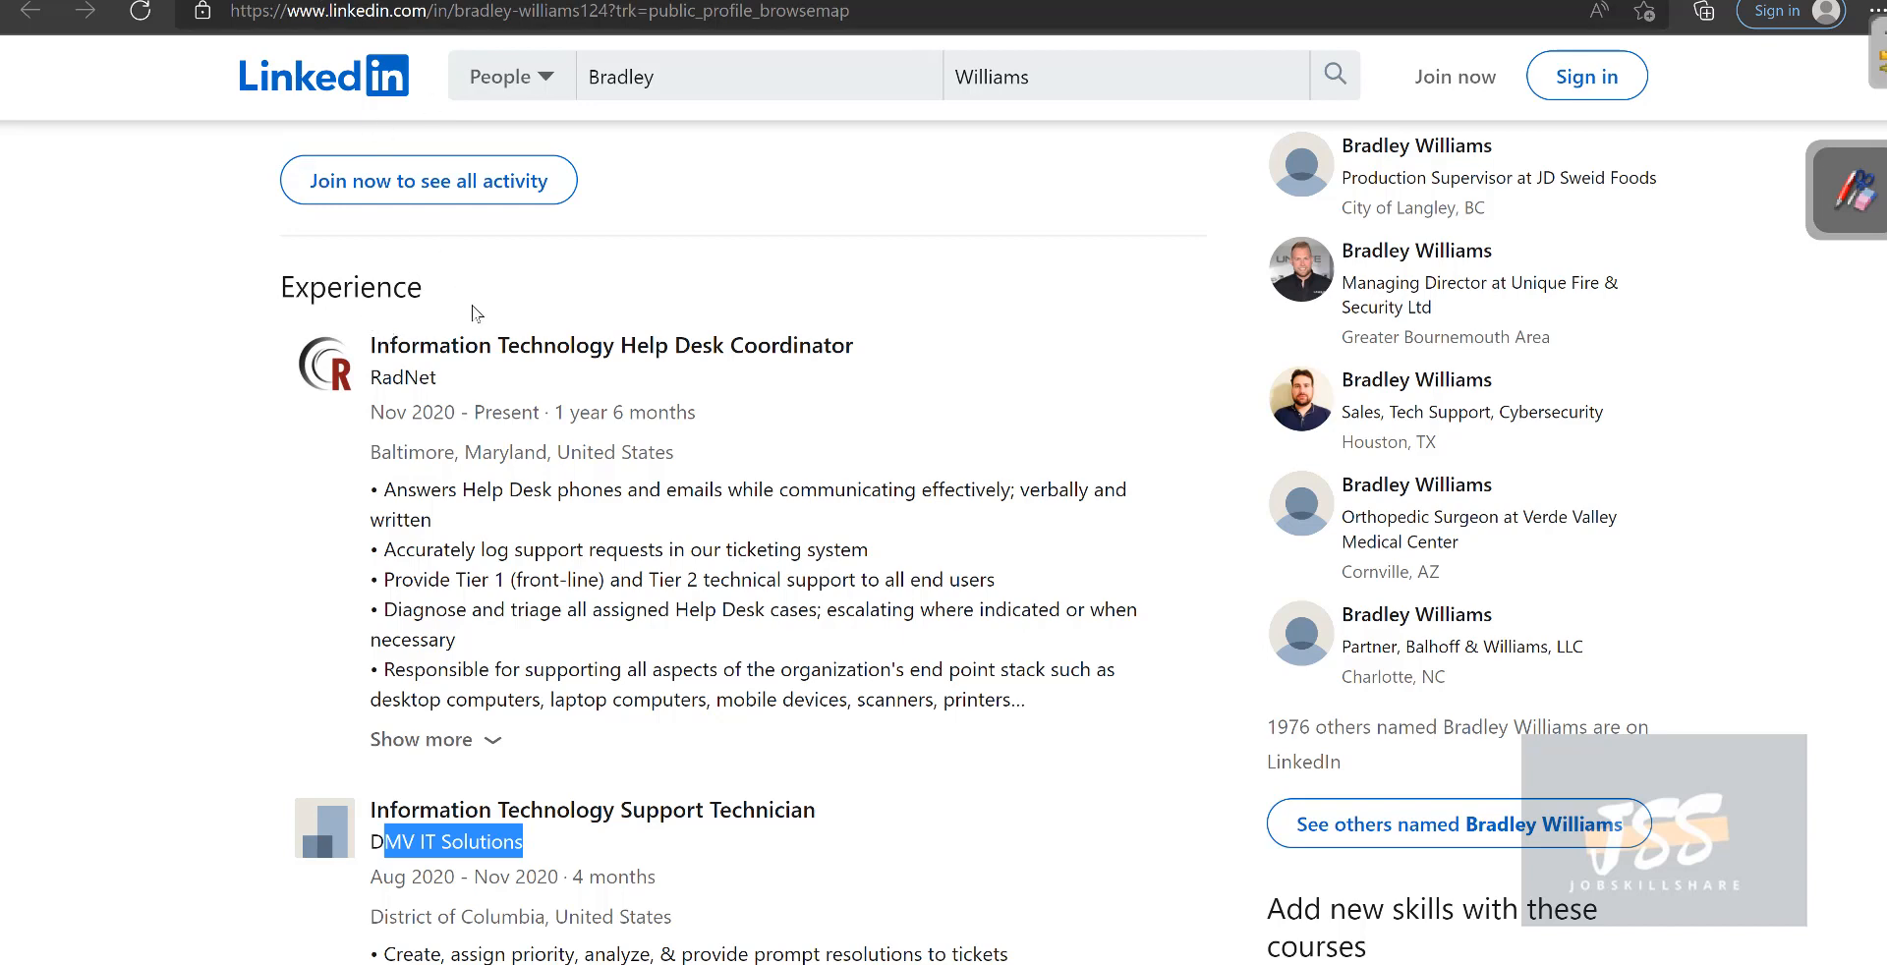
scroll(down, 3)
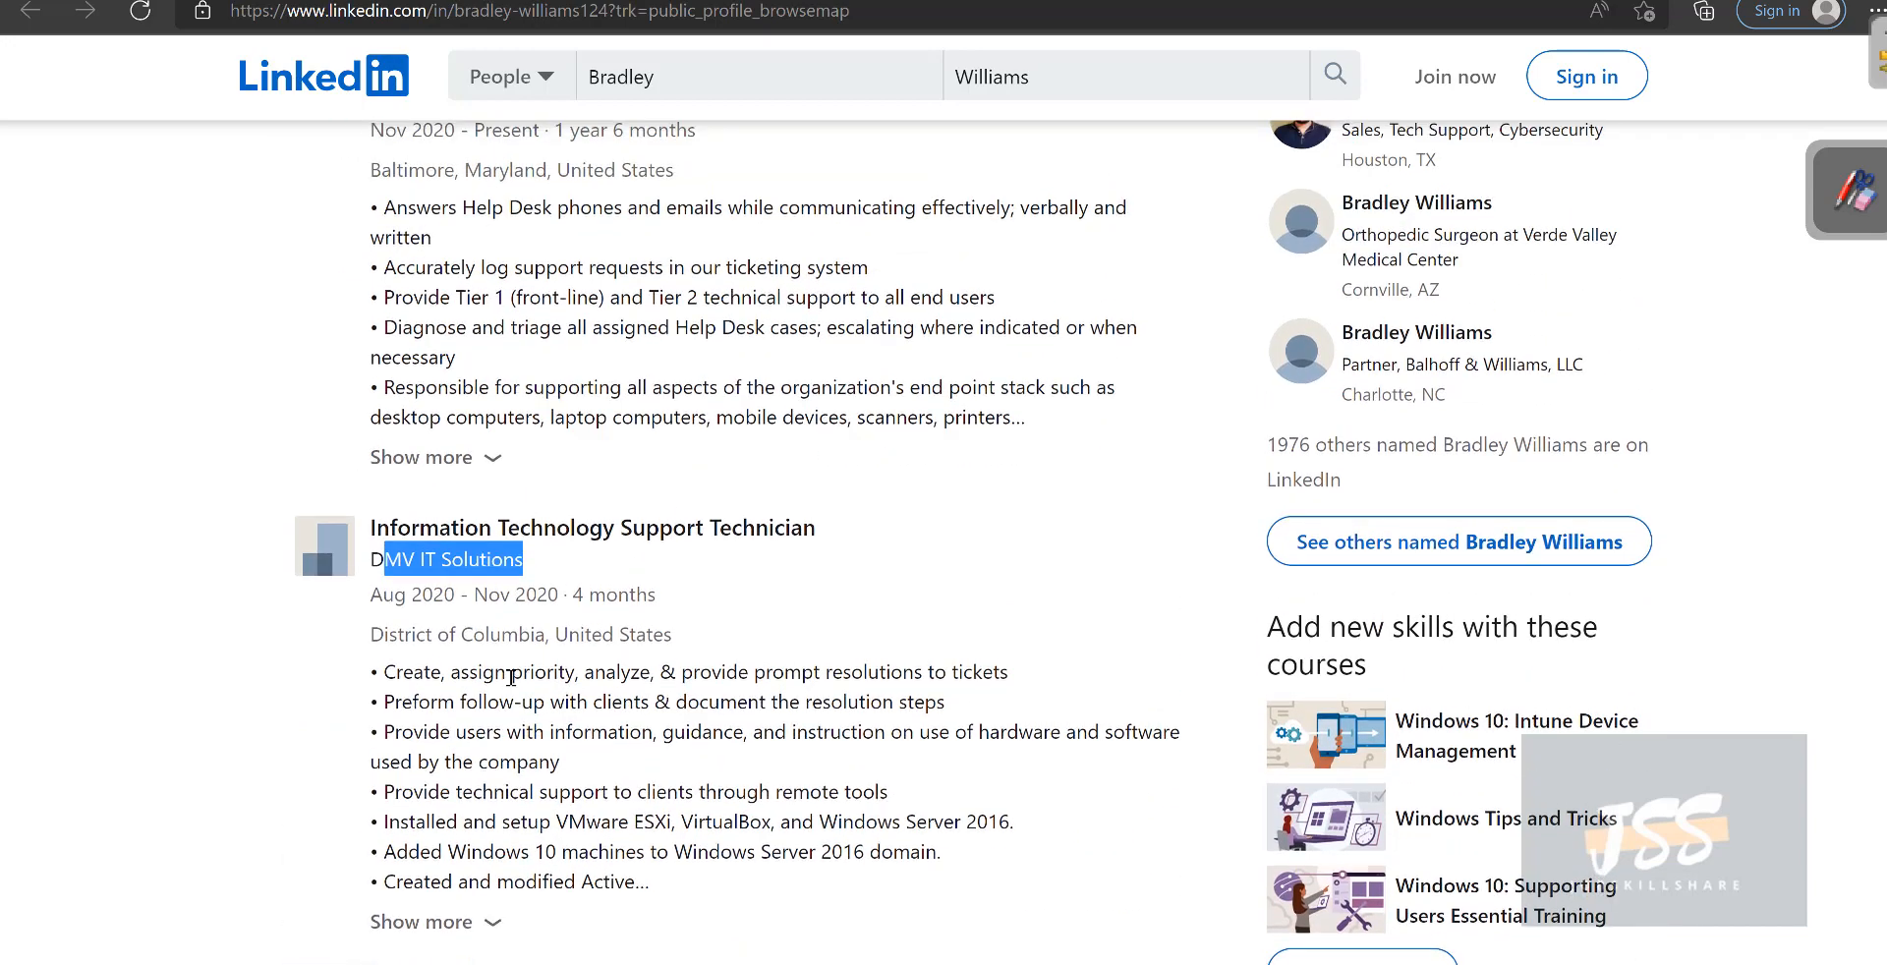
scroll(up, 3)
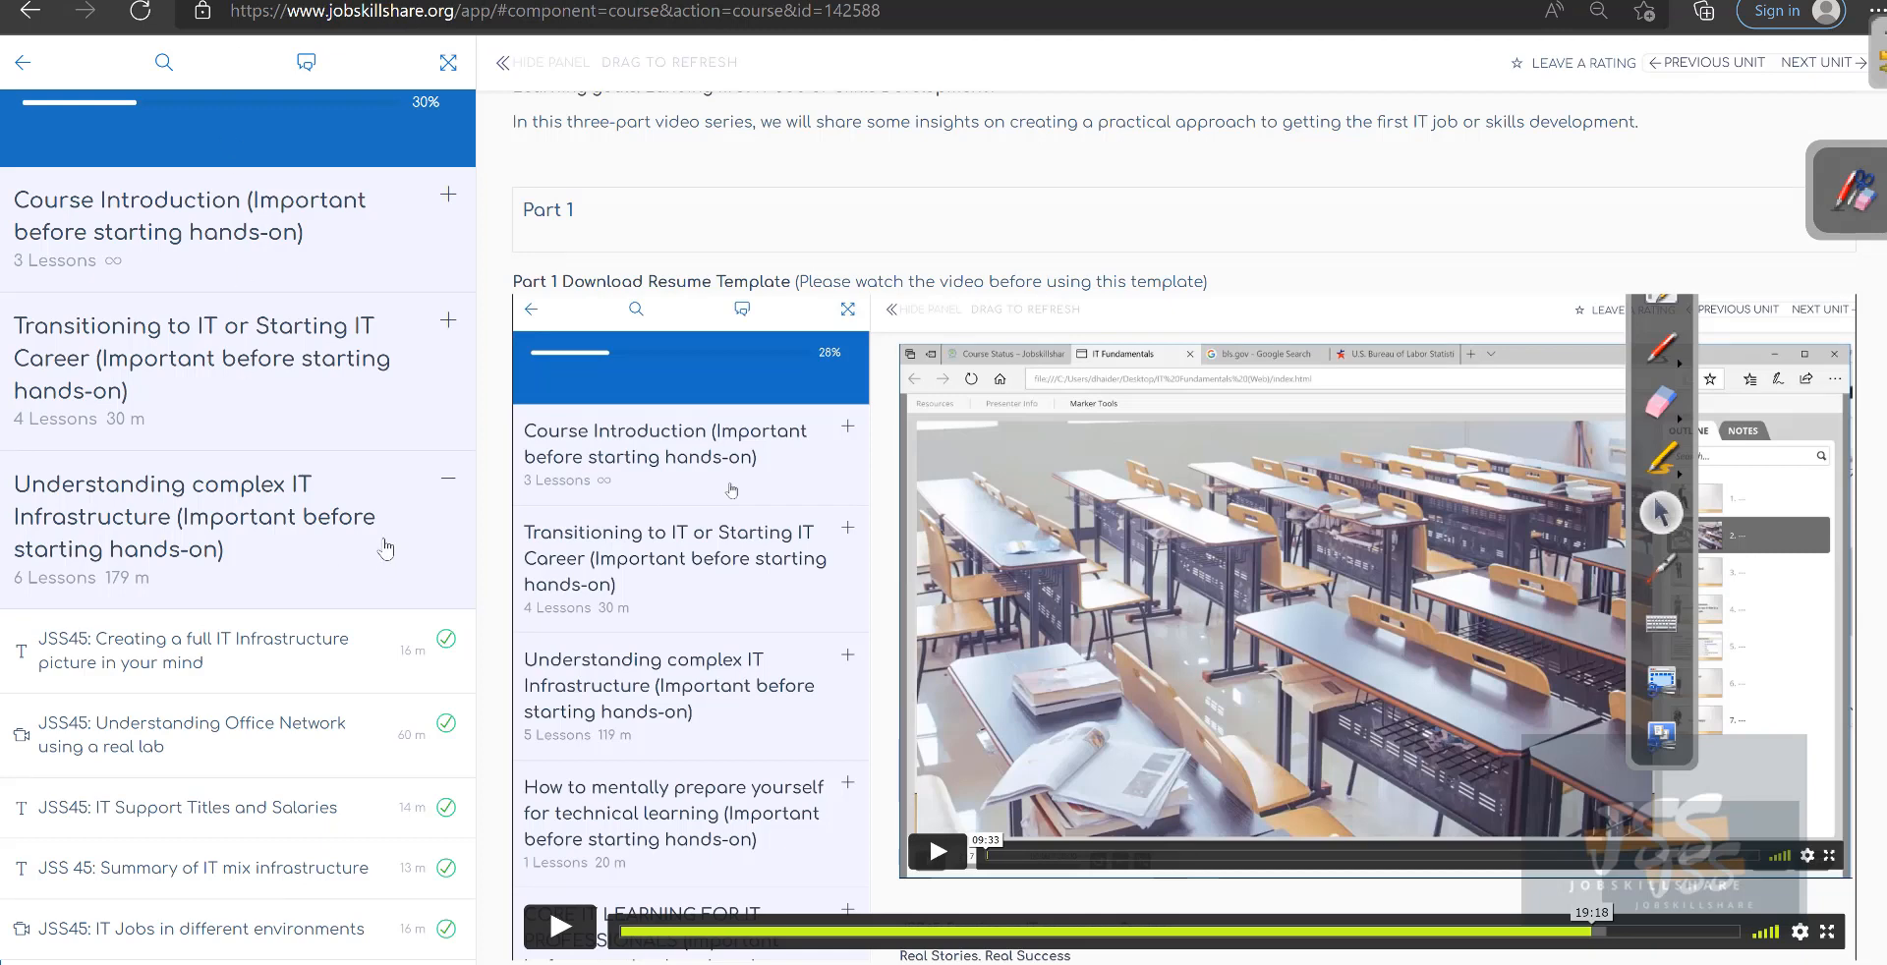
mouse_move(356, 460)
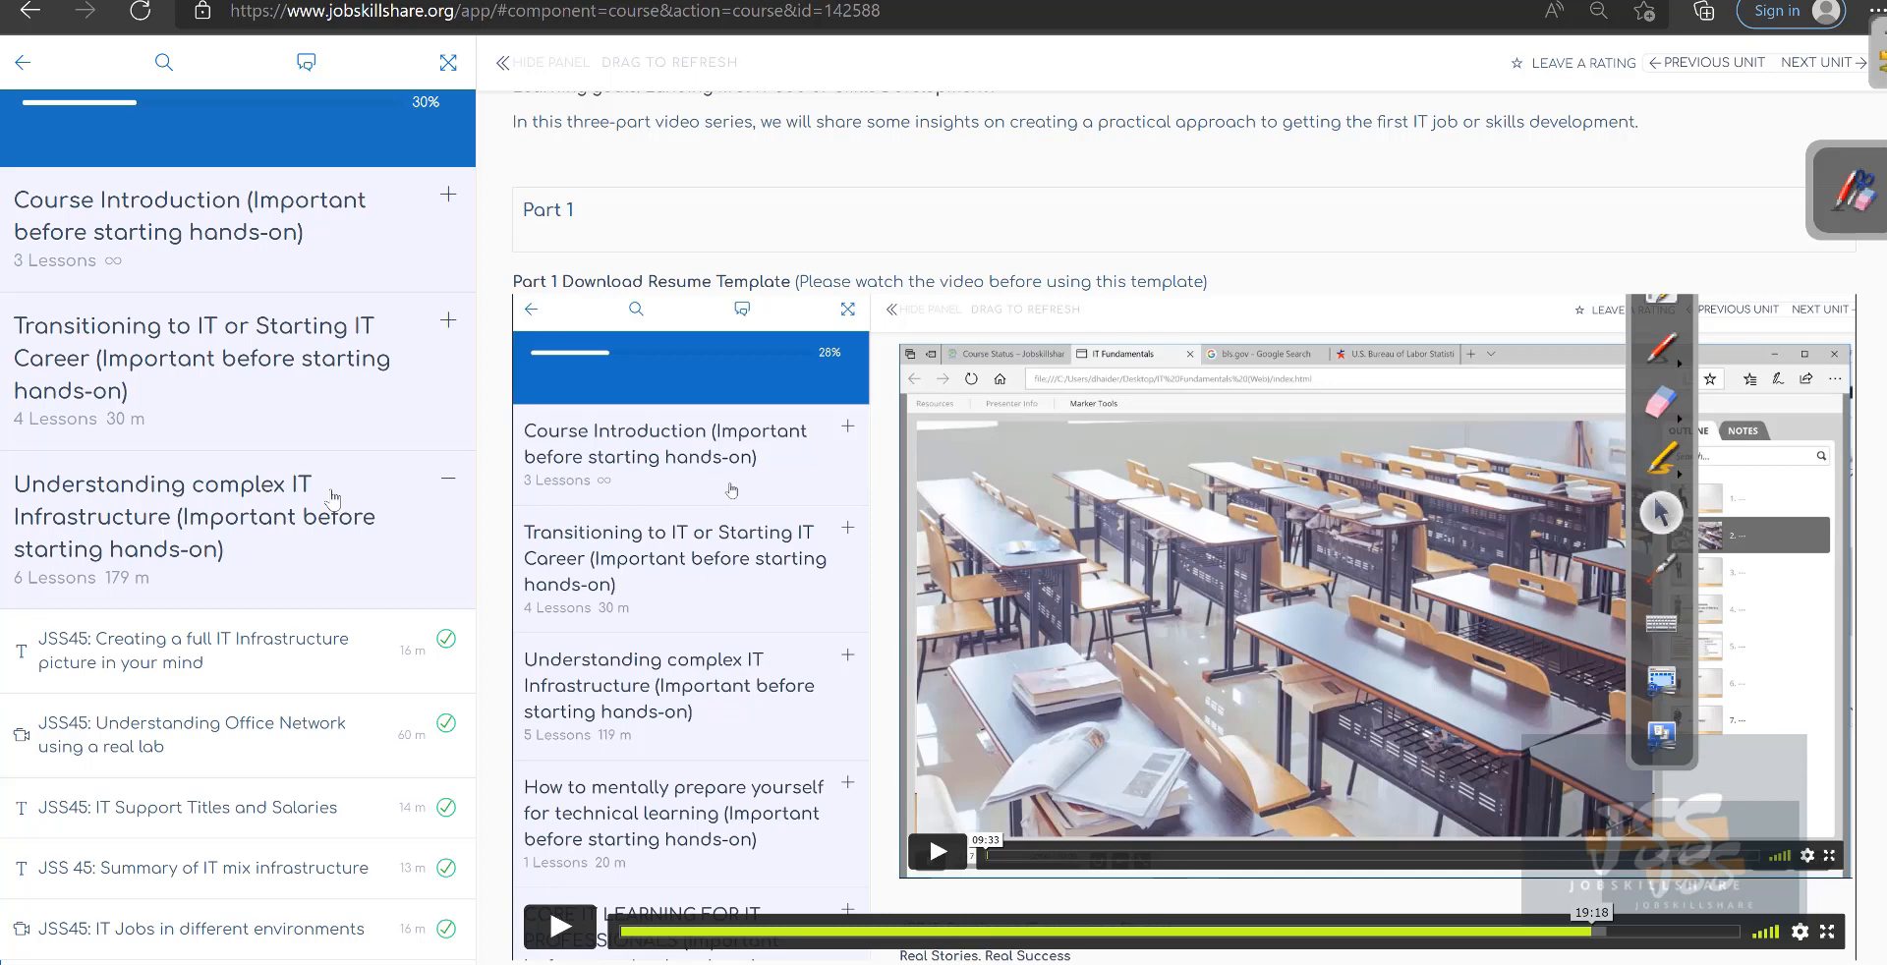
mouse_move(447, 350)
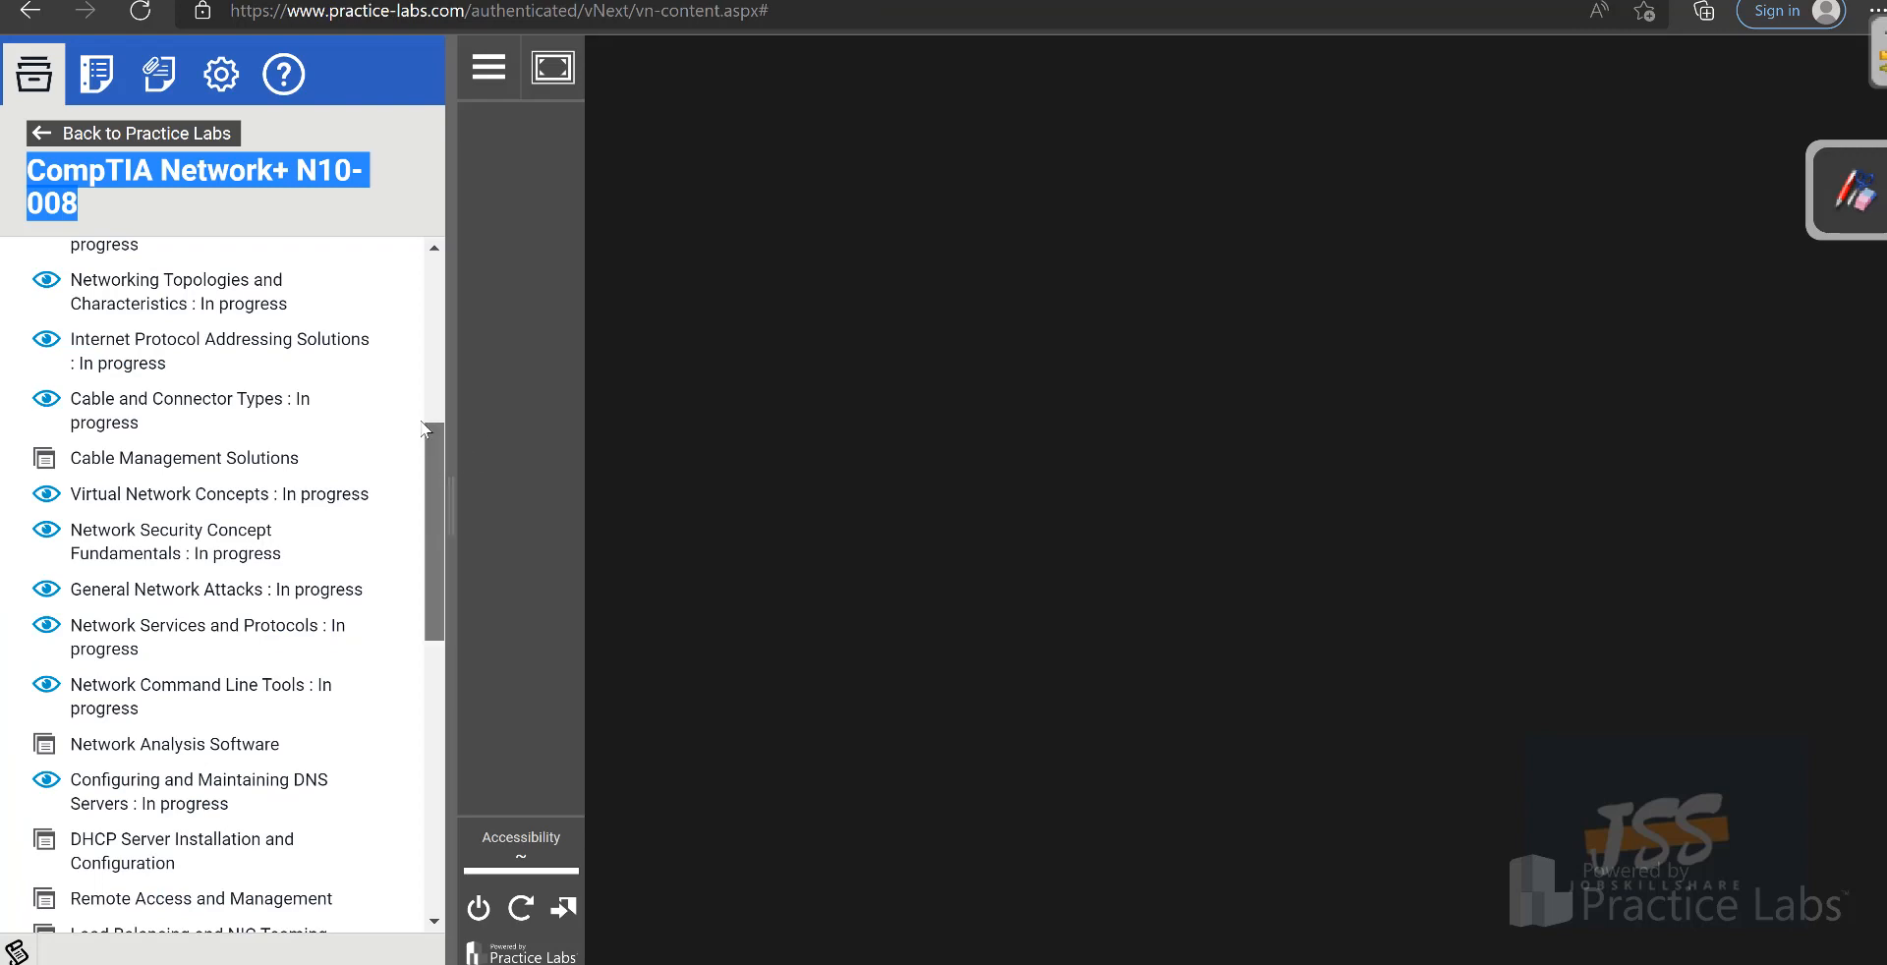
scroll(down, 3)
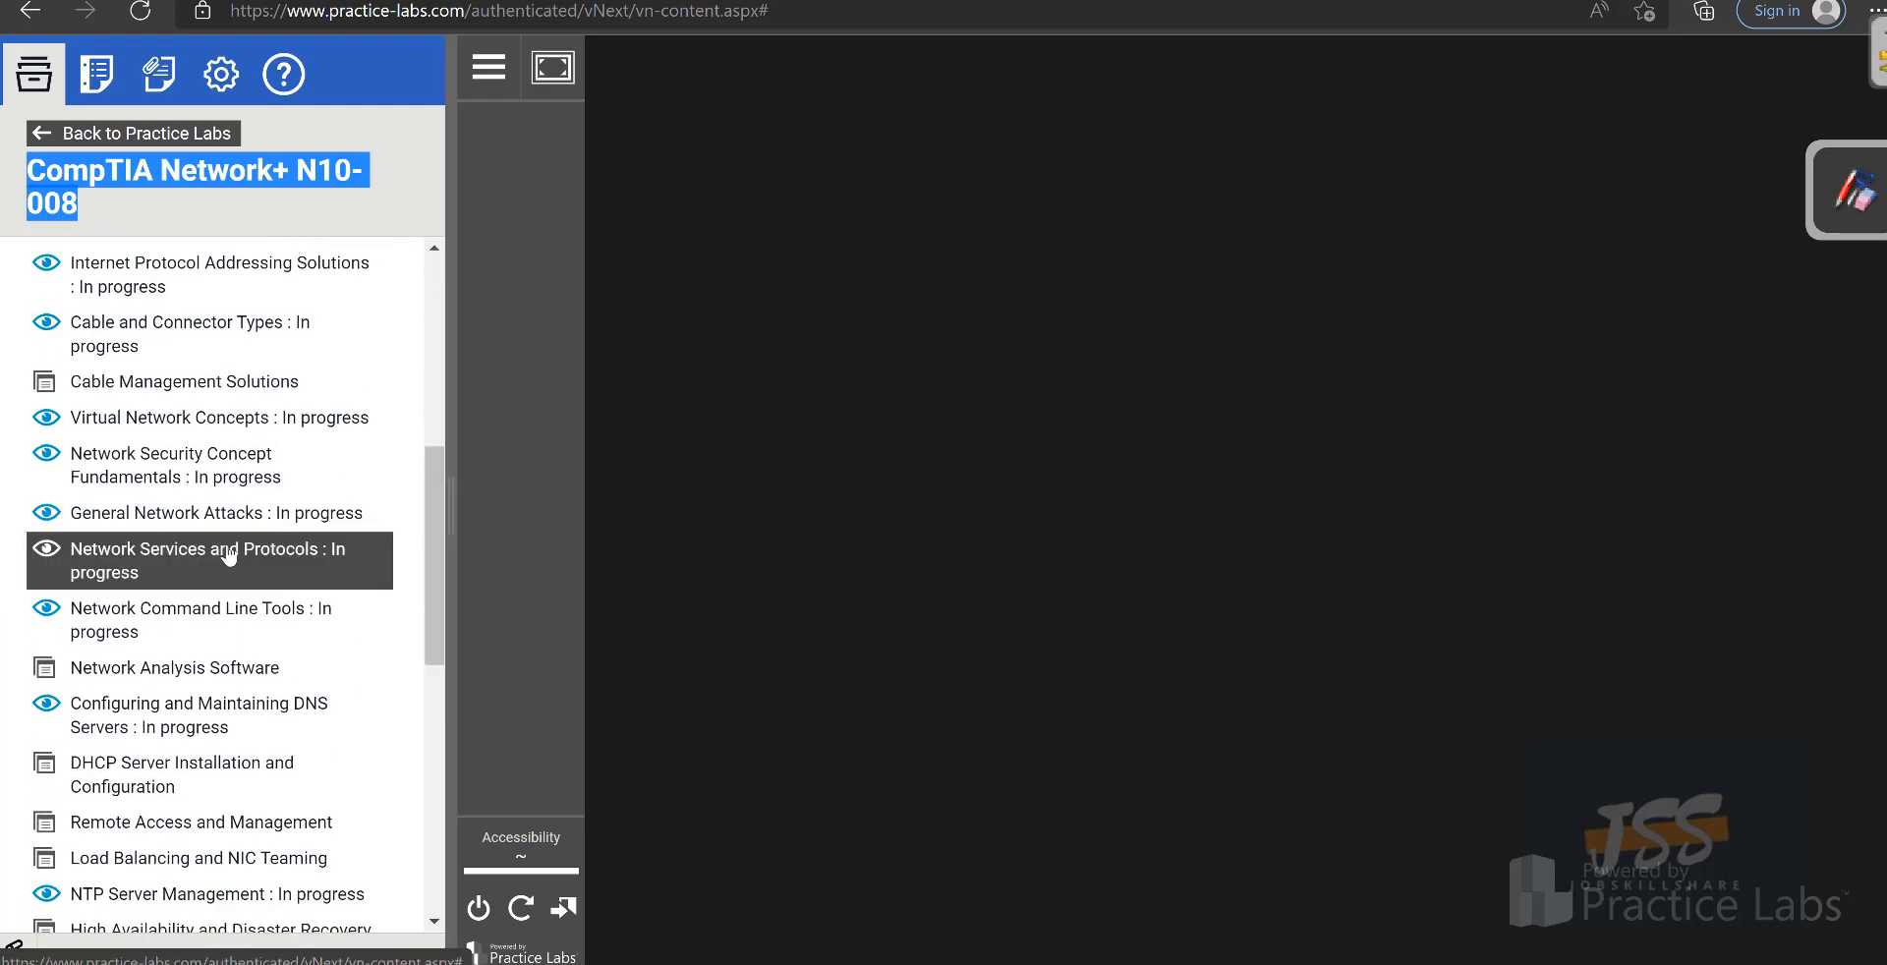
mouse_move(192, 619)
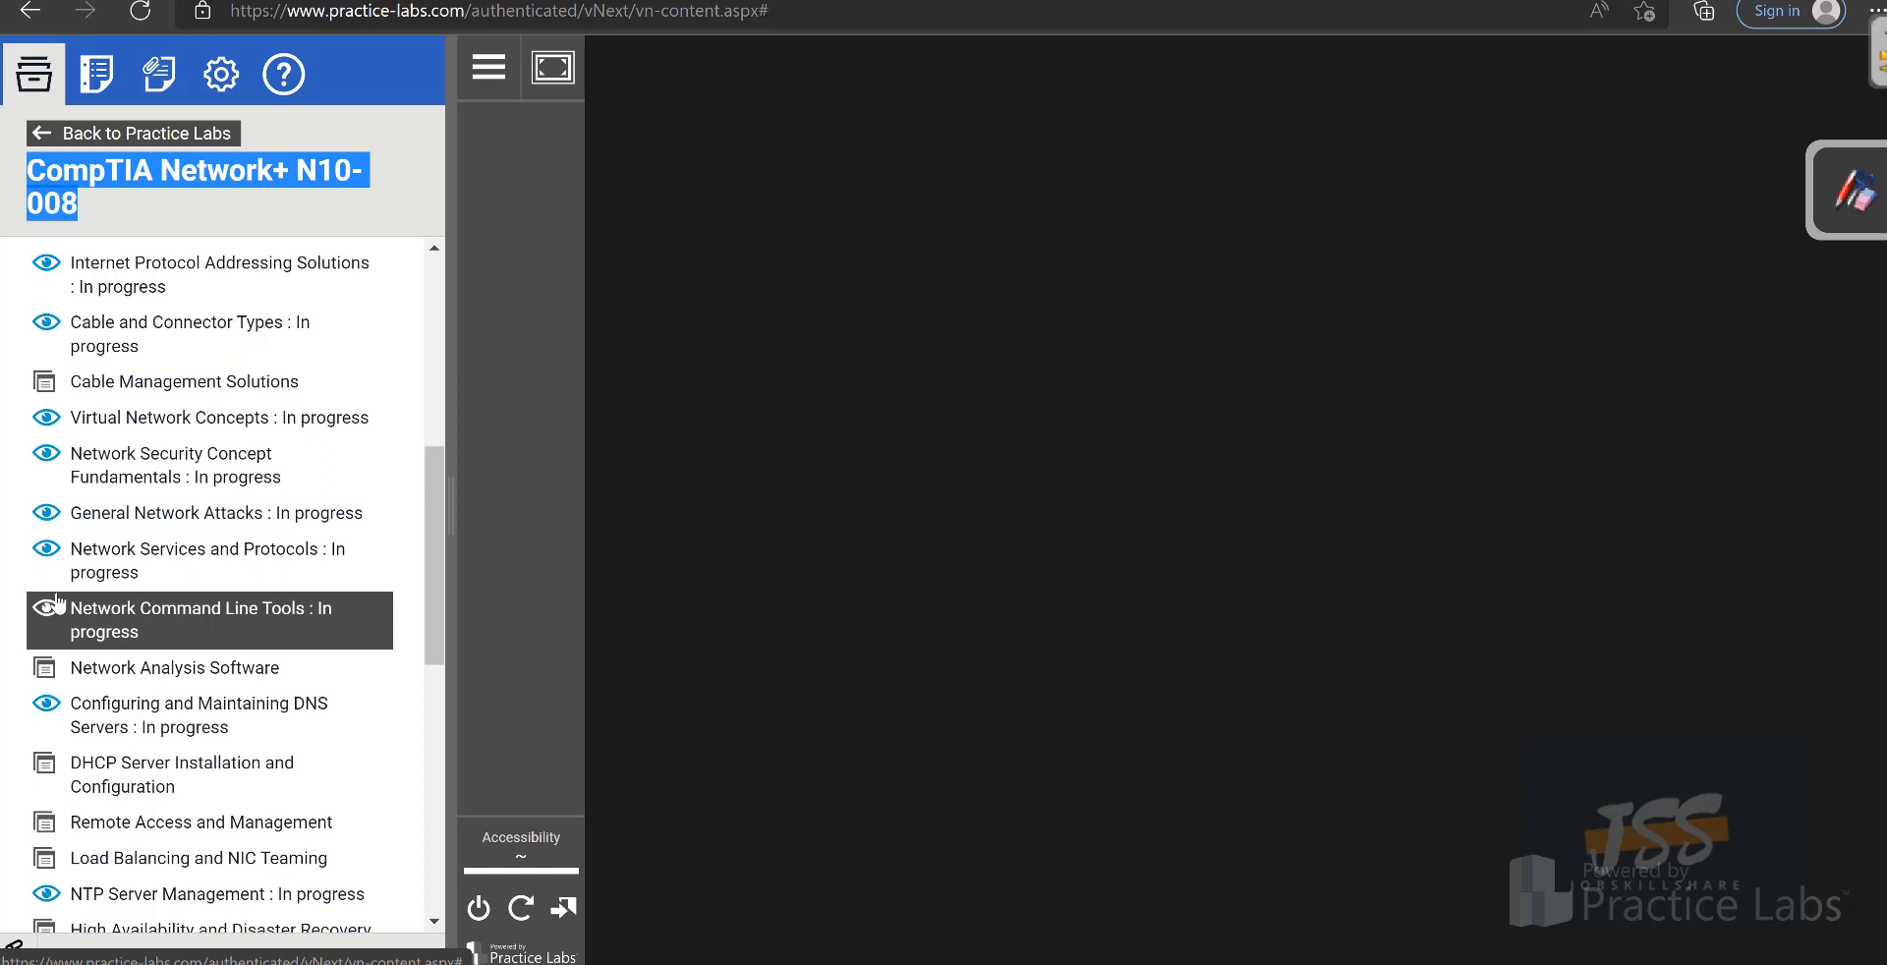
mouse_move(205, 560)
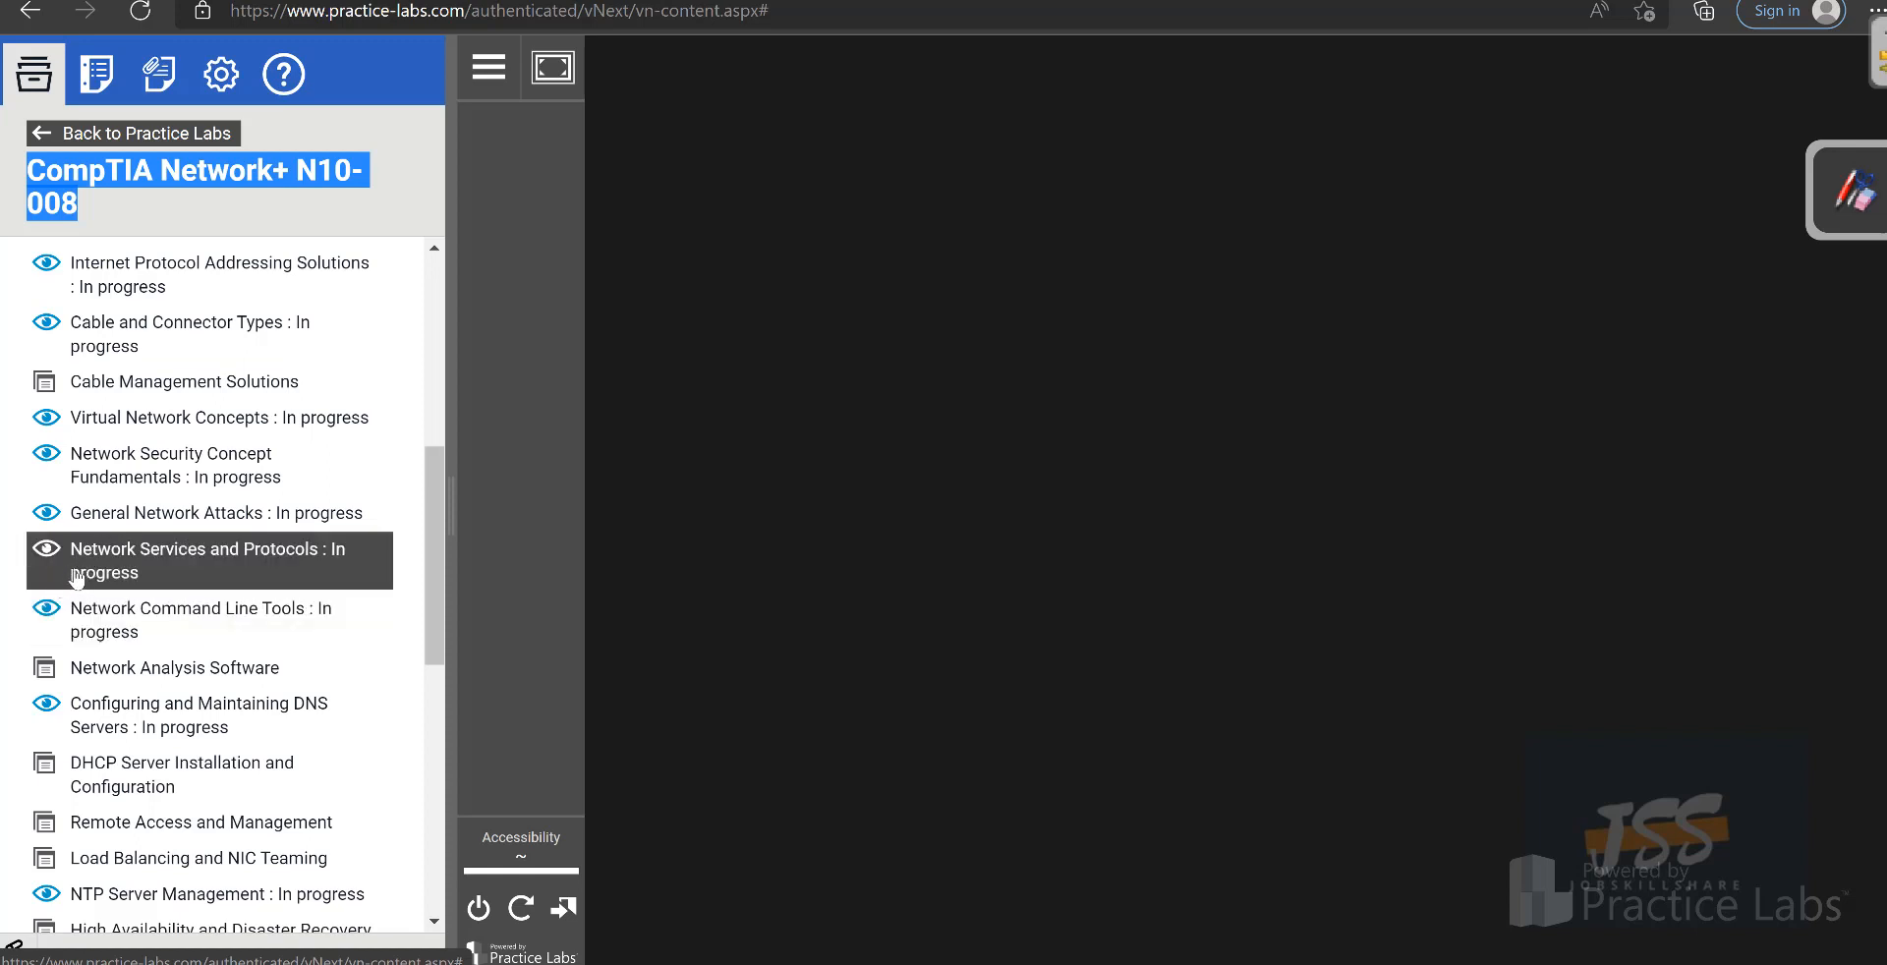
click(206, 560)
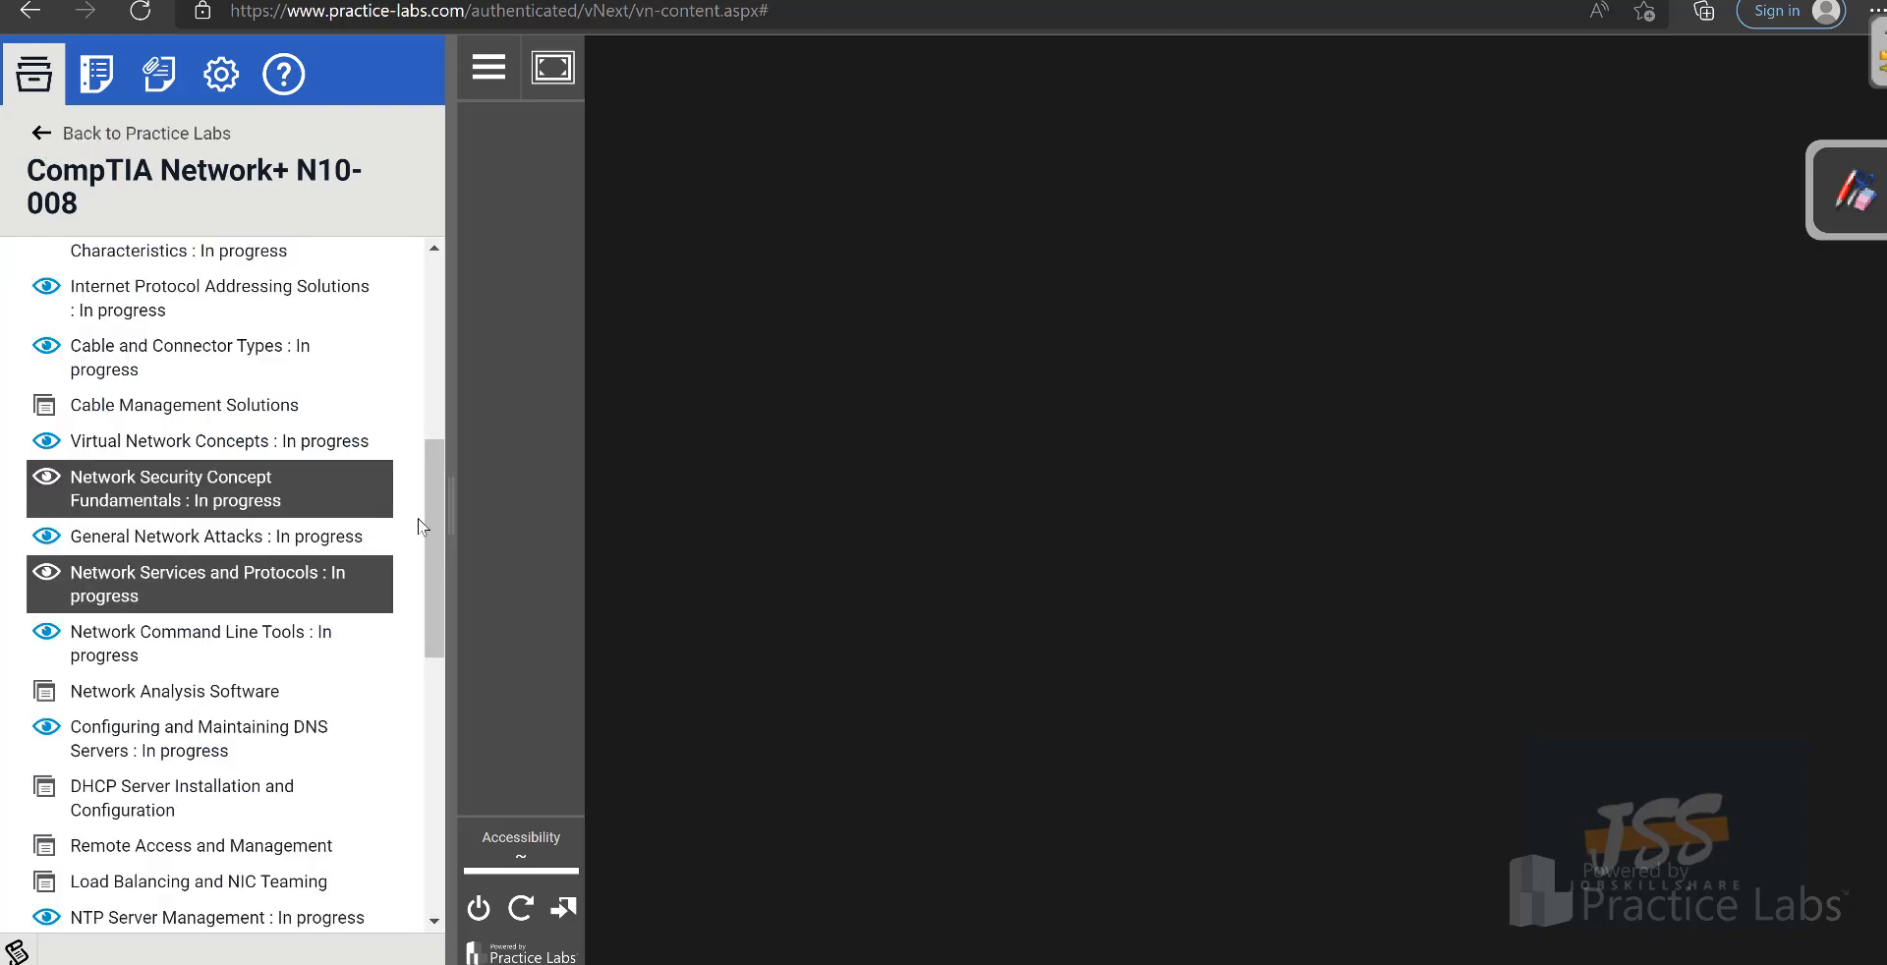
scroll(down, 3)
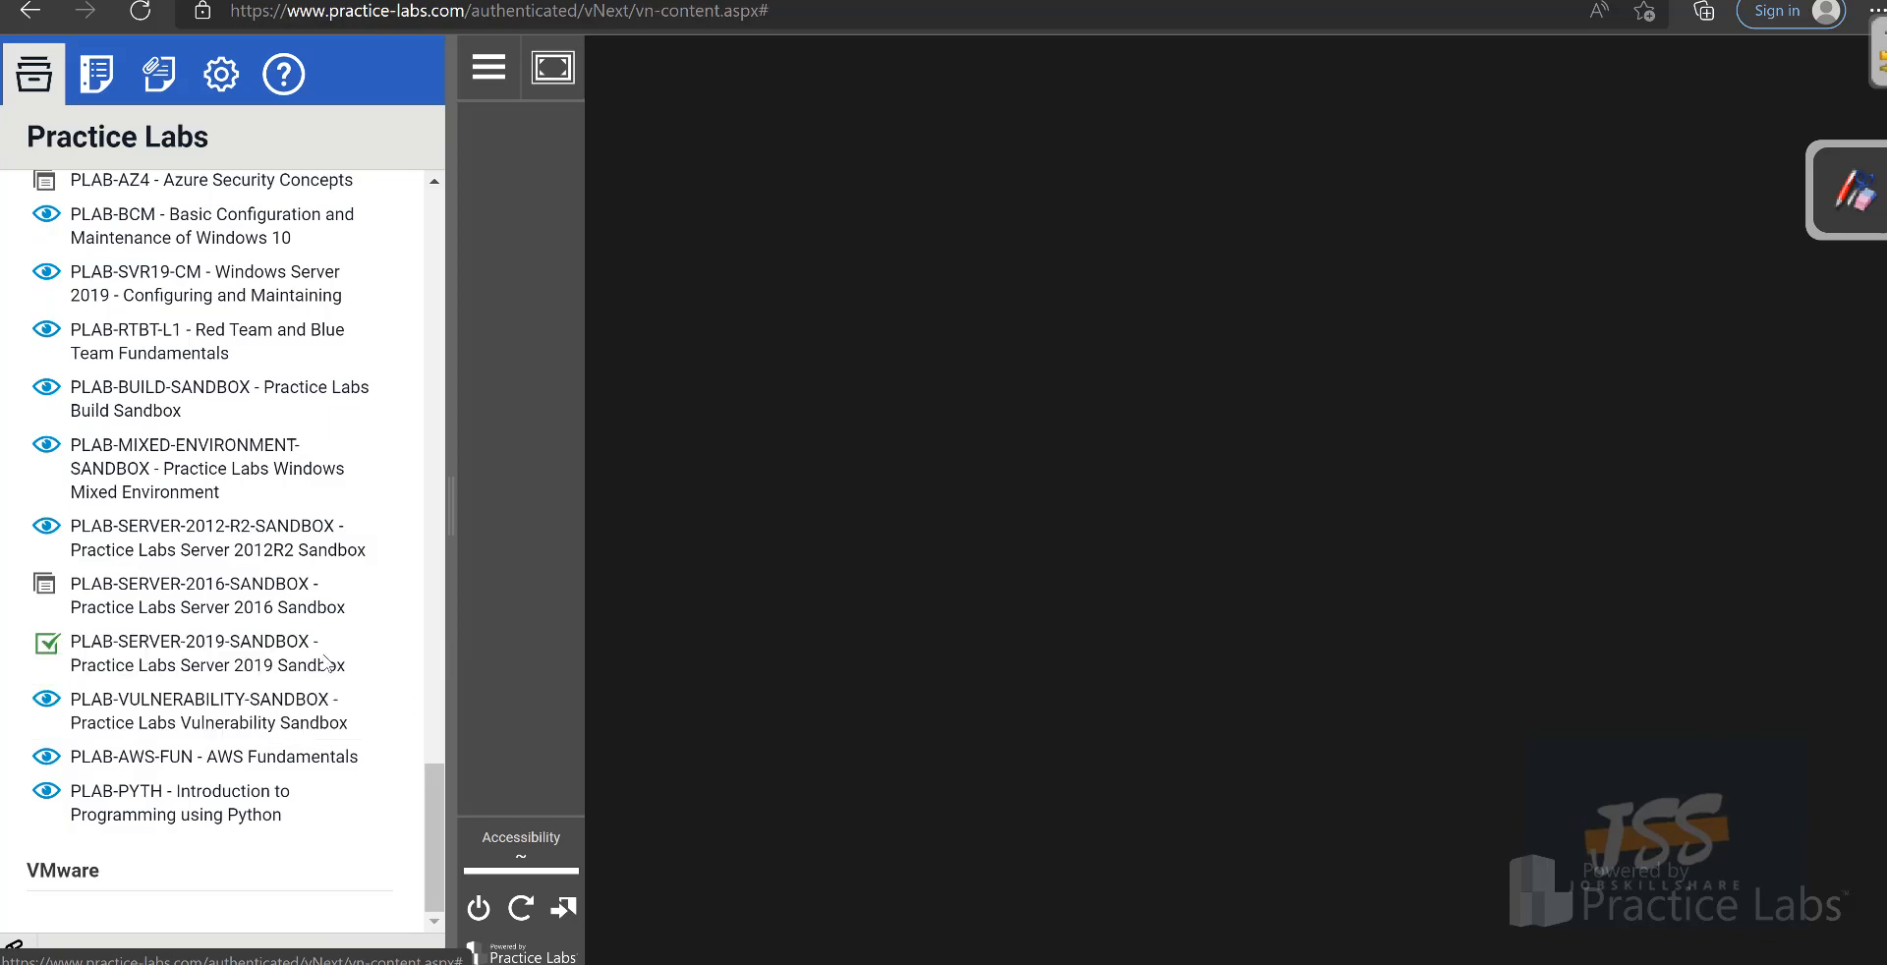
Open PLAB-SERVER-2019-SANDBOX and launch its Introduction lab guide.
click(205, 652)
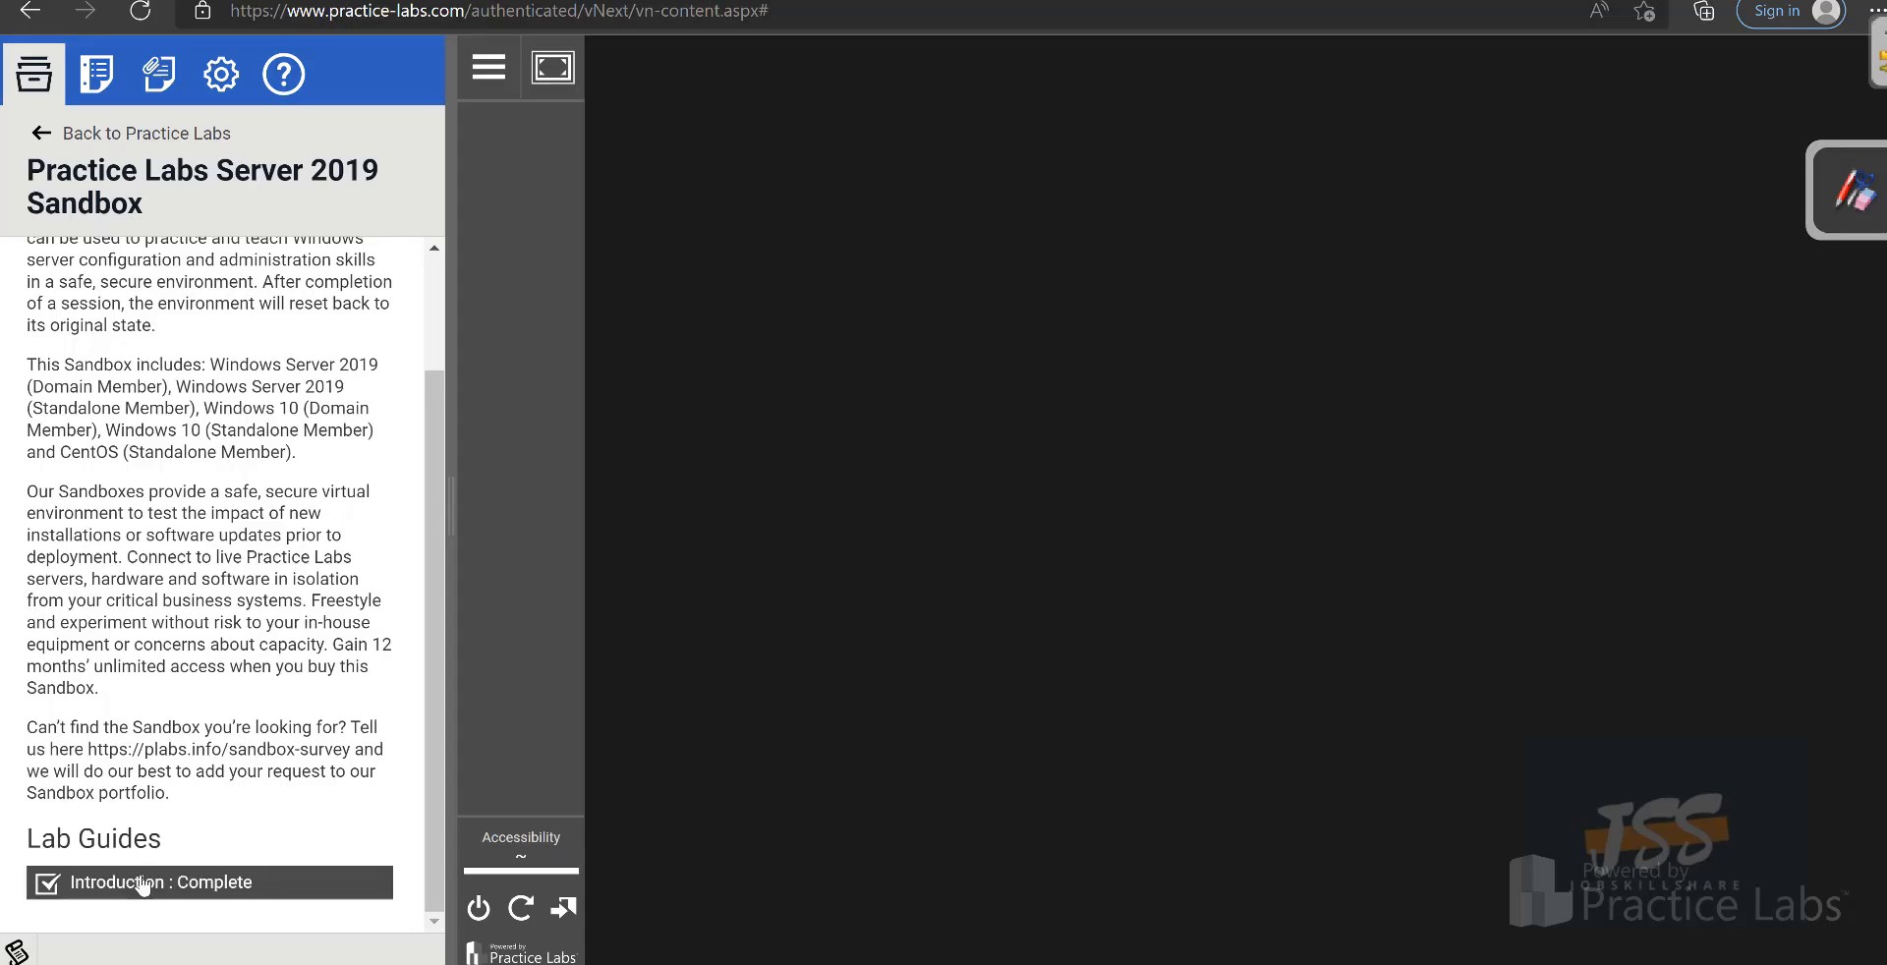
click(163, 883)
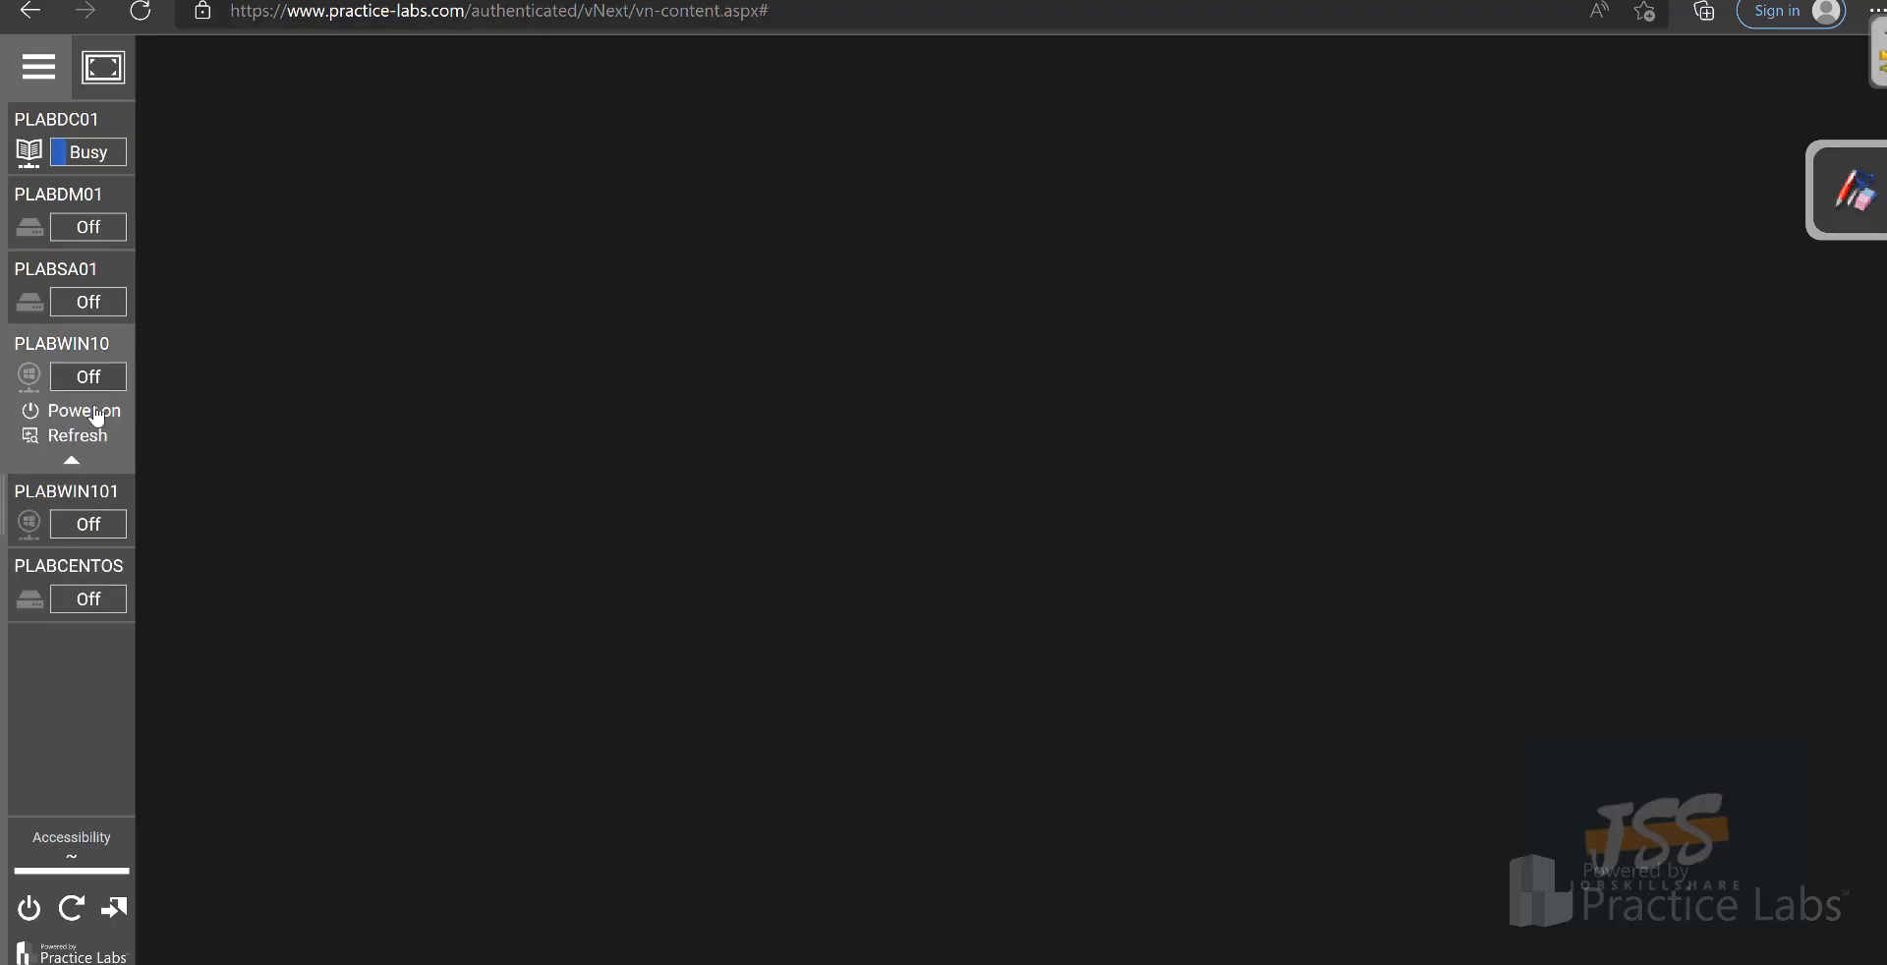
Power on PLABWIN10 and the remaining sandbox machines so each shows Busy.
click(81, 410)
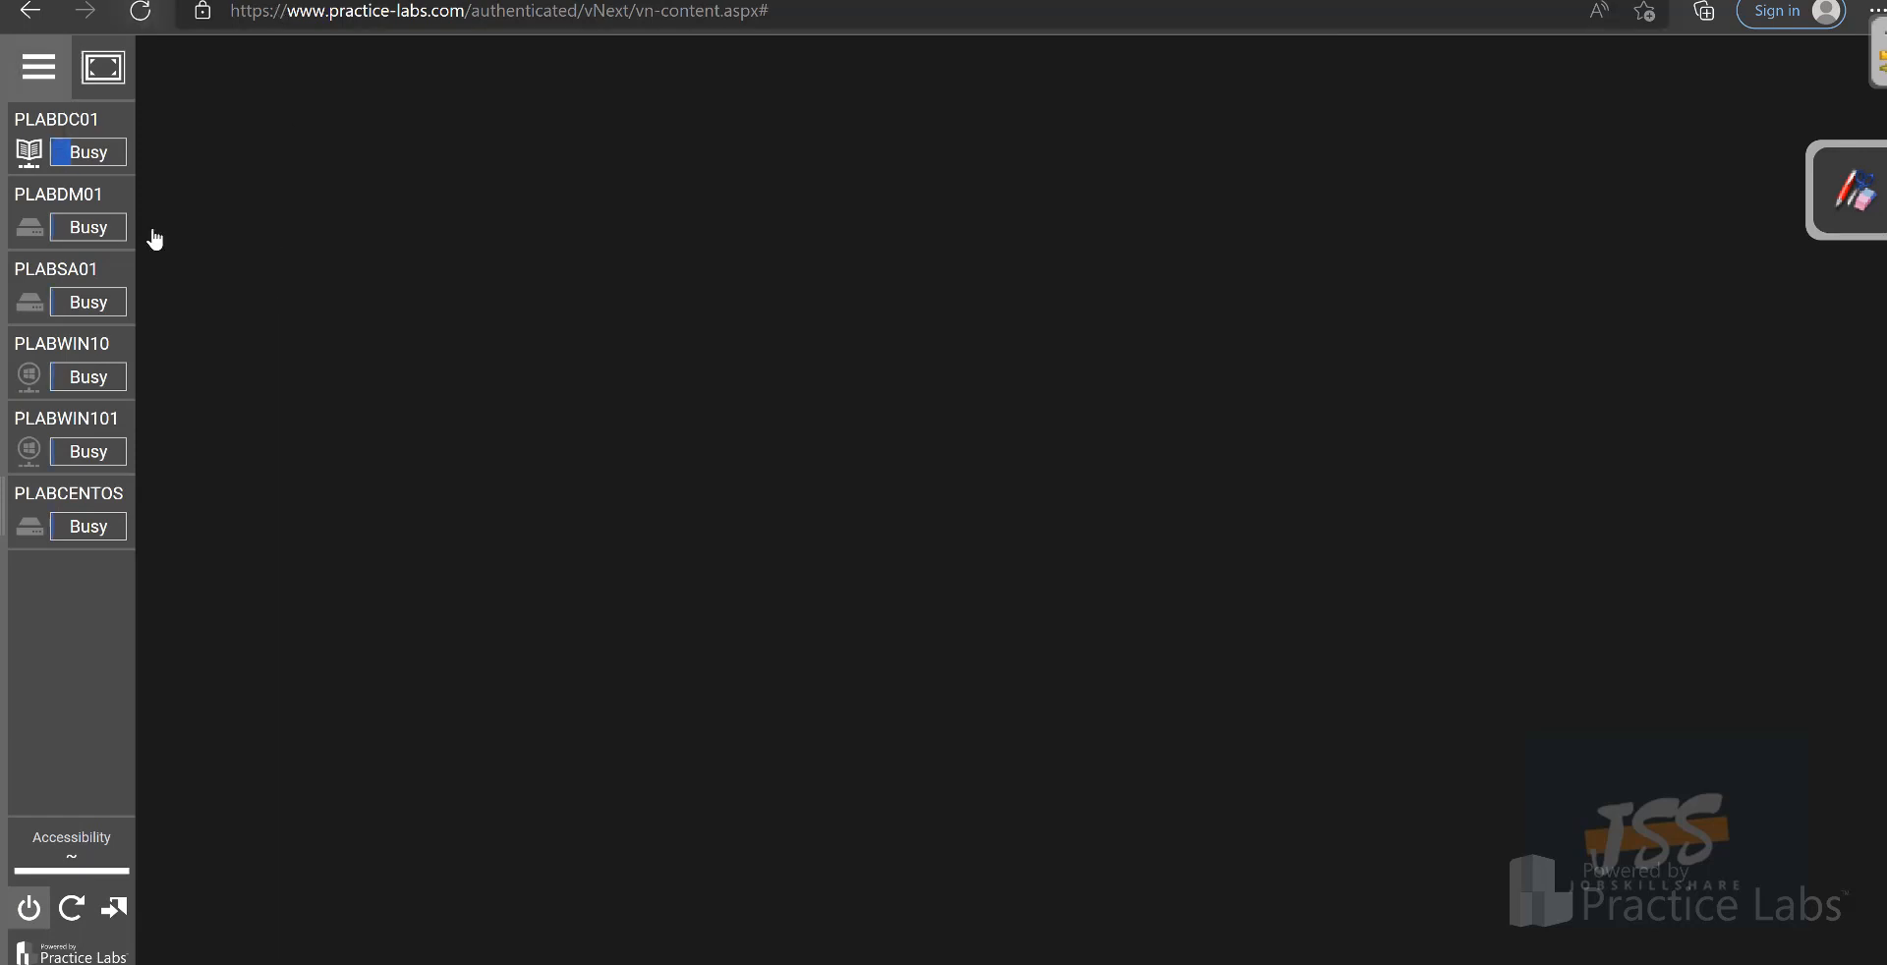
click(86, 301)
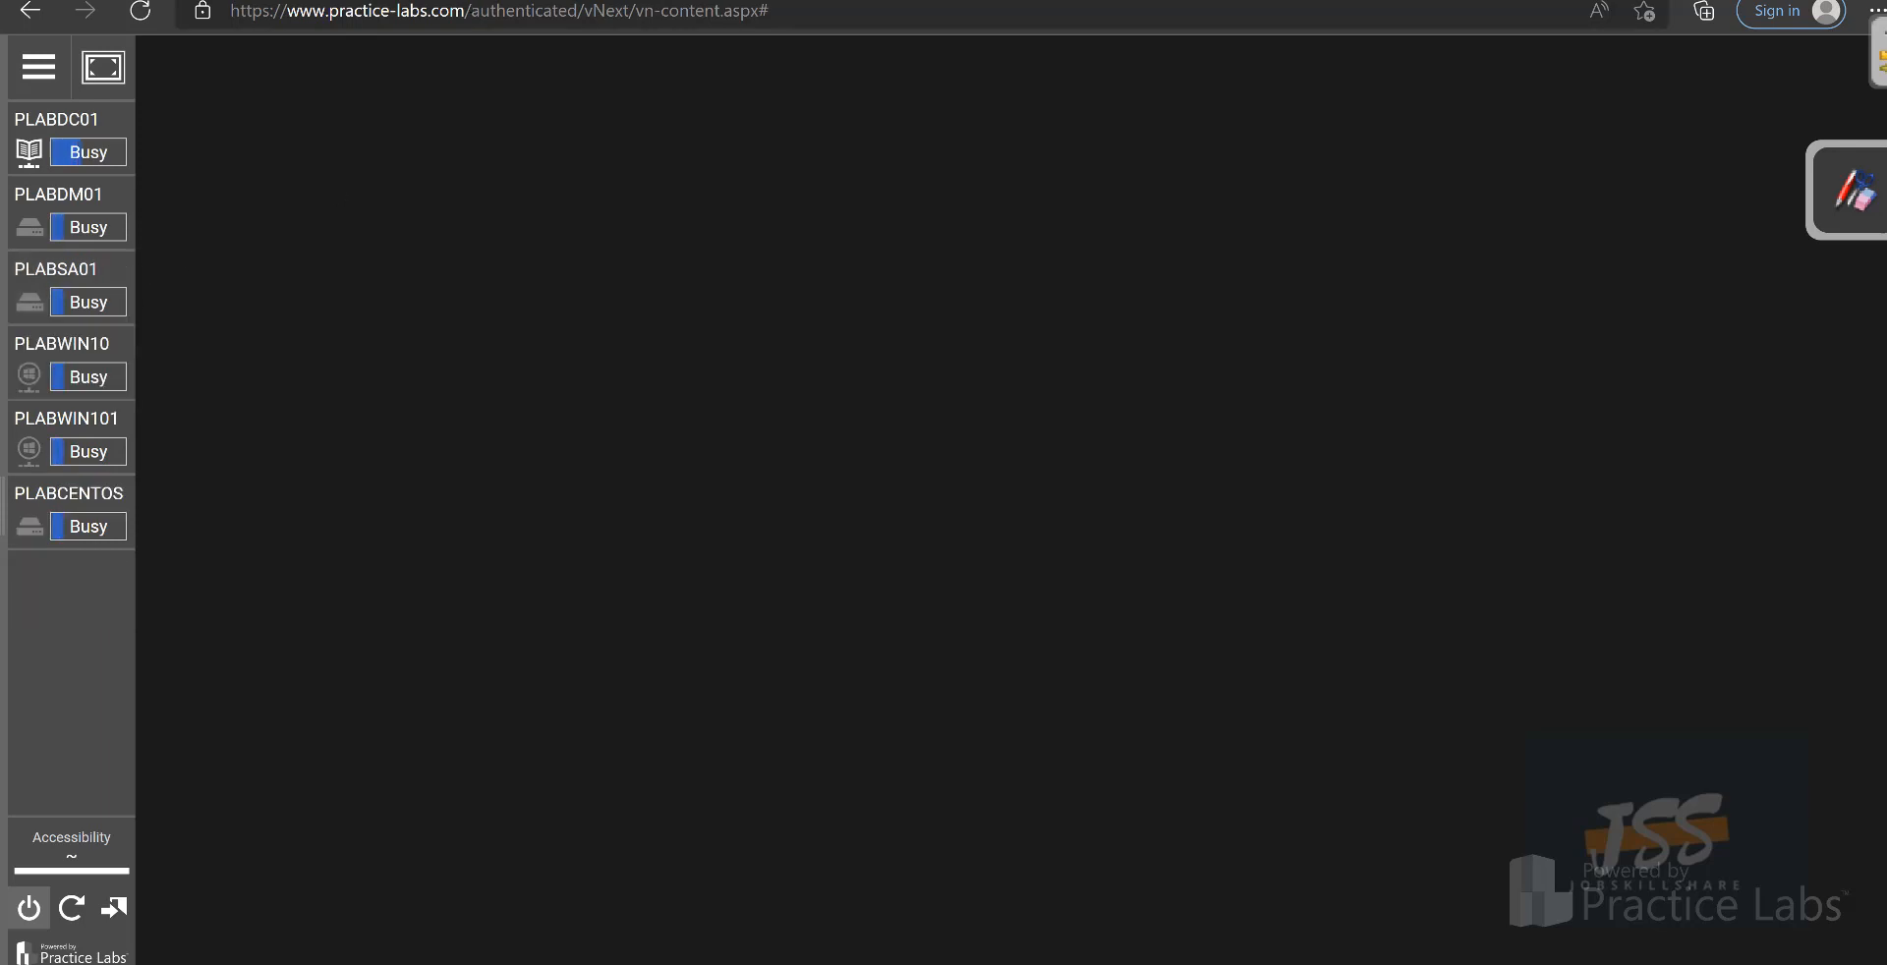
click(69, 494)
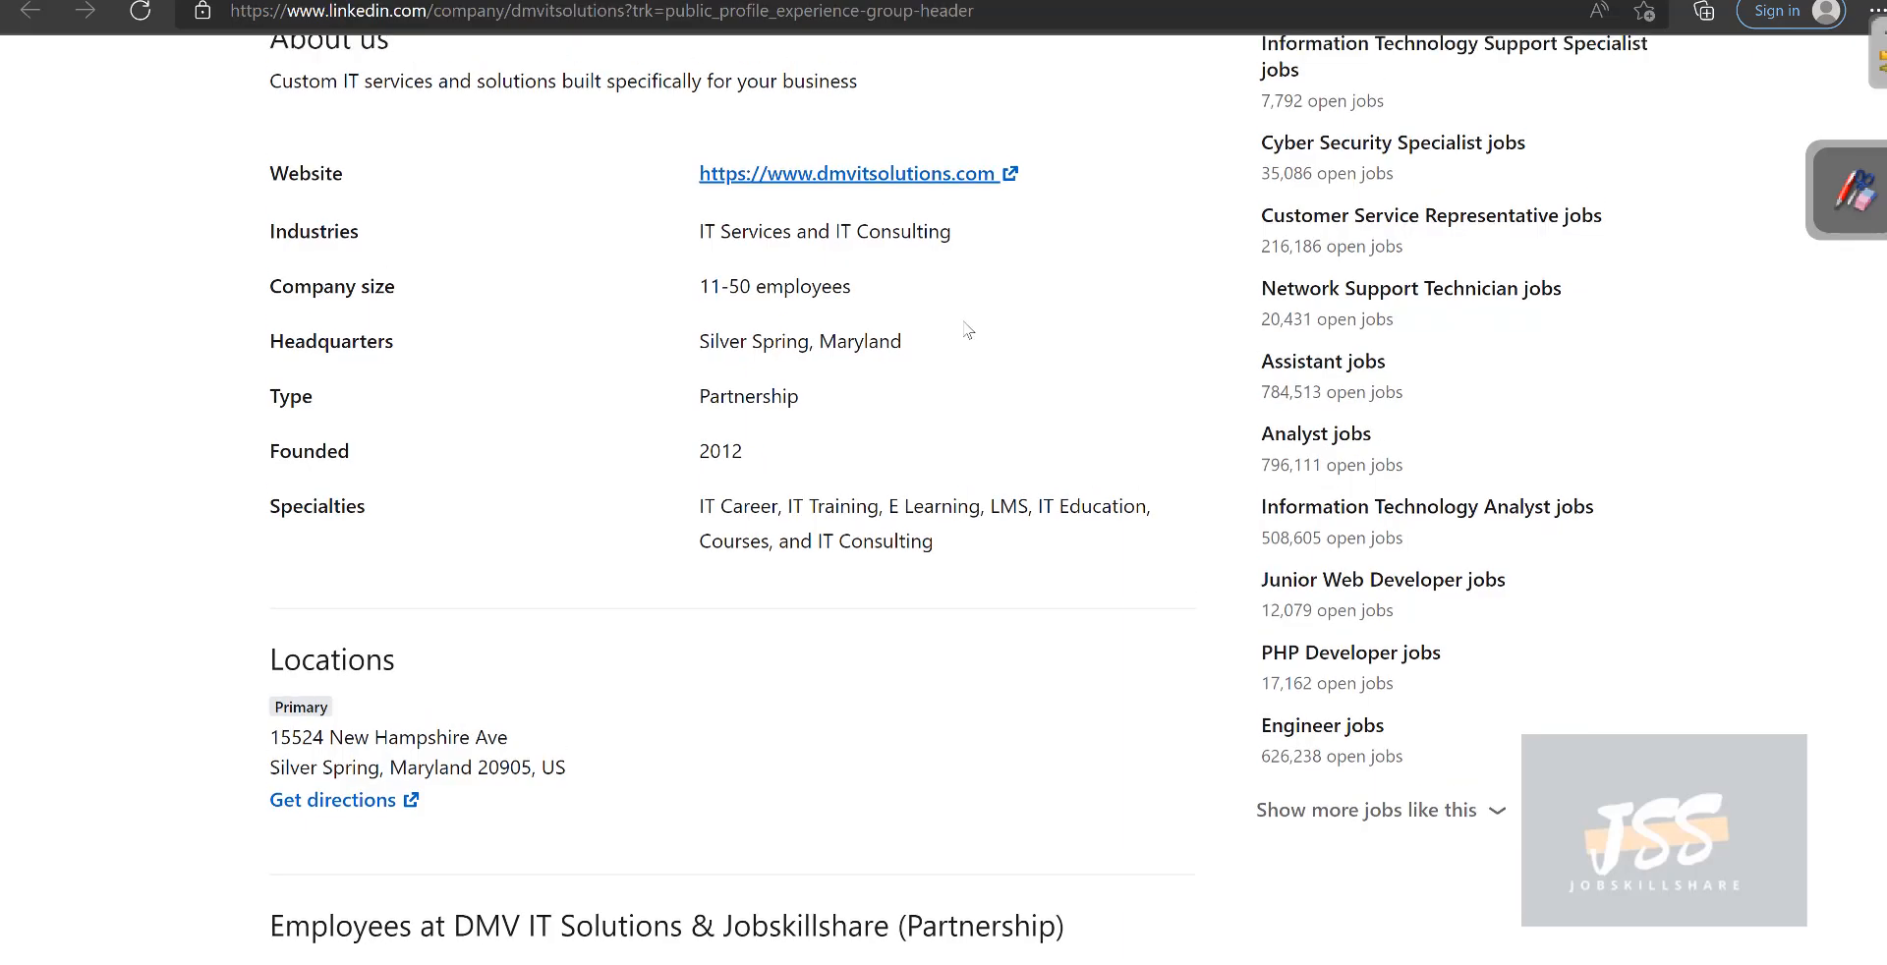
Scroll to the DMV IT Solutions company page header and highlight its 613 followers count.
scroll(up, 3)
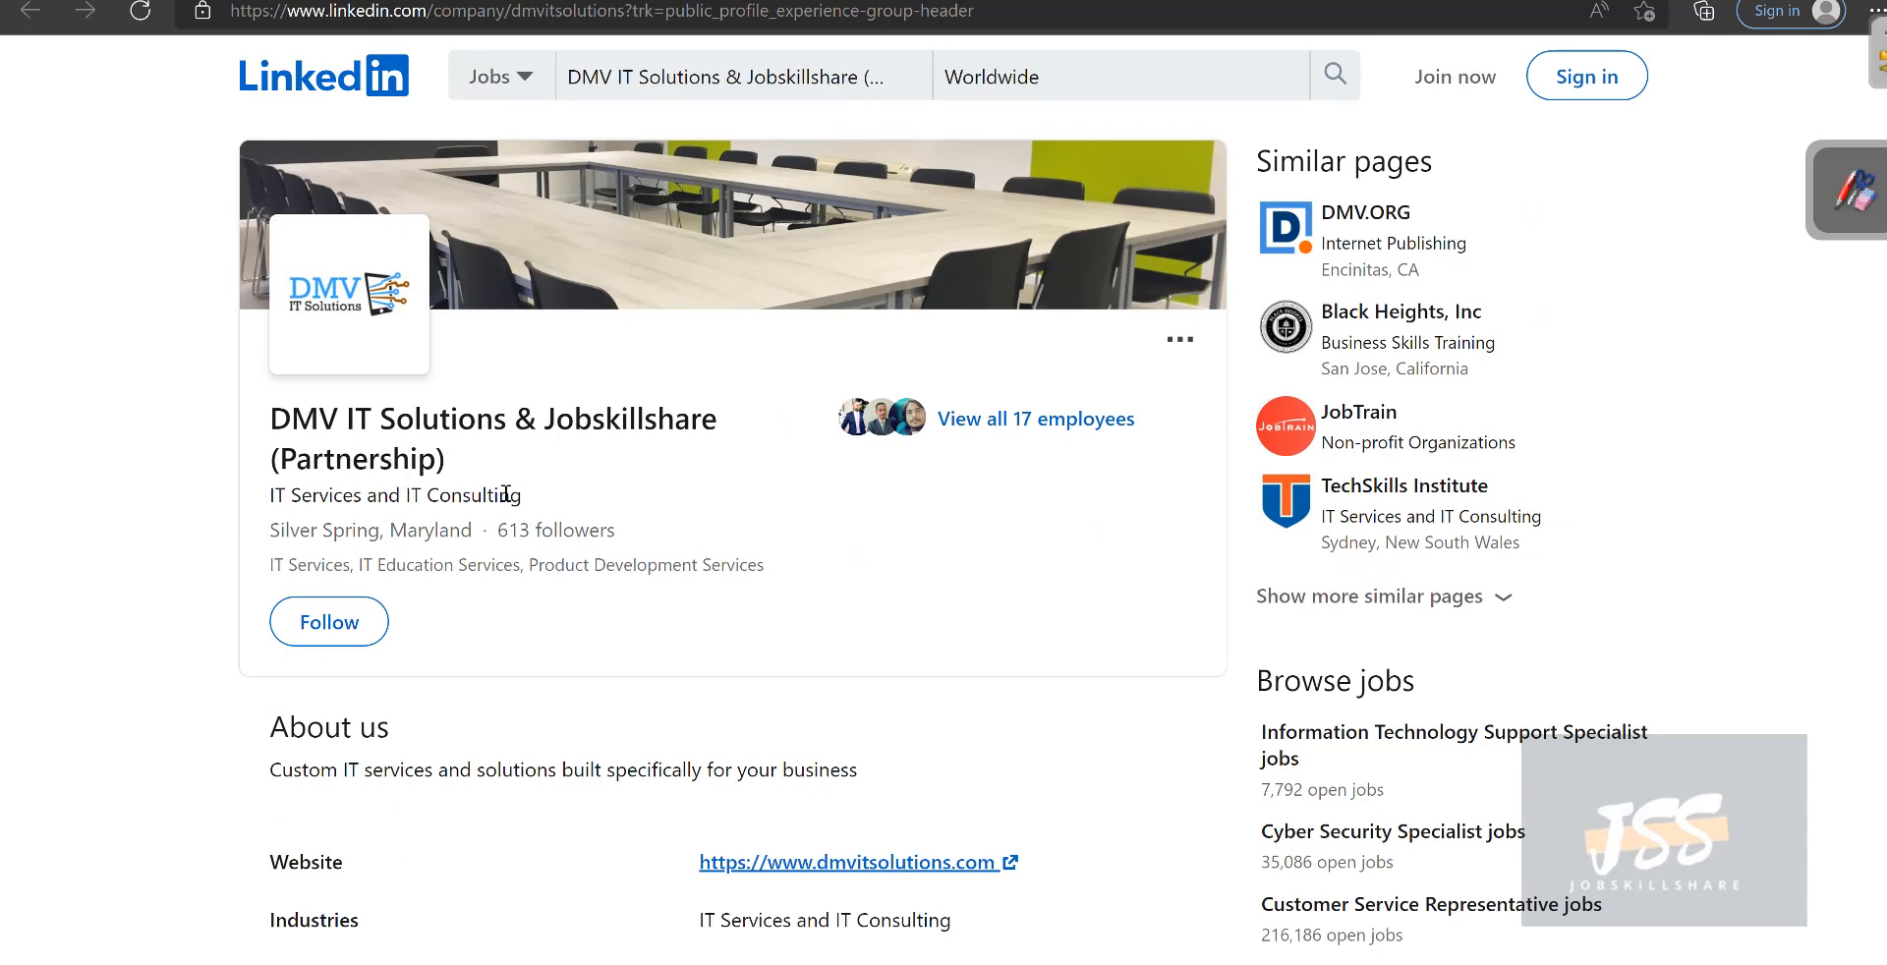
double_click(554, 529)
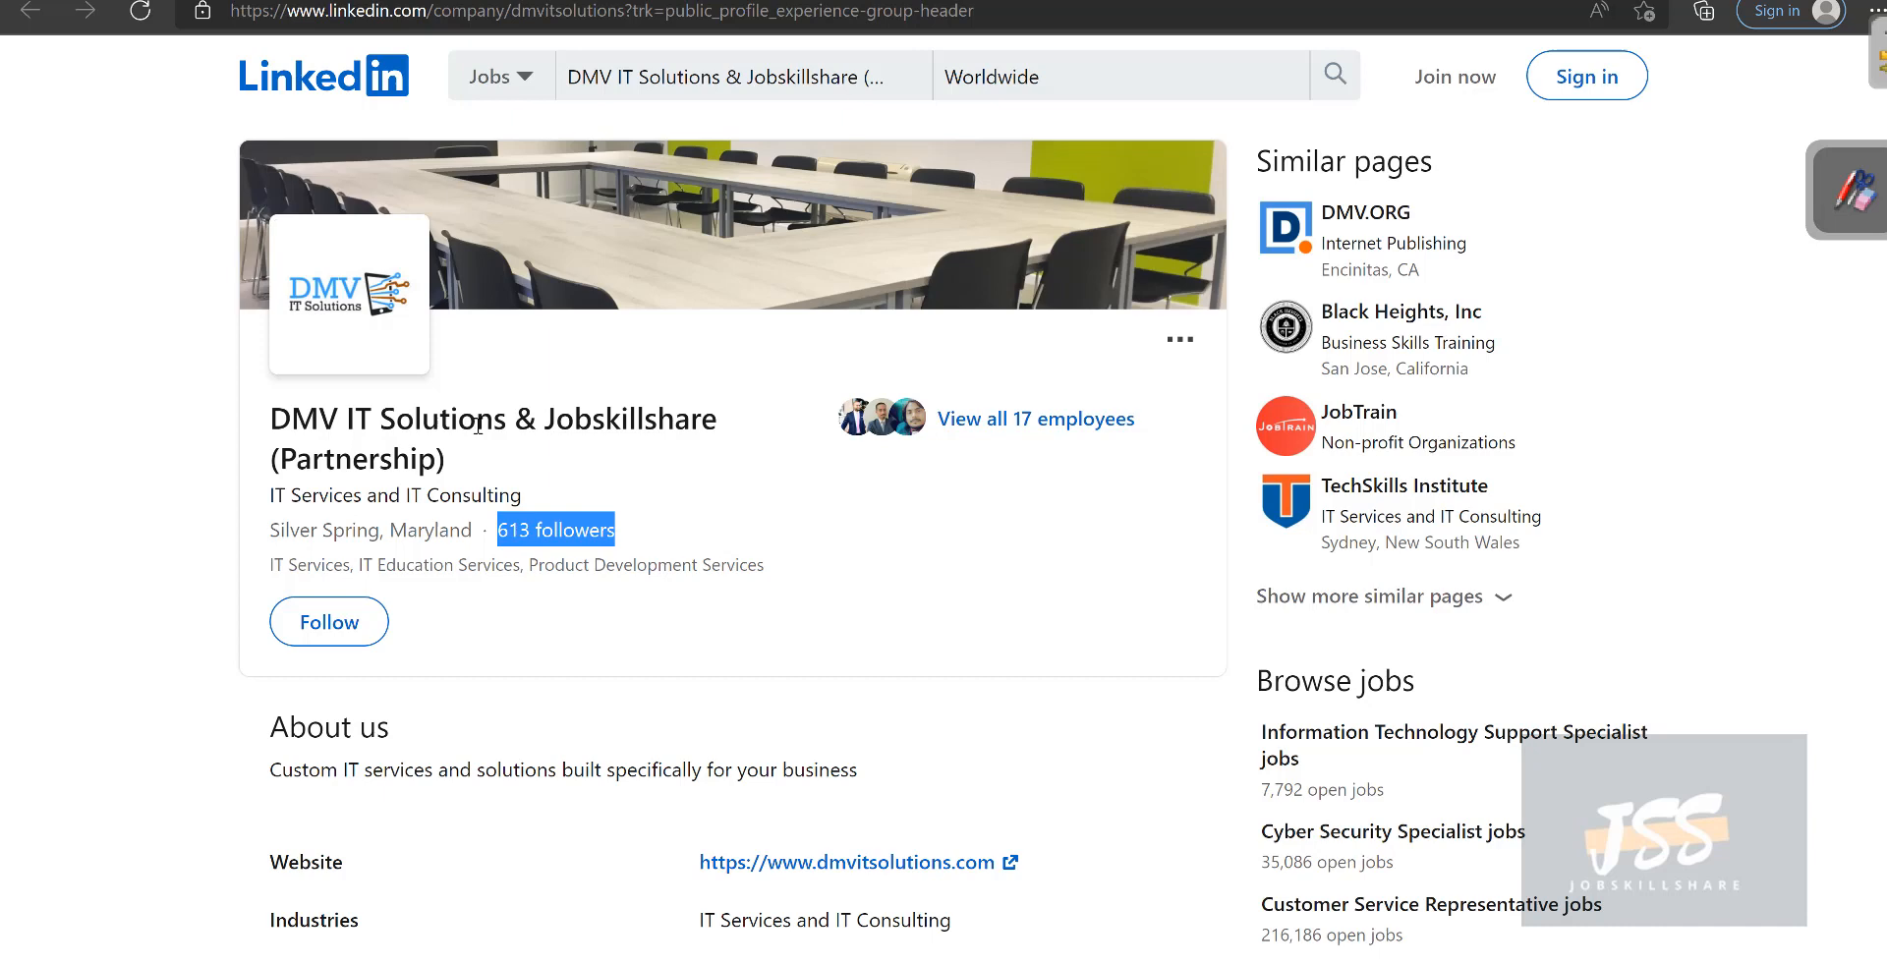
mouse_move(479, 425)
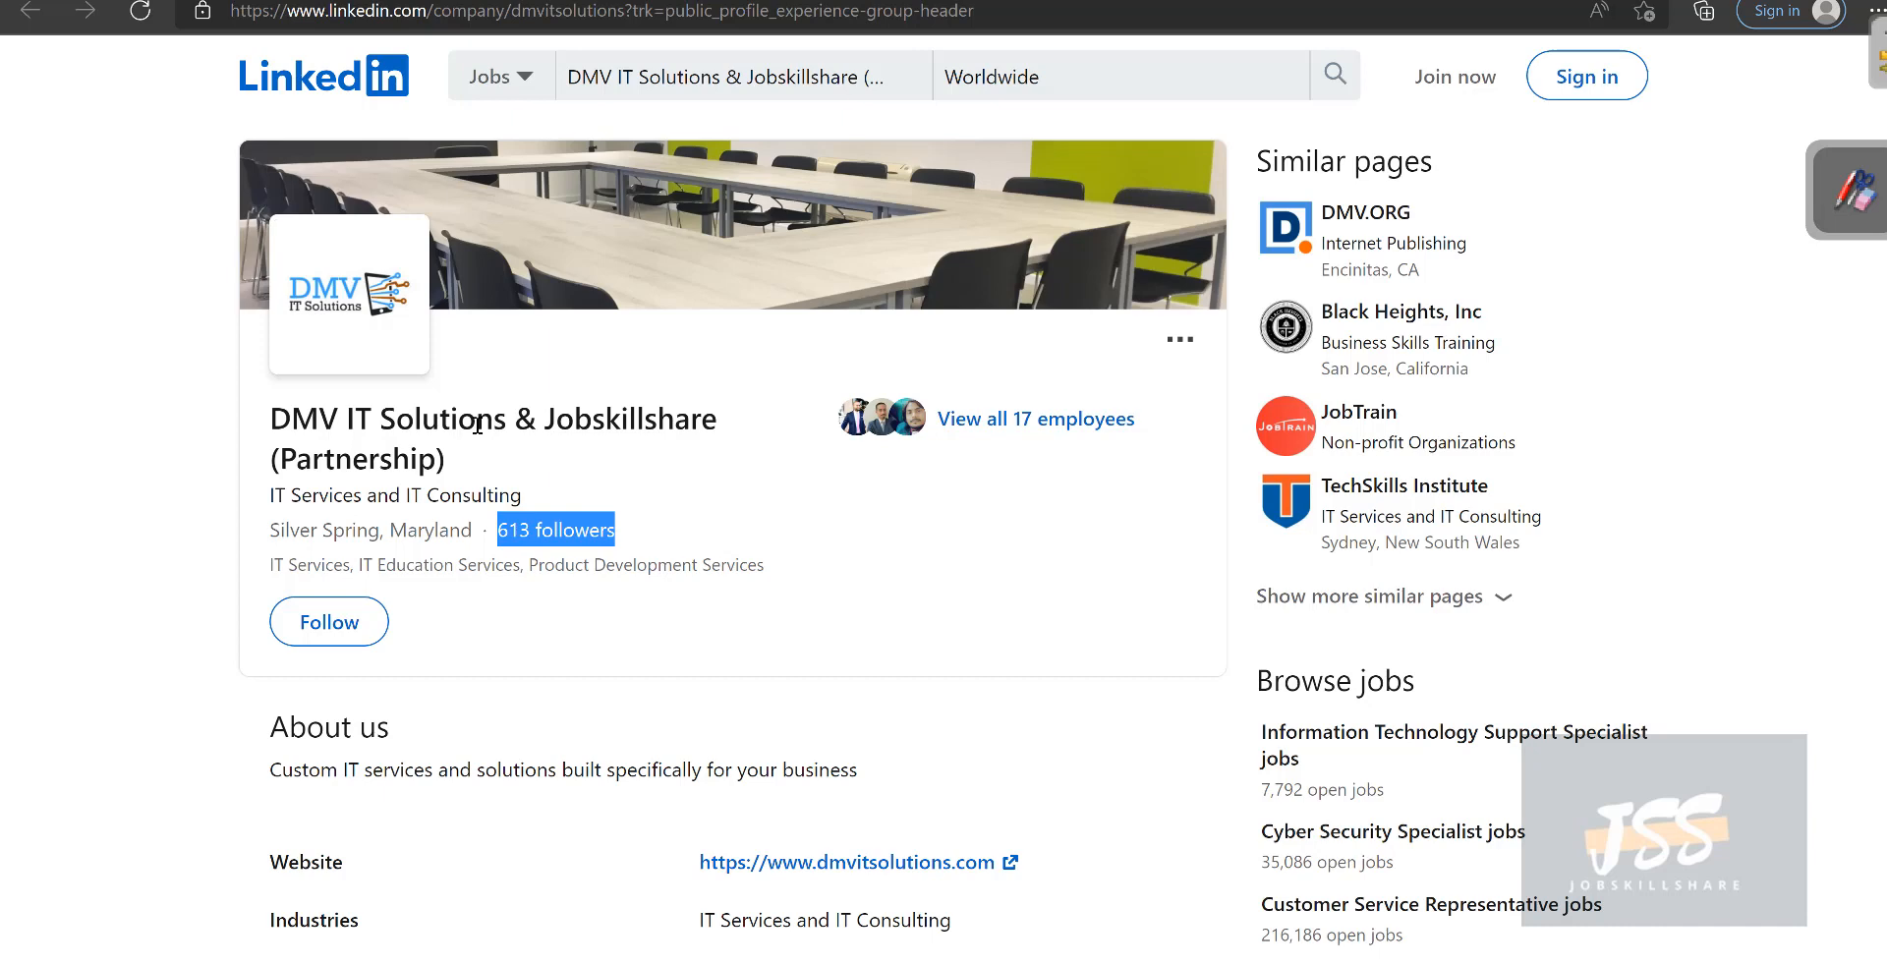
mouse_move(1588, 662)
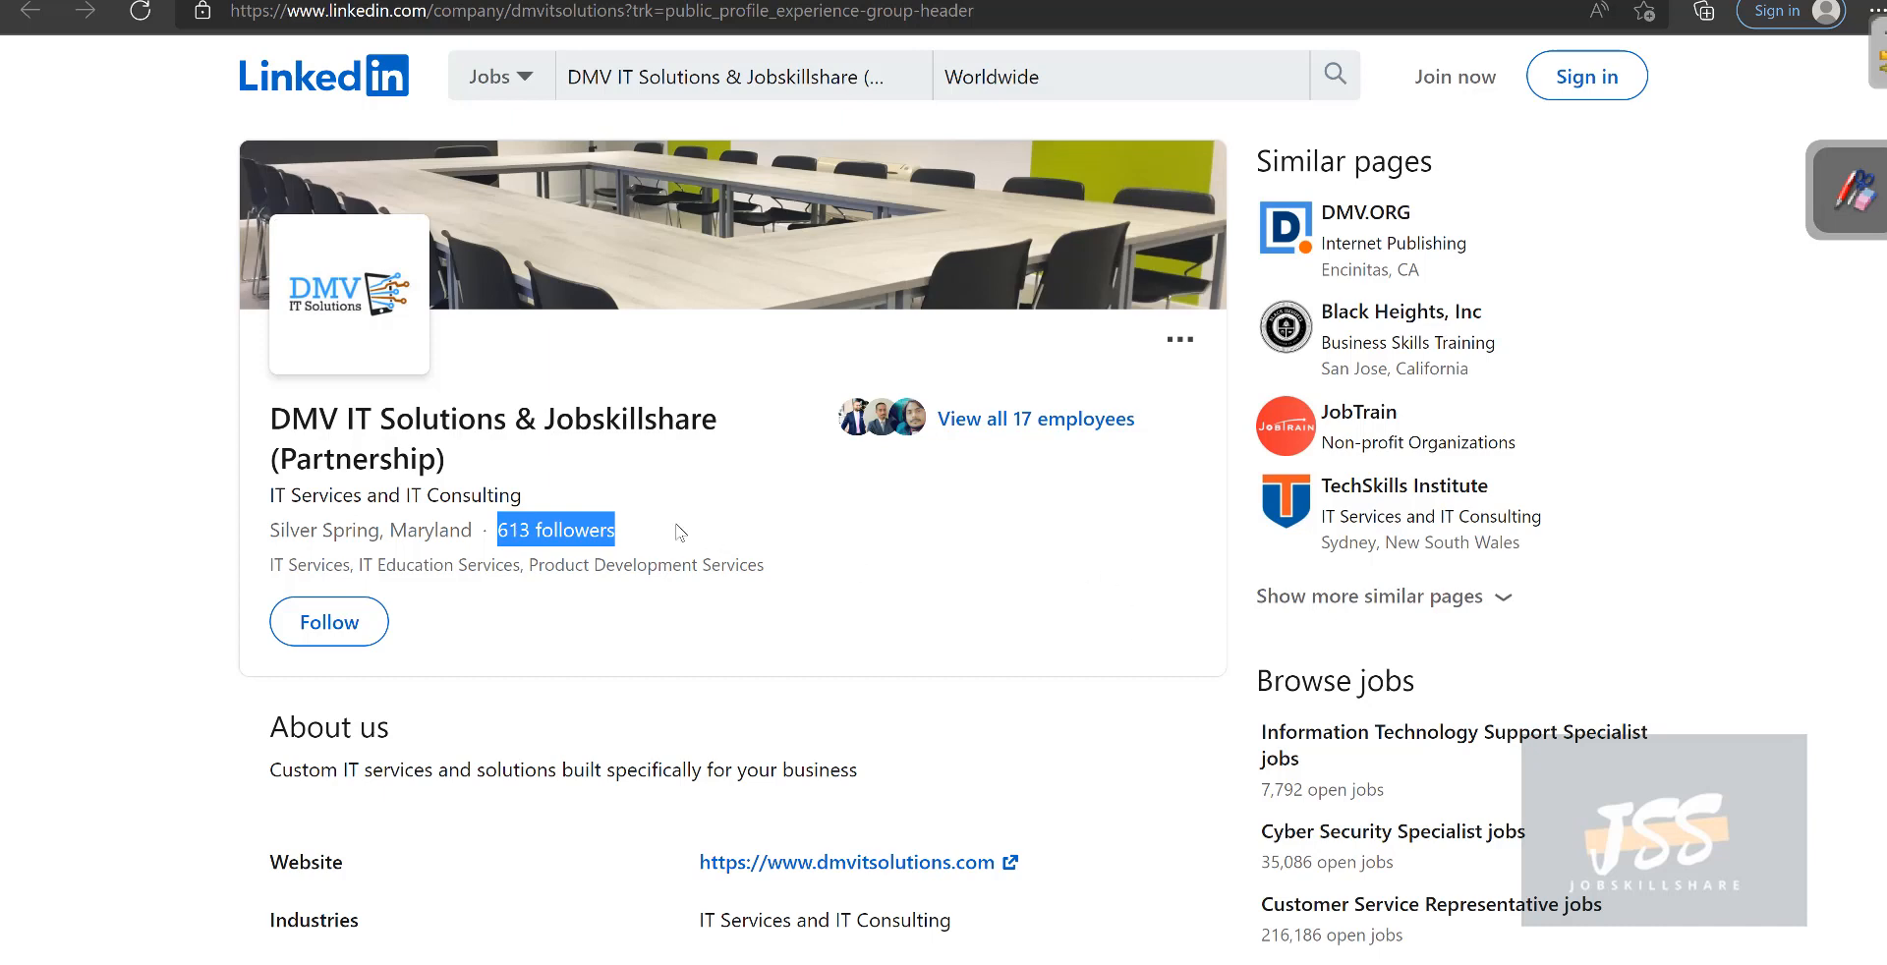
mouse_move(566, 263)
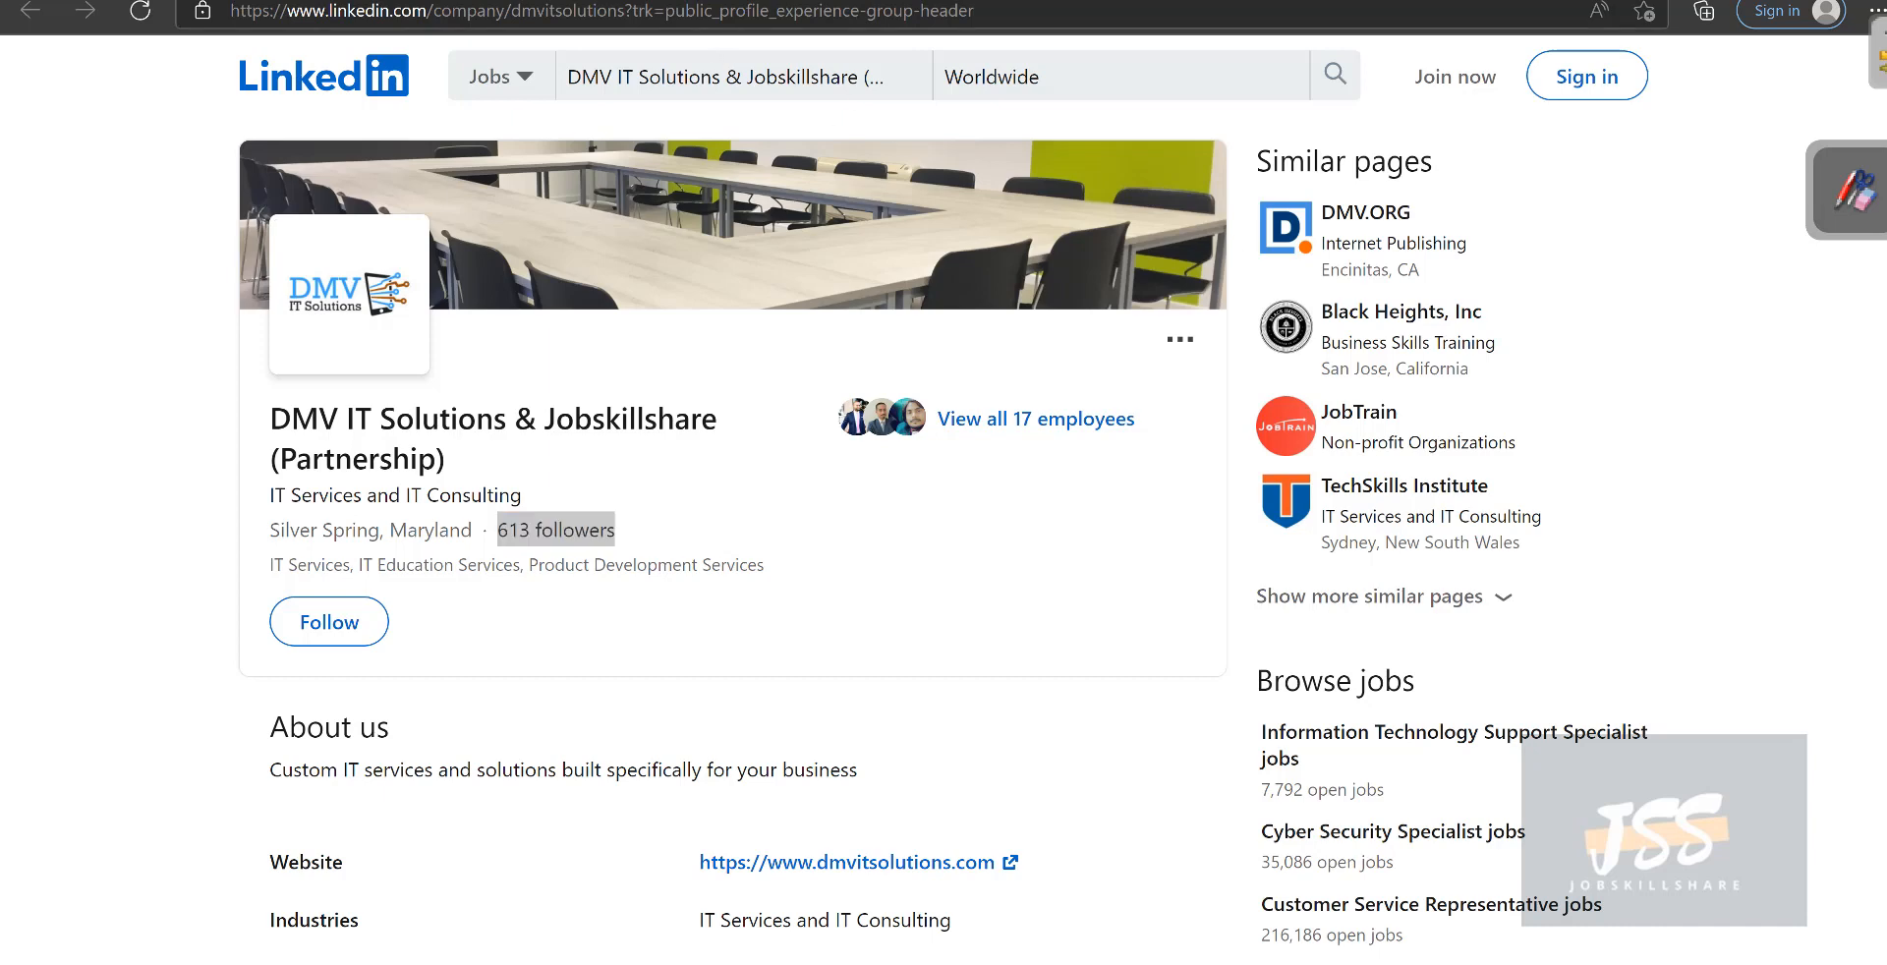
double_click(554, 528)
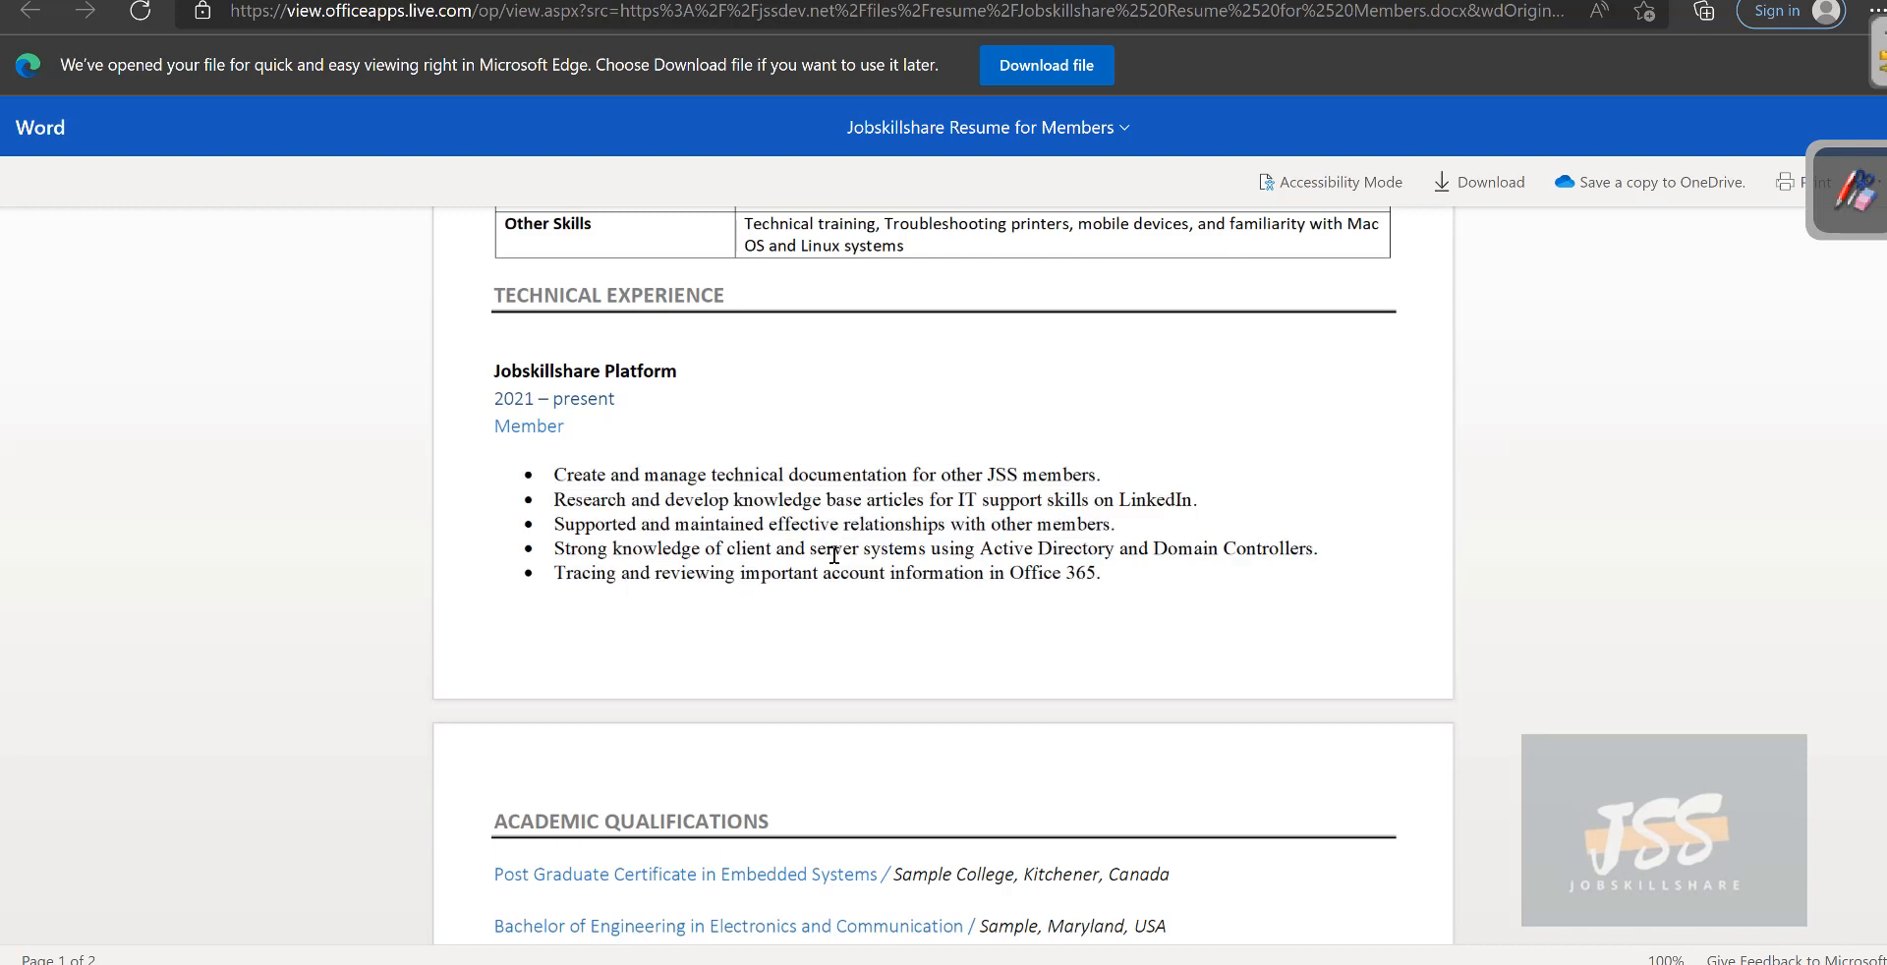
mouse_move(843, 569)
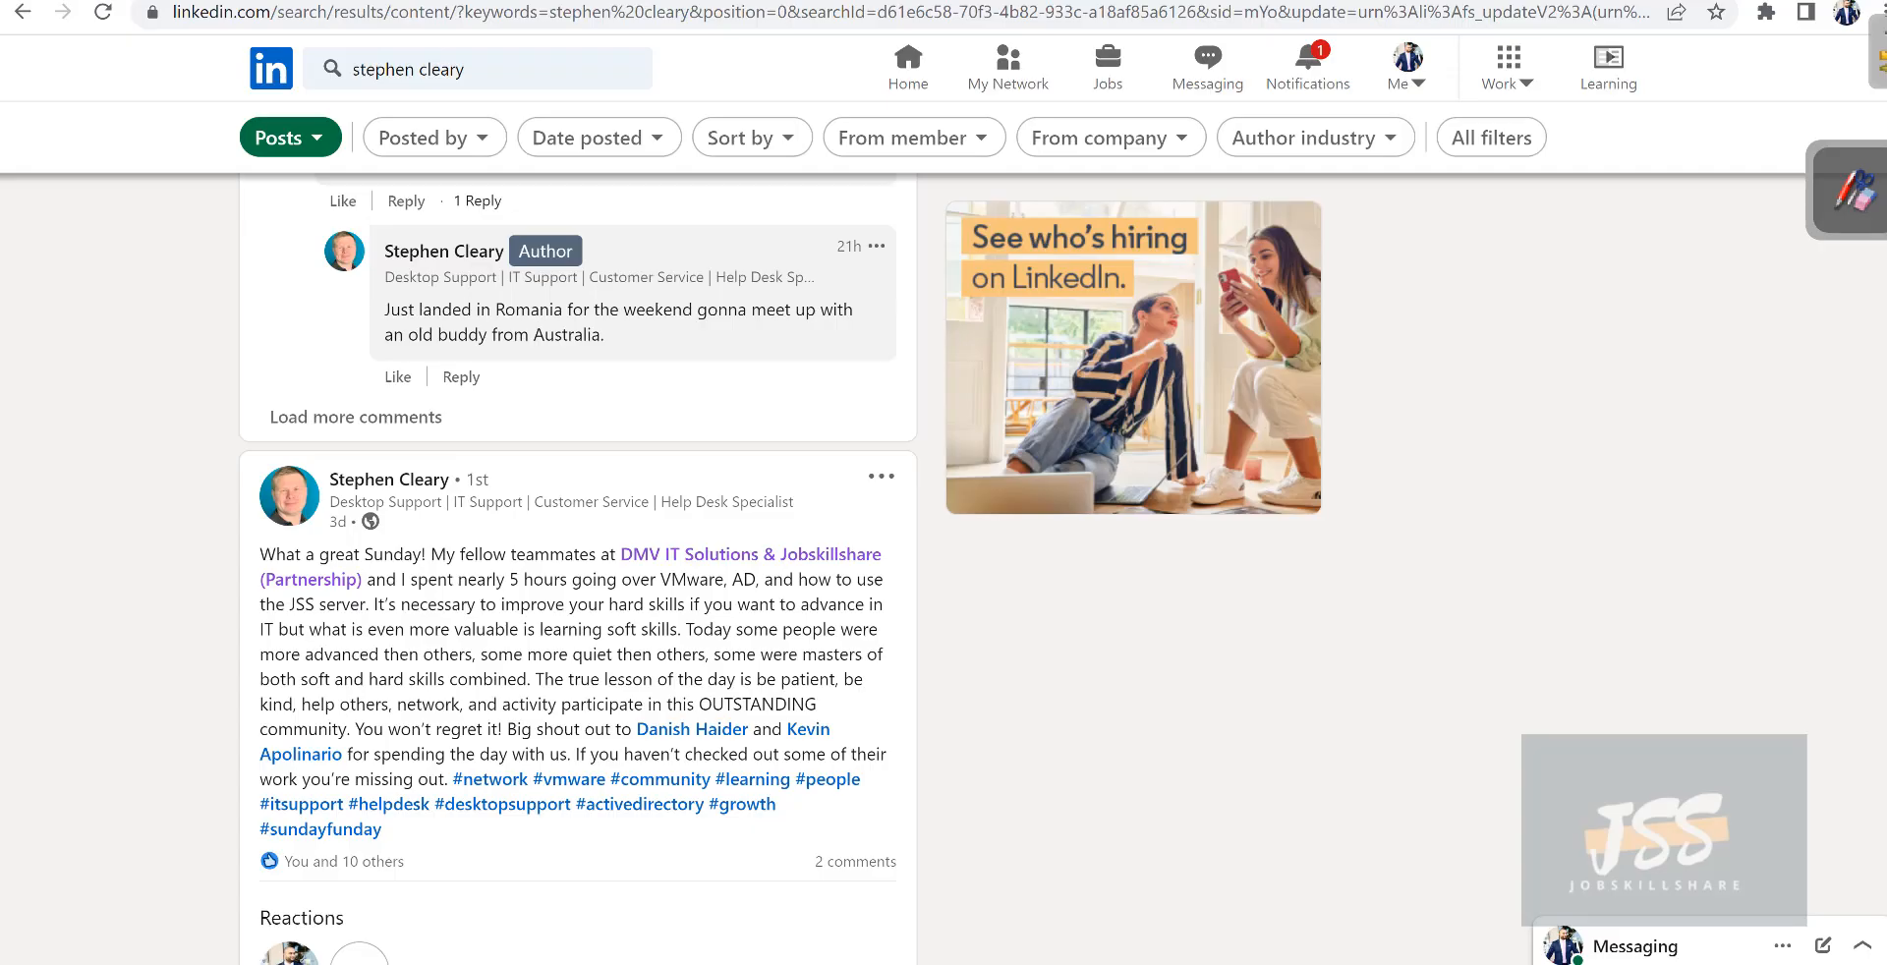
Scroll to the Sunday session post and highlight phrases about five hours on VMware and AD.
scroll(down, 3)
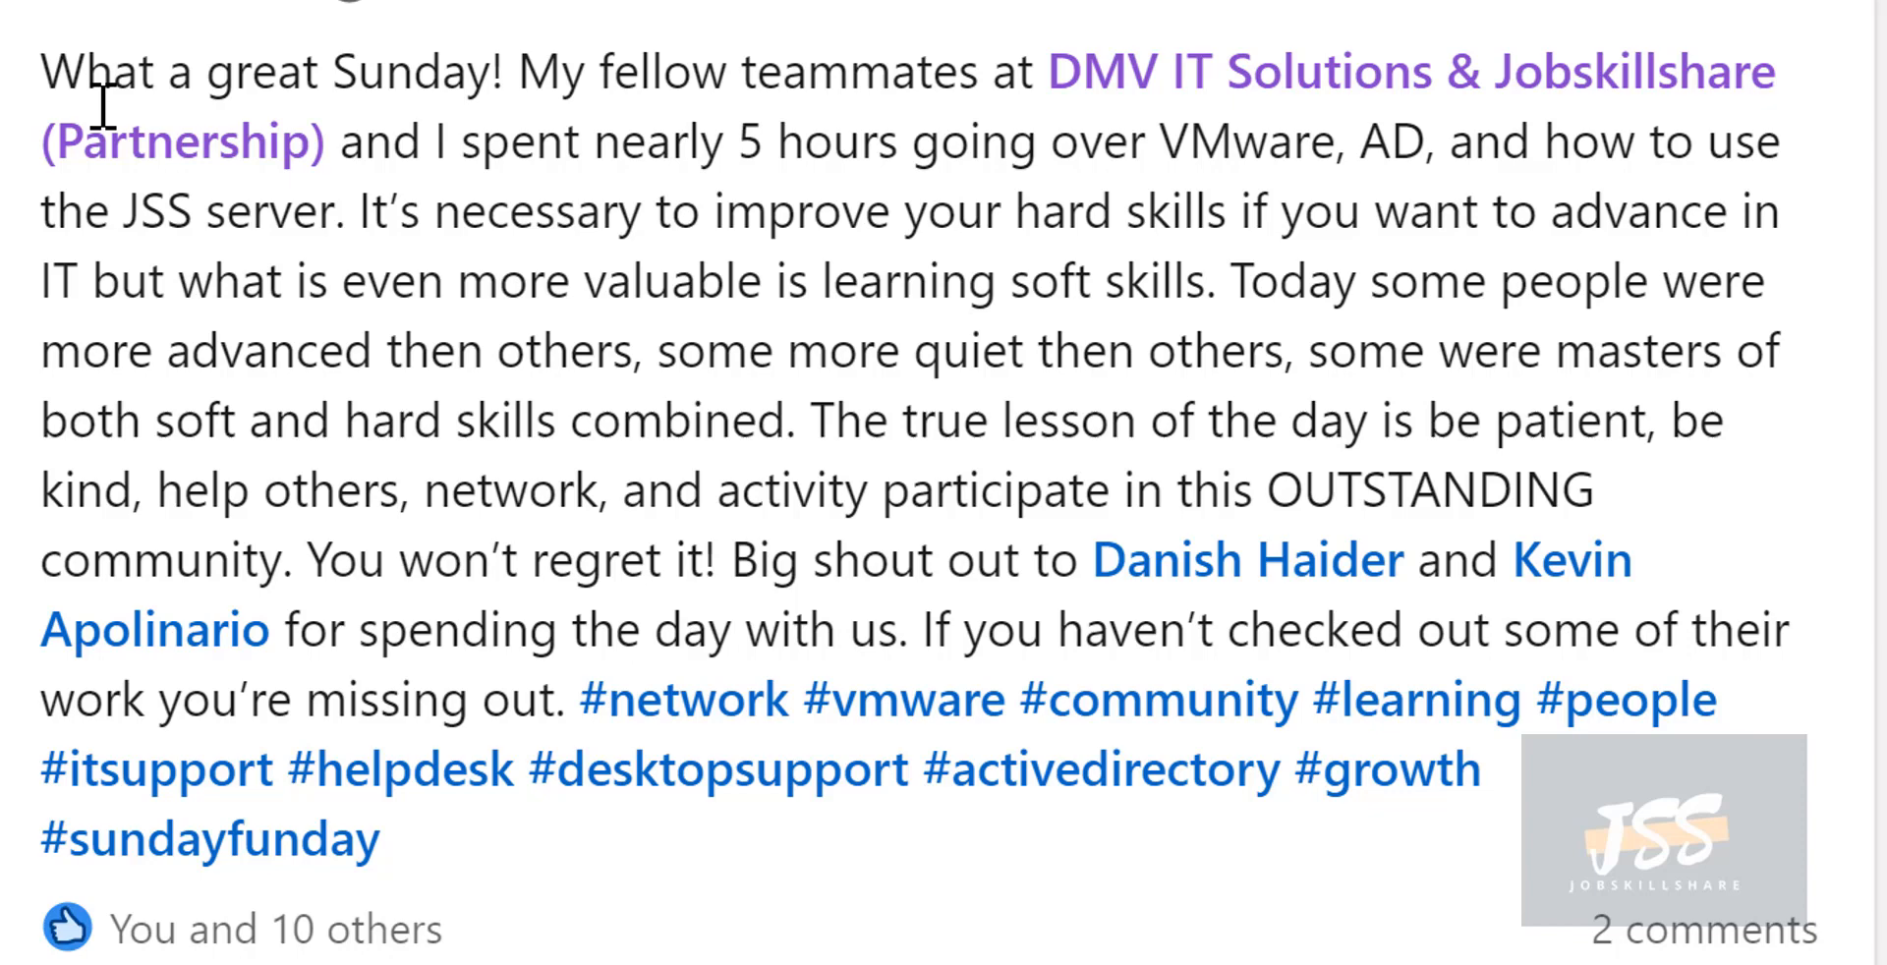
mouse_move(307, 181)
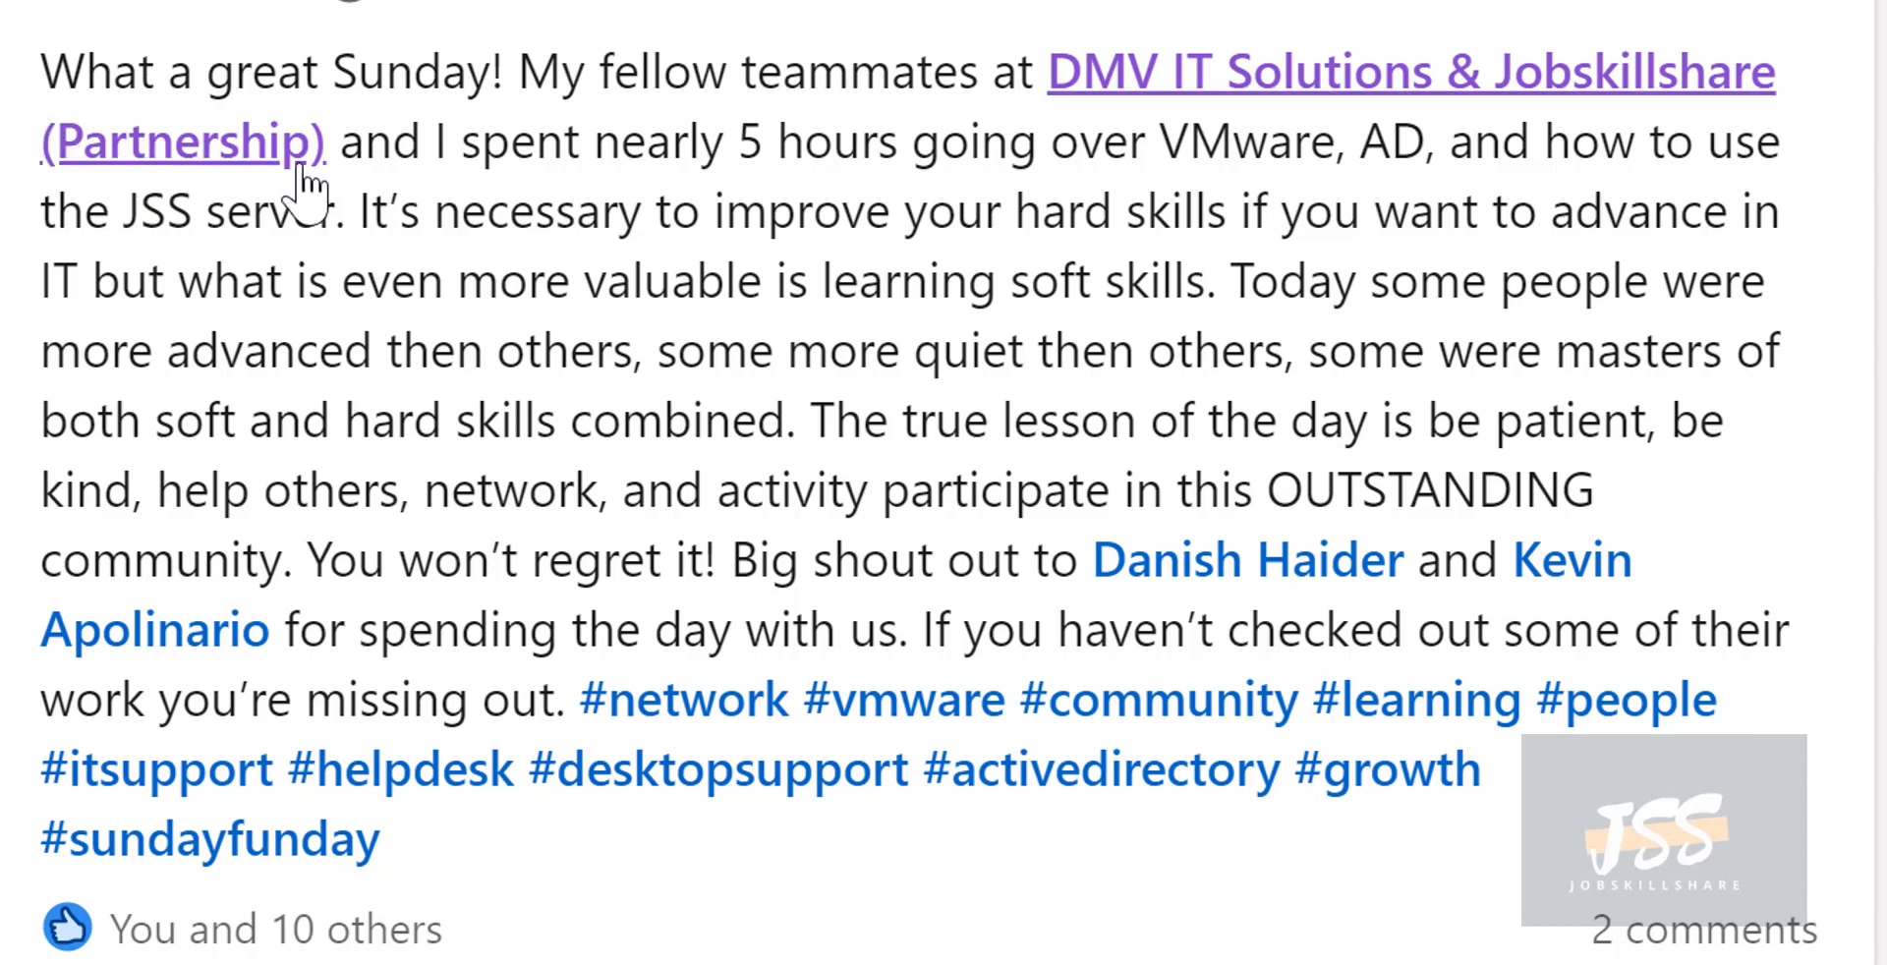
mouse_move(806, 120)
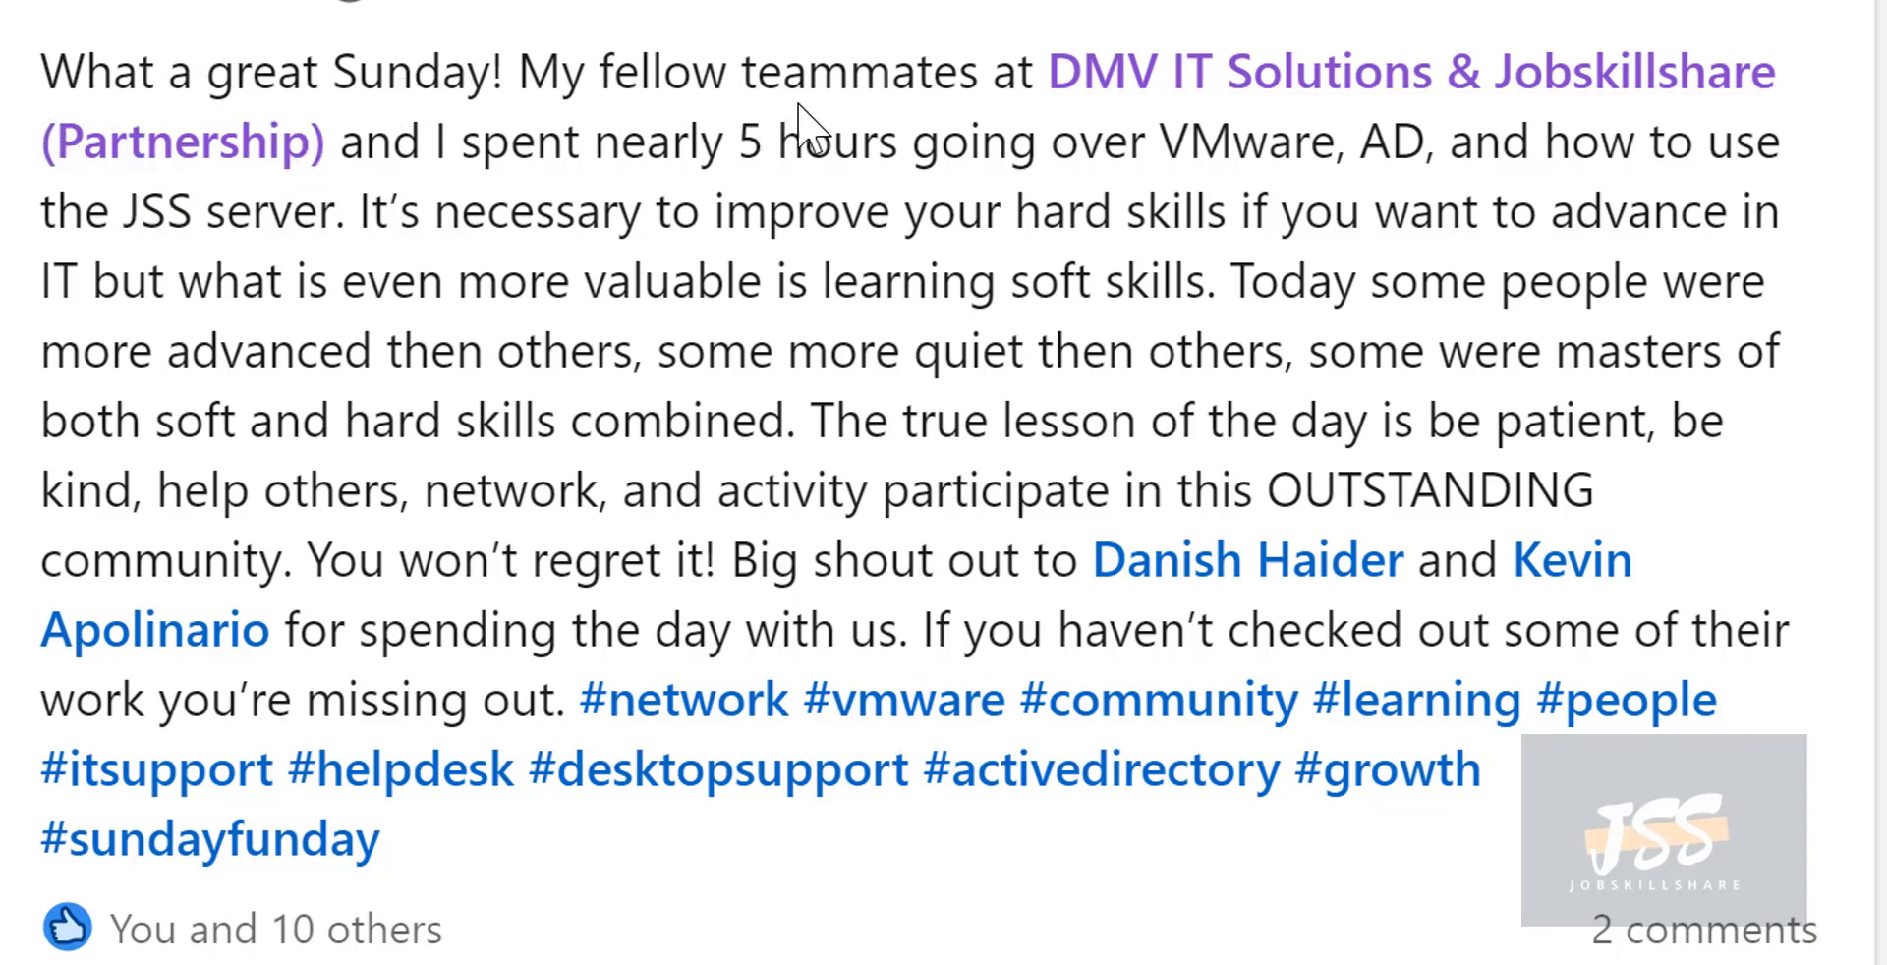
mouse_move(534, 181)
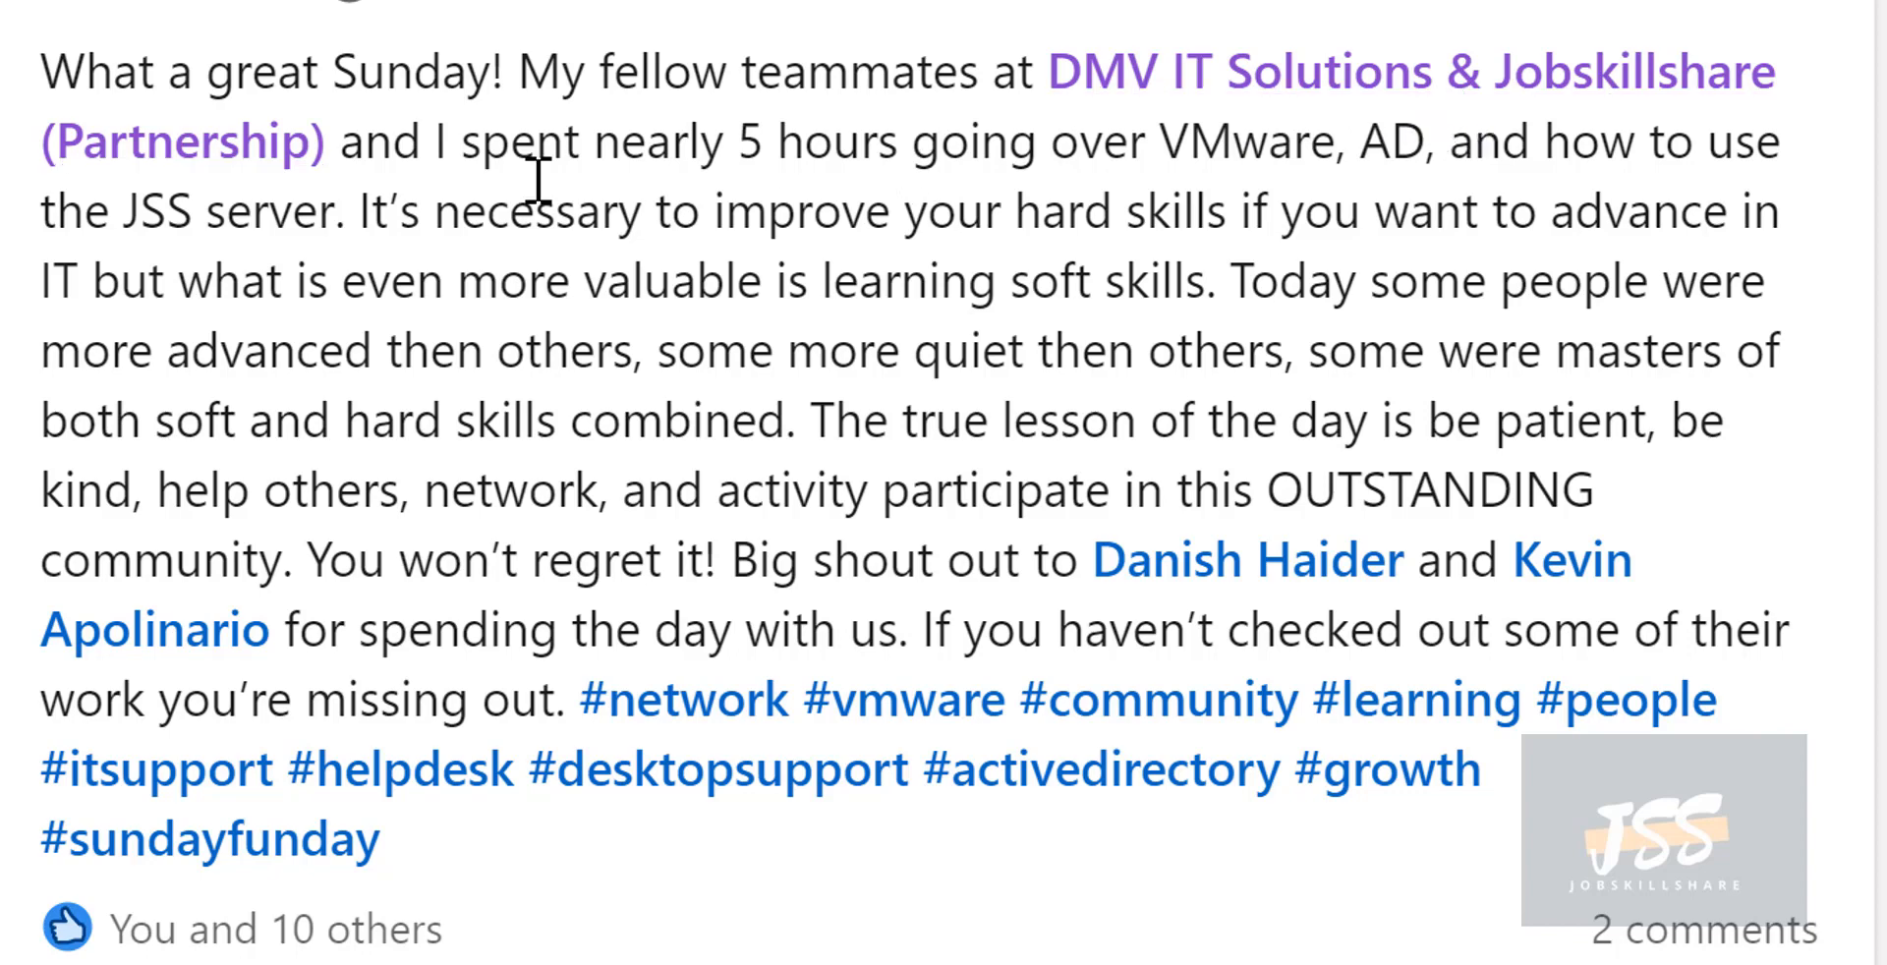
drag(739, 141, 1234, 142)
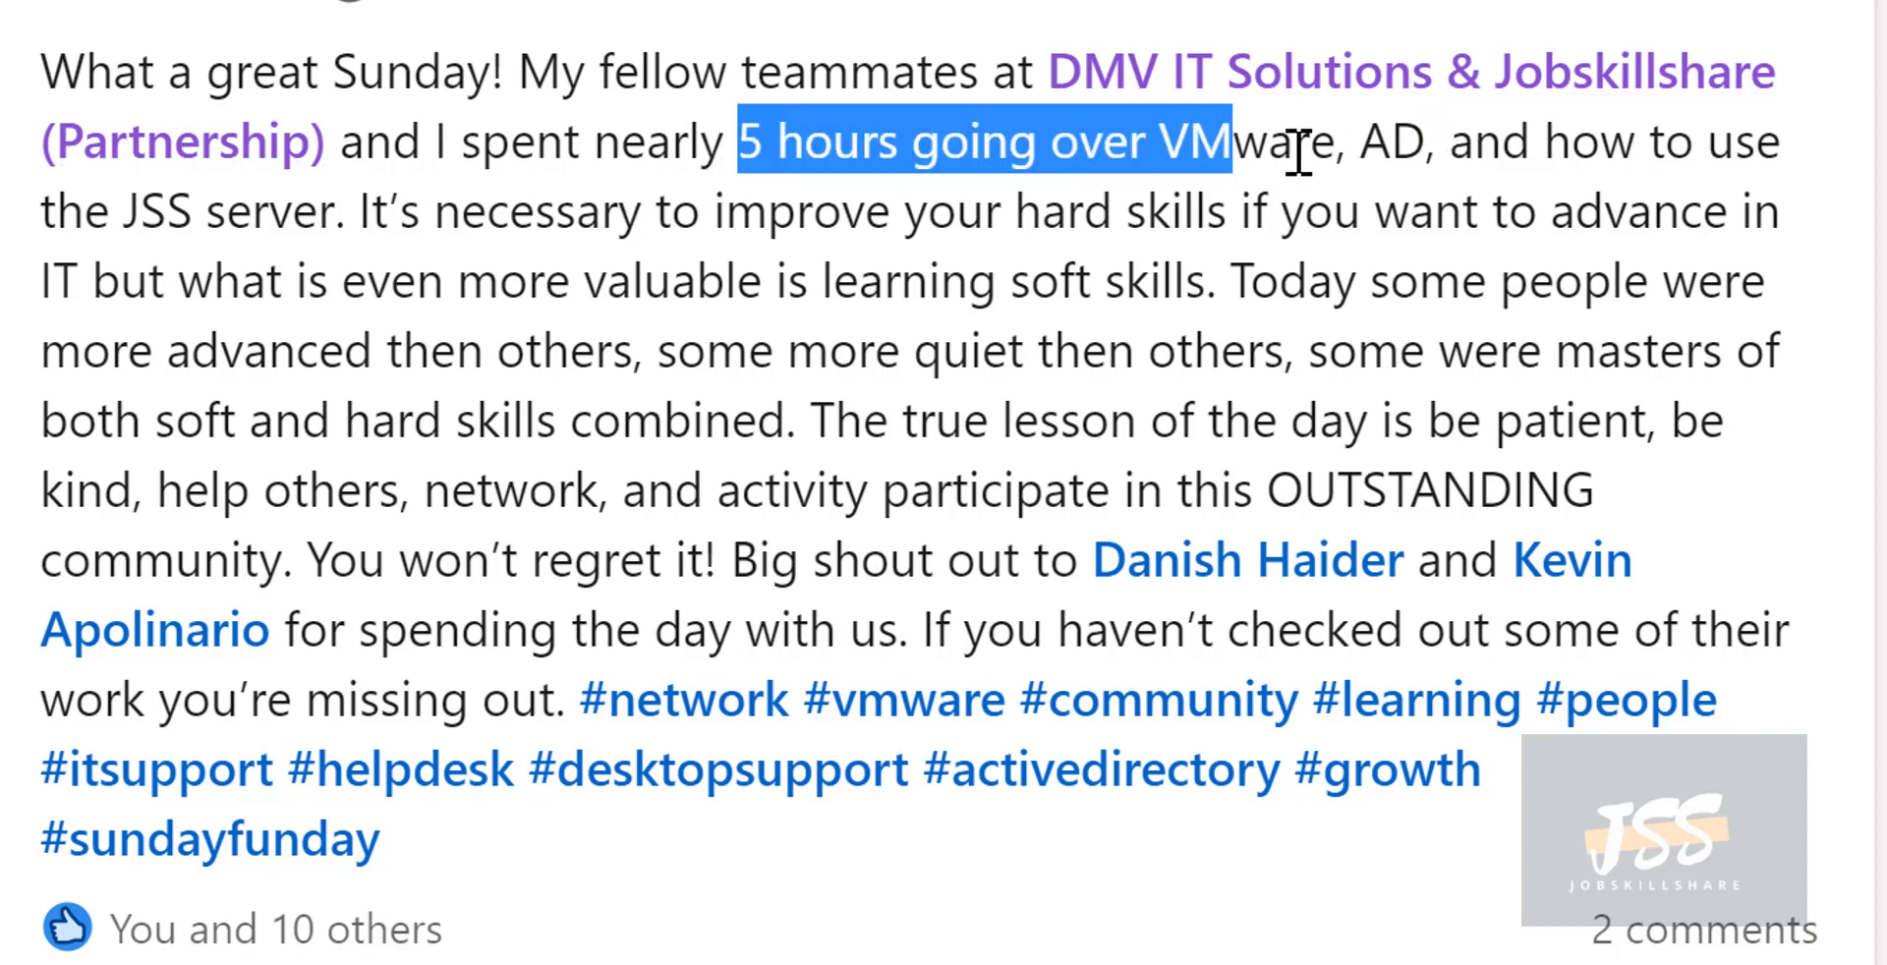
drag(1293, 142, 855, 281)
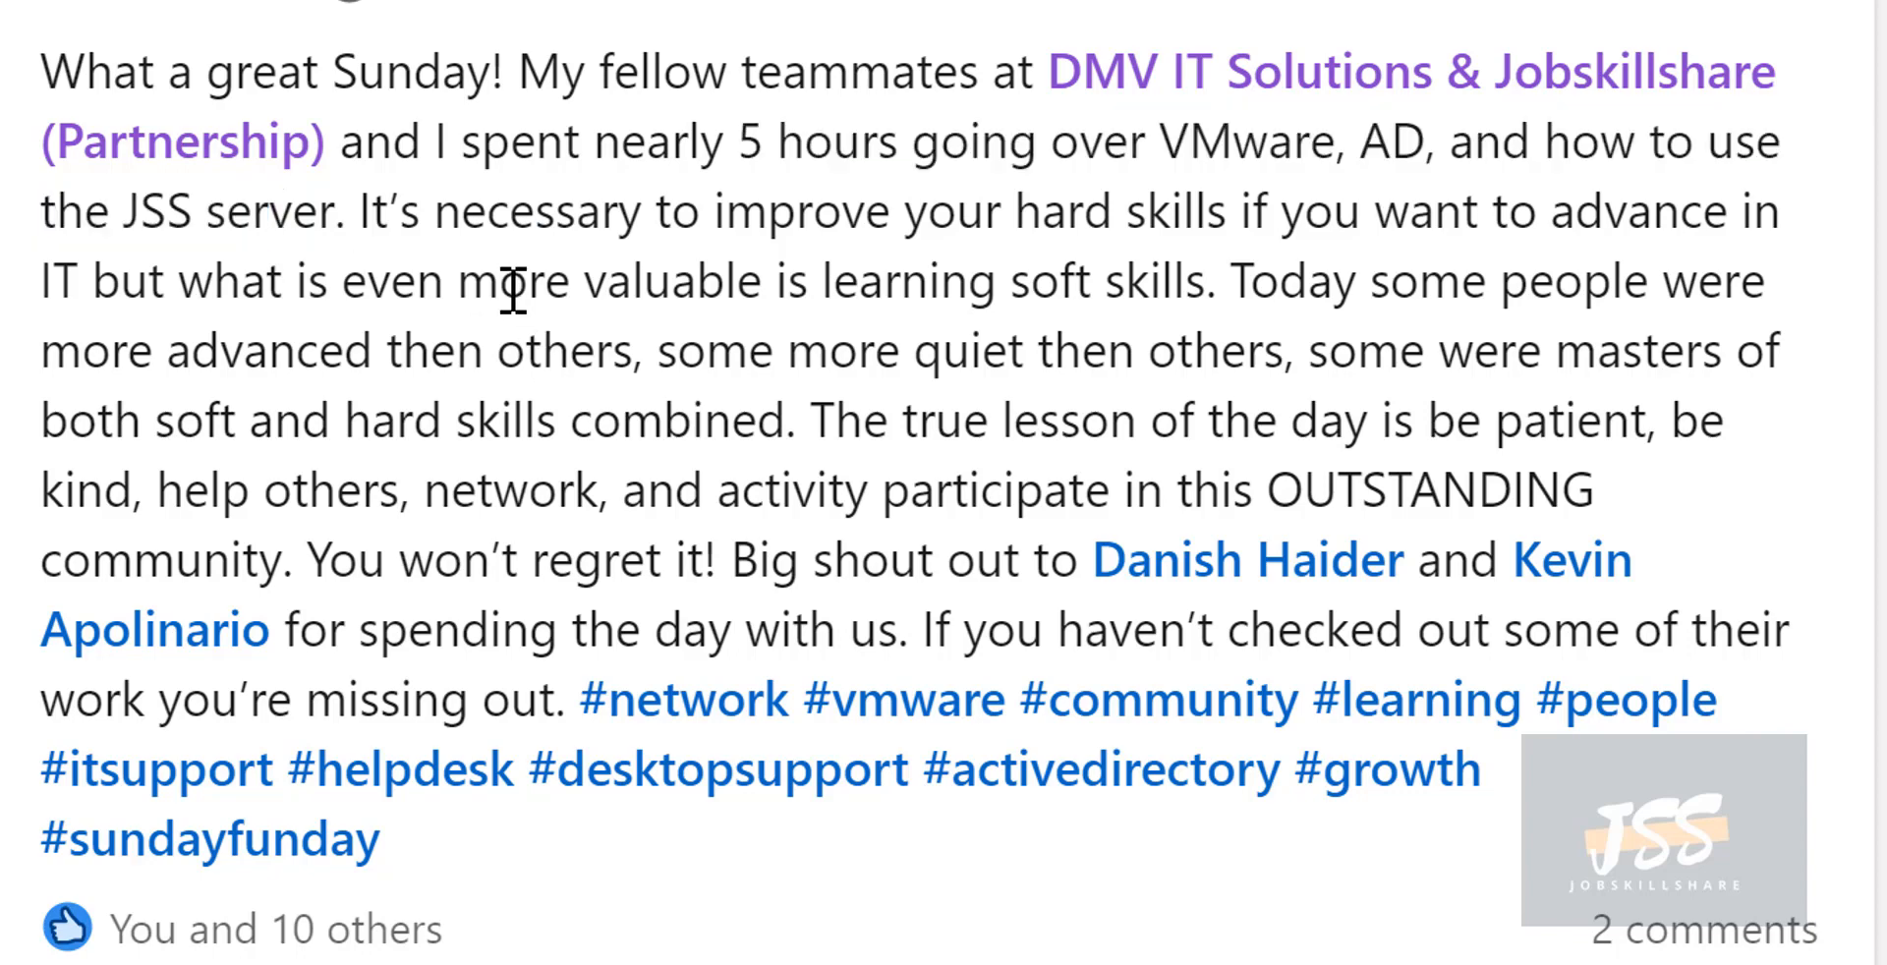
mouse_move(788, 228)
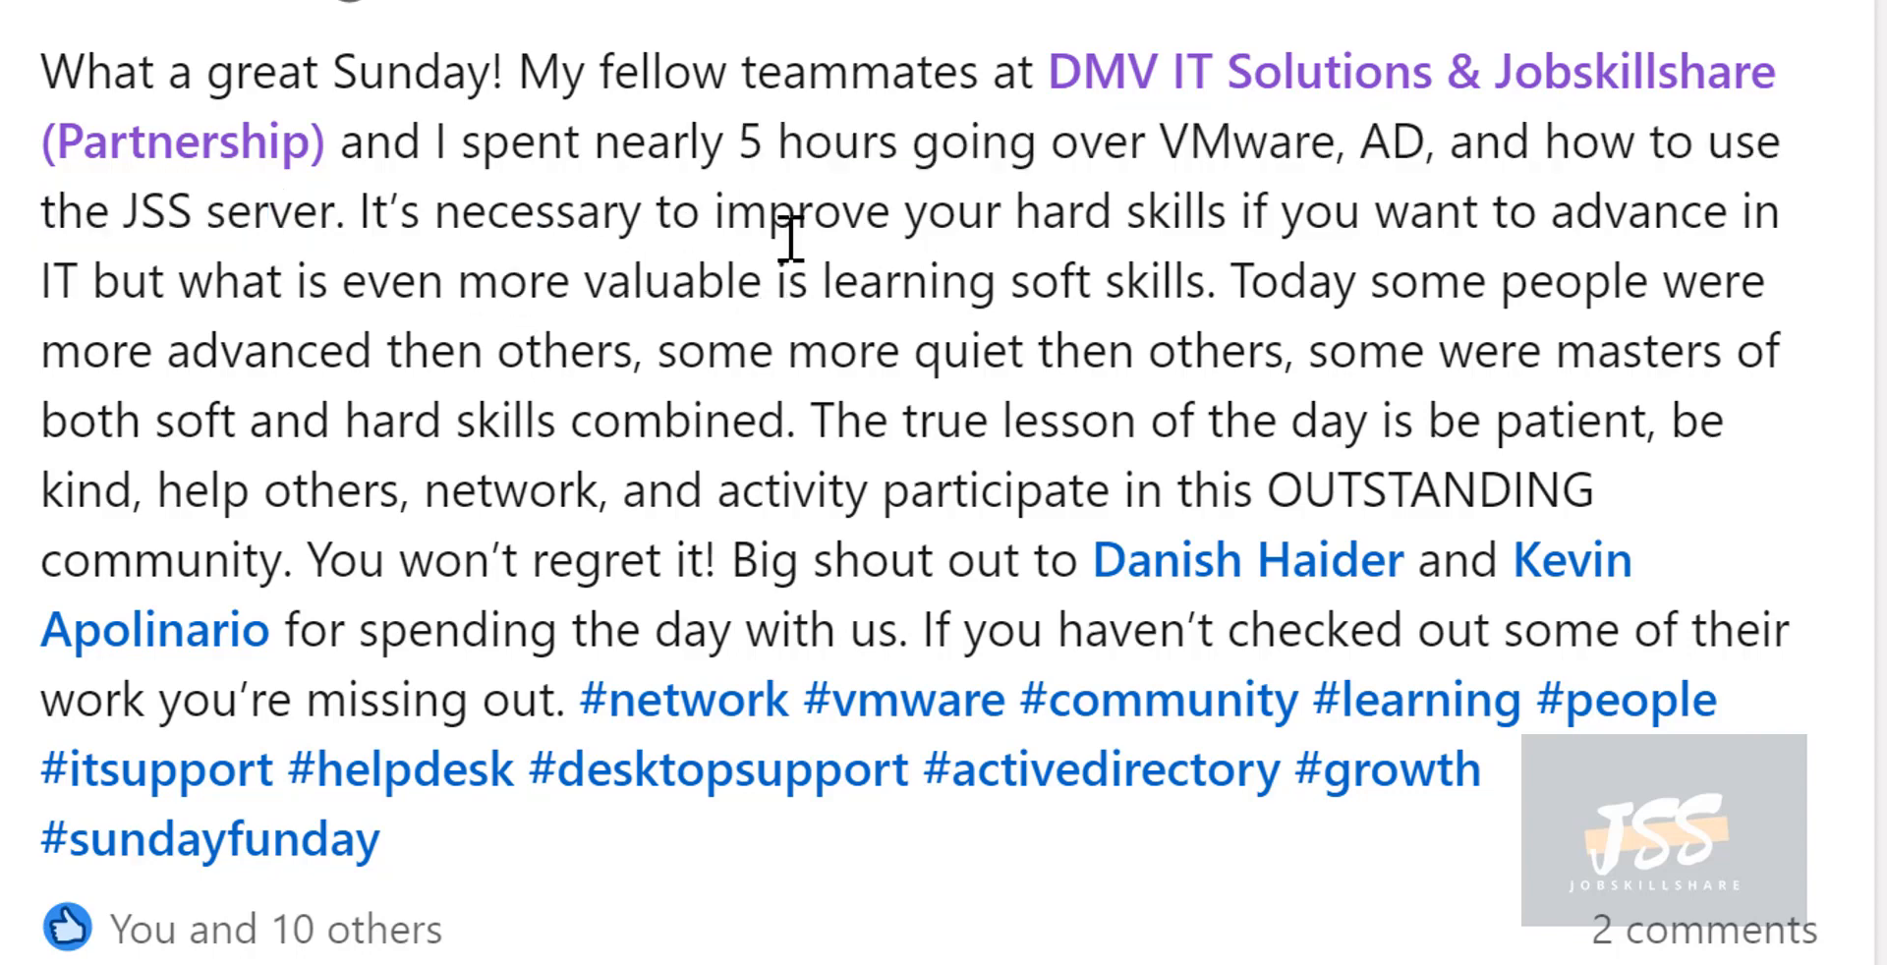
mouse_move(1322, 352)
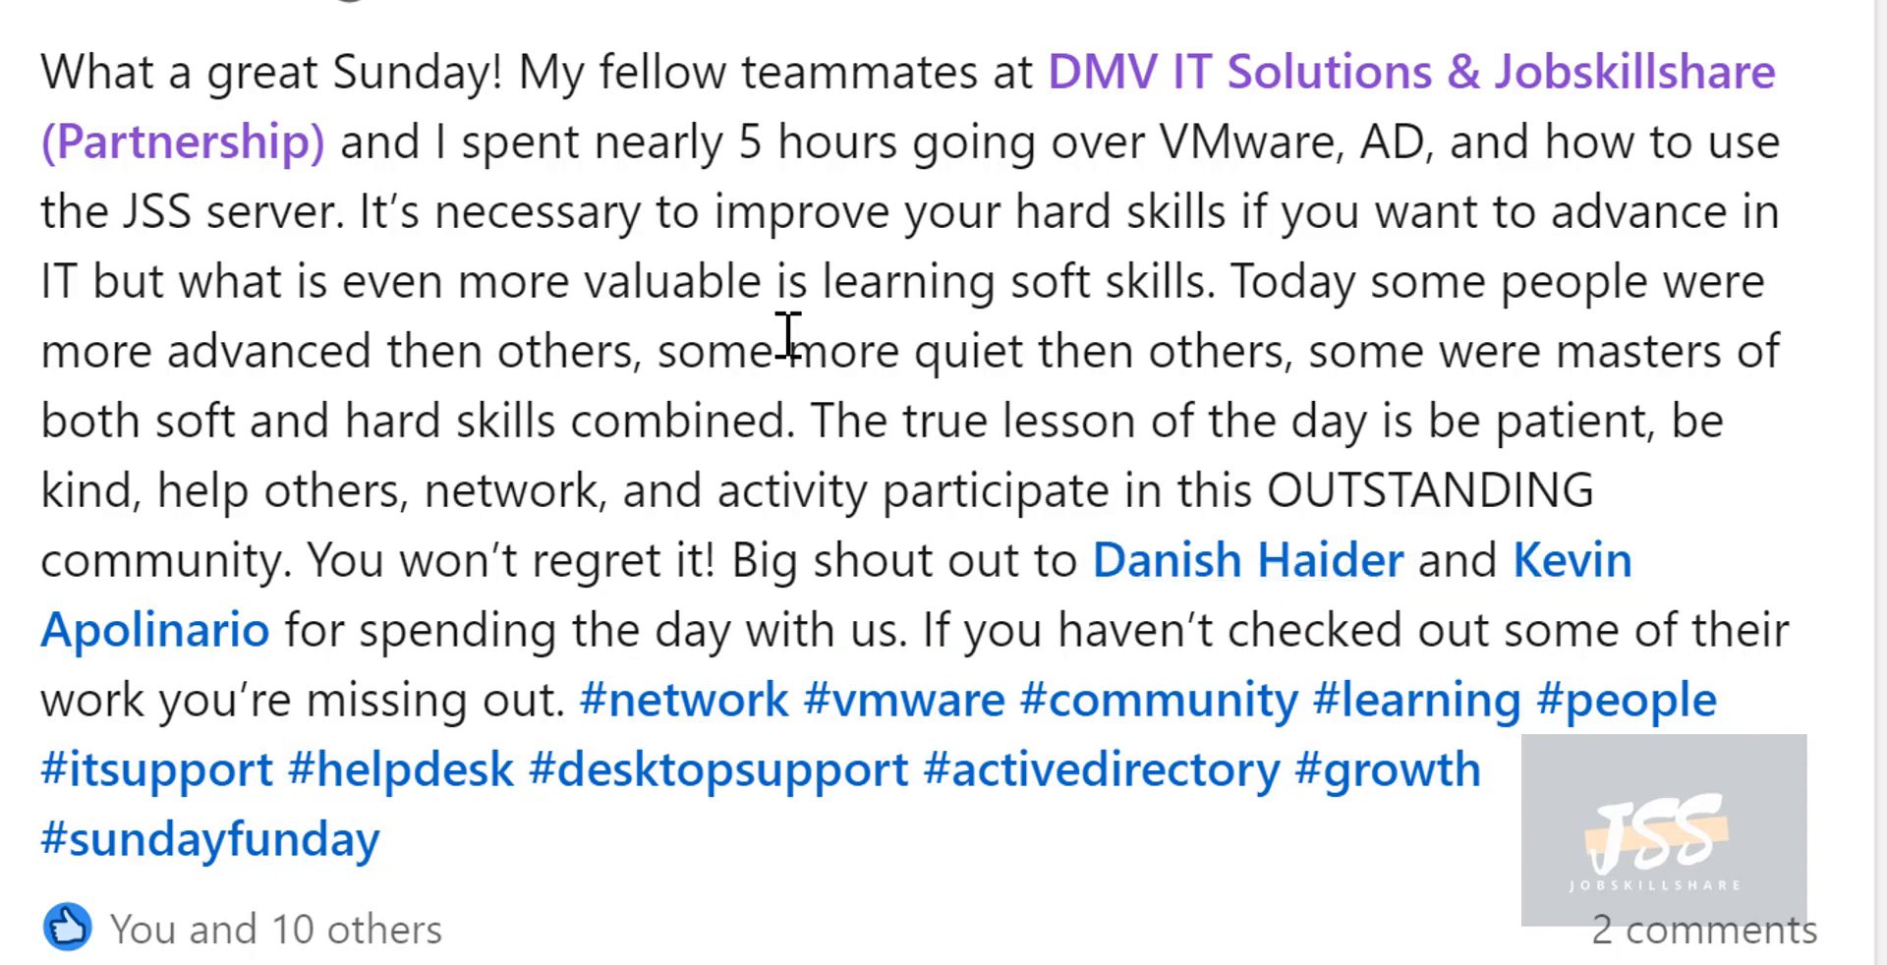
mouse_move(785, 265)
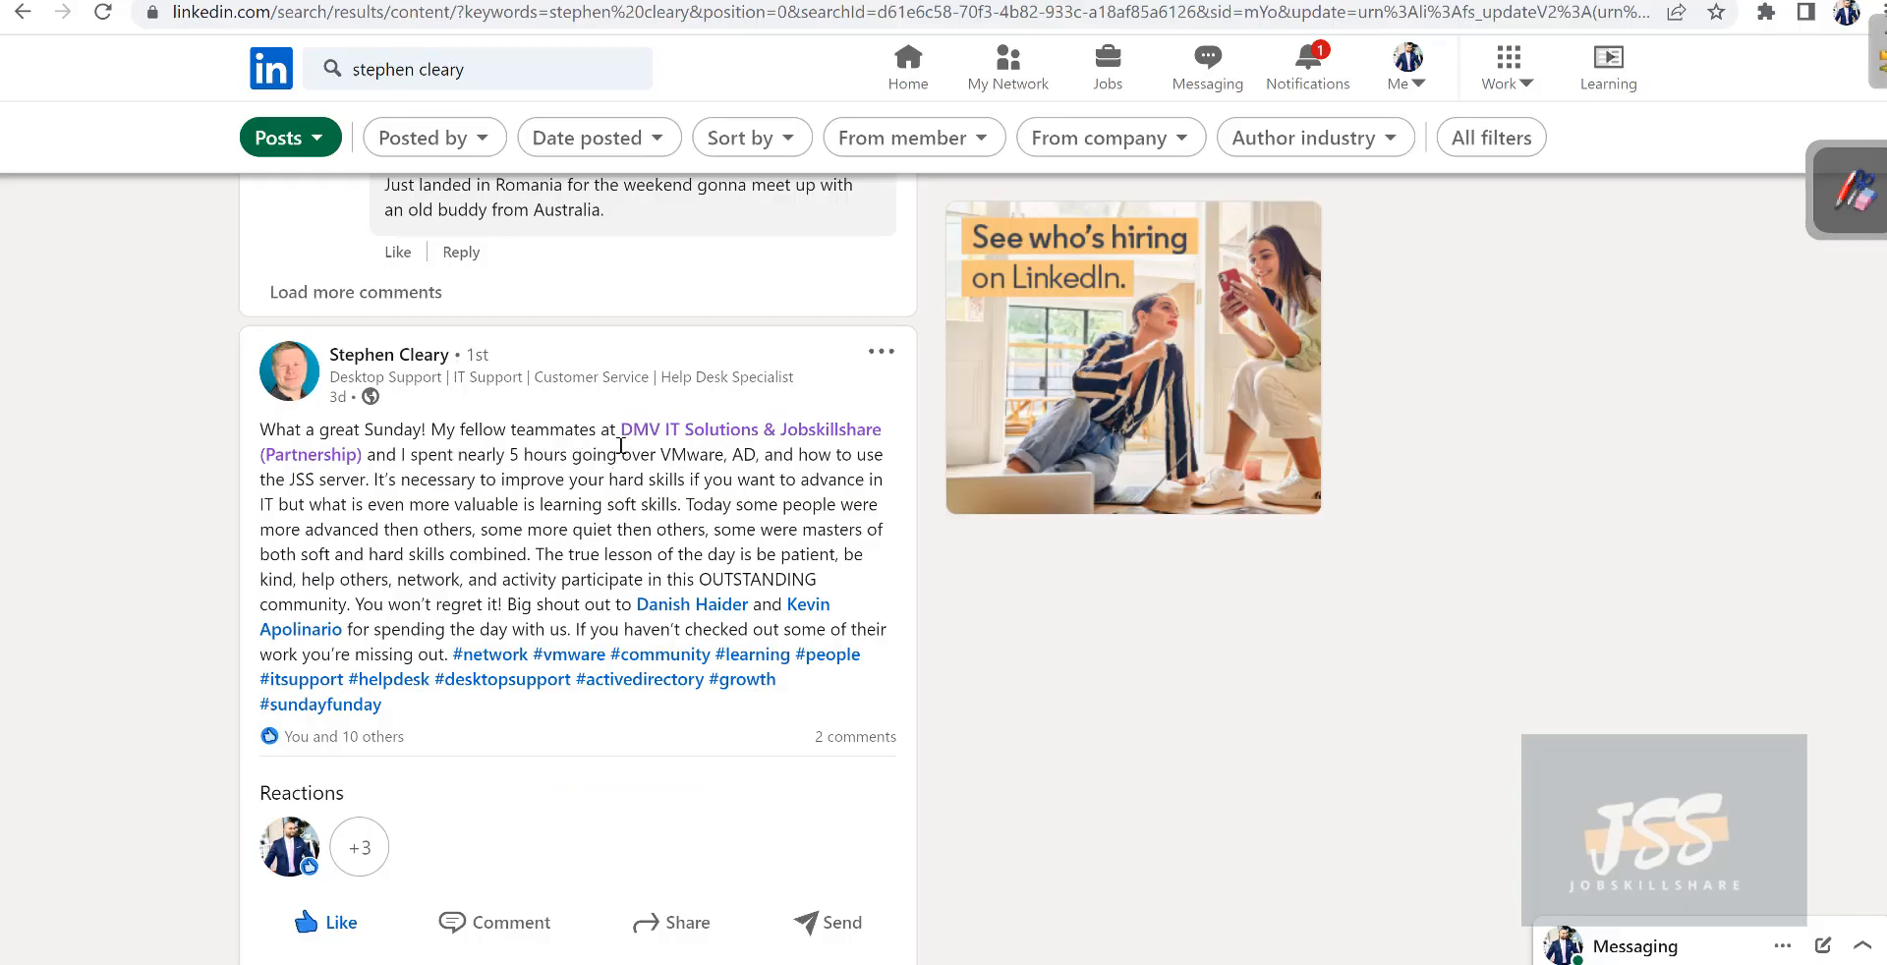
drag(619, 431, 747, 430)
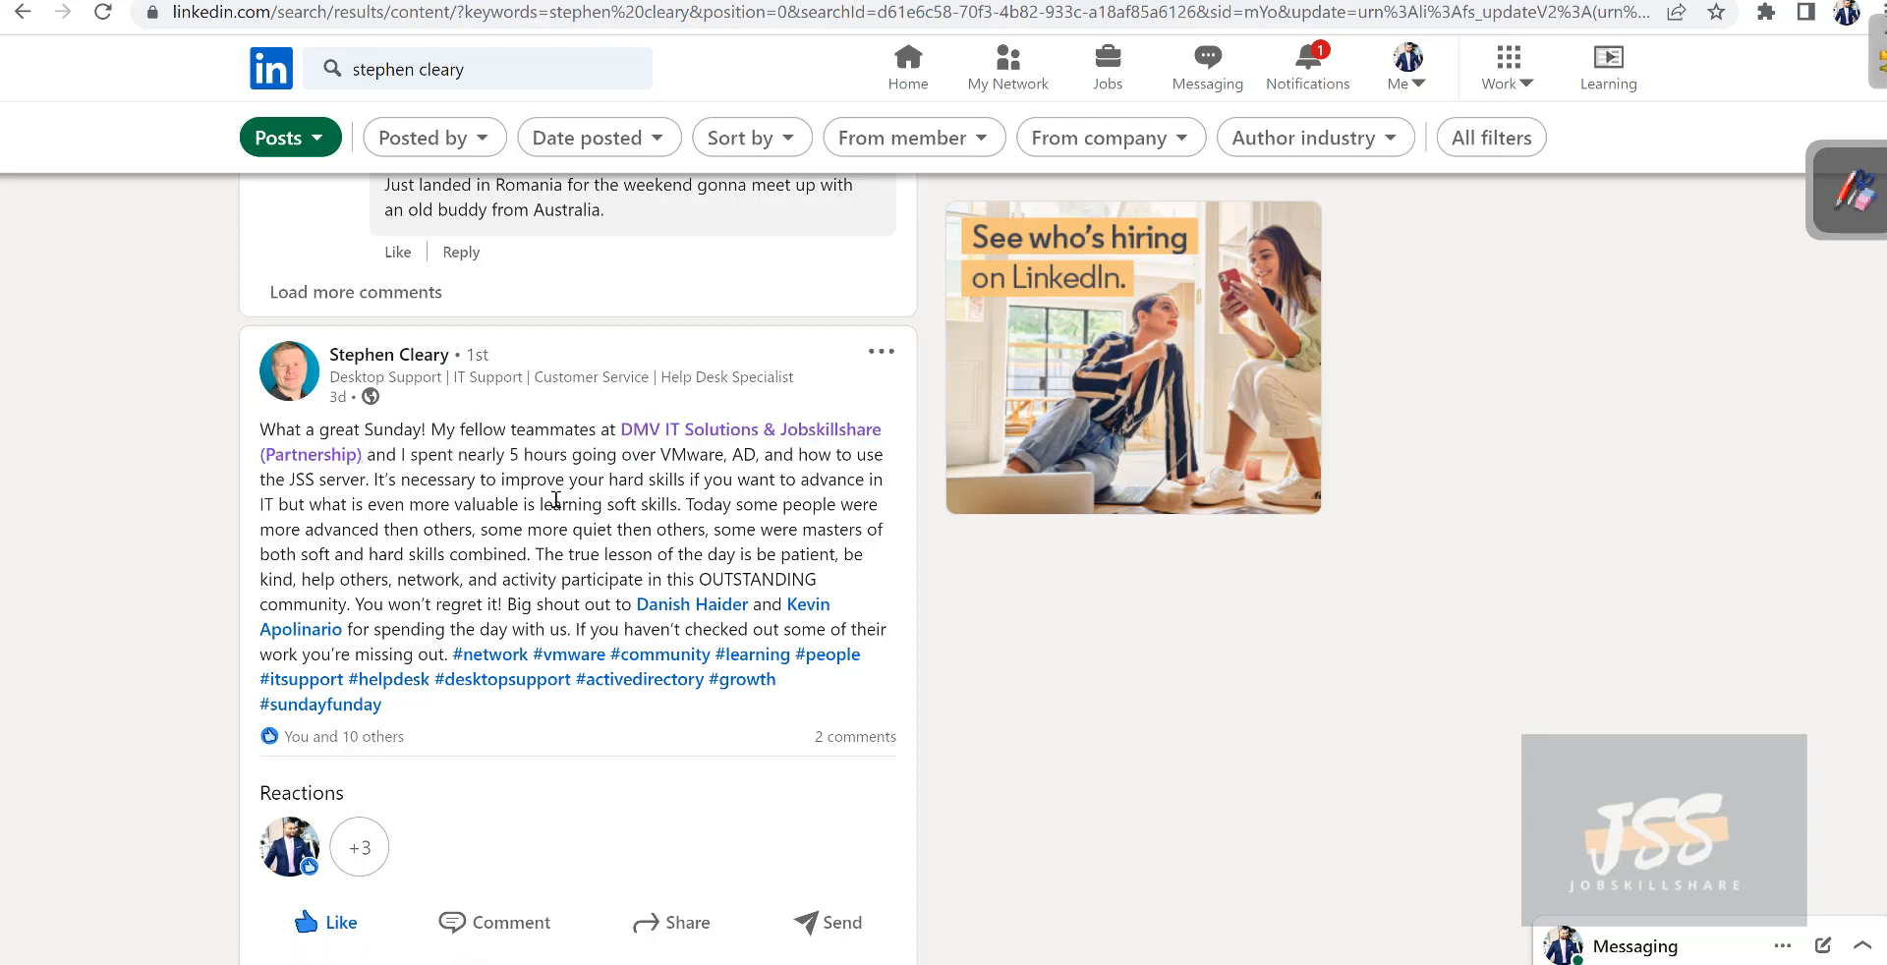
mouse_move(492, 531)
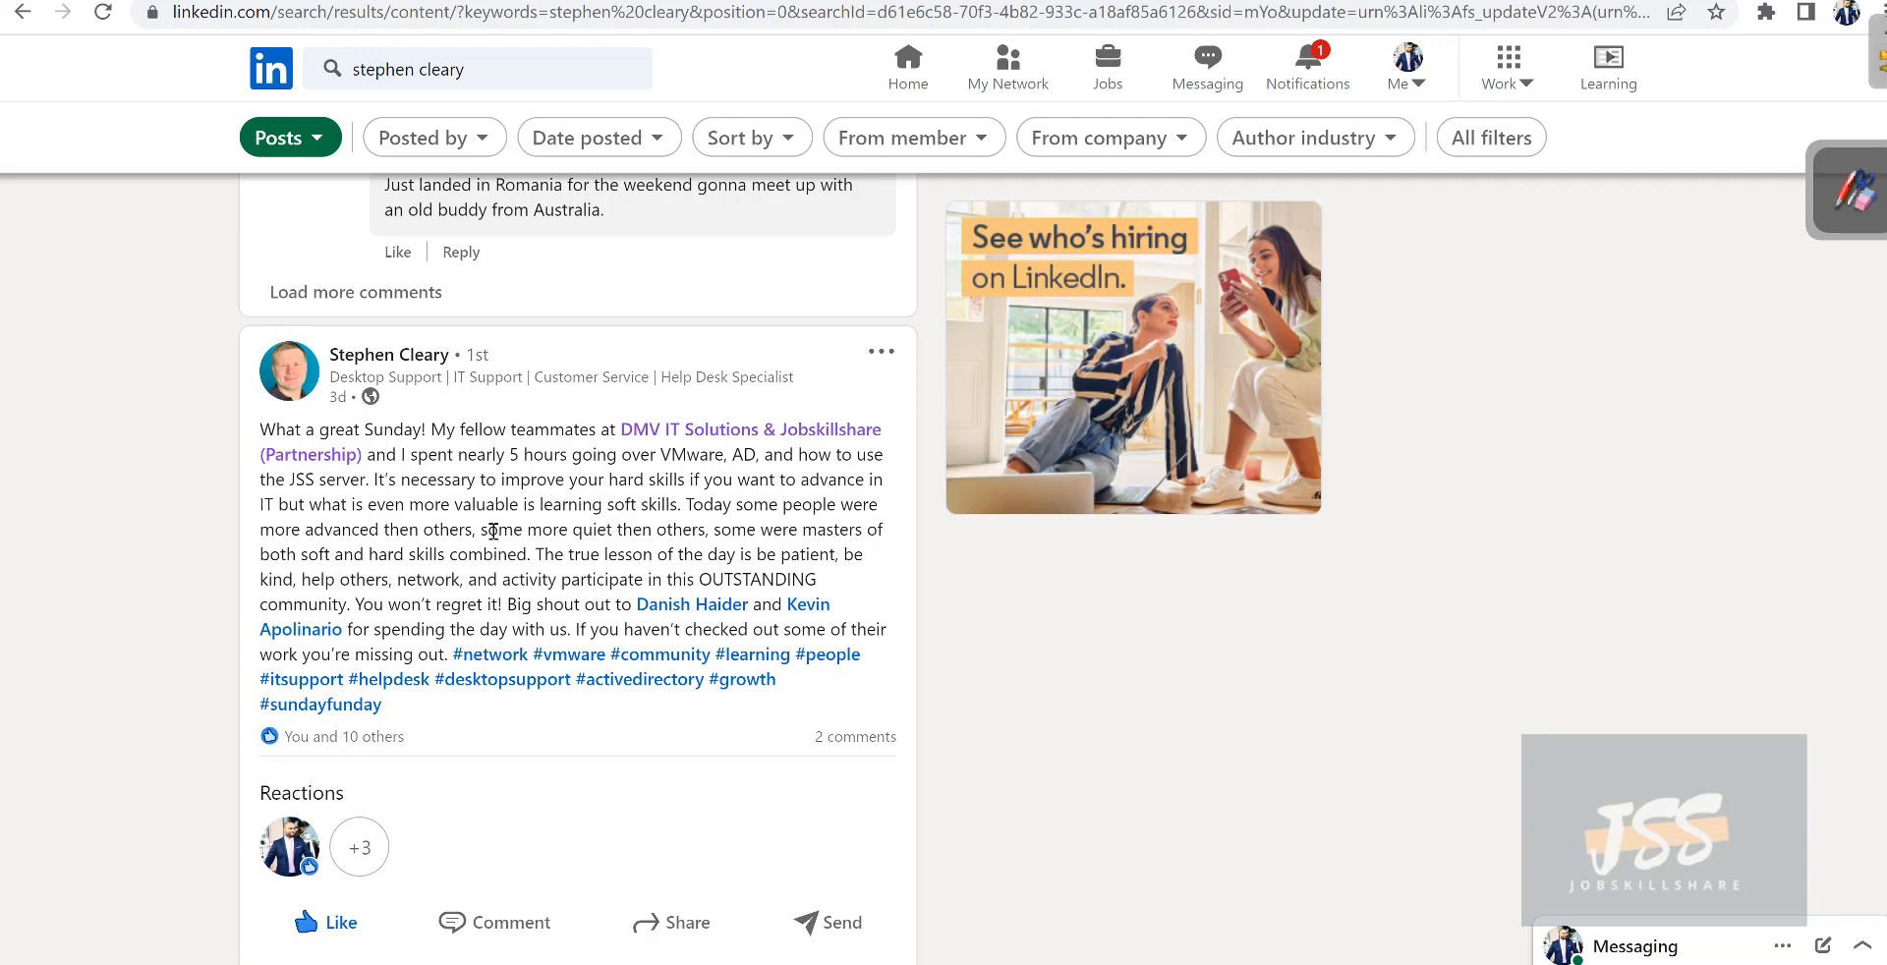
mouse_move(727, 576)
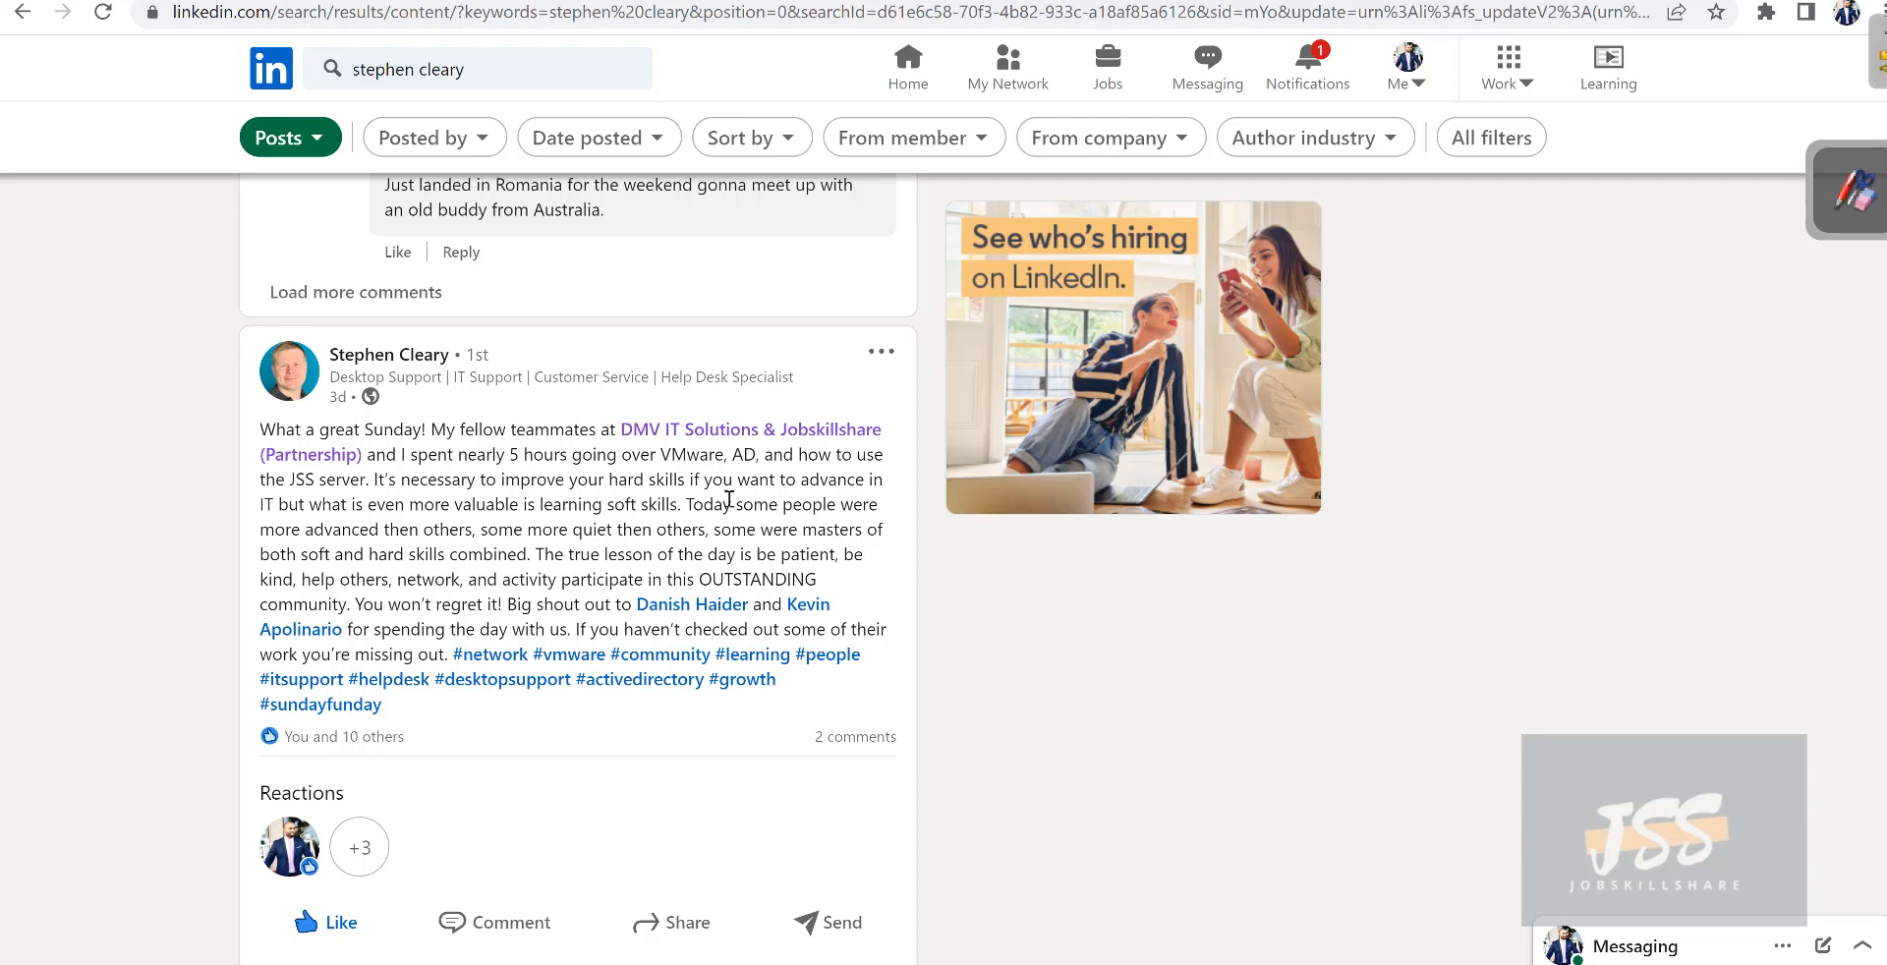
mouse_move(479, 482)
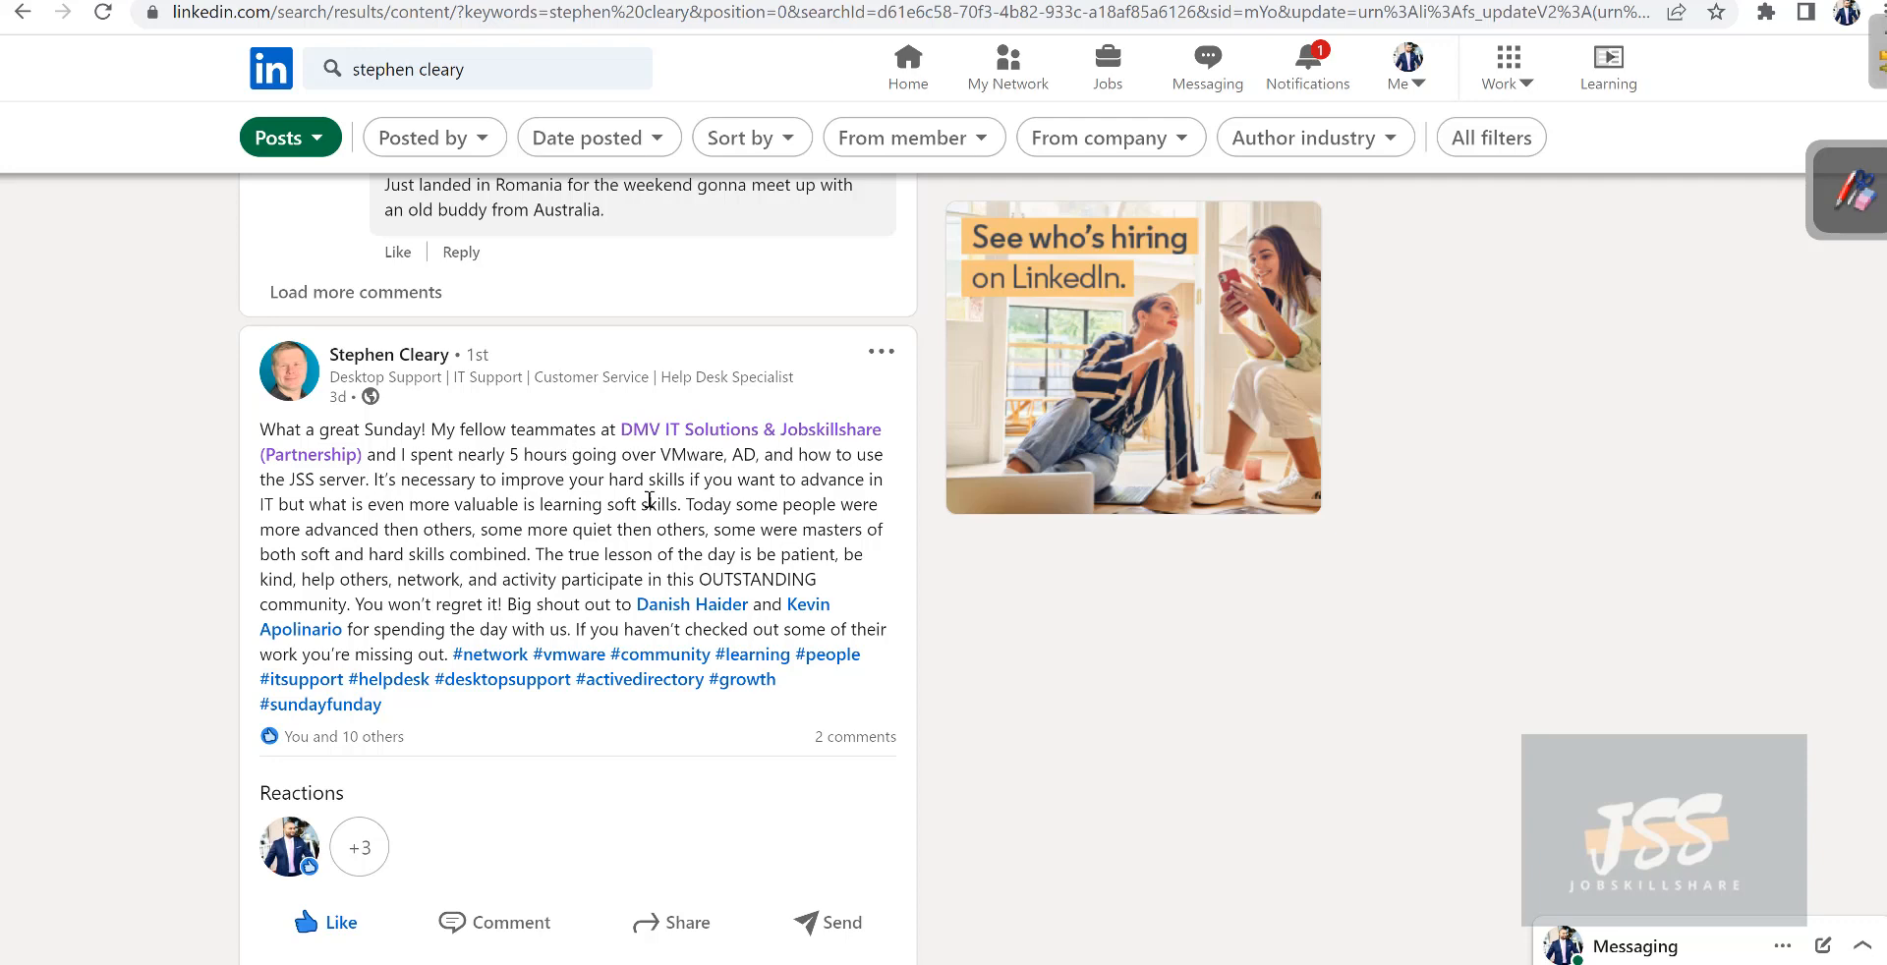
mouse_move(651, 498)
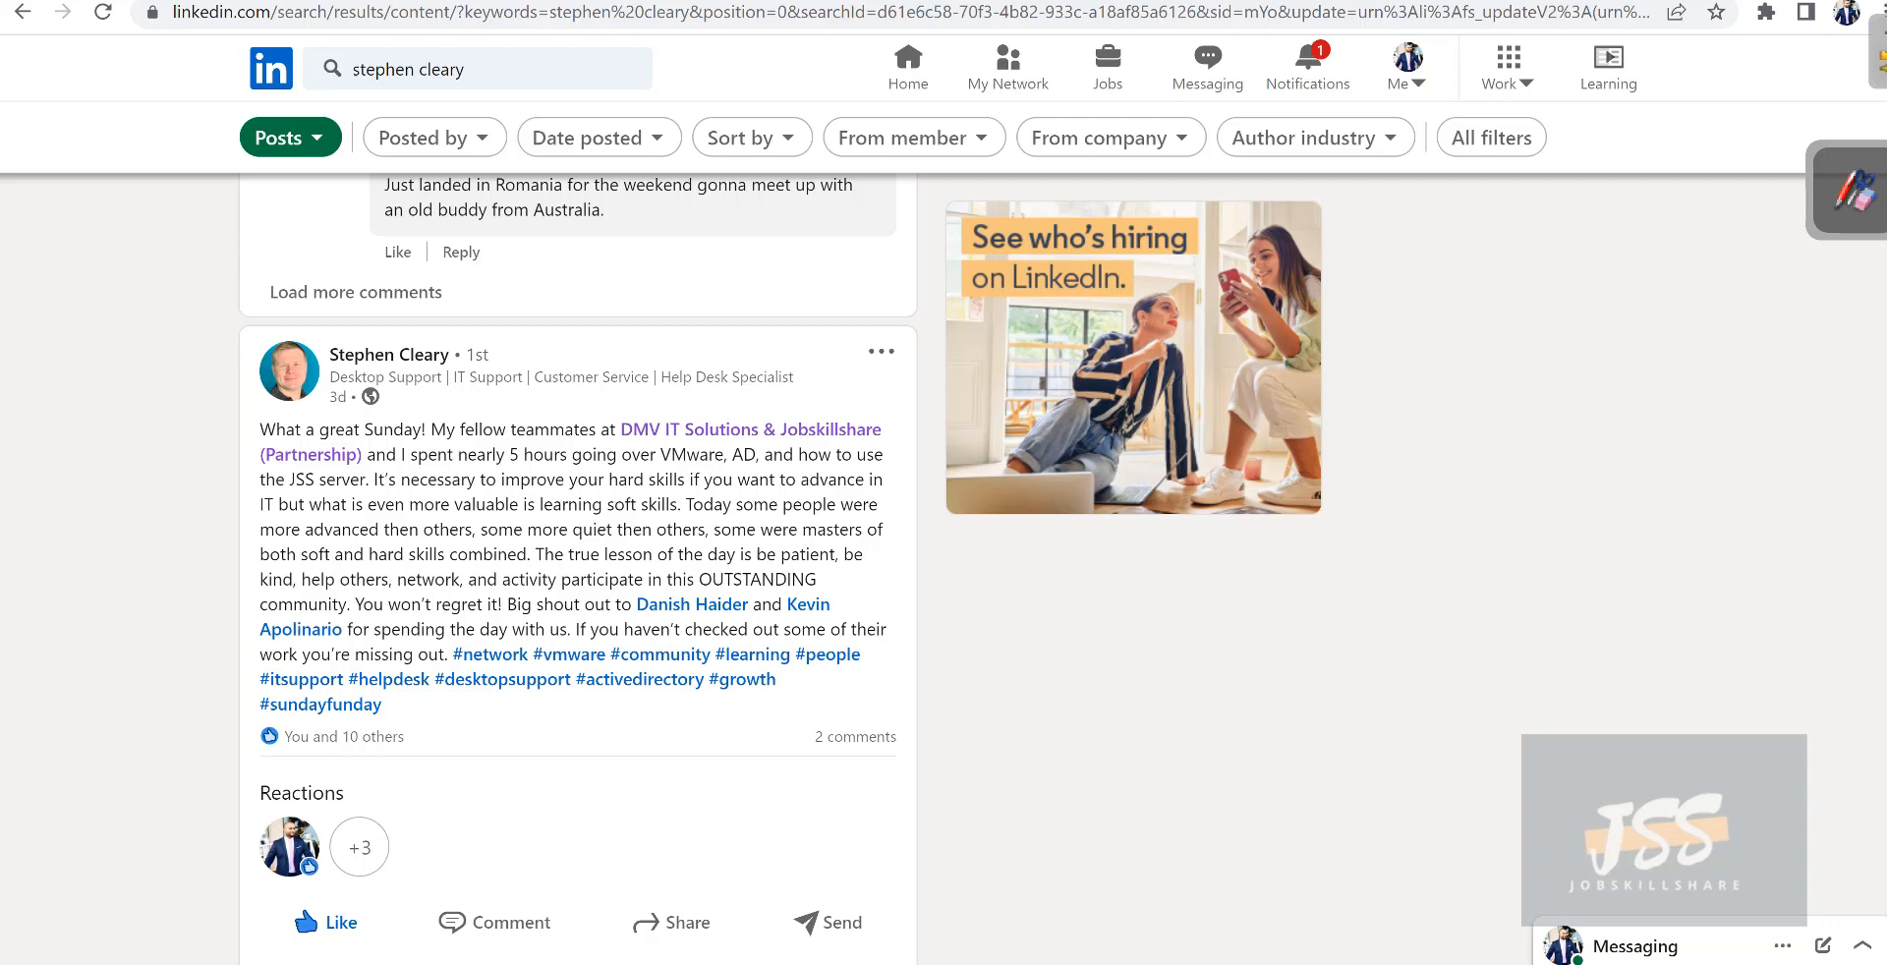
mouse_move(1454, 957)
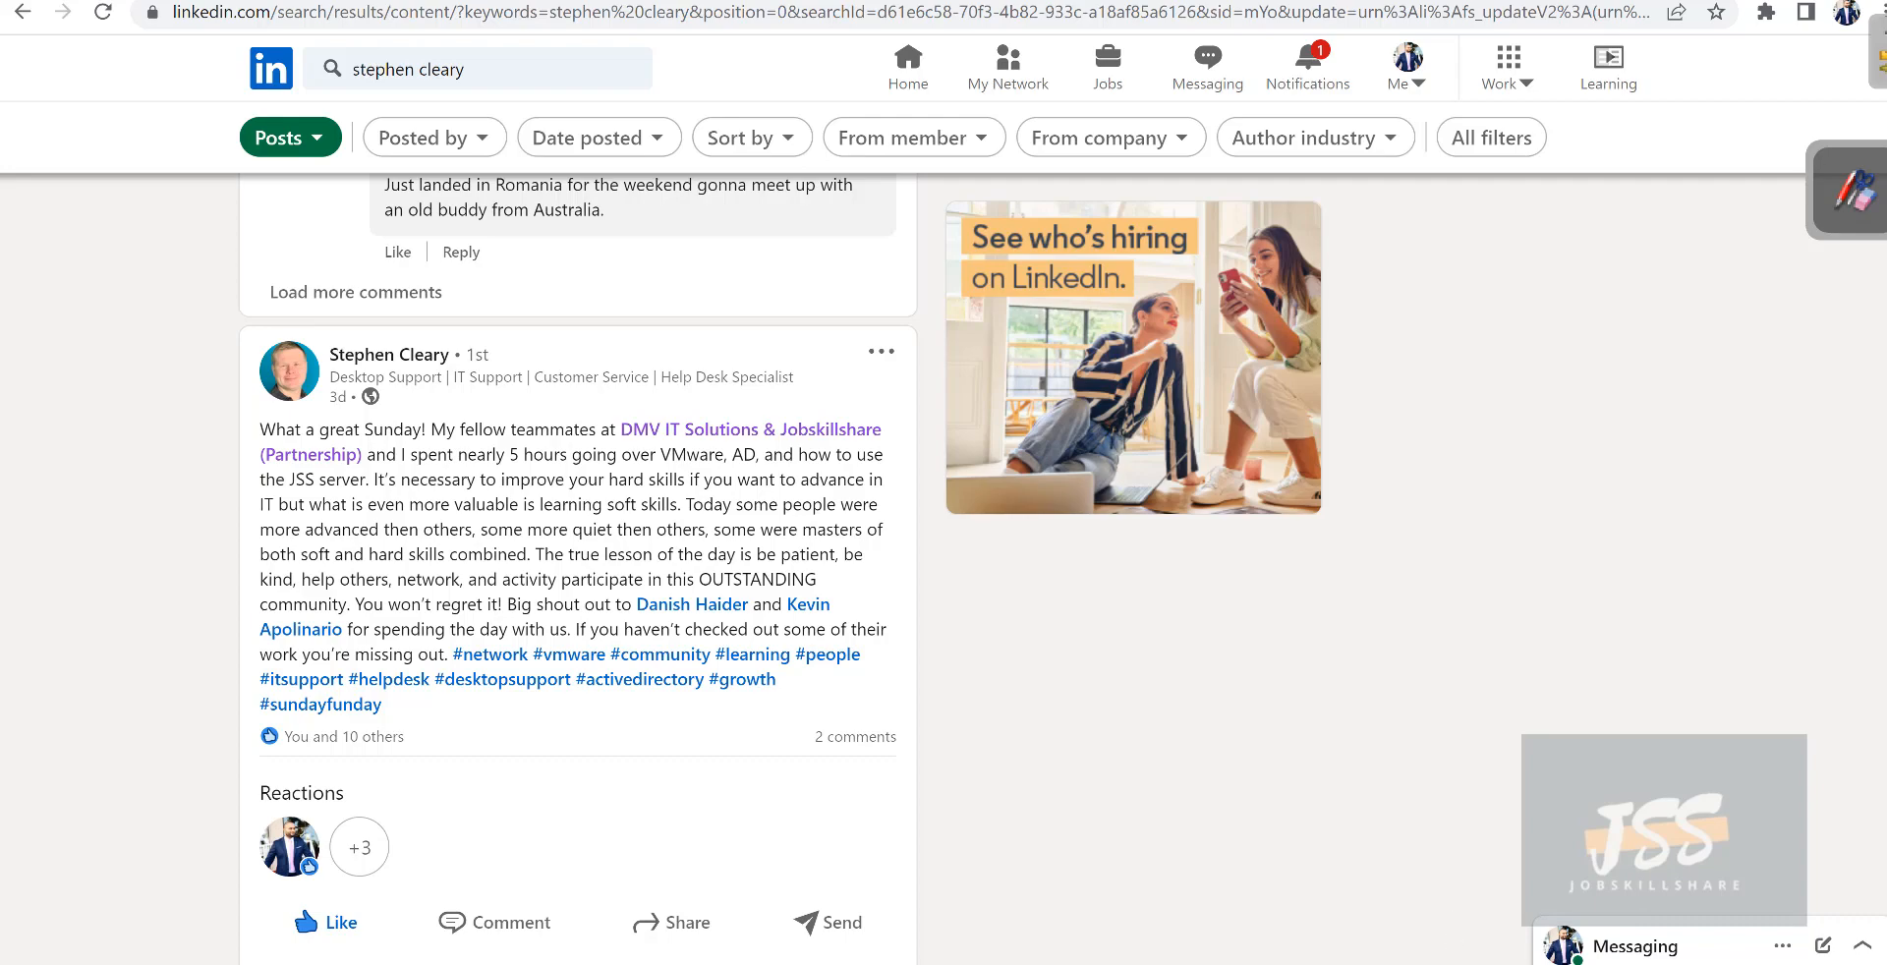
scroll(down, 3)
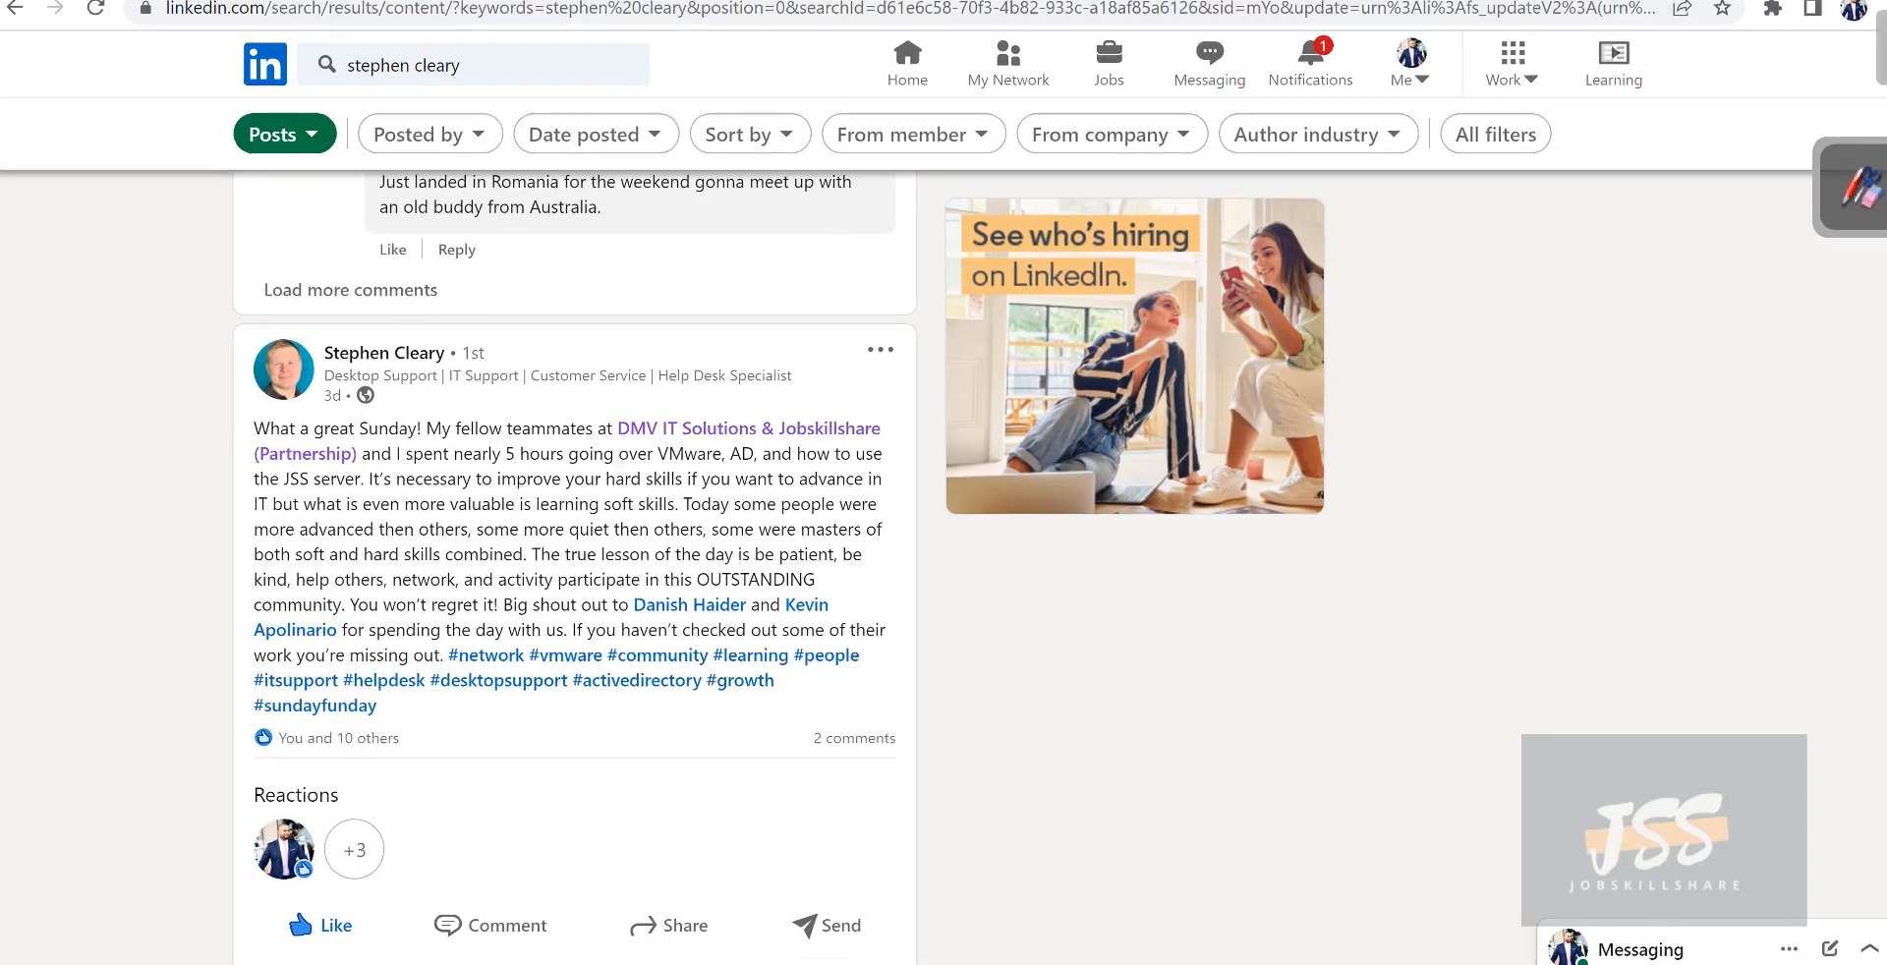
scroll(down, 3)
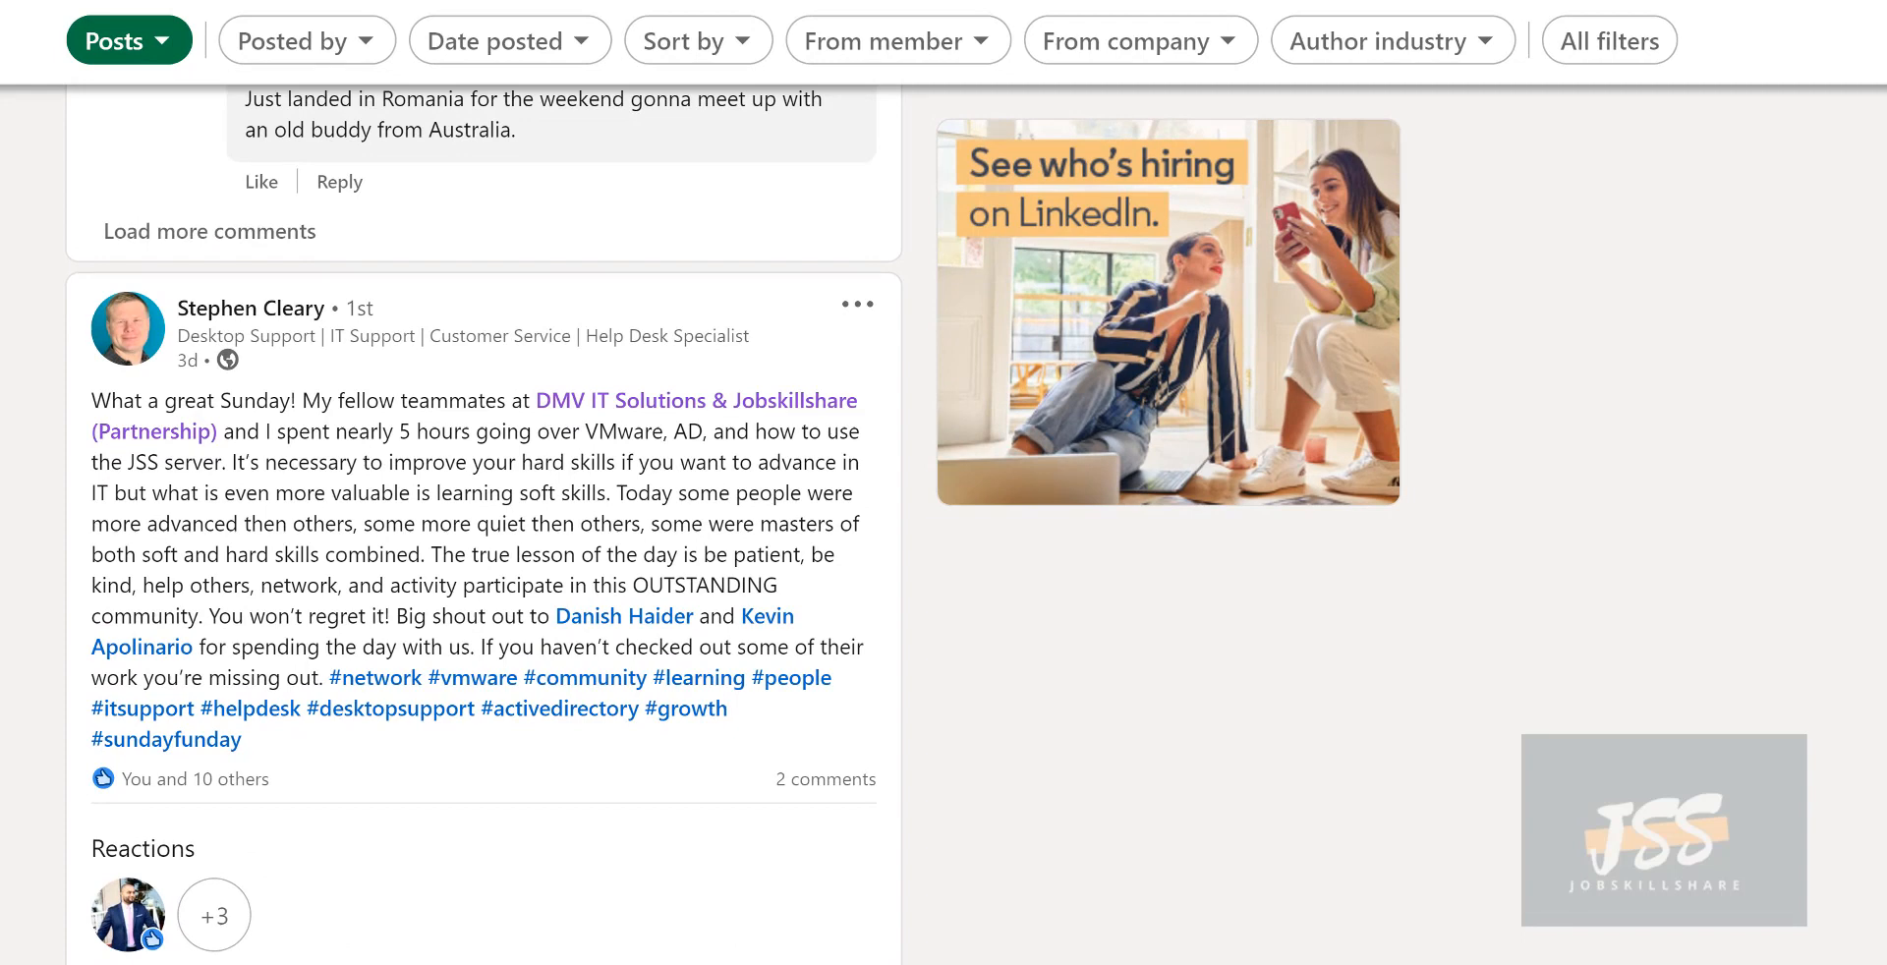
mouse_move(1427, 269)
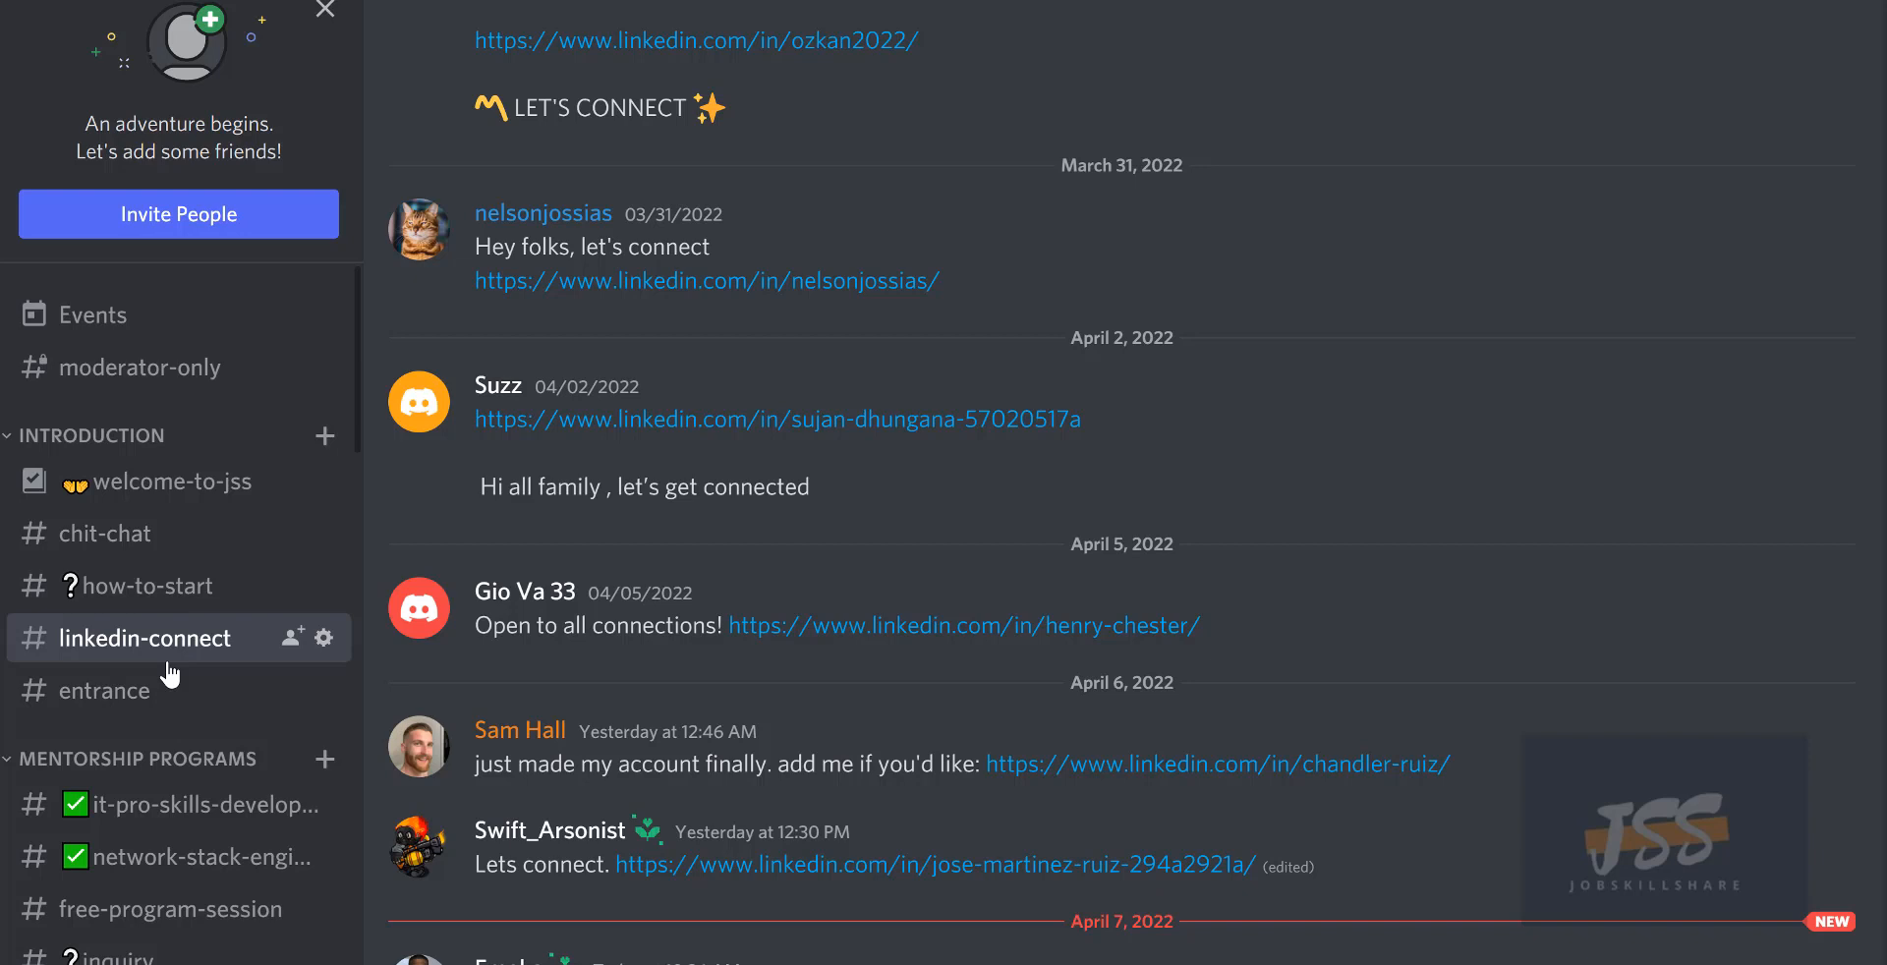
mouse_move(1105, 770)
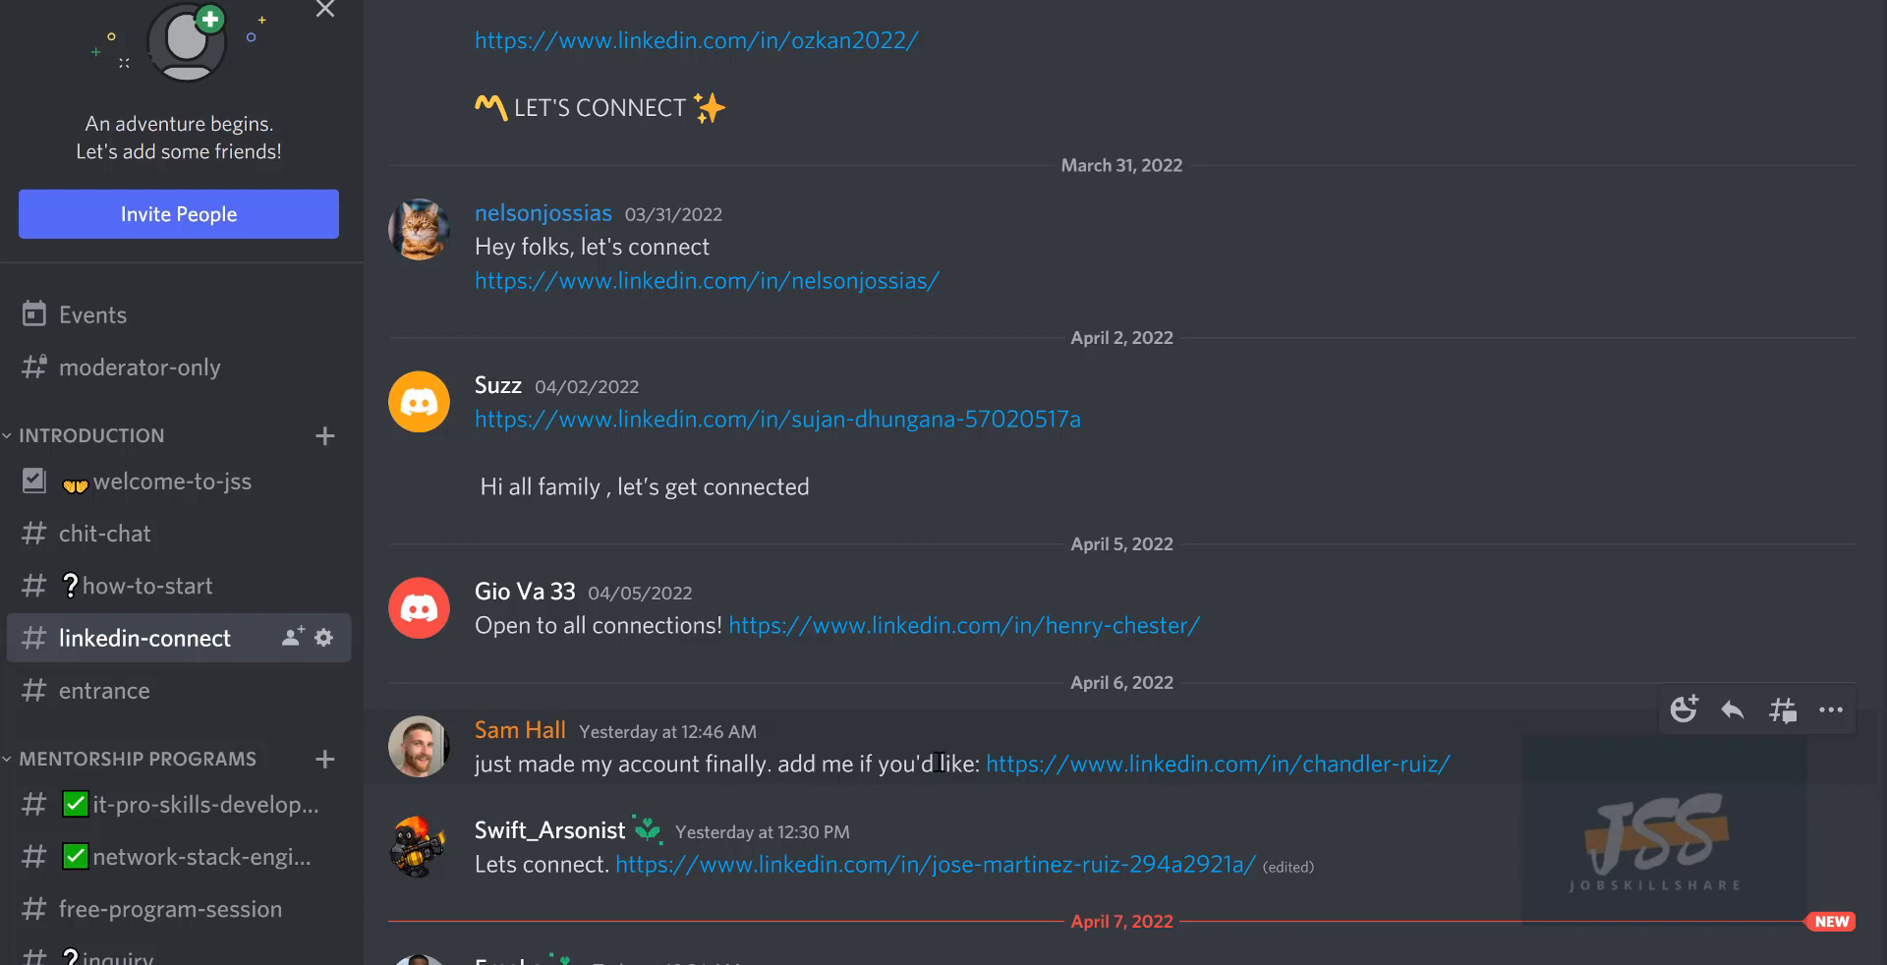
mouse_move(849, 468)
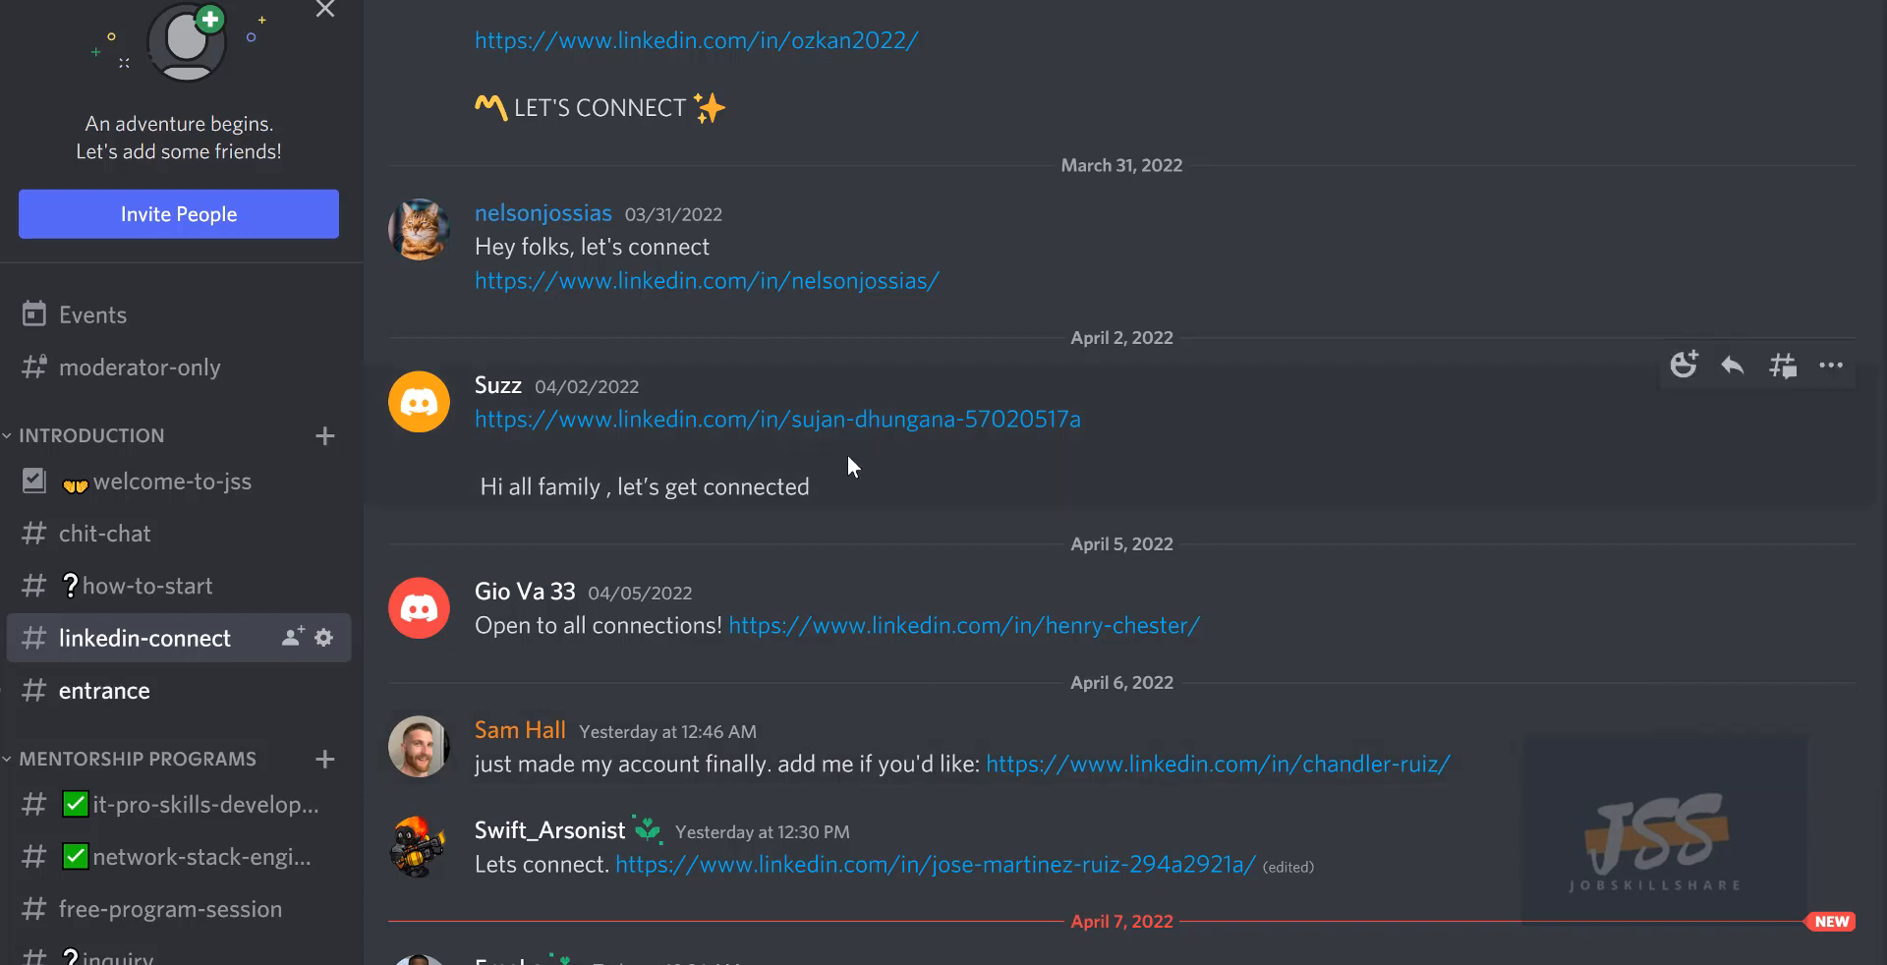
mouse_move(511, 610)
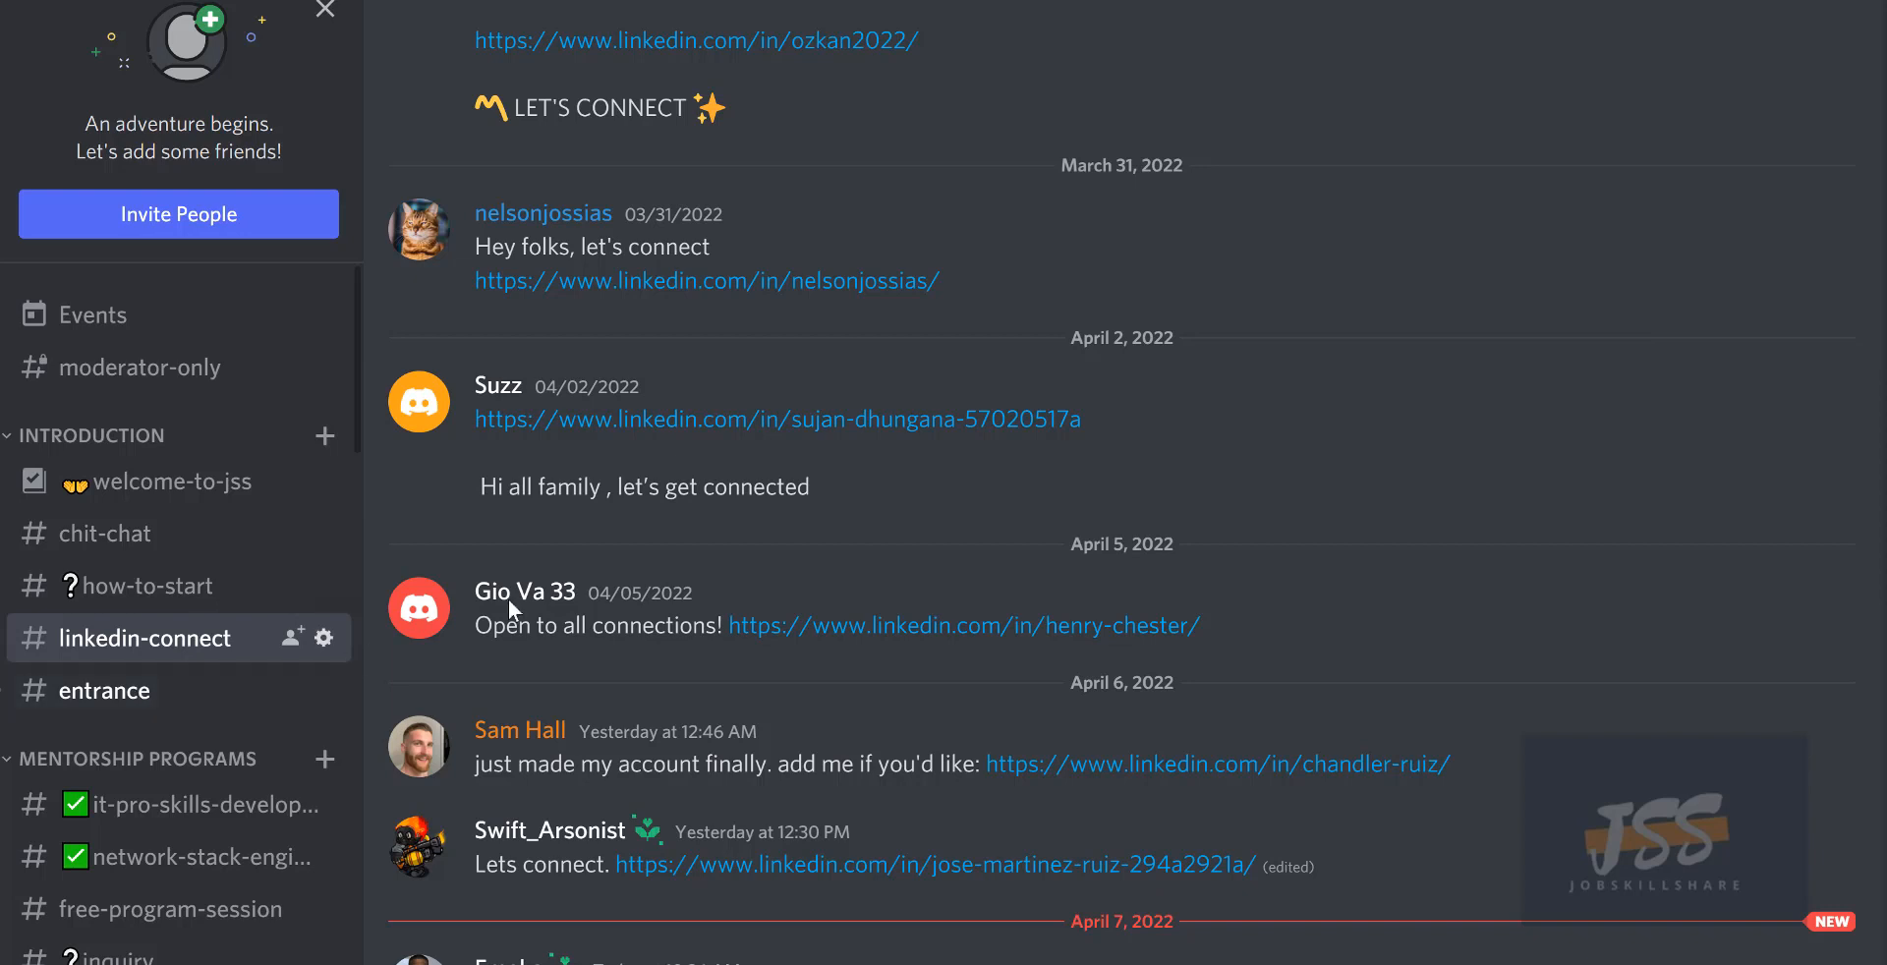
mouse_move(232, 743)
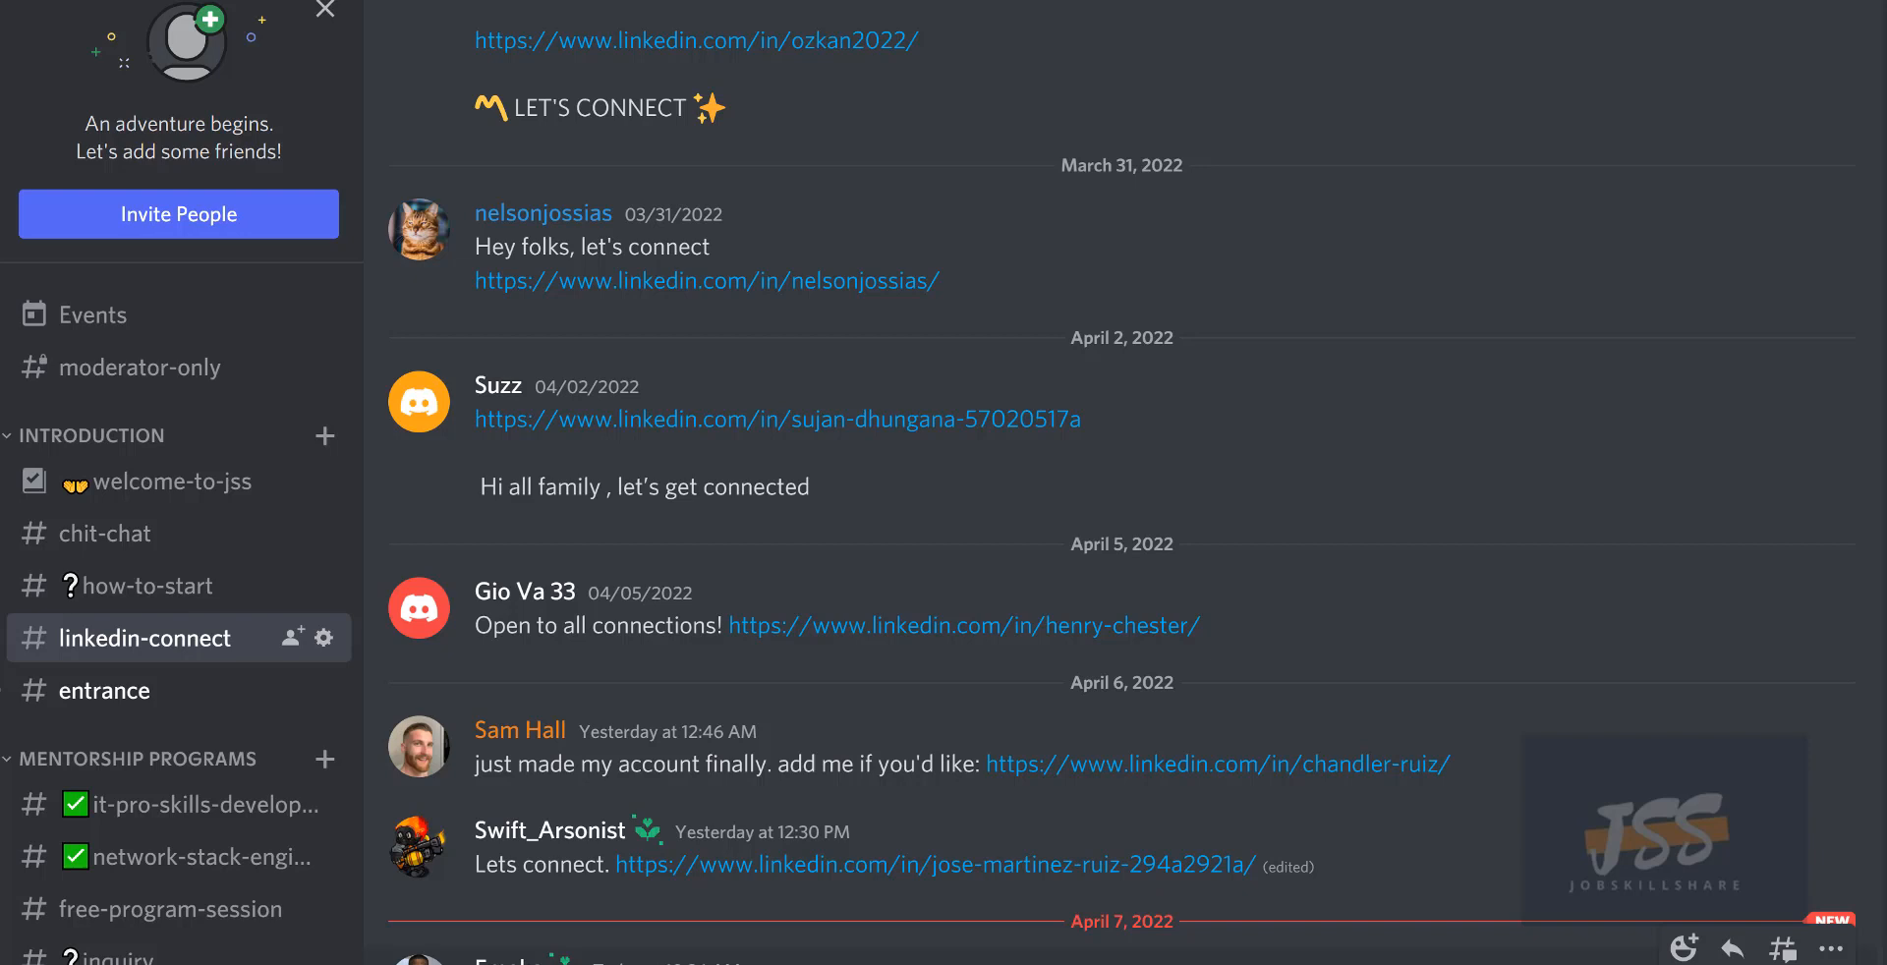
mouse_move(1491, 684)
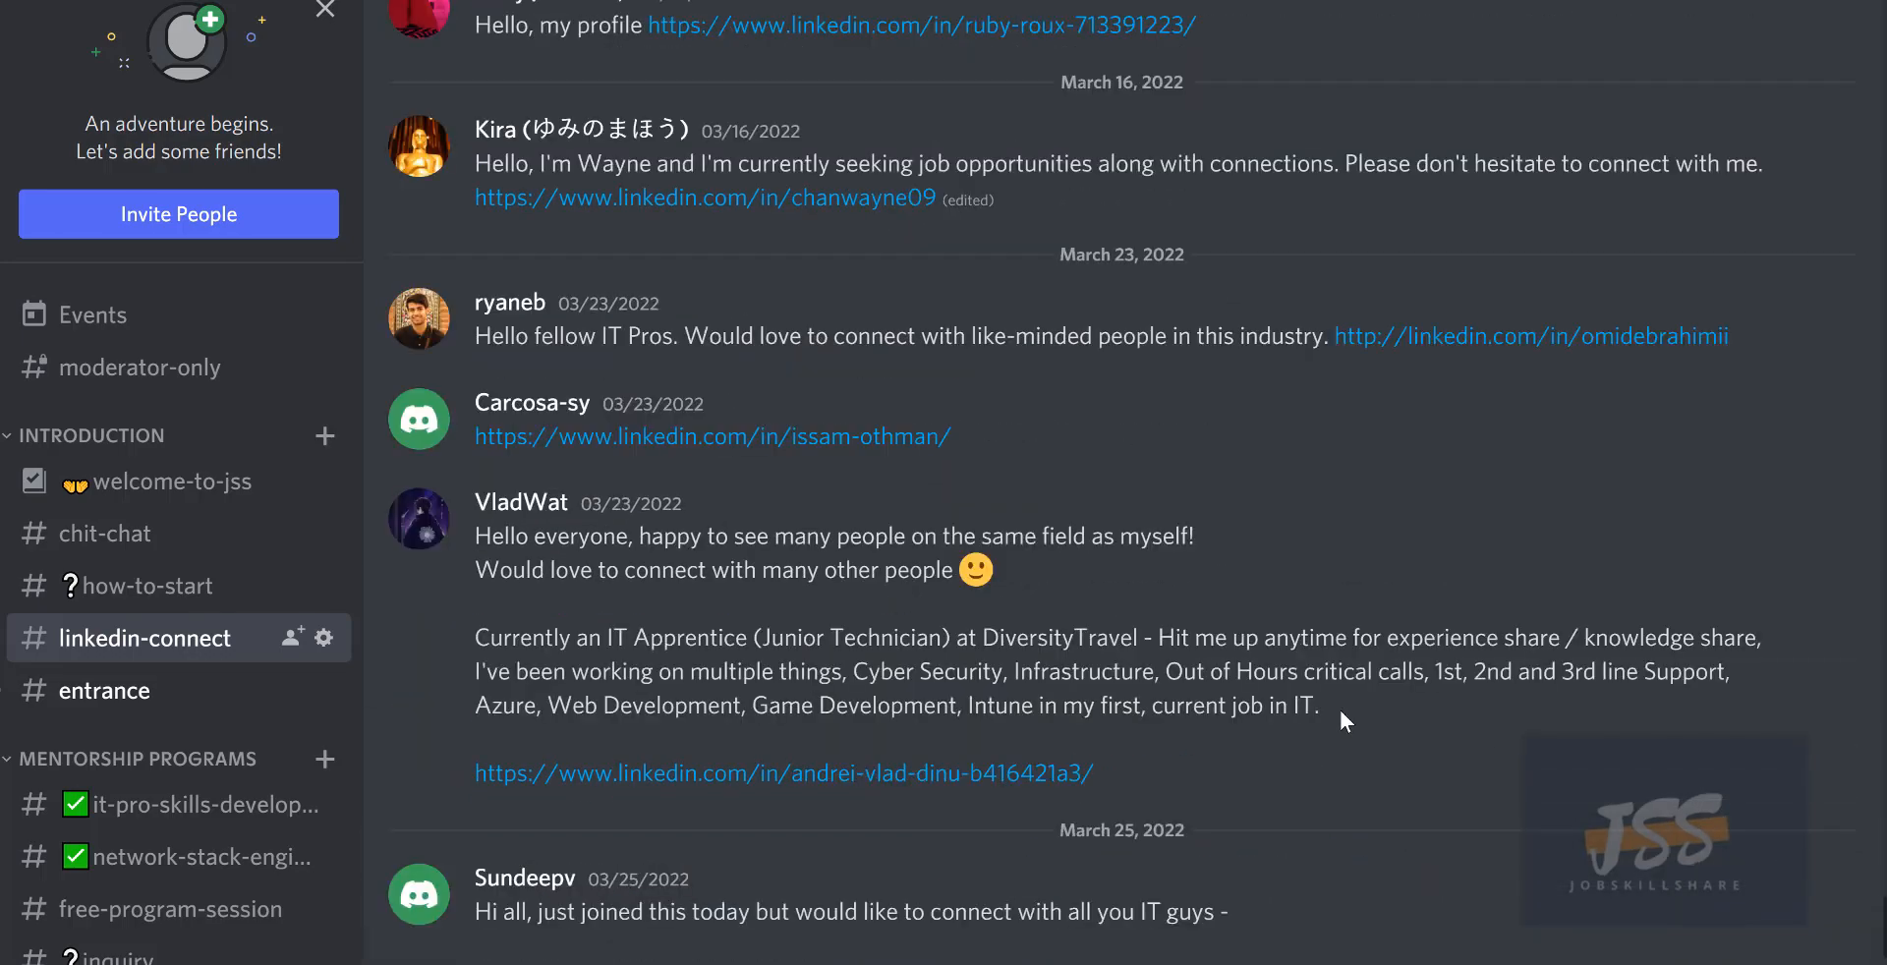
Scroll #linkedin-connect back to the November–December 2020 profile-link messages.
scroll(down, 3)
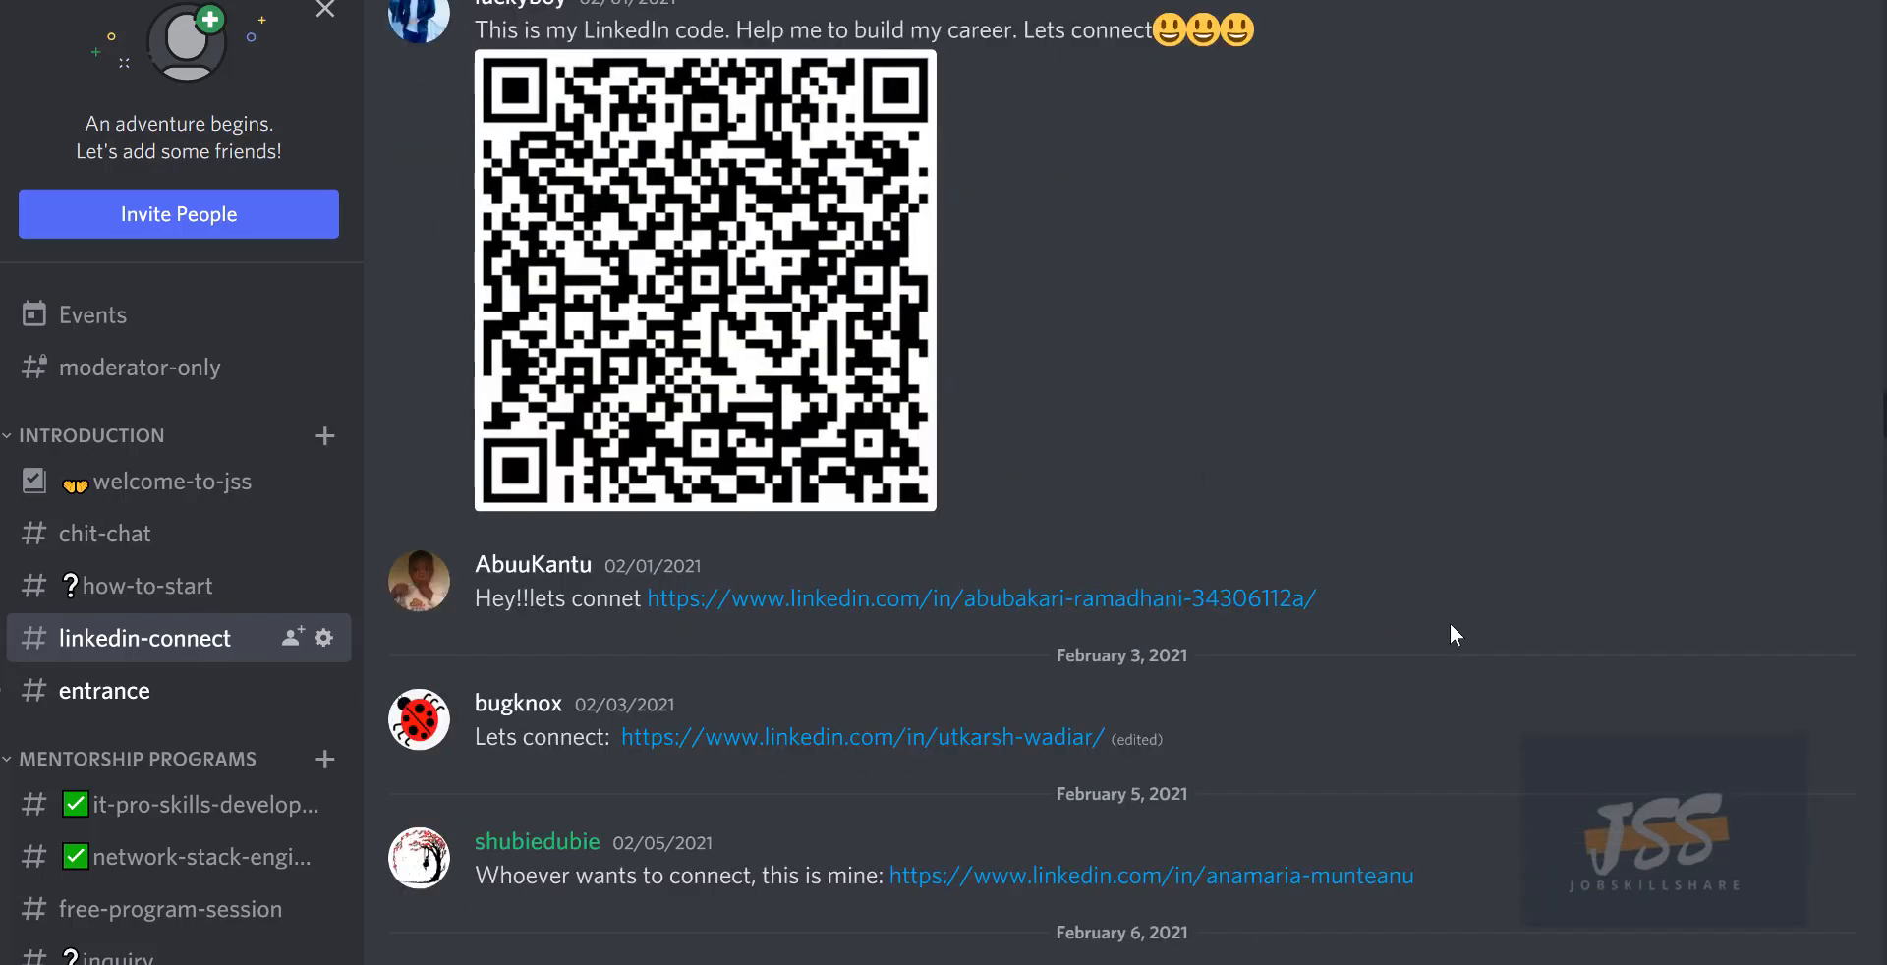
scroll(up, 3)
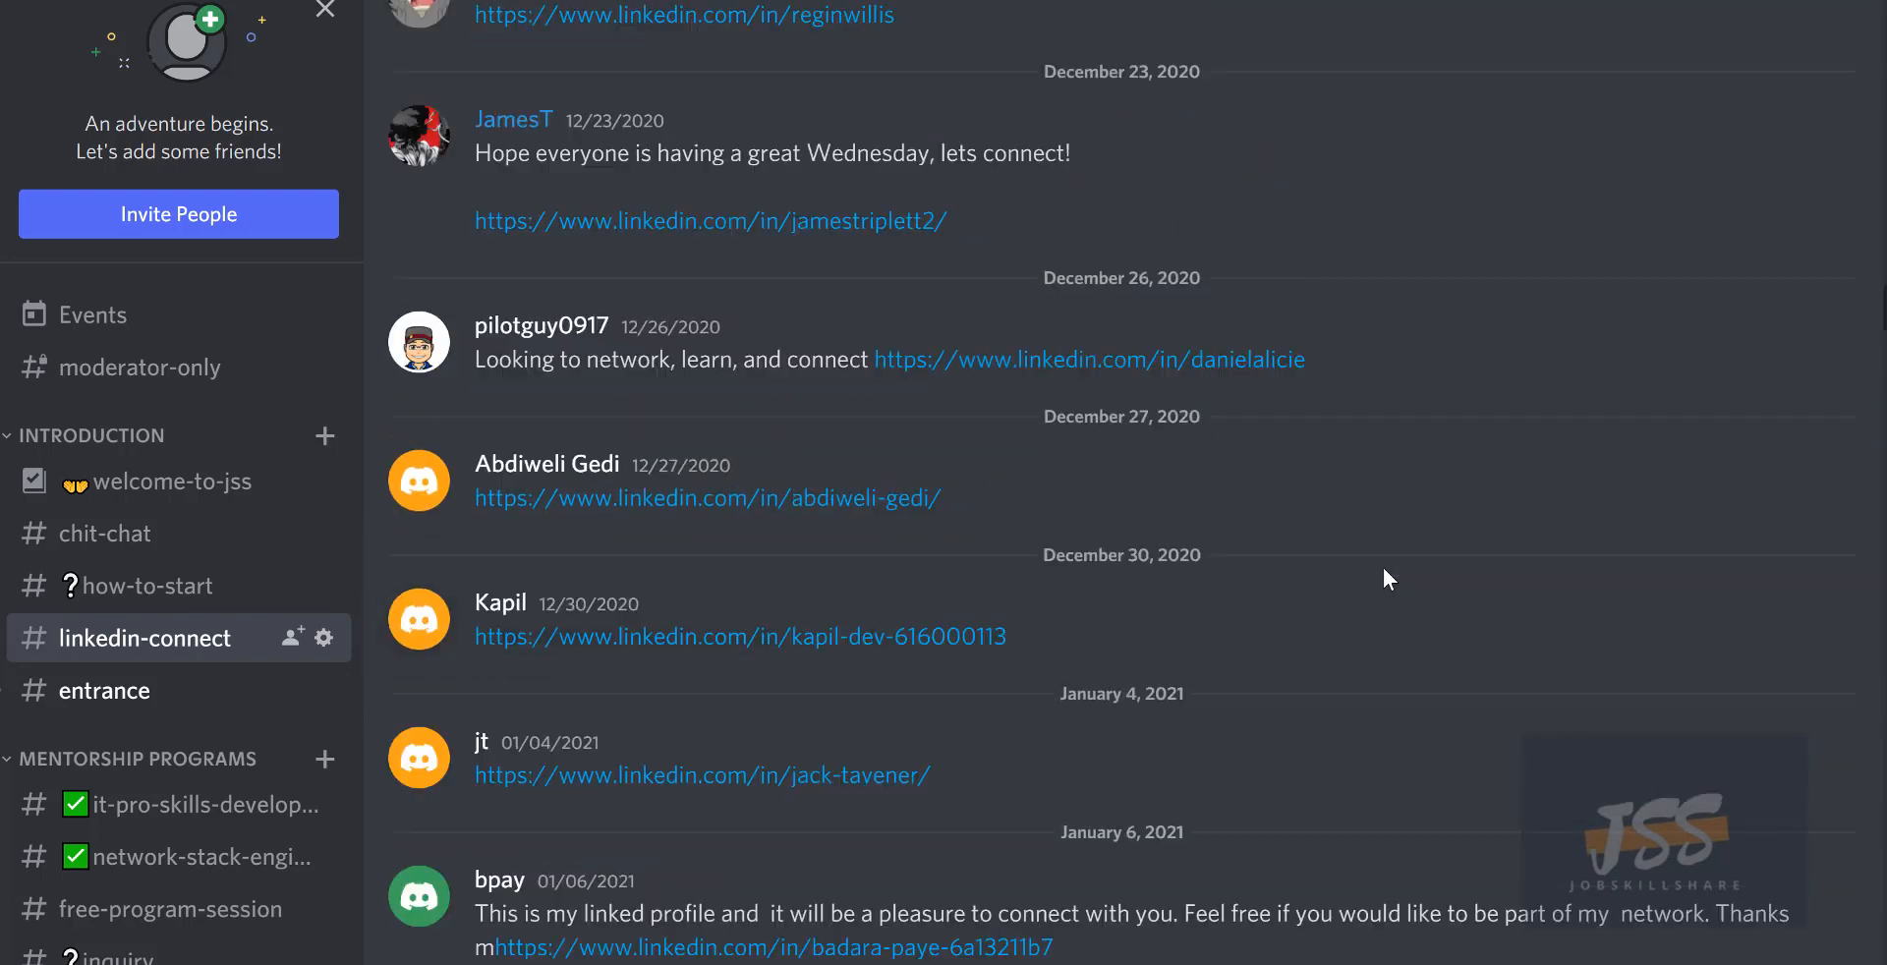
scroll(up, 3)
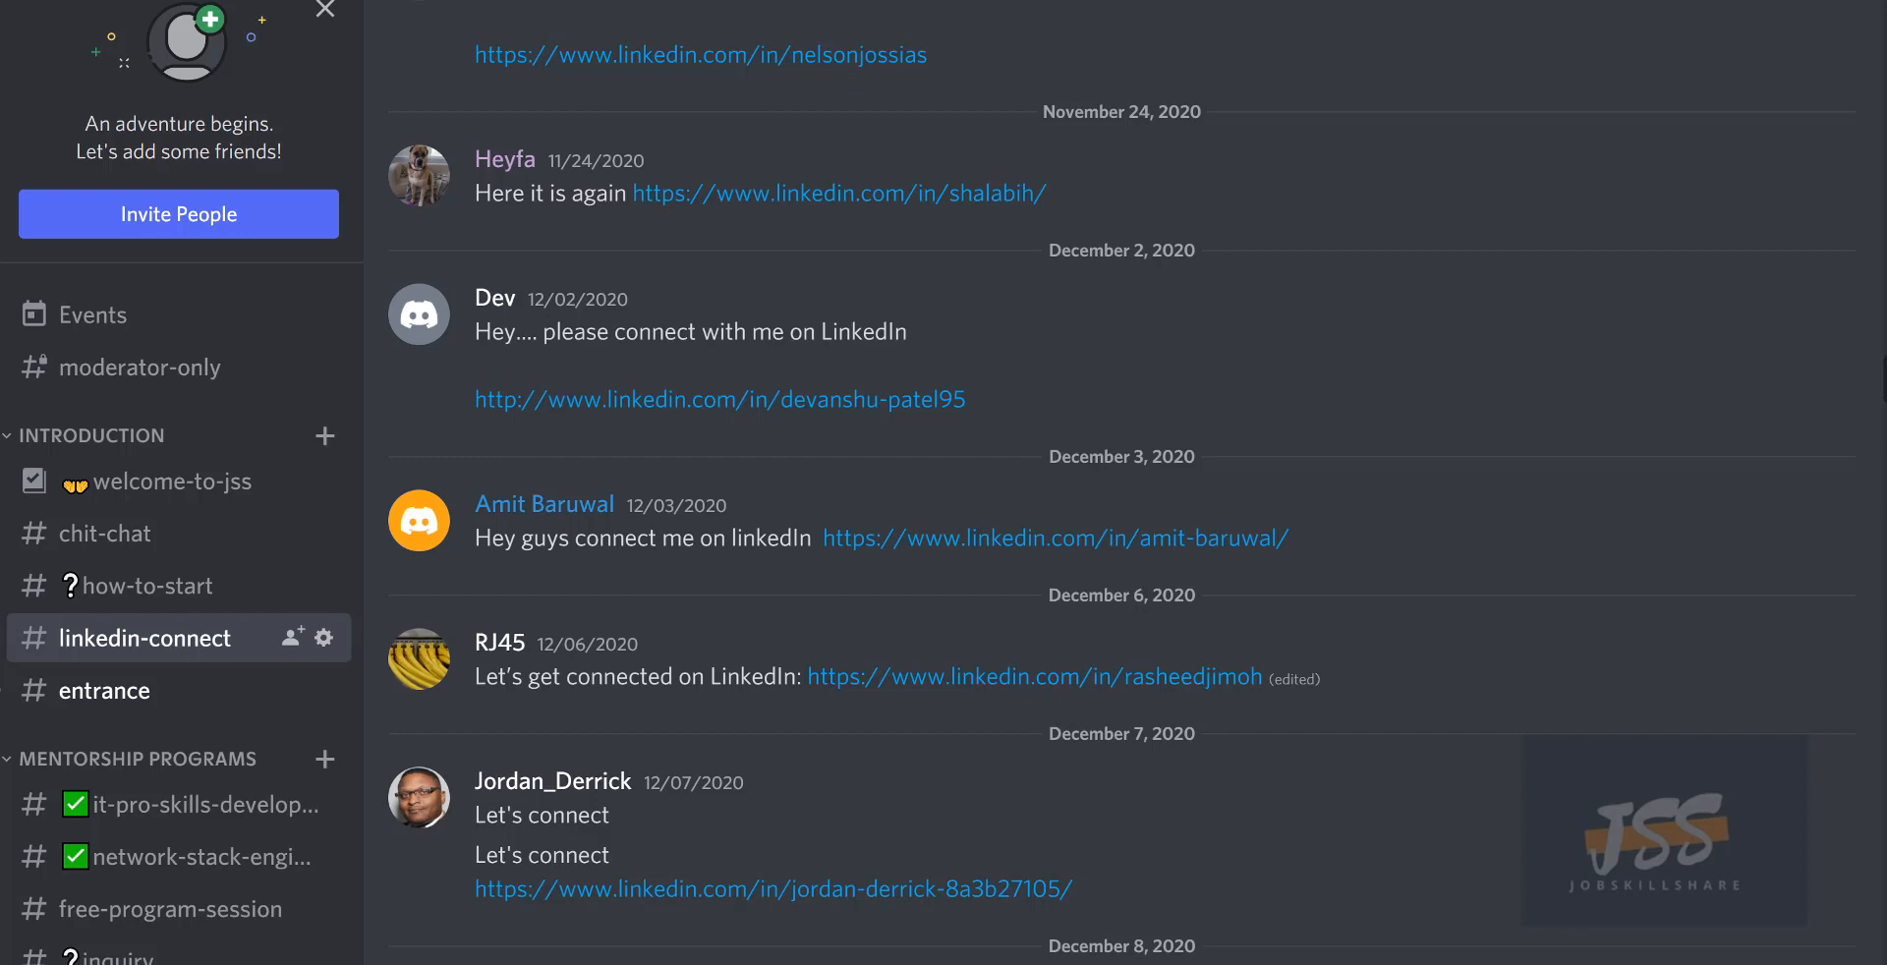
mouse_move(1341, 505)
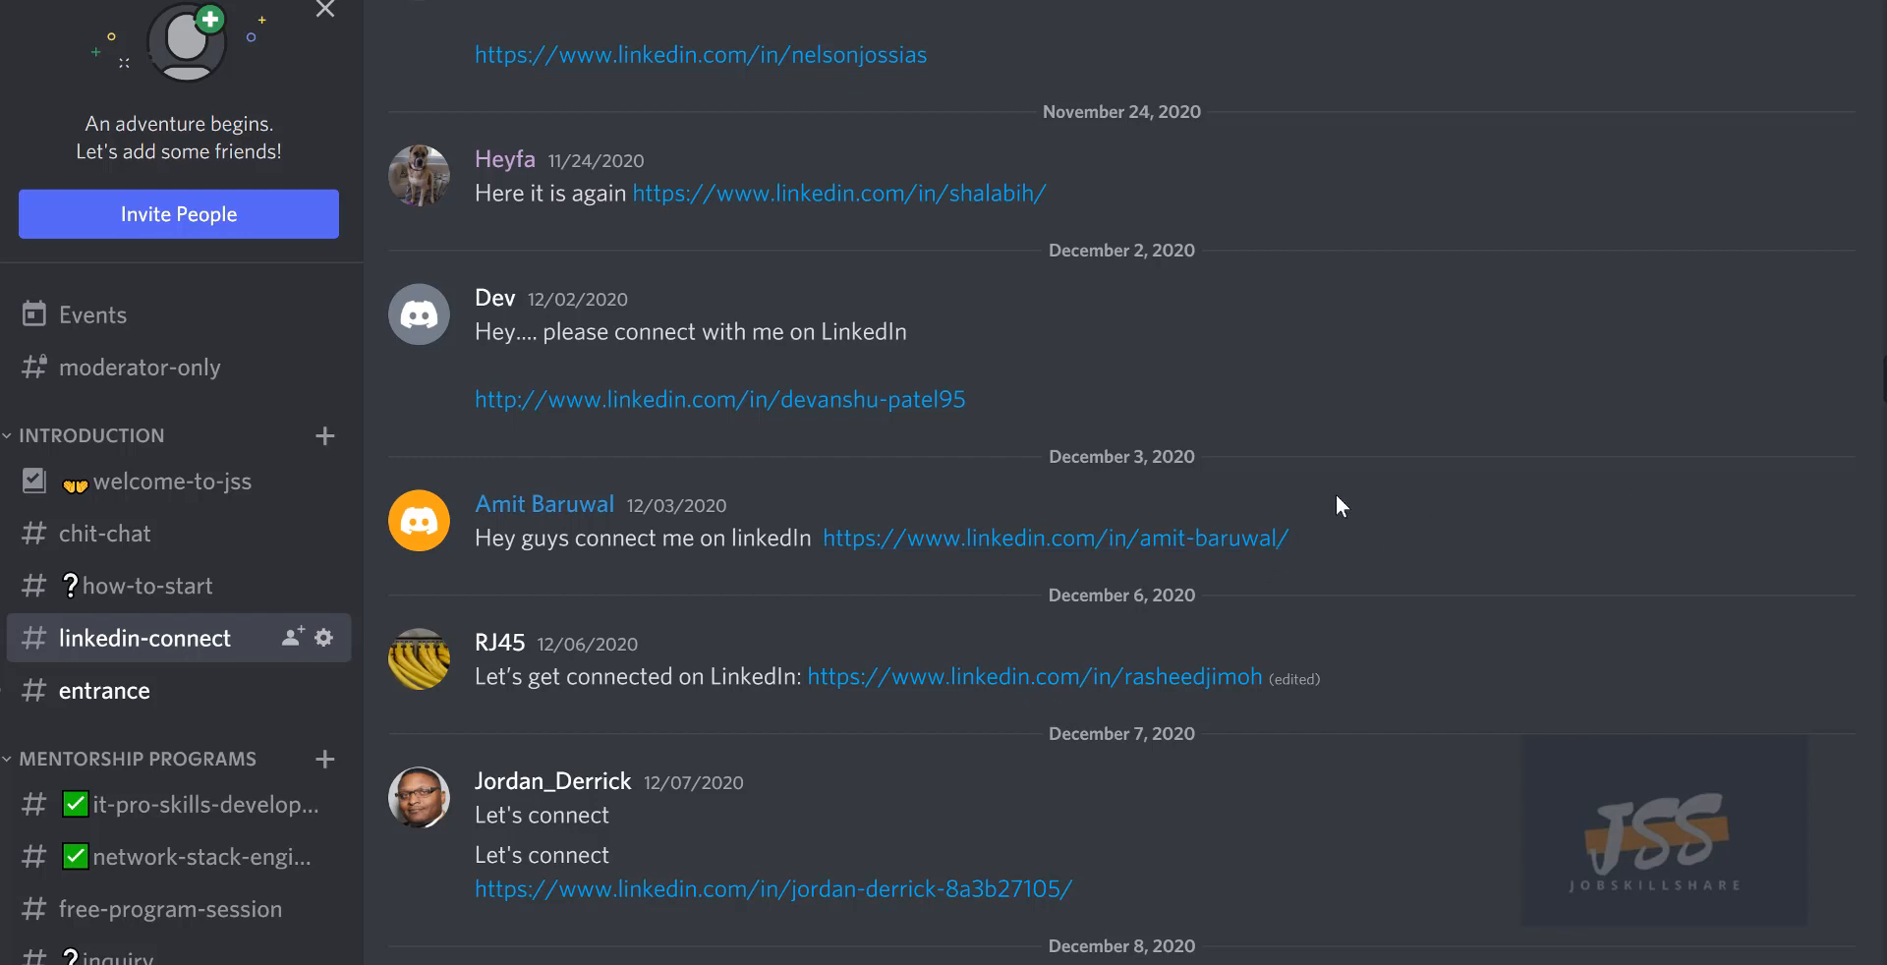
mouse_move(1289, 430)
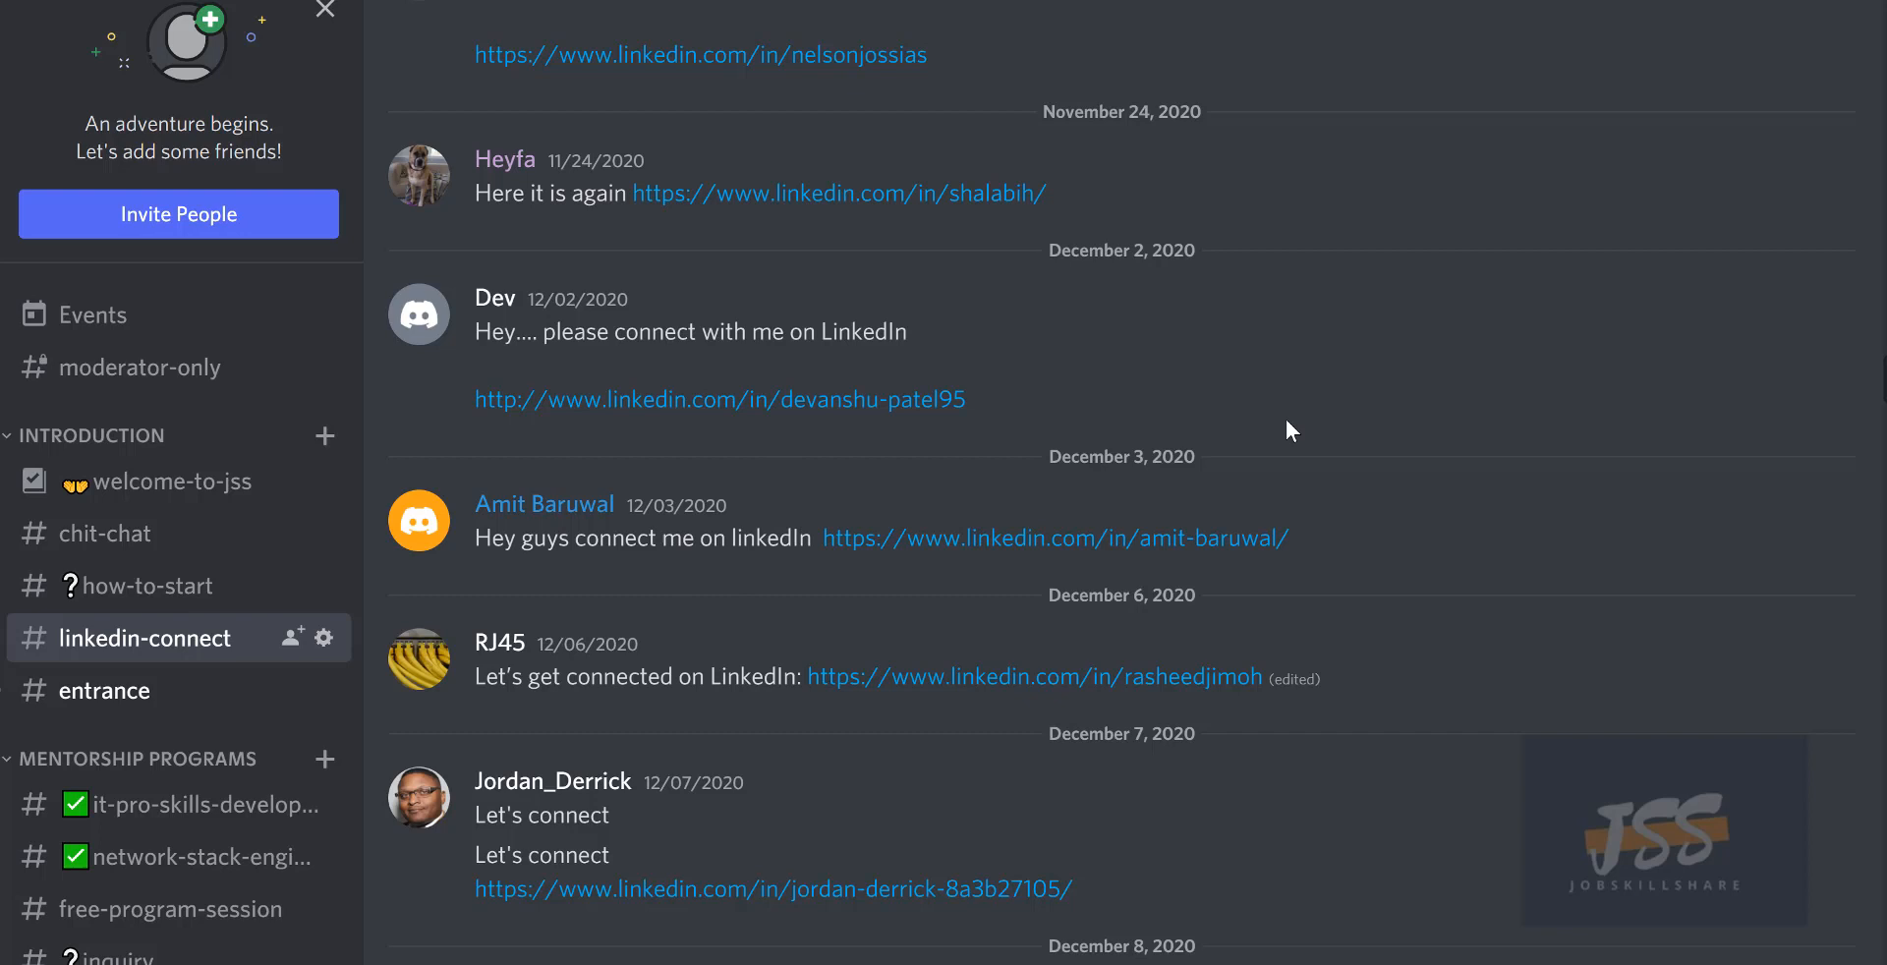
mouse_move(976, 629)
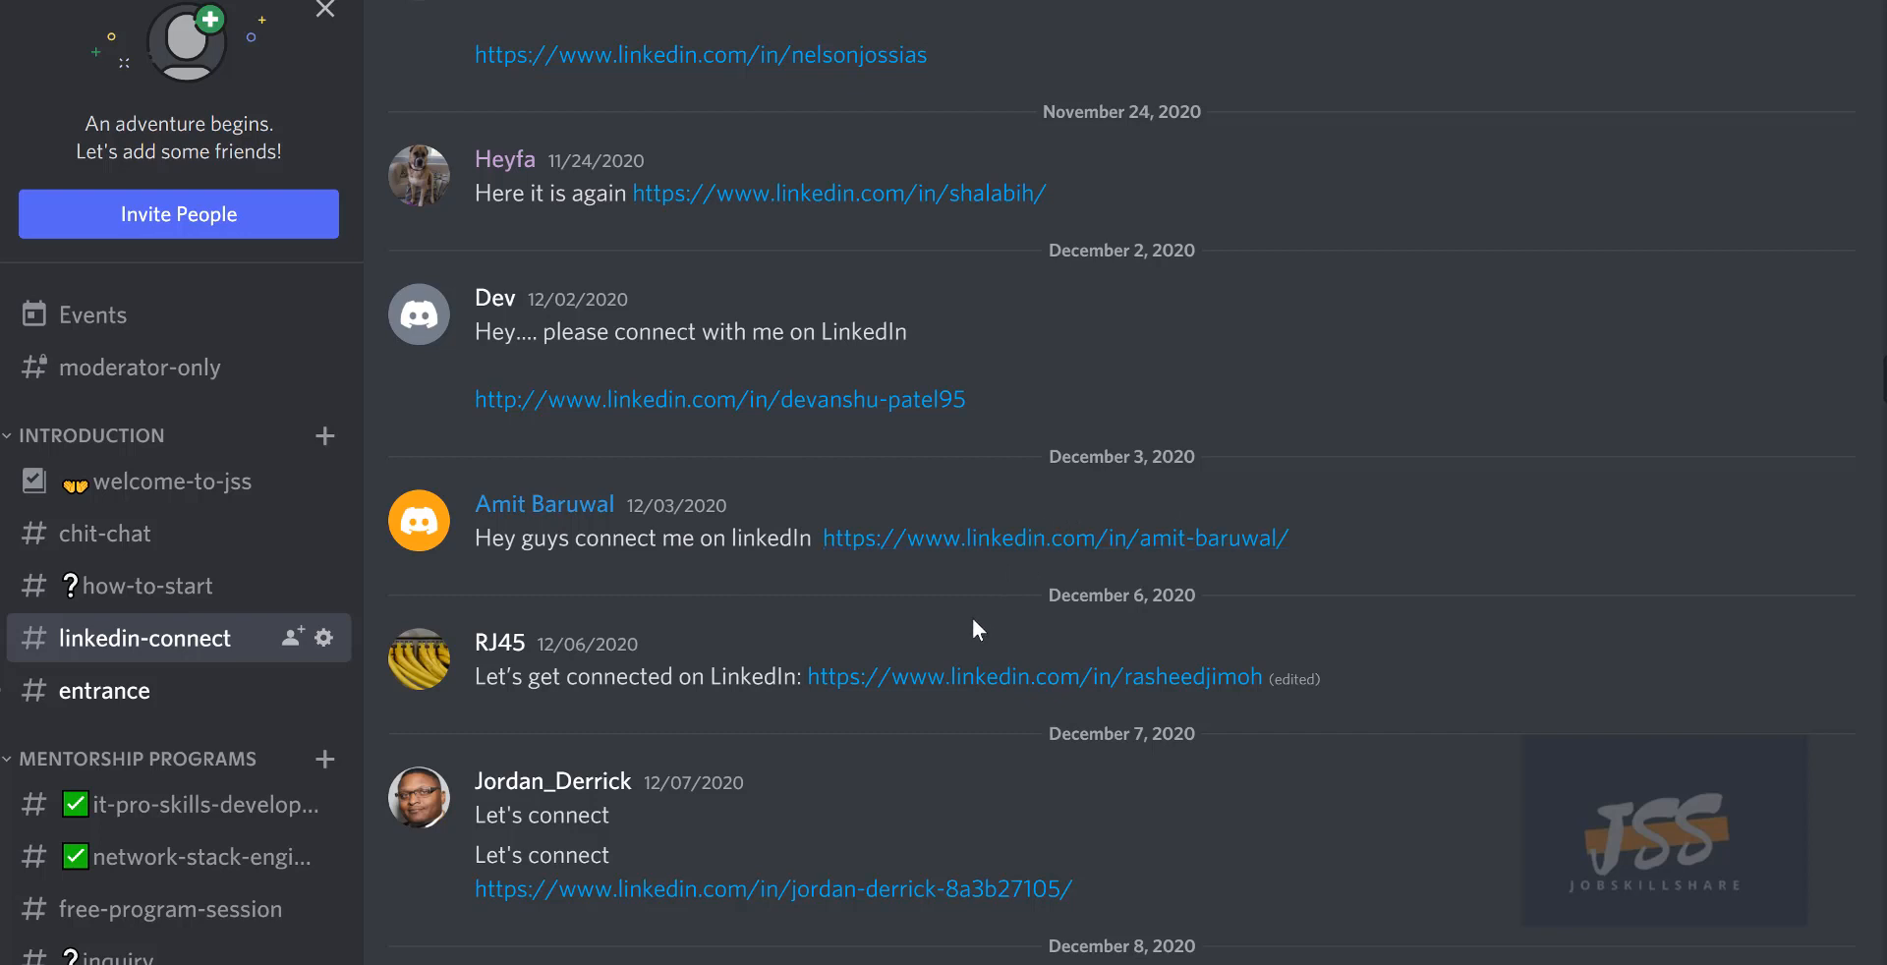
mouse_move(878, 676)
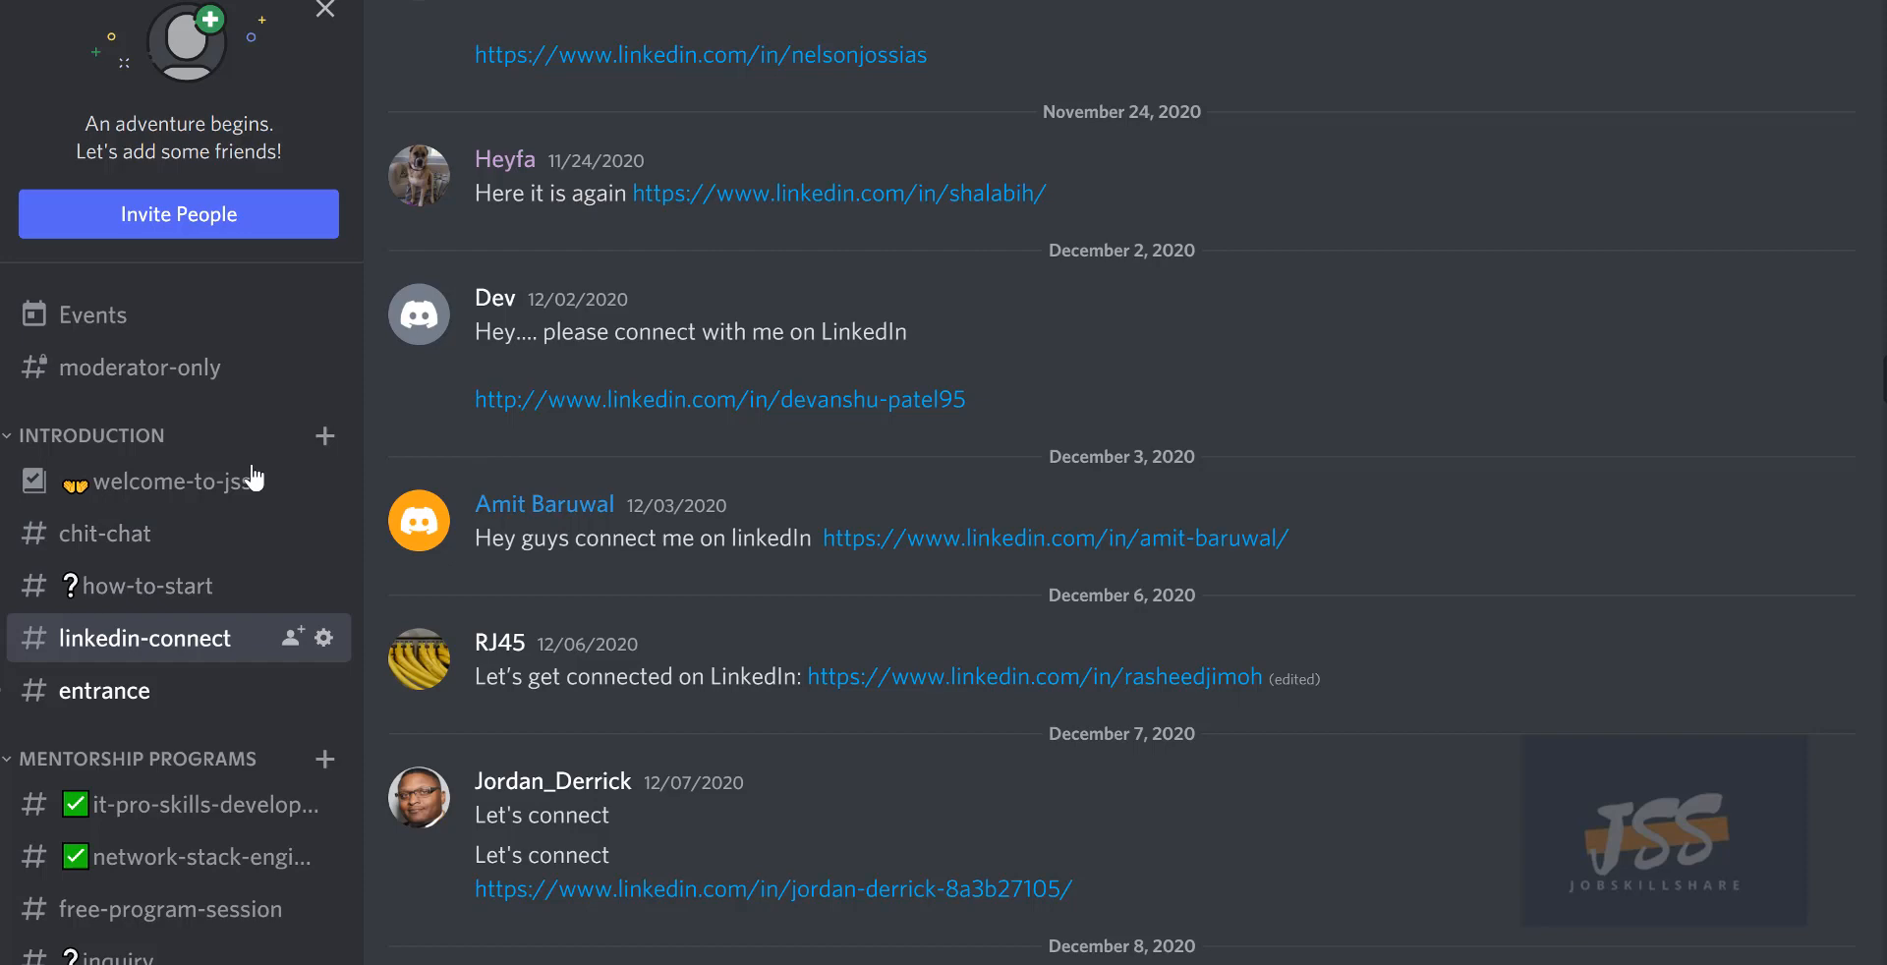
mouse_move(91, 314)
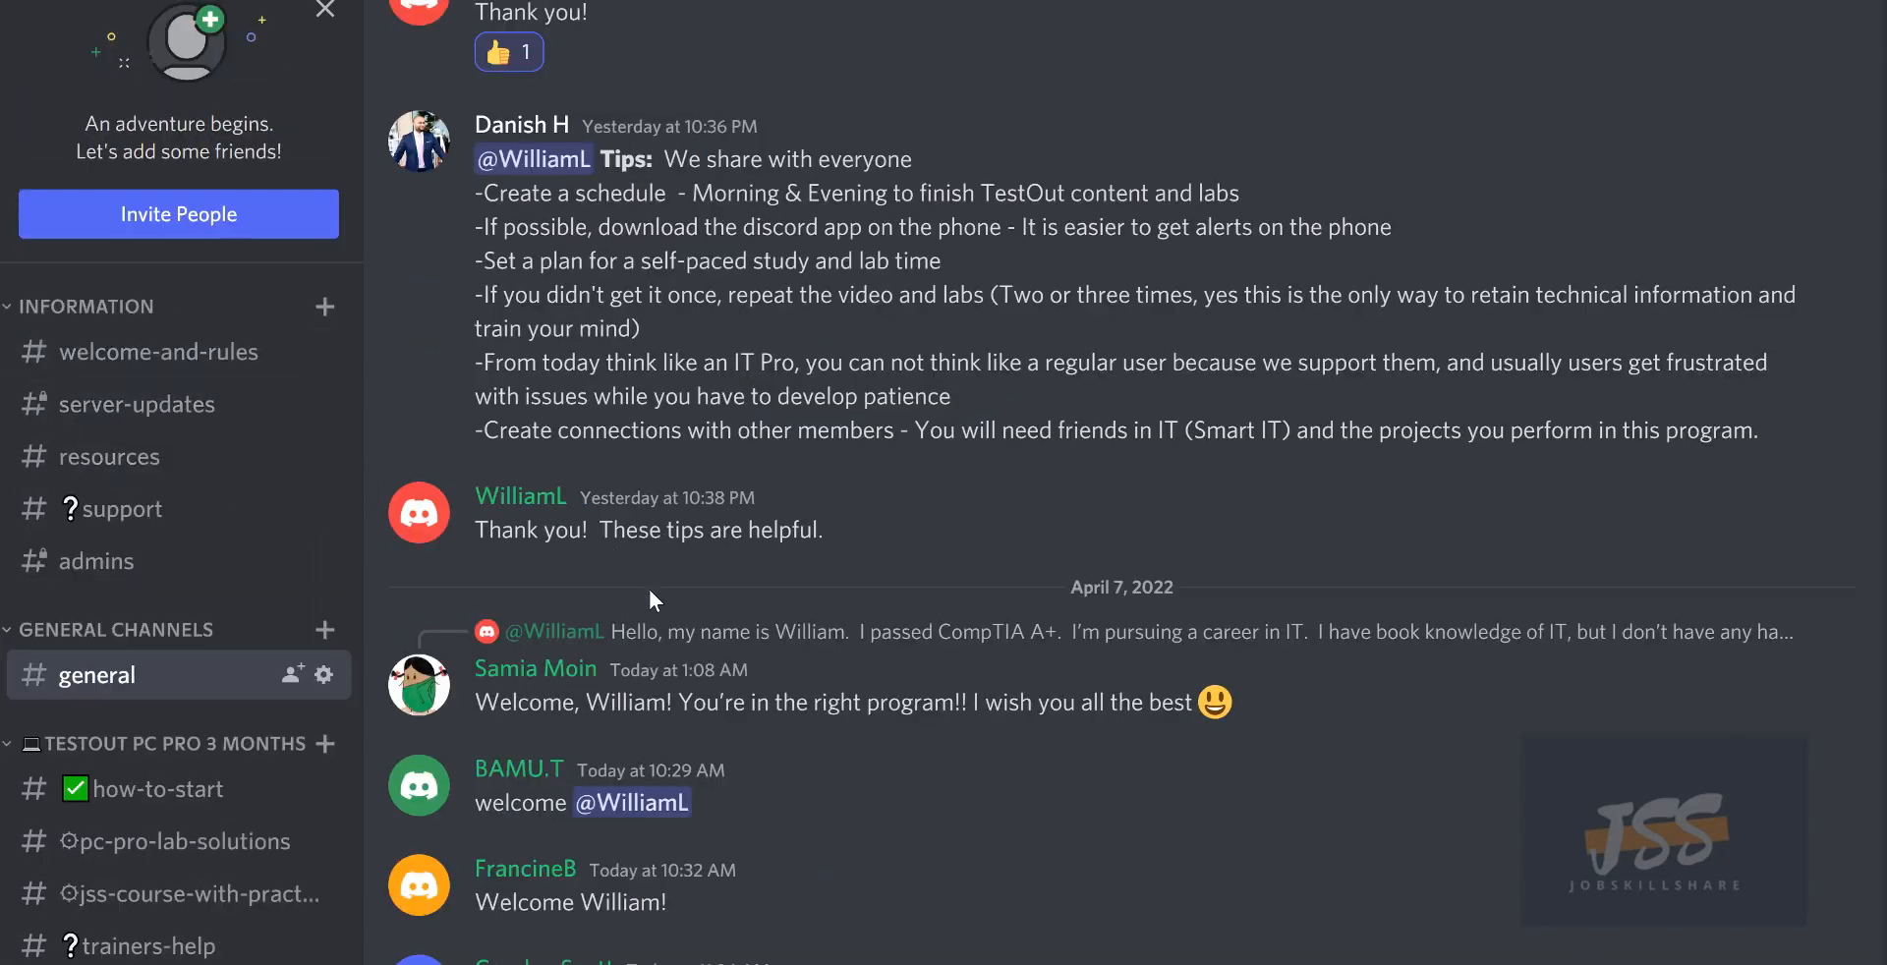
mouse_move(800, 631)
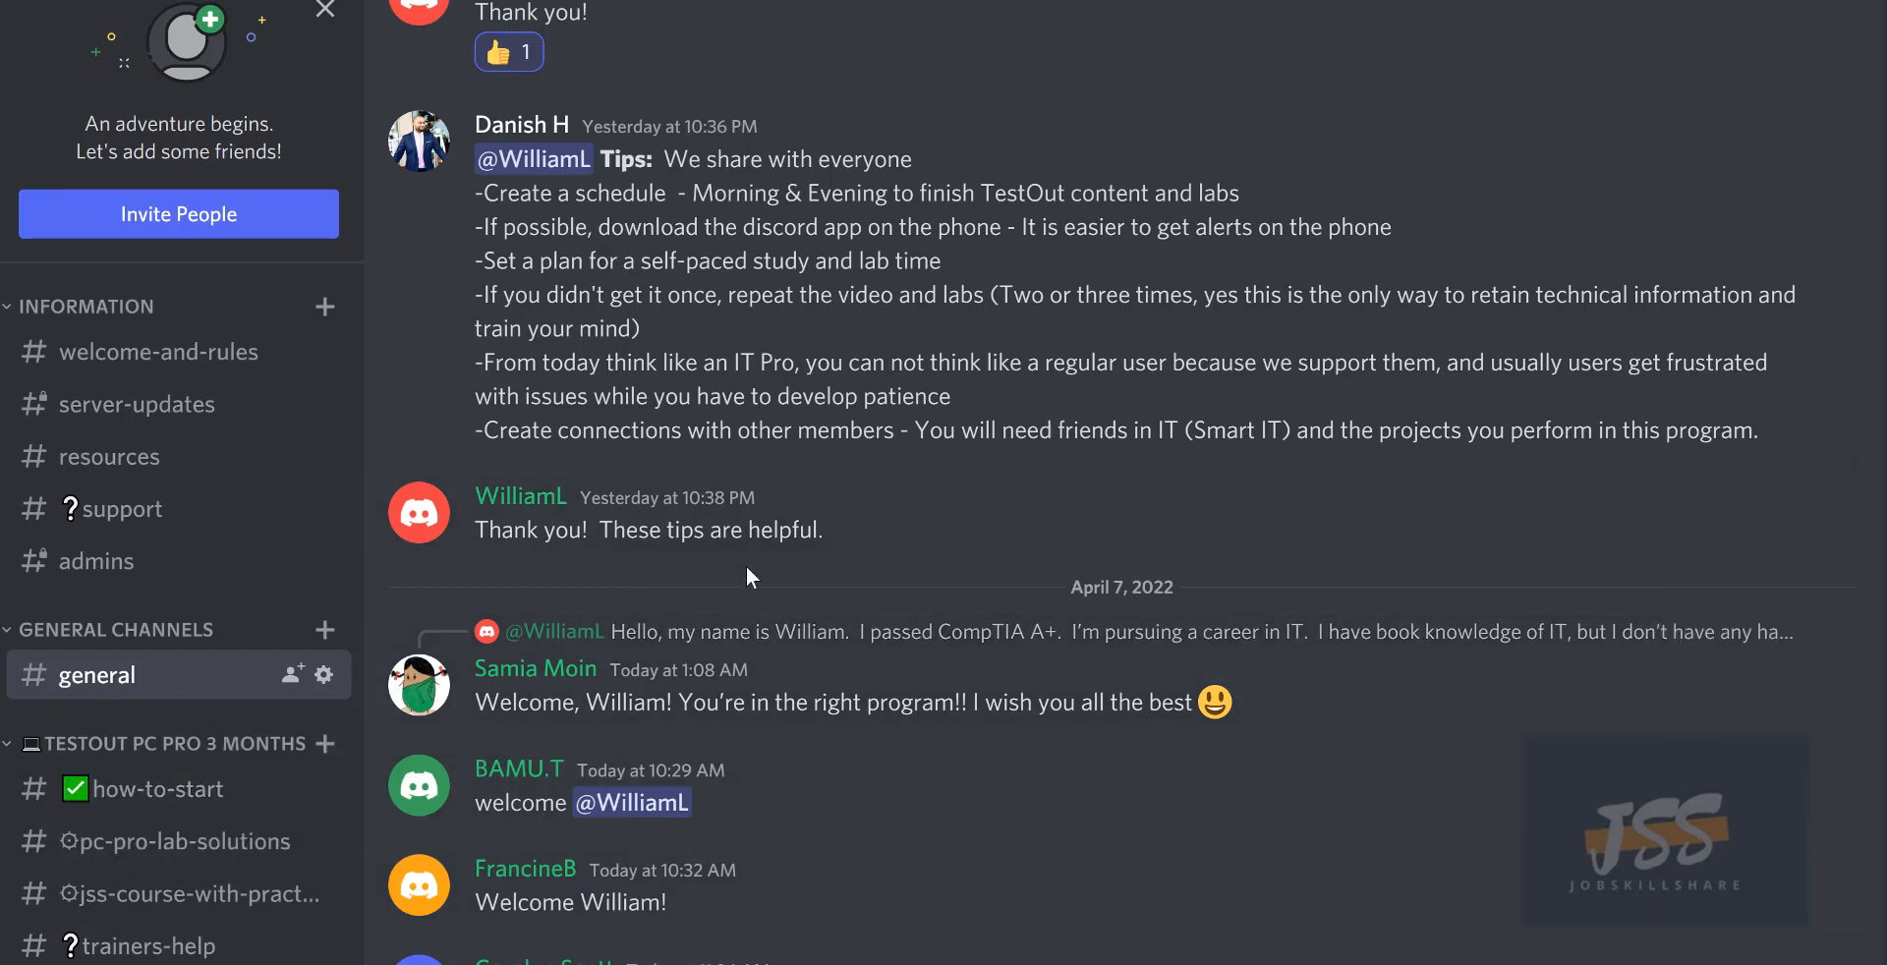
mouse_move(747, 566)
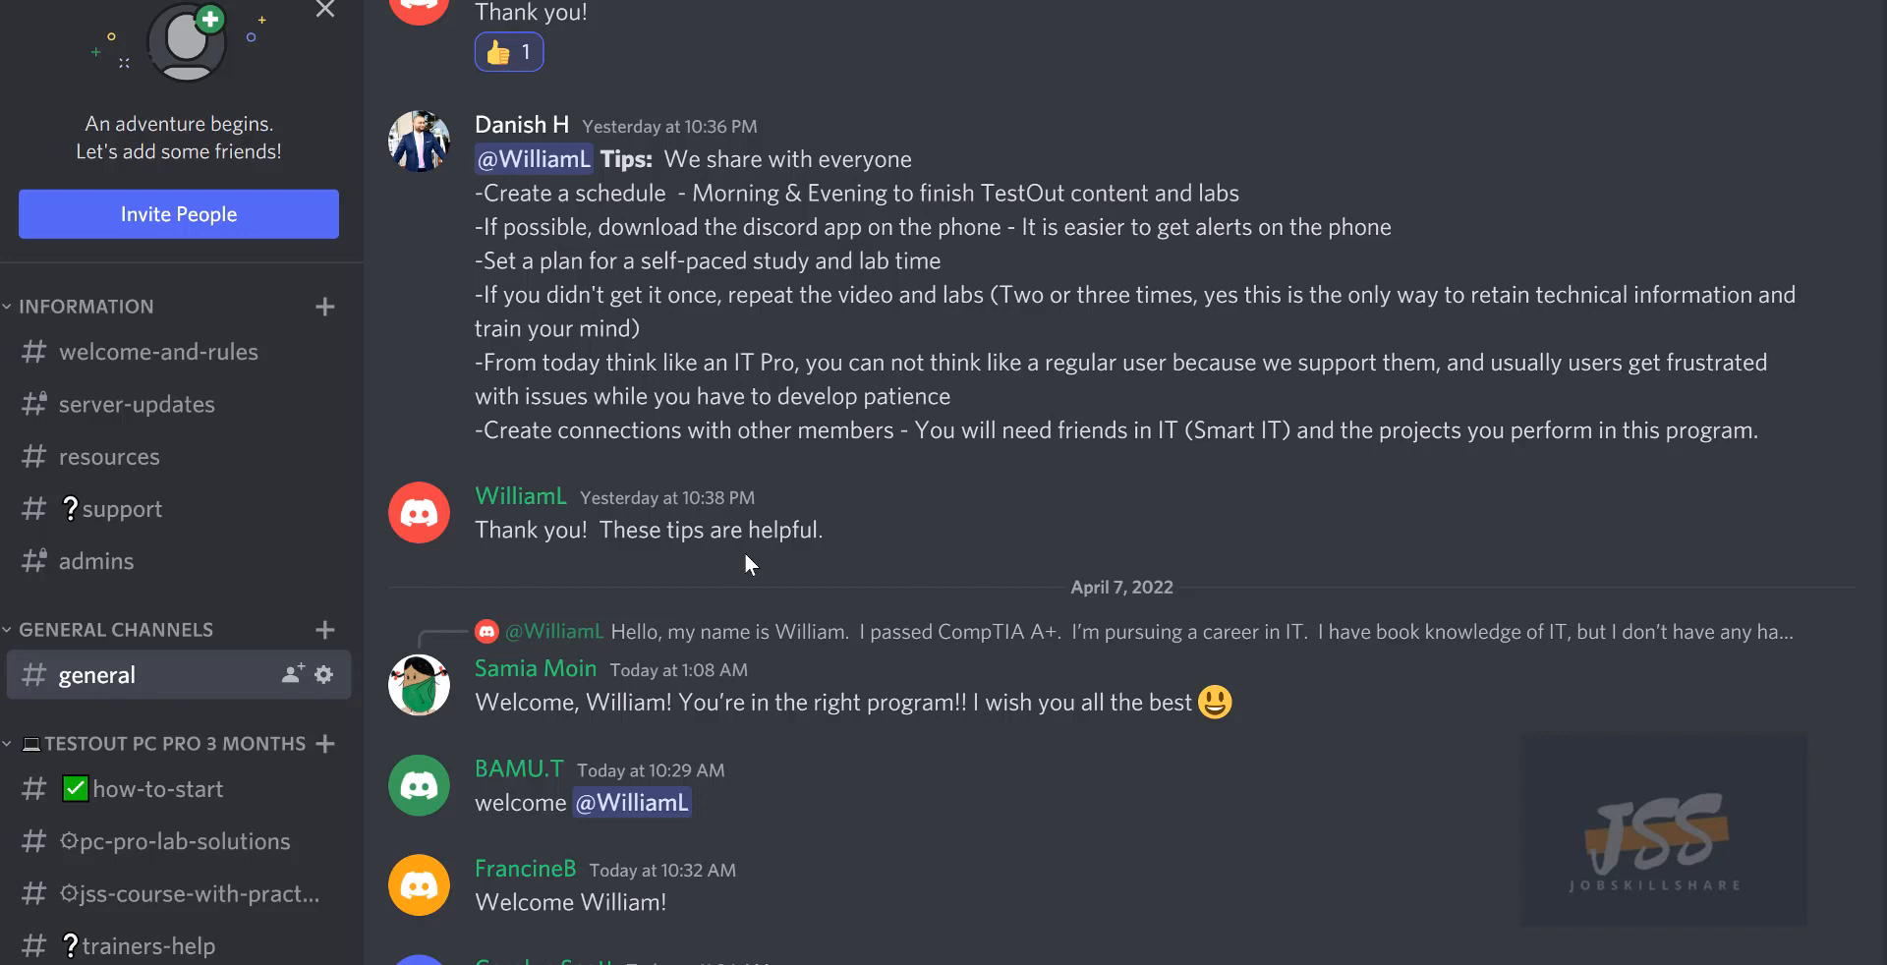
mouse_move(716, 572)
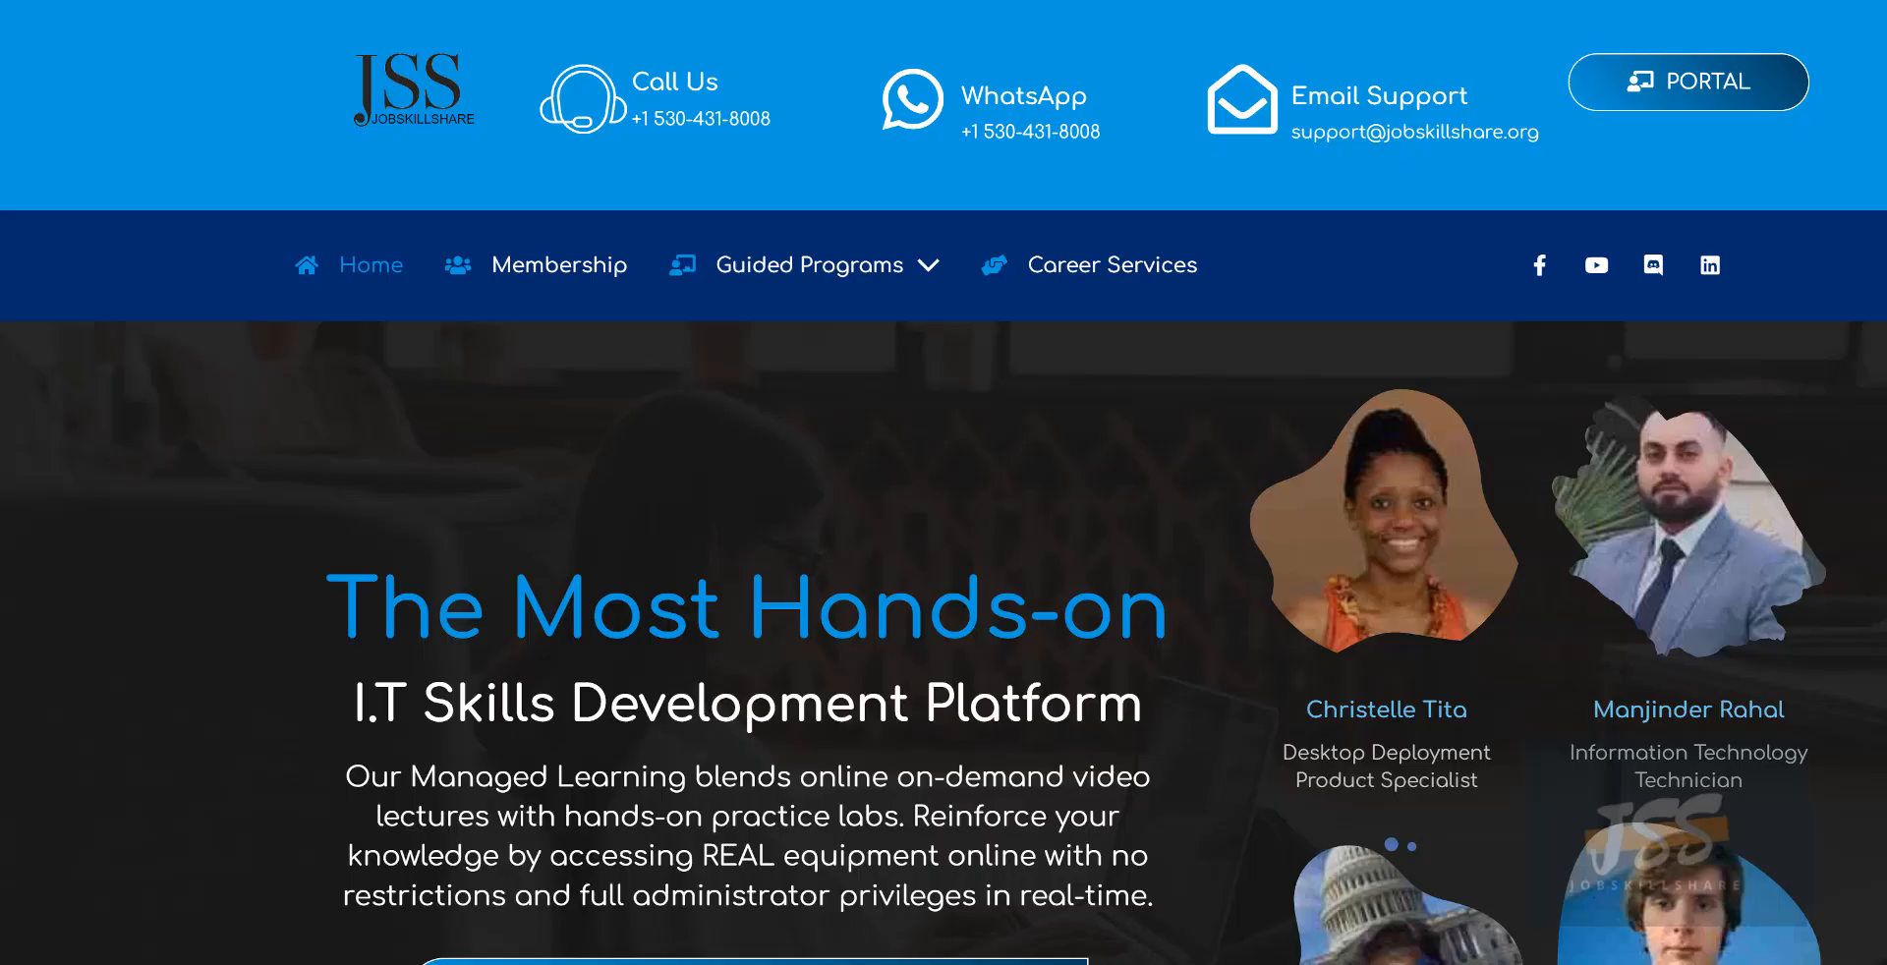
mouse_move(1535, 523)
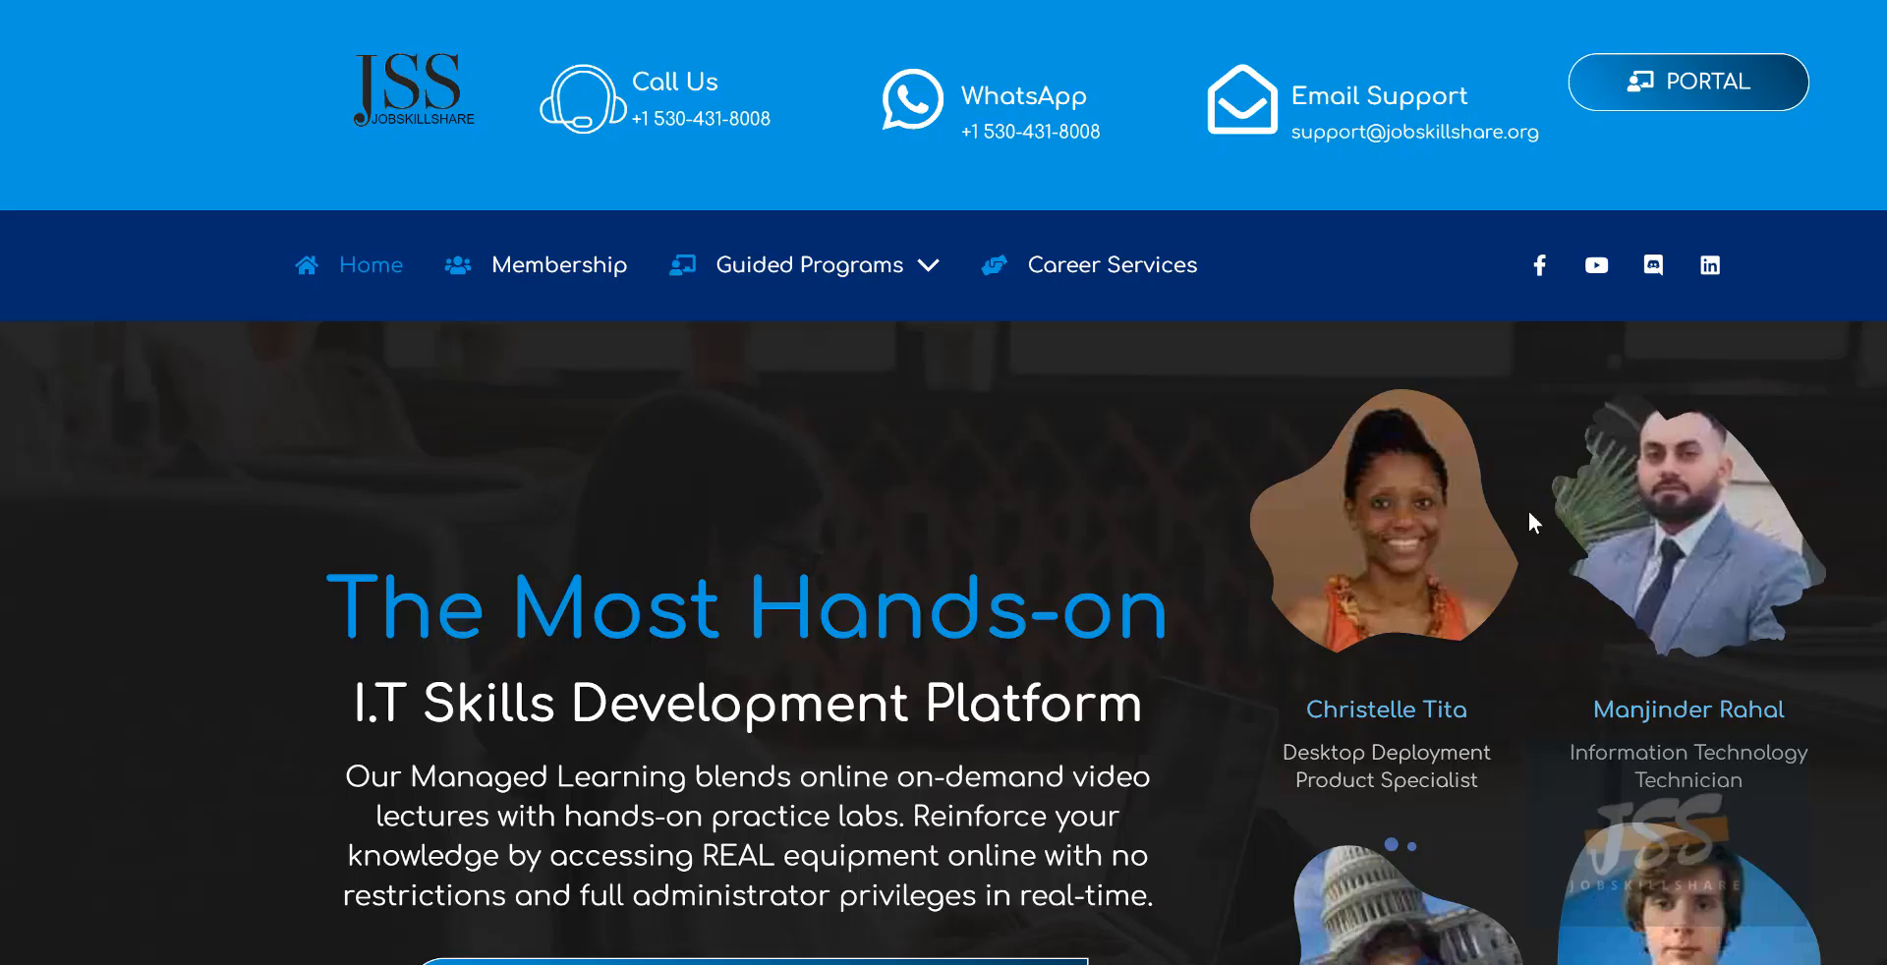
mouse_move(1083, 443)
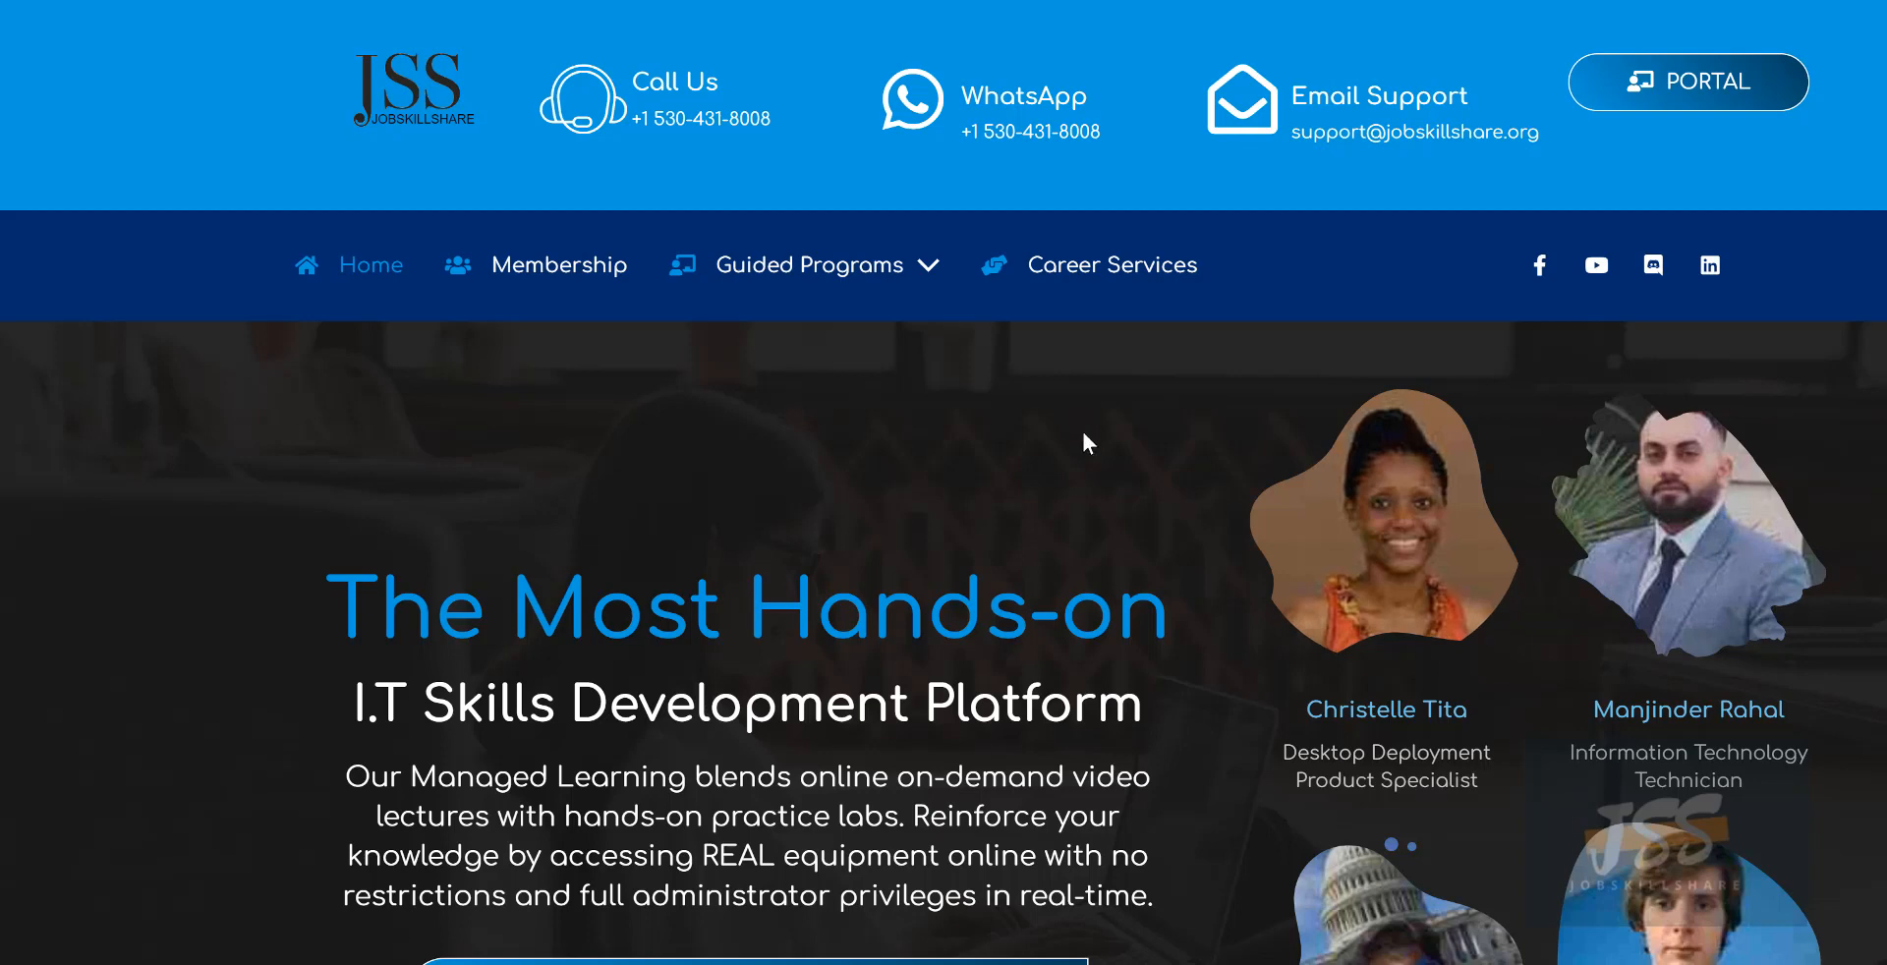
mouse_move(1089, 435)
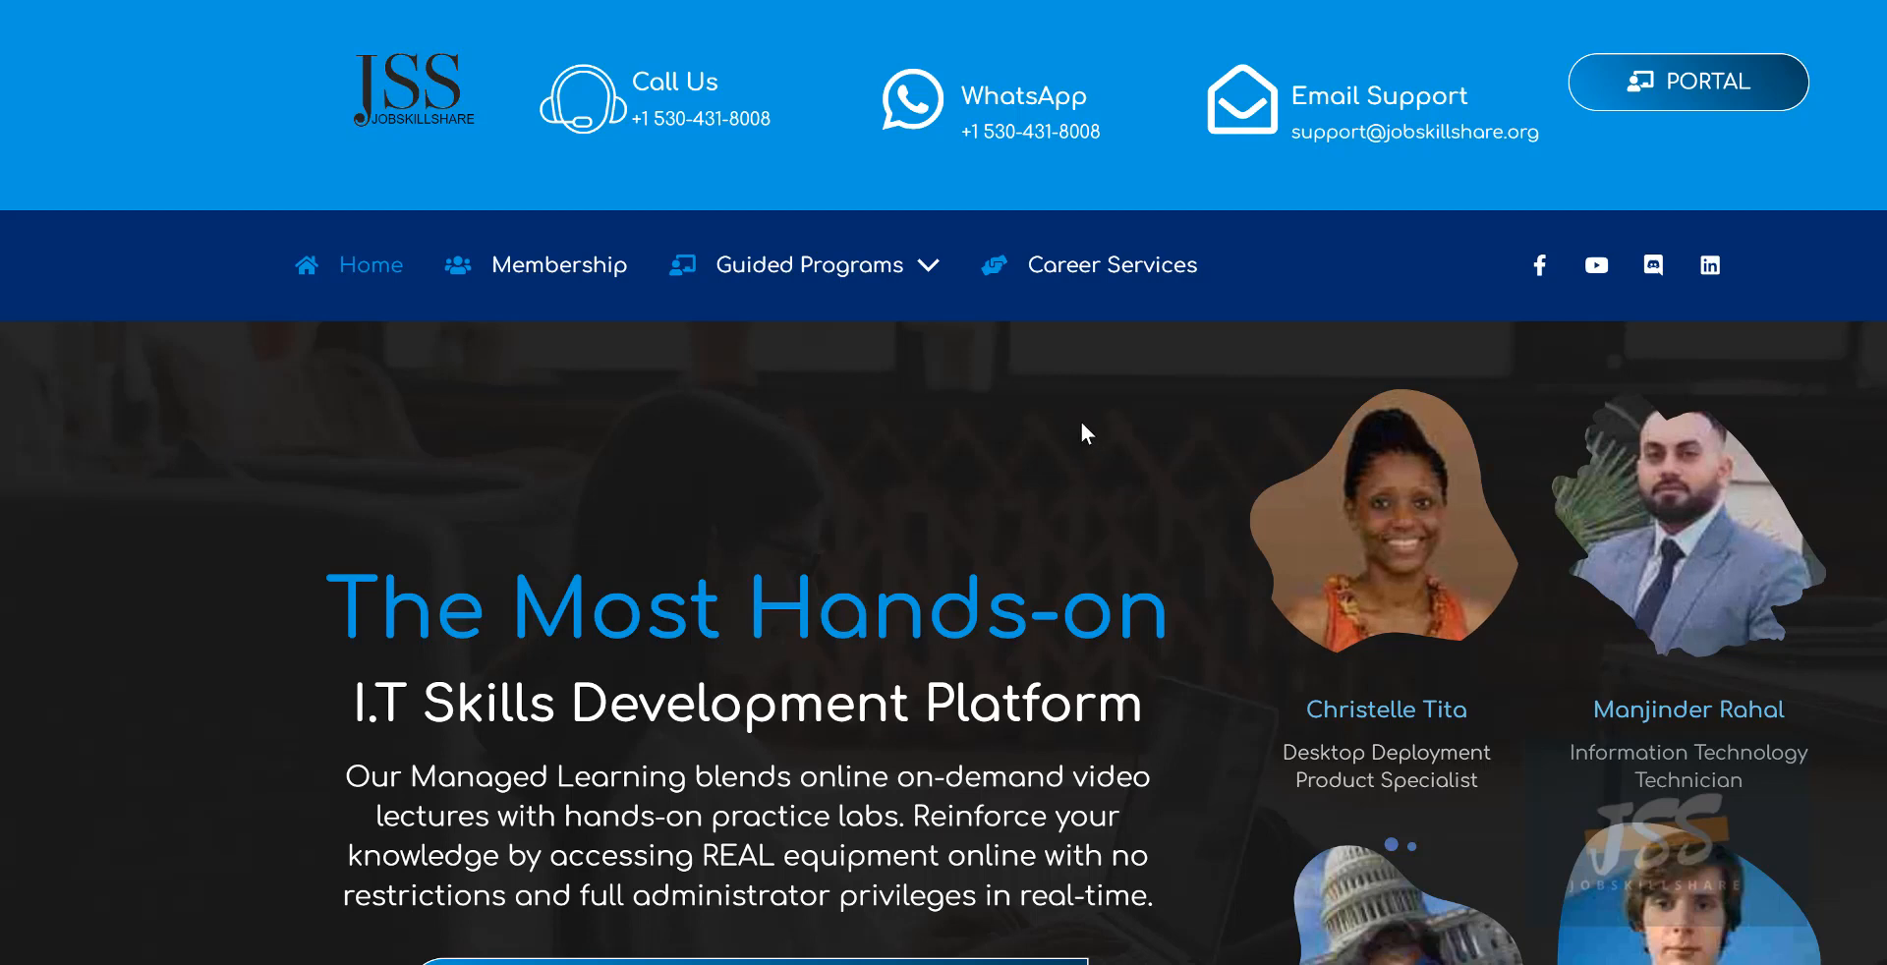
Switch to the Jobskillshare Home tab showing the hands-on IT skills platform.
click(808, 266)
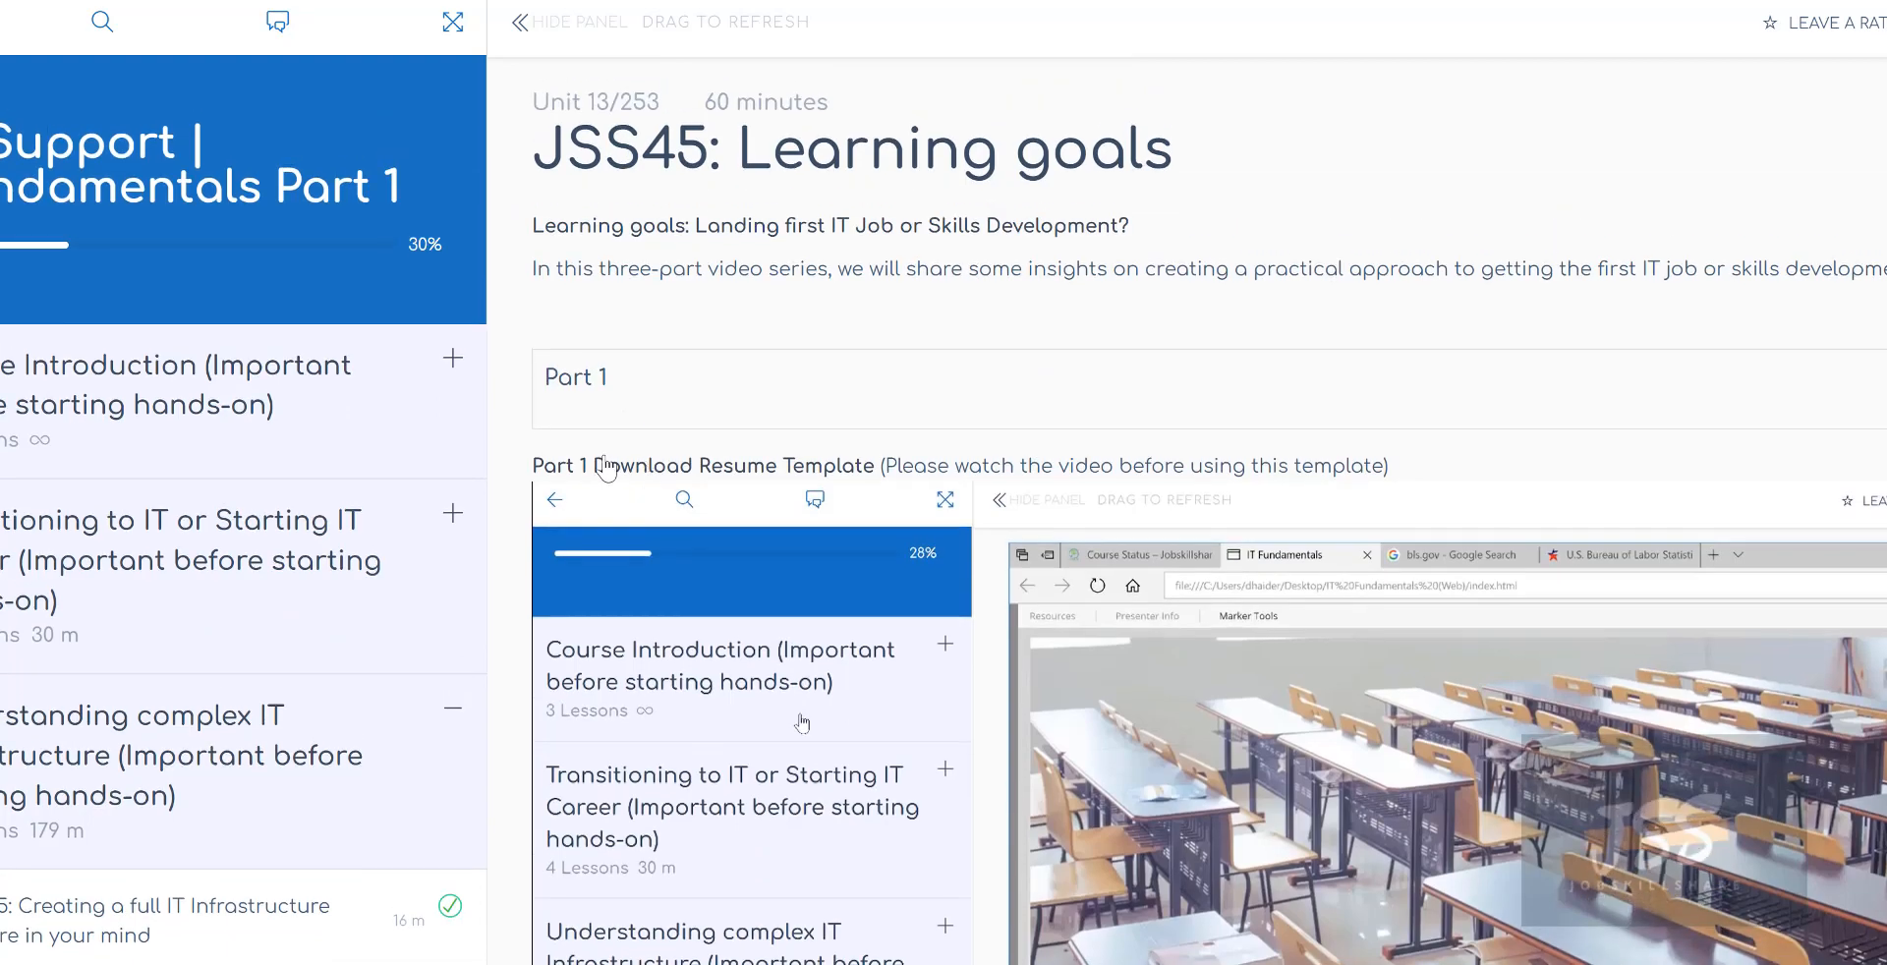
Scroll the JSS45: Learning goals unit past the Part 1 video to Part 2.
scroll(down, 3)
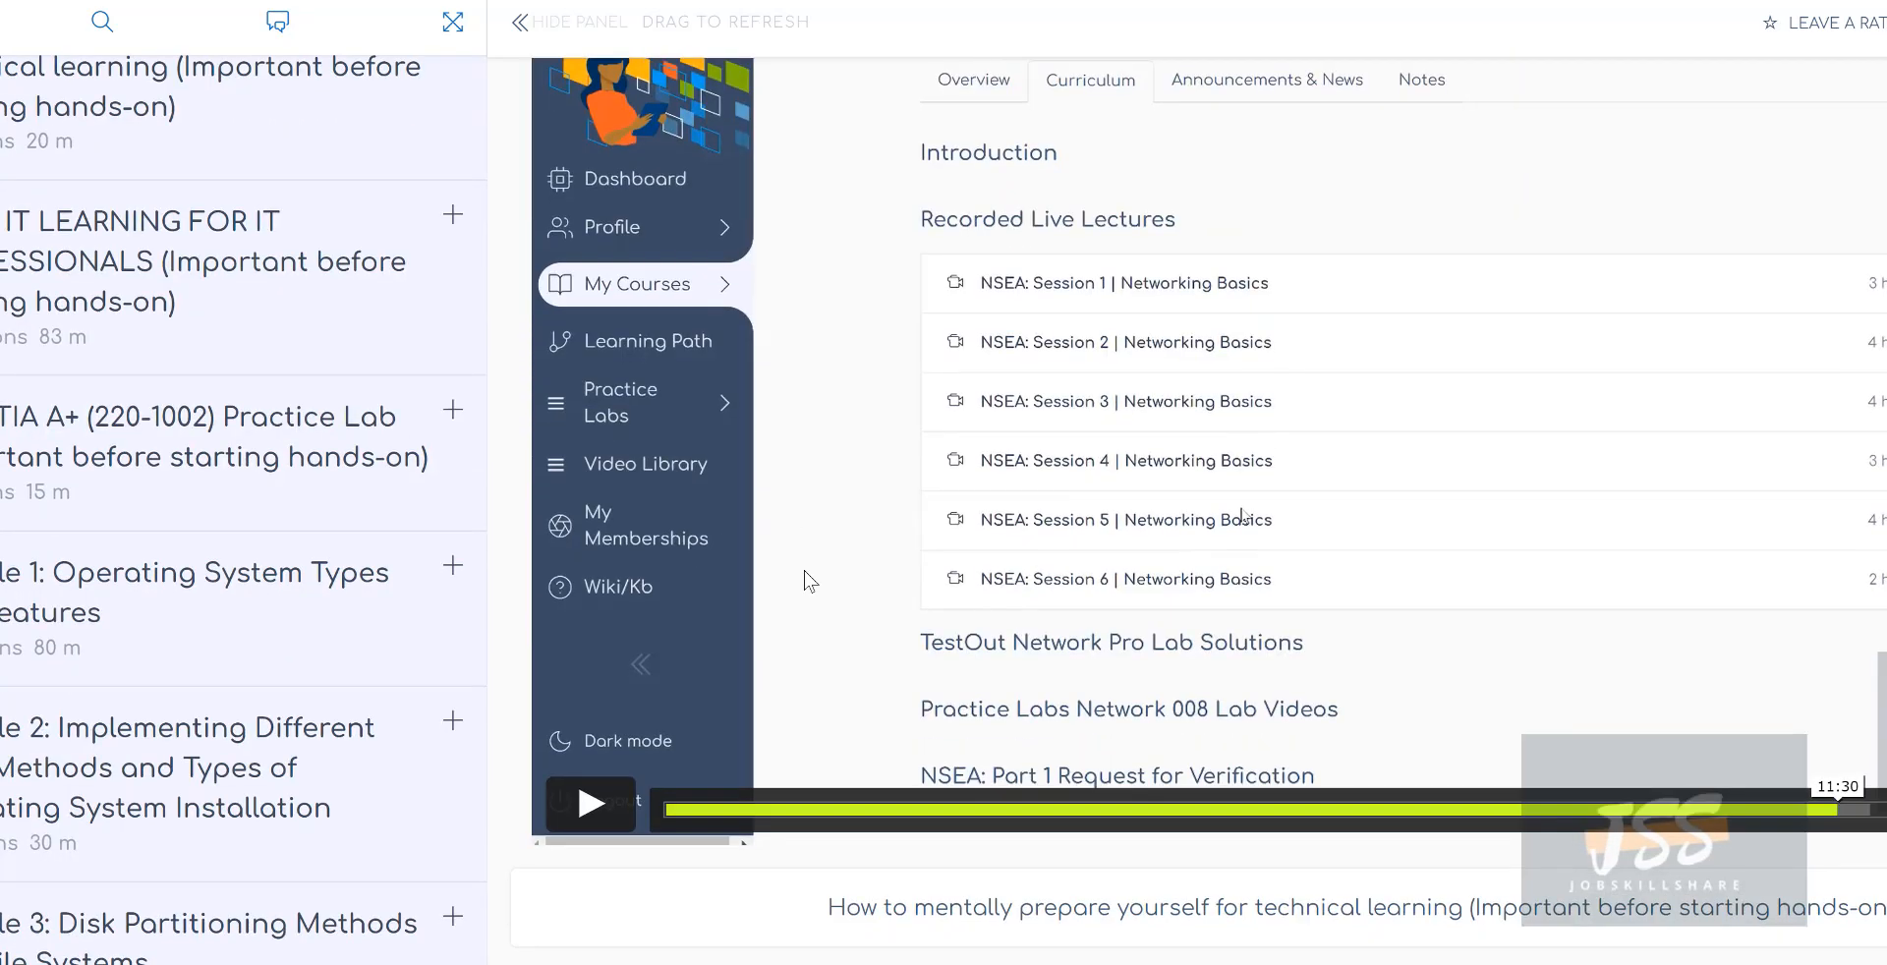
scroll(down, 3)
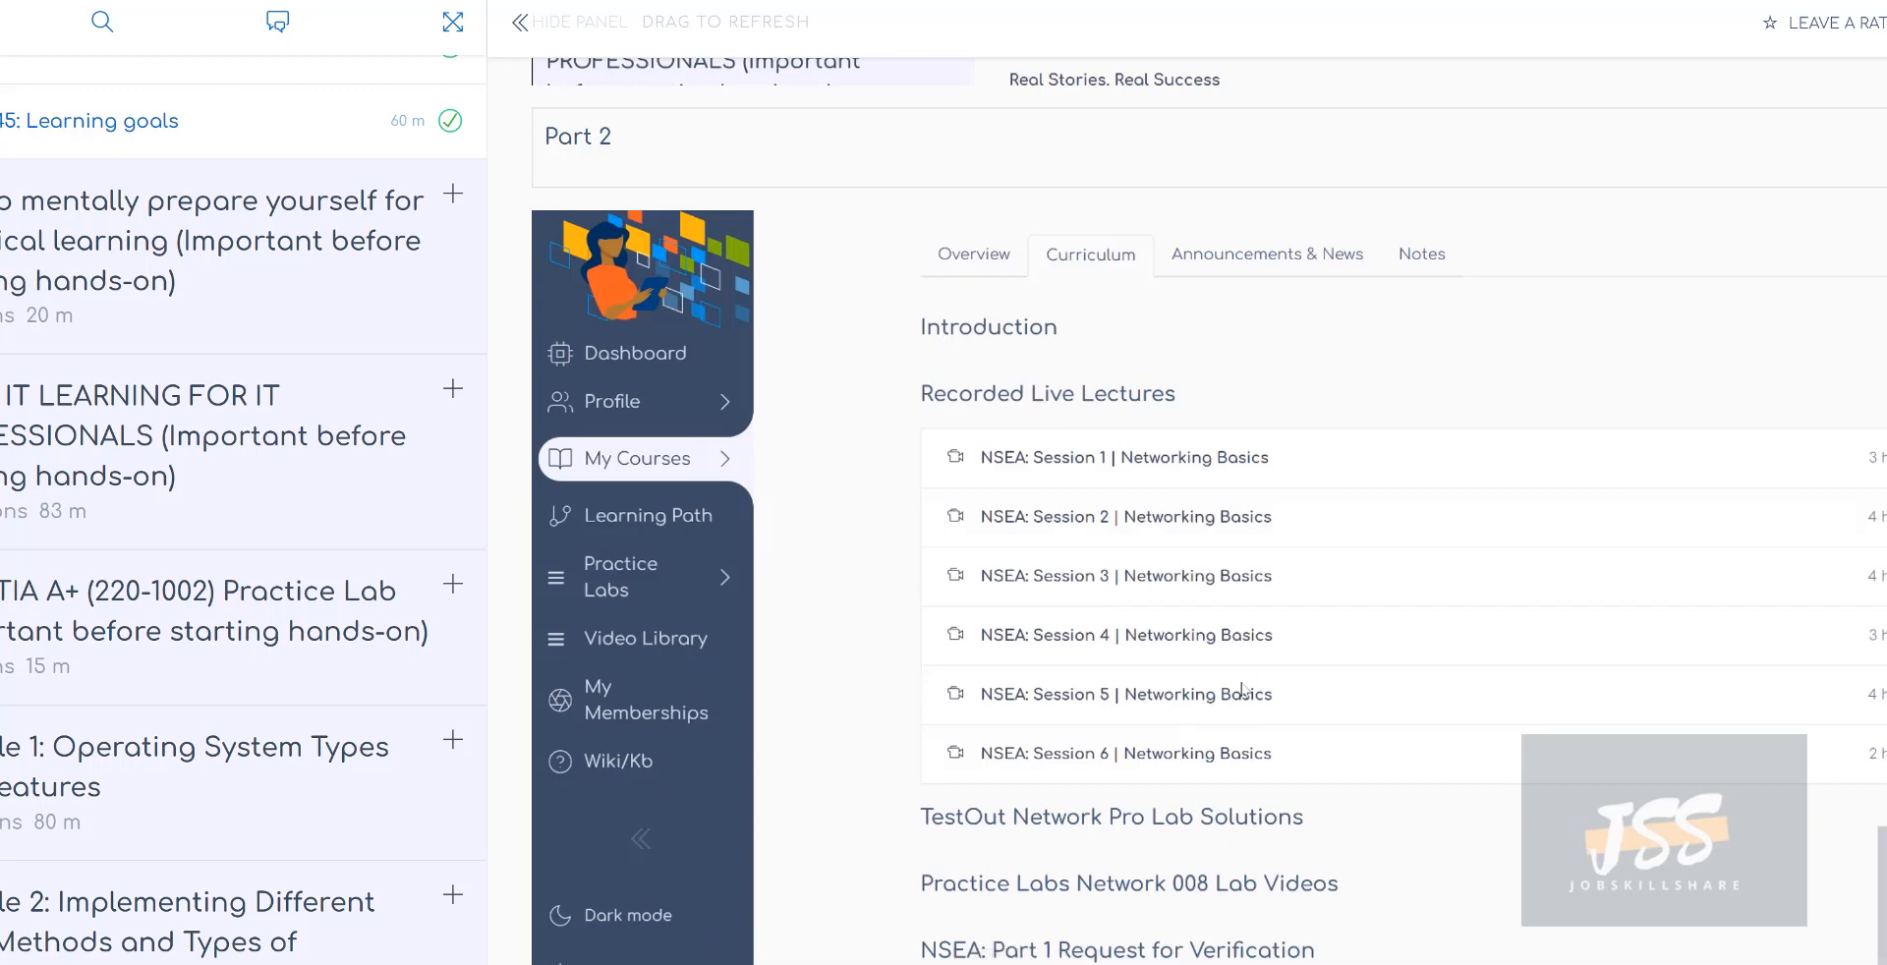
mouse_move(1179, 839)
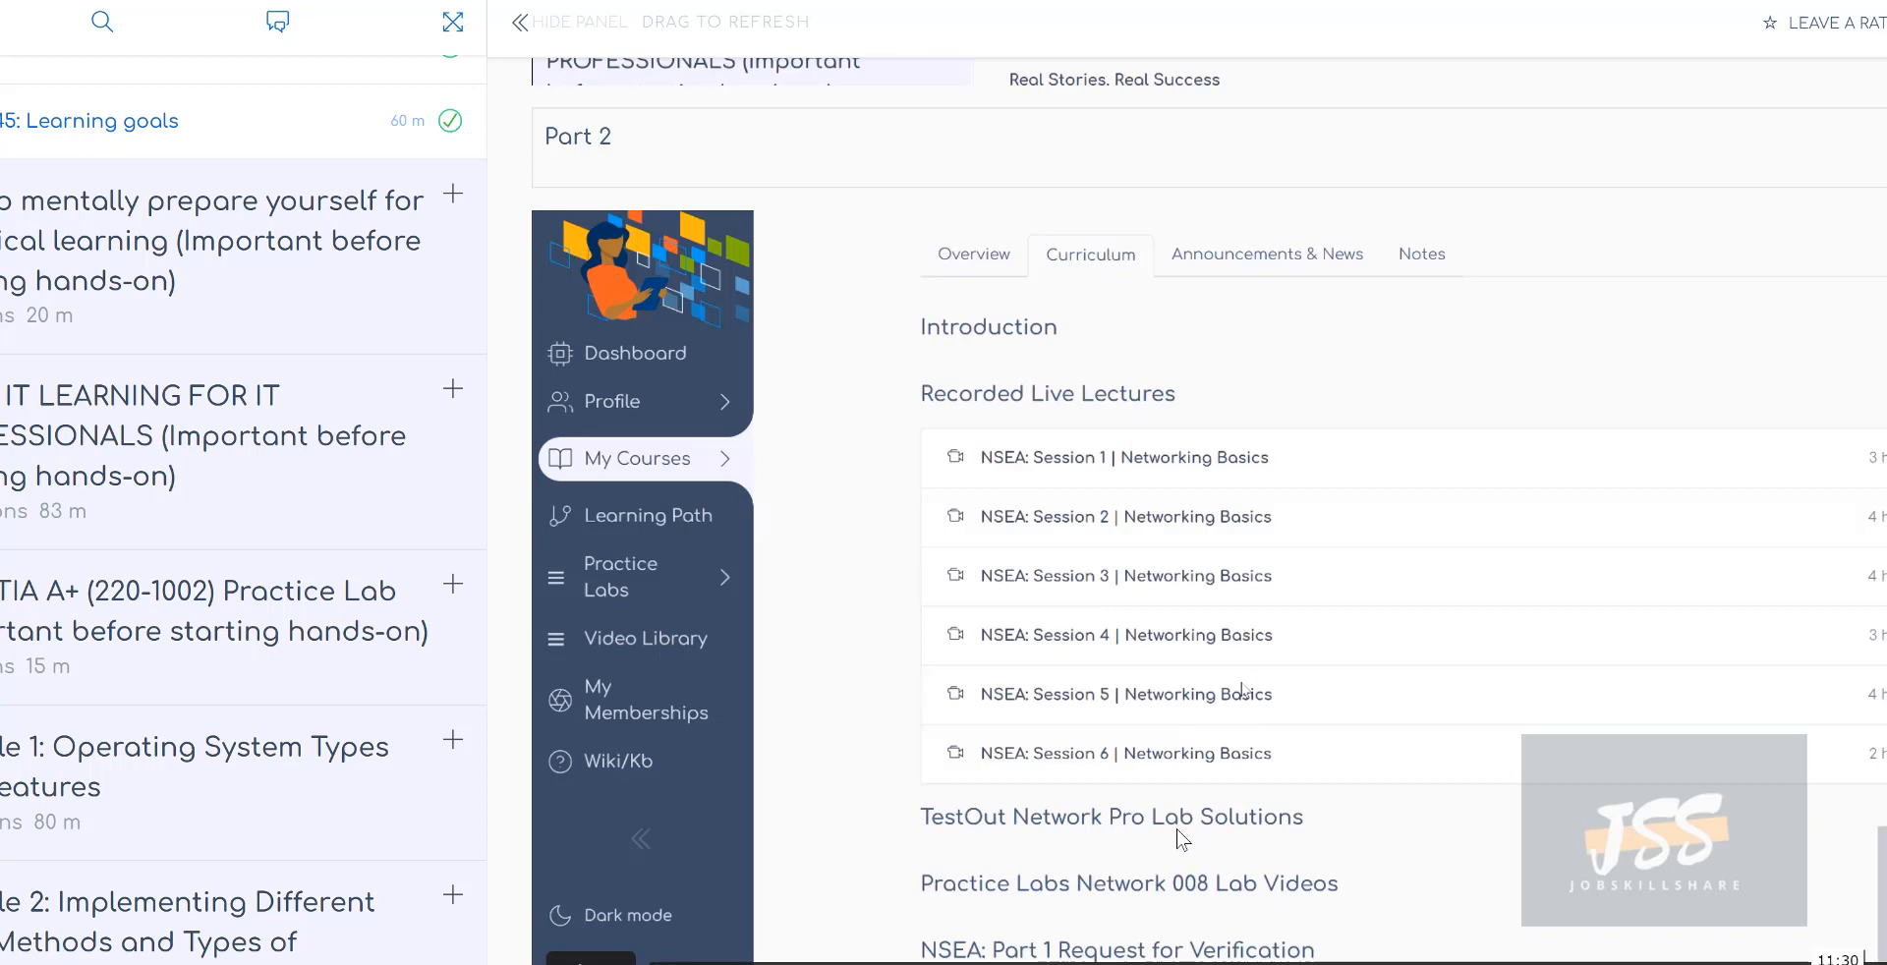